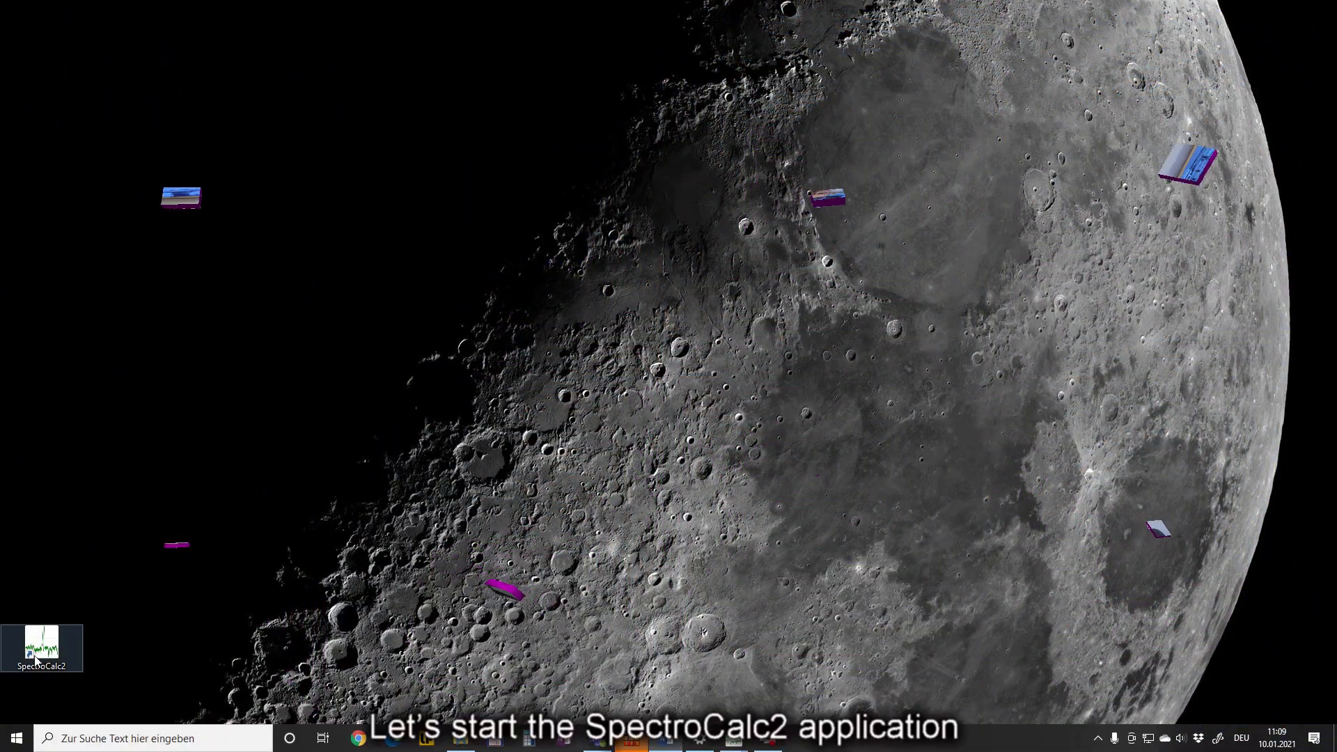
Step: Launch SpectroCalc 2 from its desktop icon, opening the main window and conference announcement
double_click(42, 644)
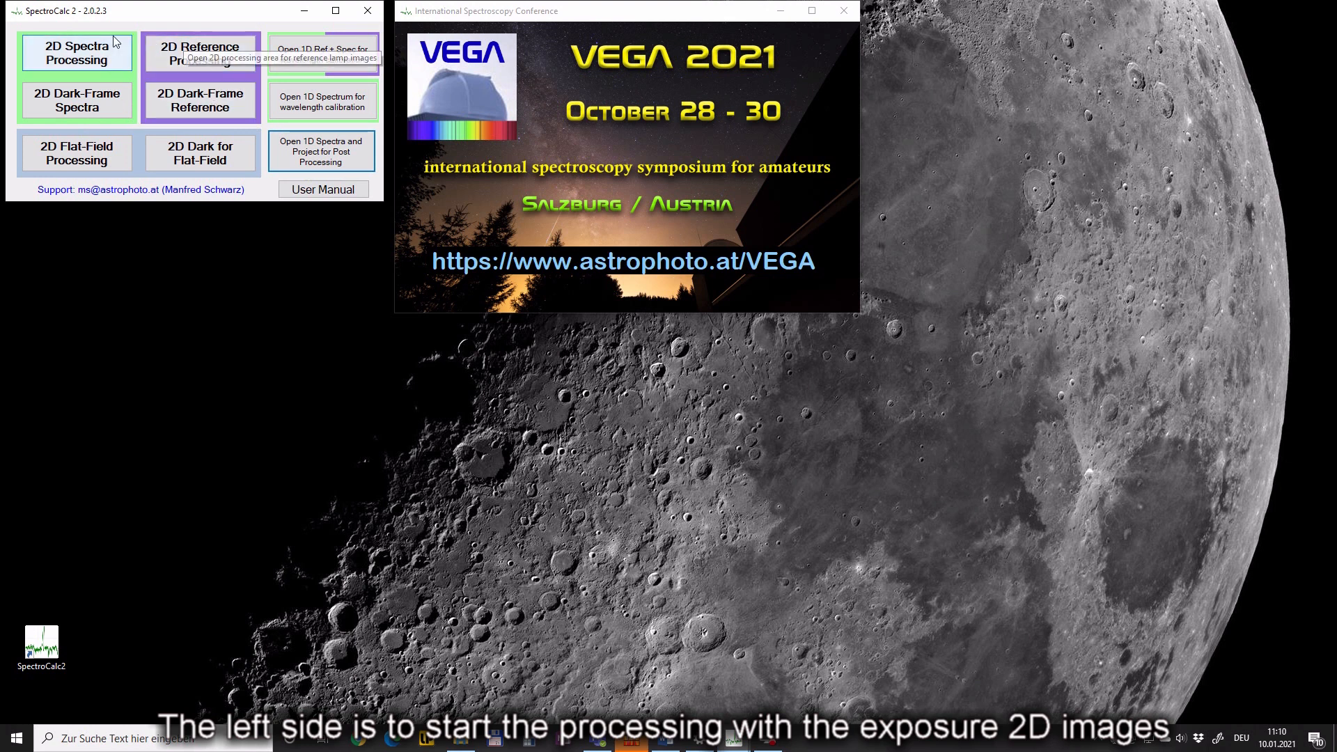
mouse_move(139, 129)
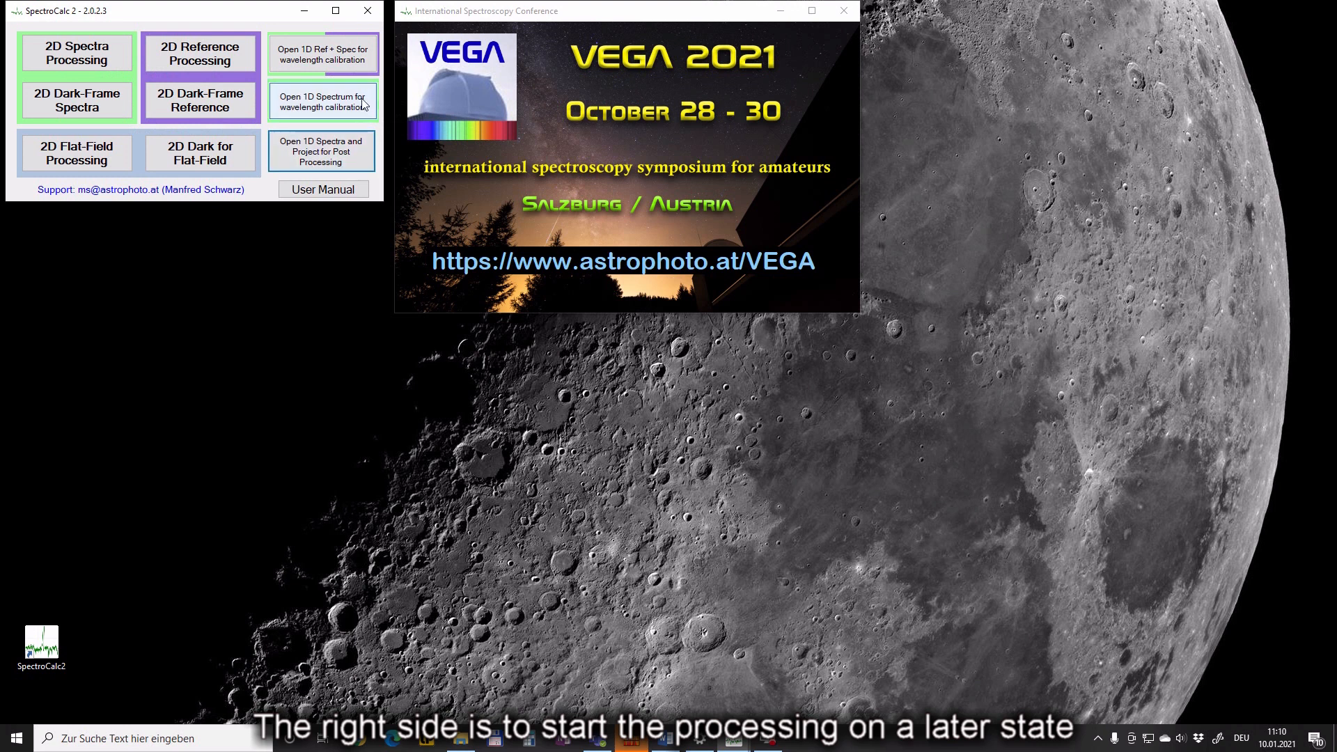
mouse_move(291, 99)
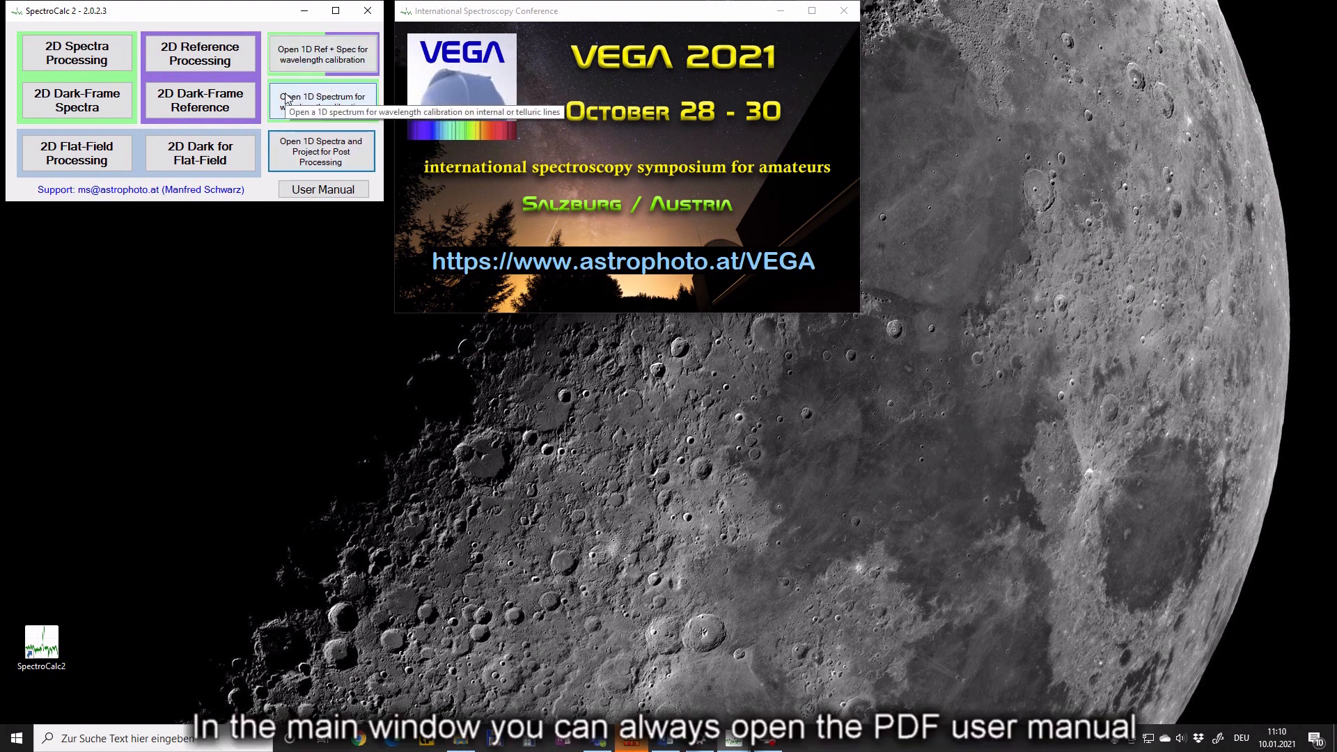
mouse_move(293, 171)
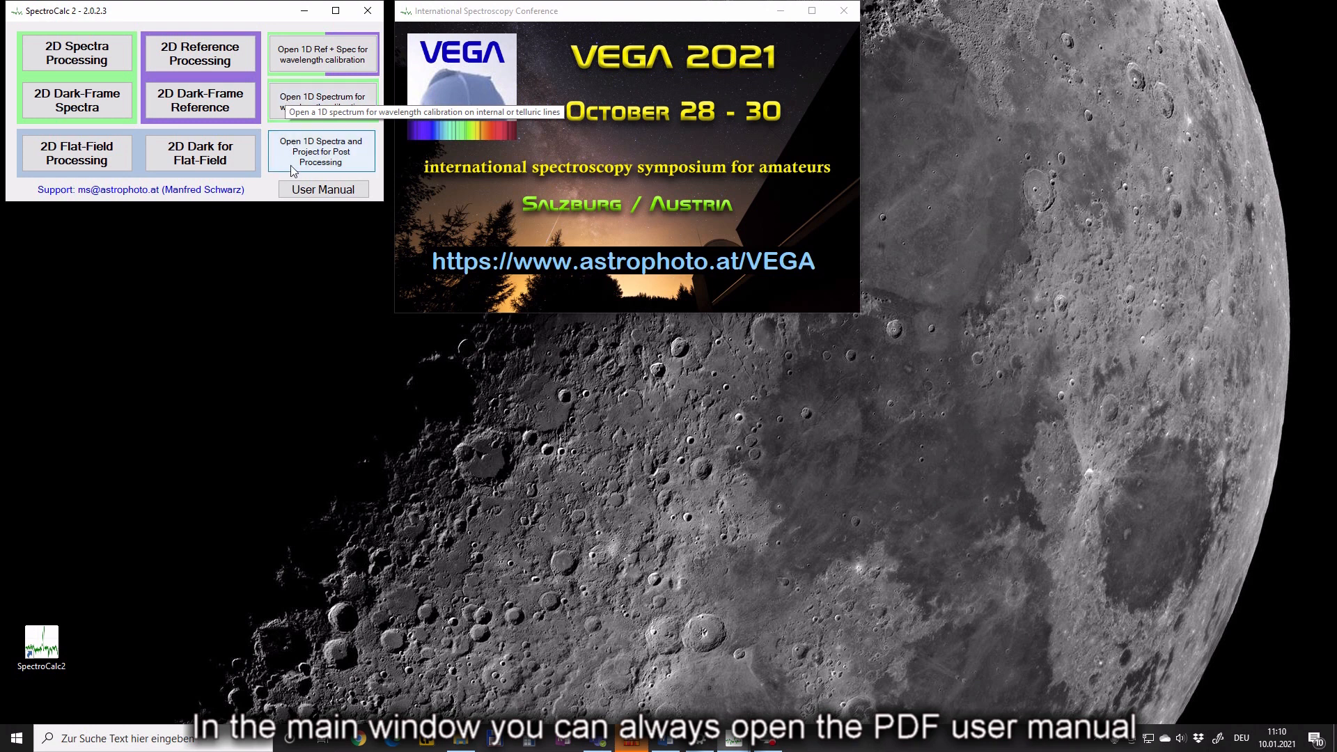
left_click(323, 189)
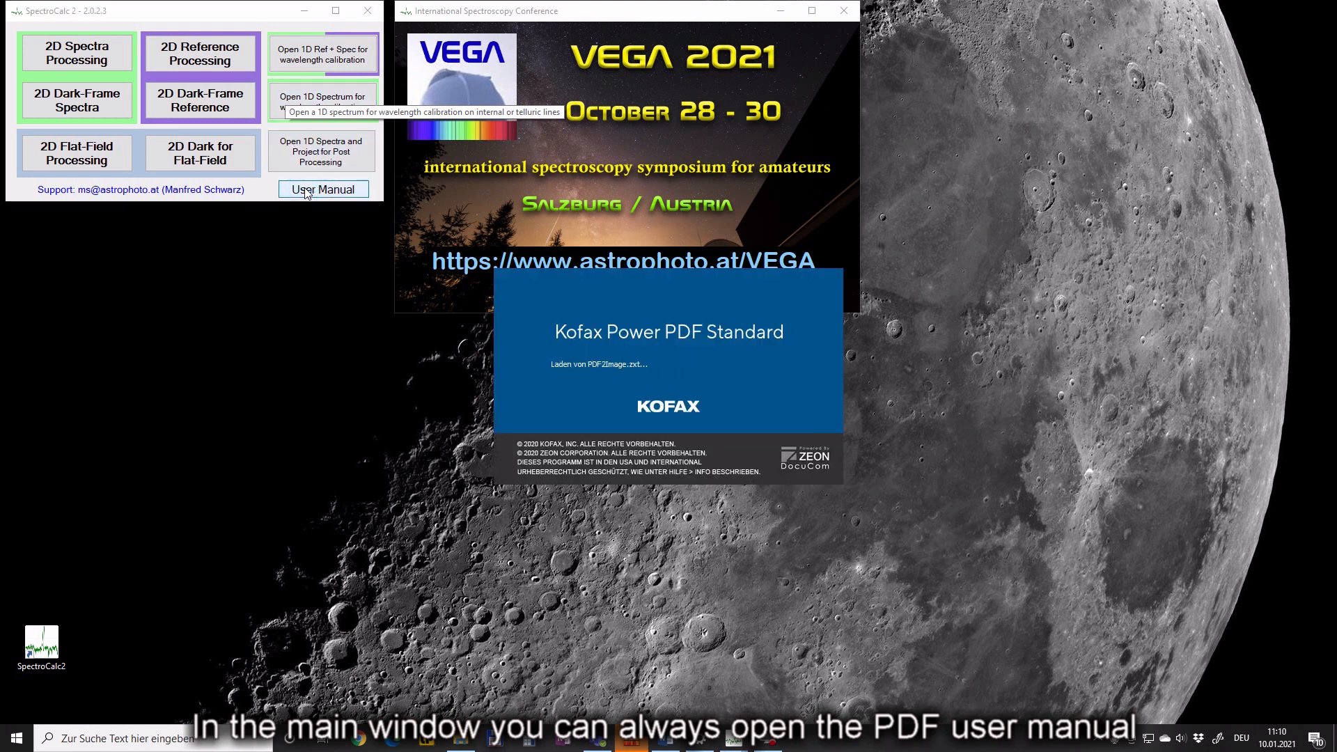
left_click(323, 189)
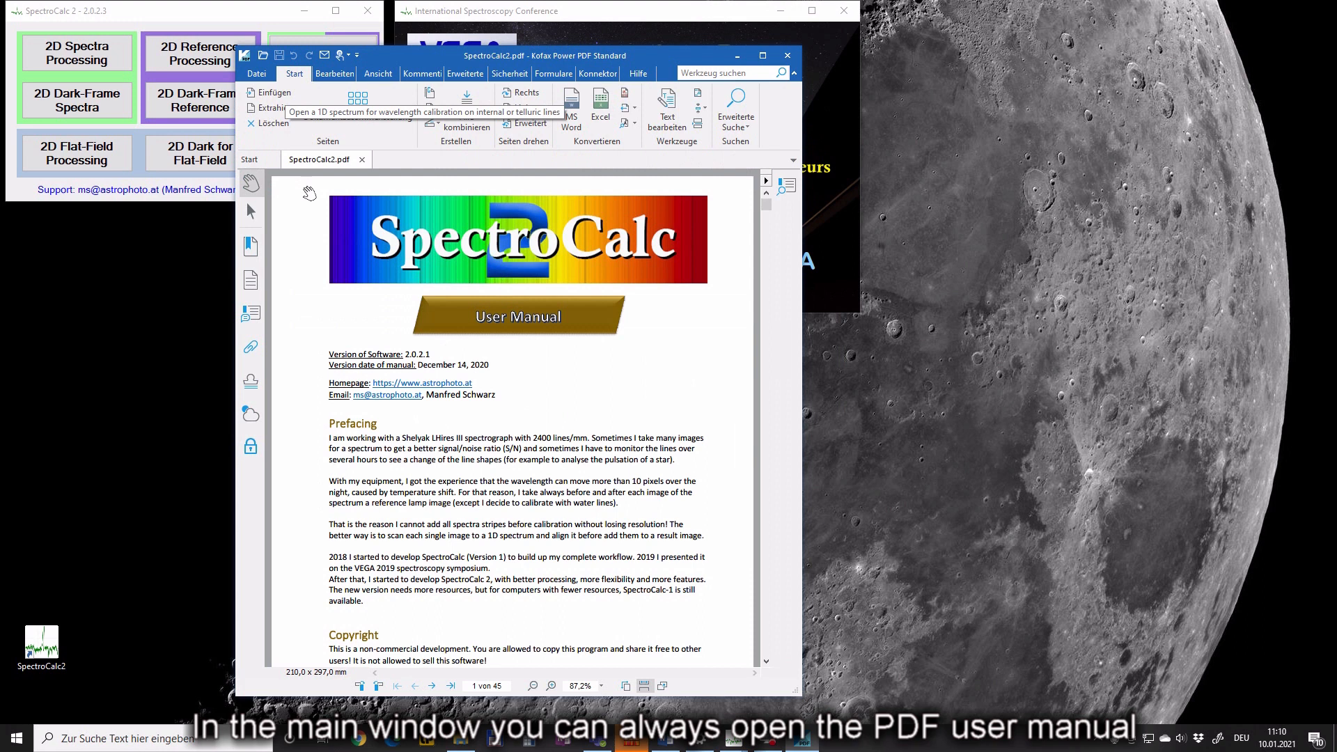
scroll("down", 3)
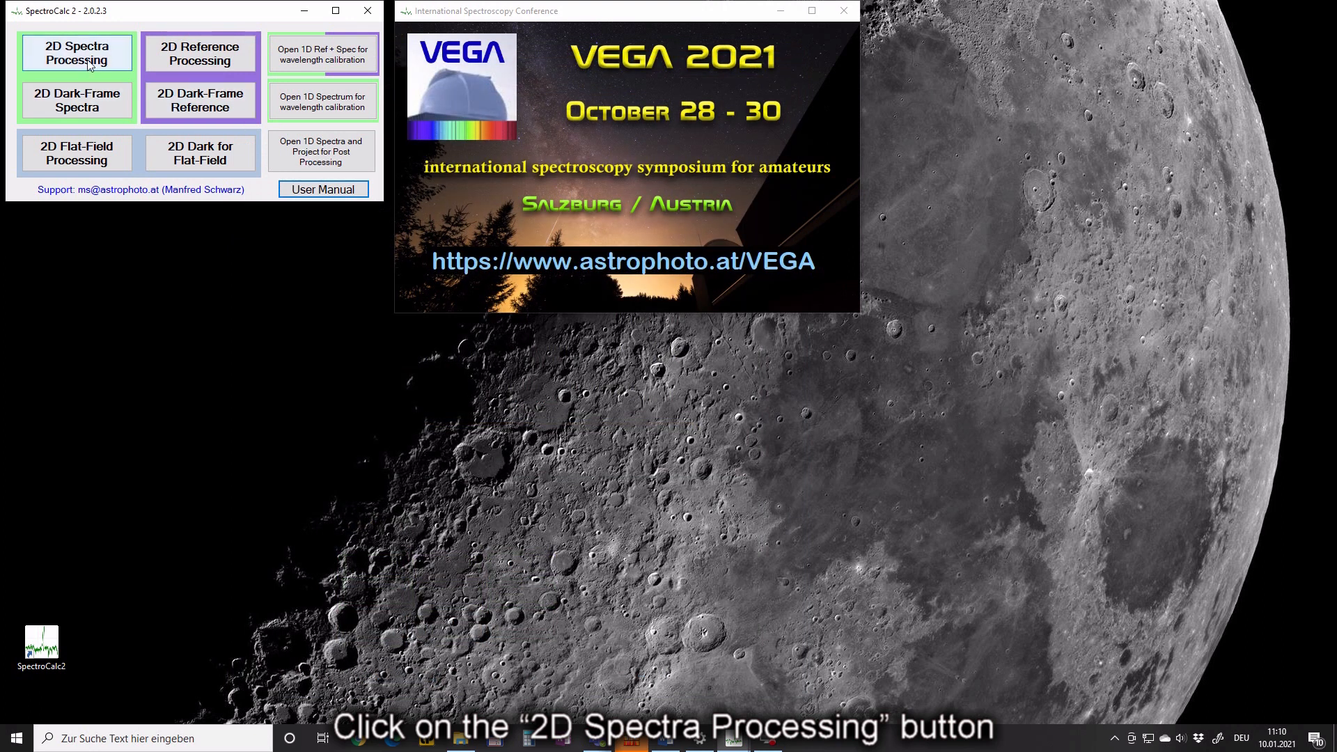
Step: Start 2D Spectra Processing and load vv Cep_1x3_480s spectrum files 001–009
left_click(87, 61)
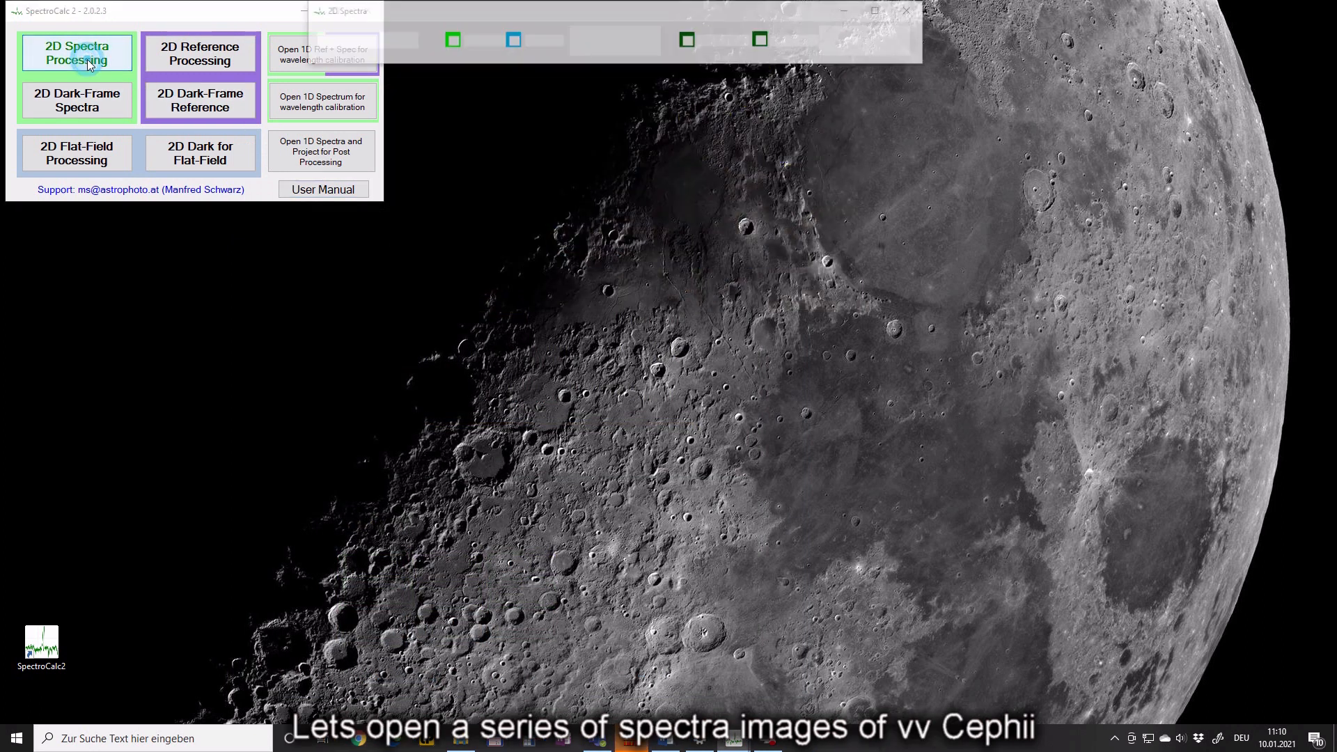
left_click(79, 59)
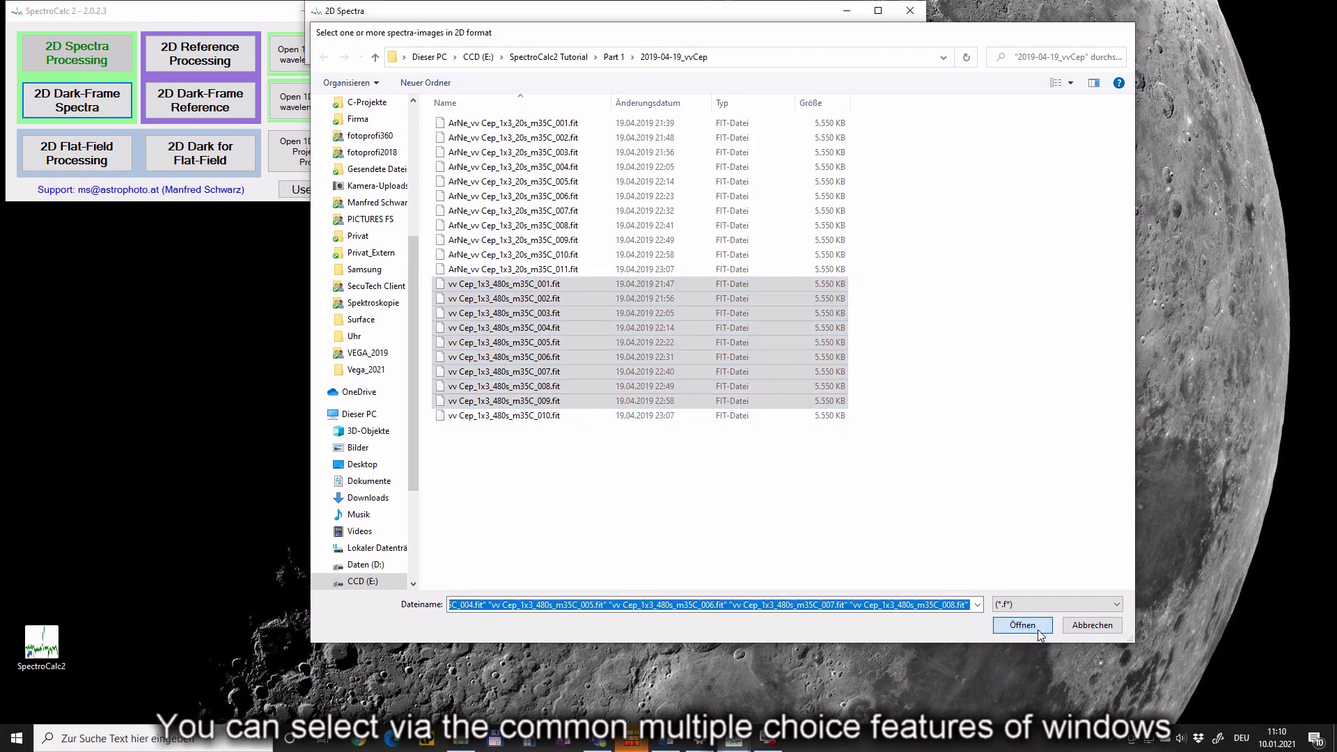
left_click(1023, 625)
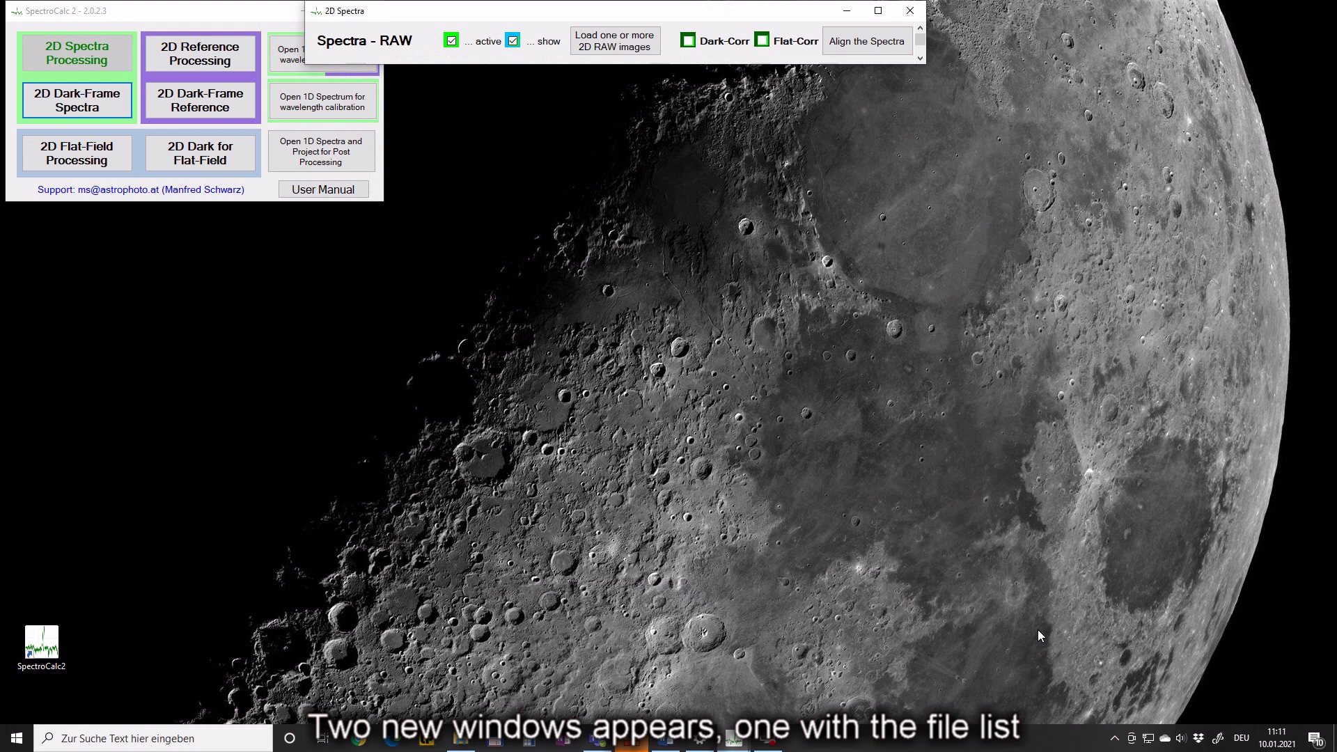
Step: Check the nine vv Cep files in the Spectra - RAW list and Scanned Spectra graph
left_click(615, 40)
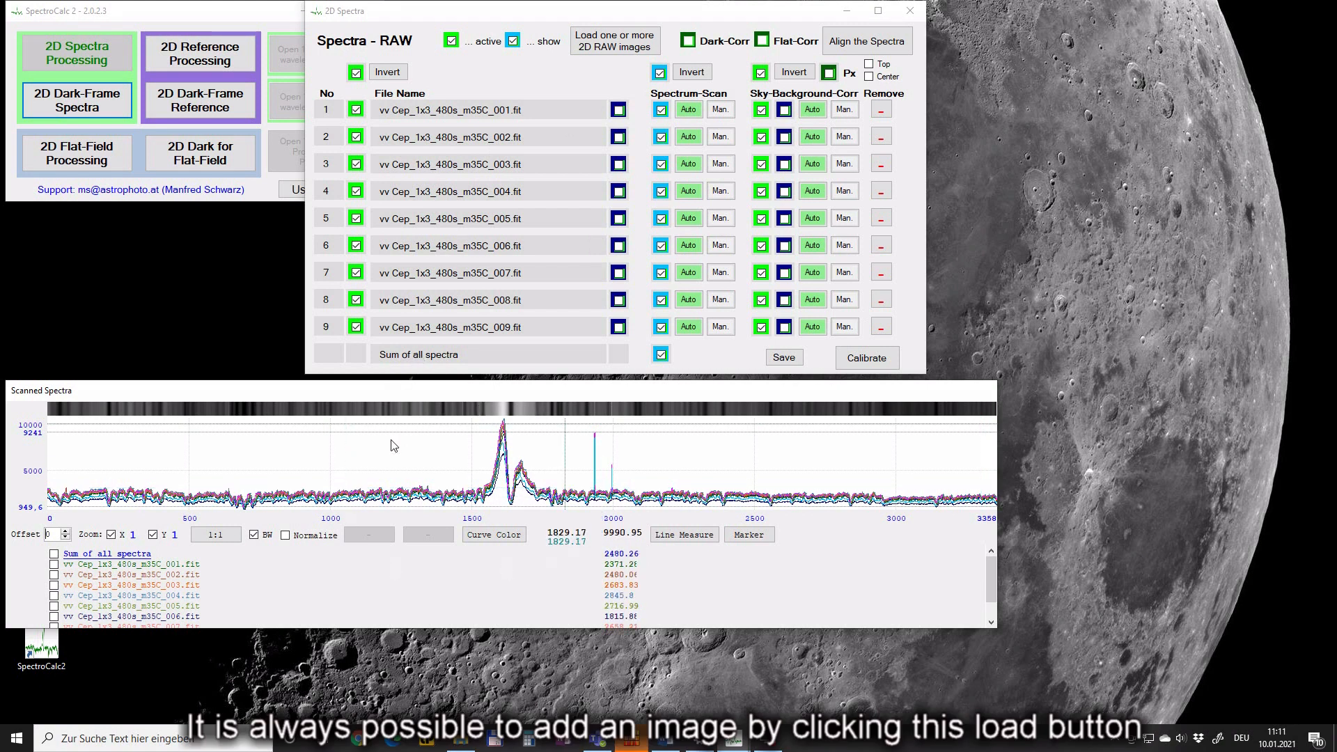
mouse_move(446, 575)
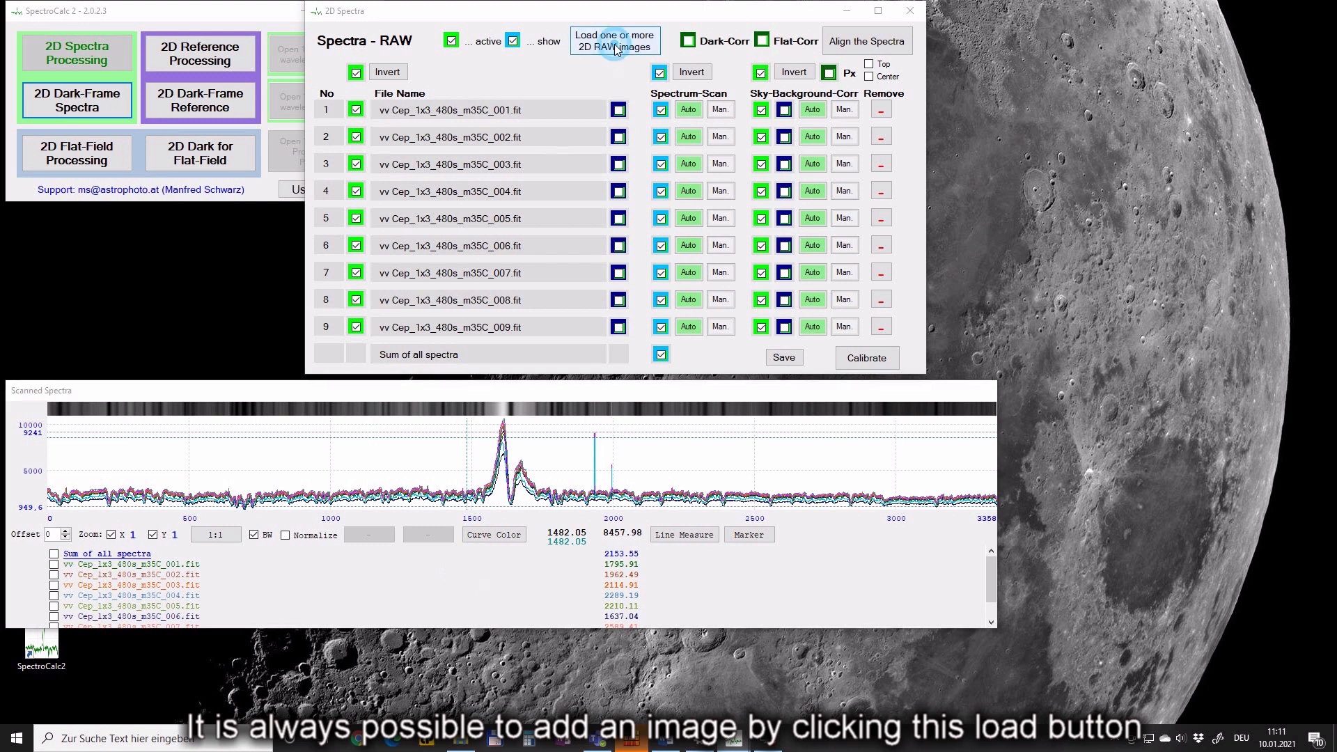
Step: Add vv Cep_1x3_480s_m35C_010.fit as the tenth loaded spectrum
left_click(615, 40)
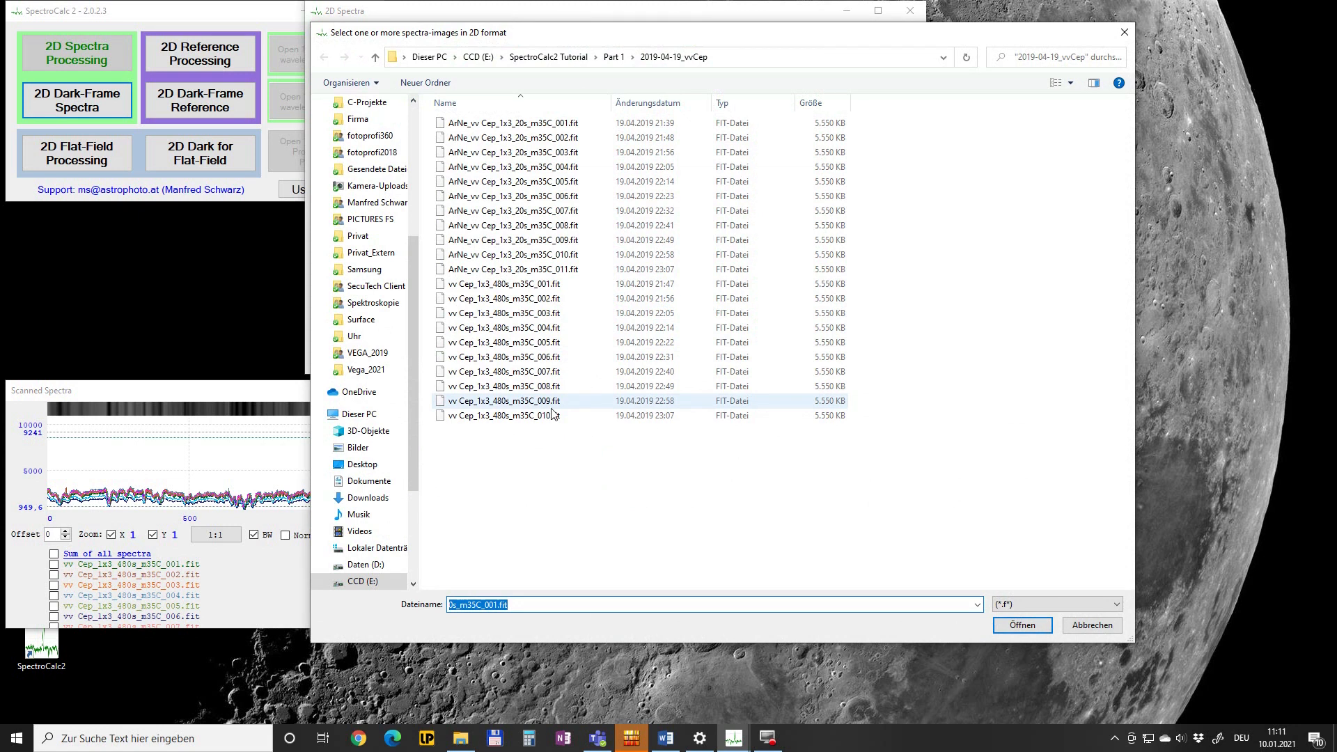
left_click(503, 415)
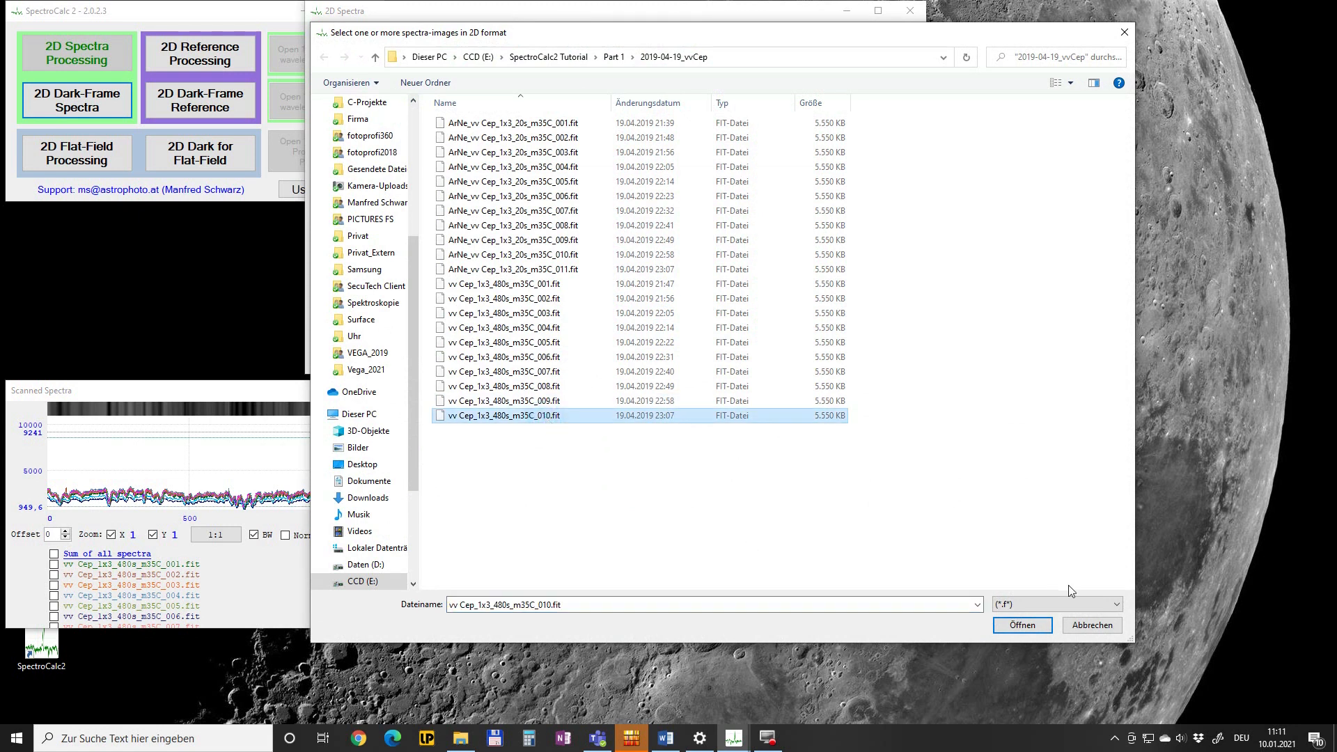
left_click(1023, 626)
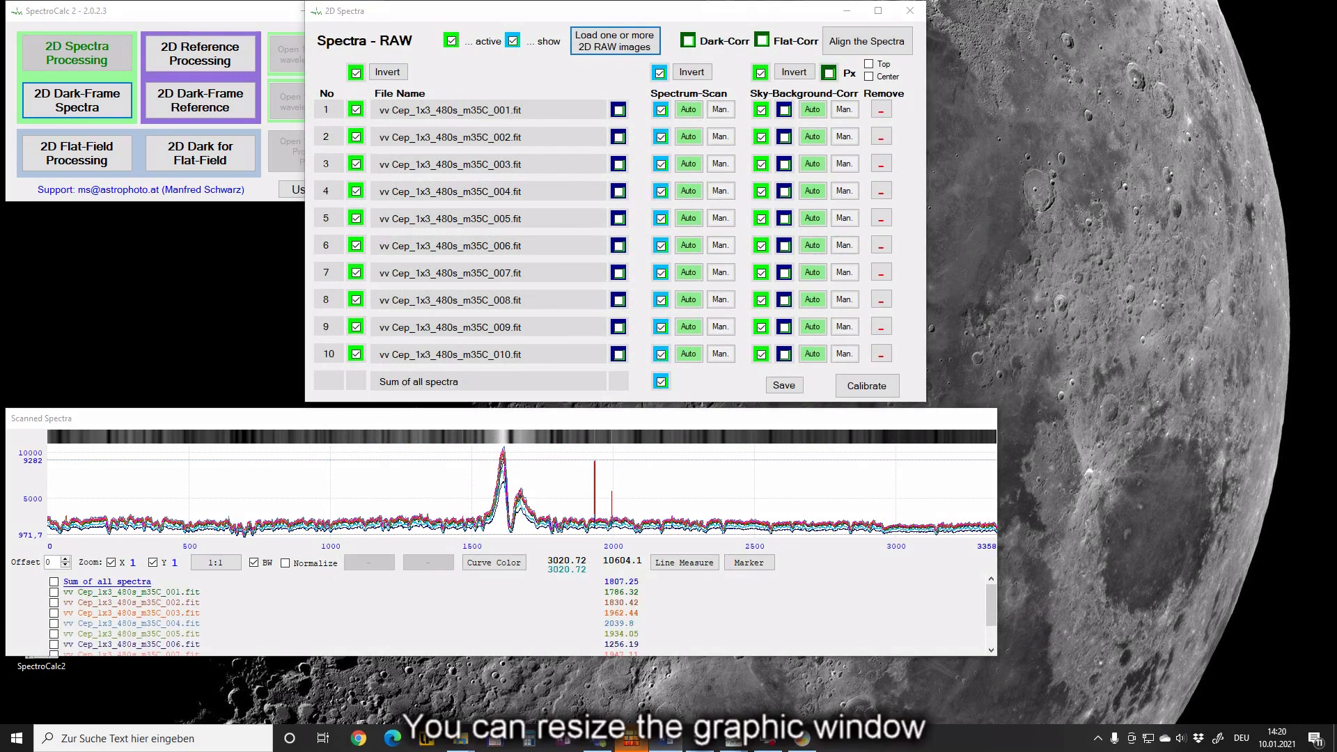
mouse_move(1254, 544)
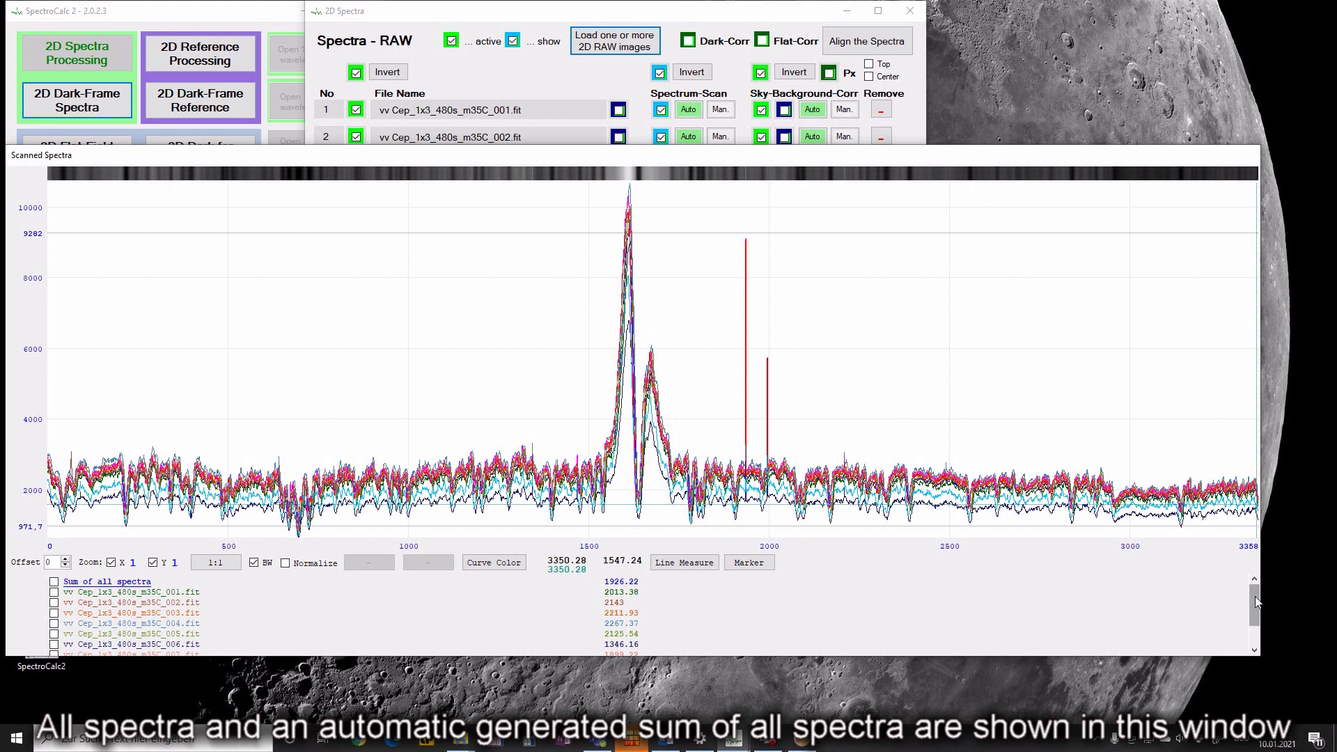
Step: Enlarge the Scanned Spectra window and inspect the cursor readout values
scroll("down", 3)
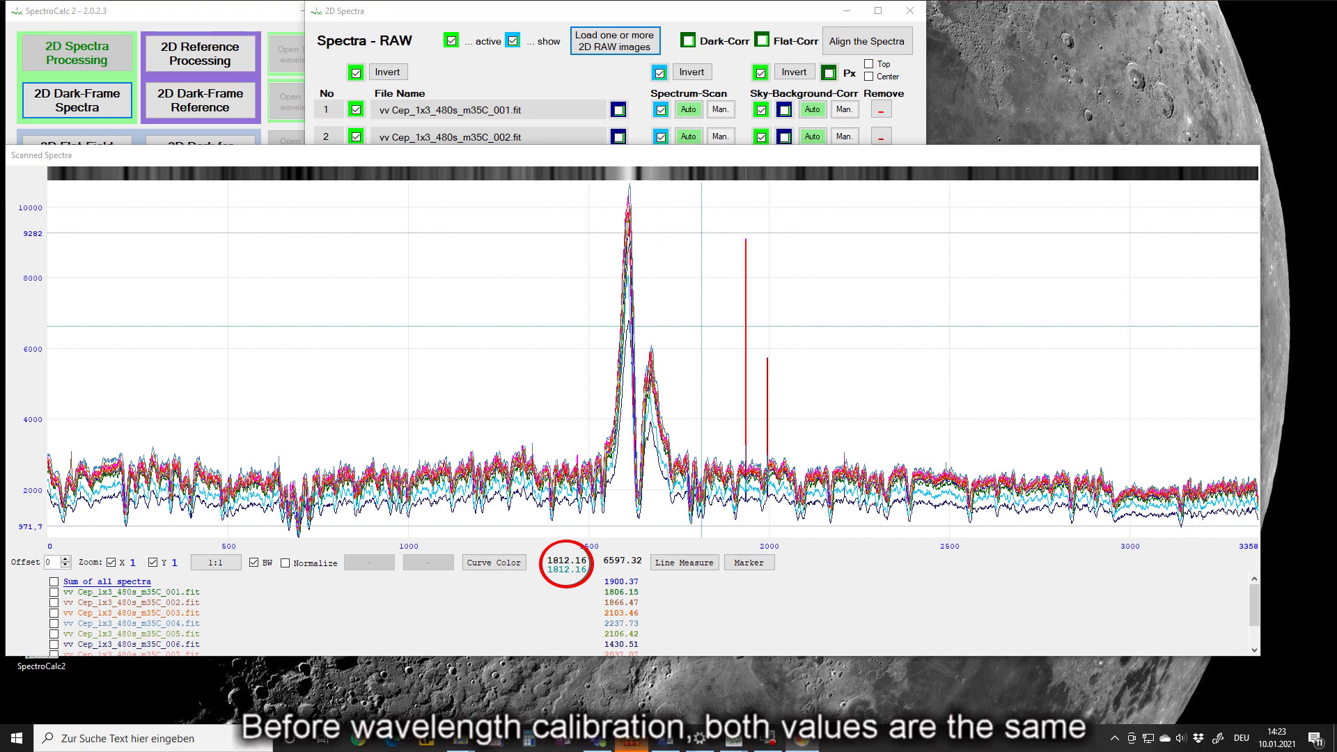
mouse_move(623, 559)
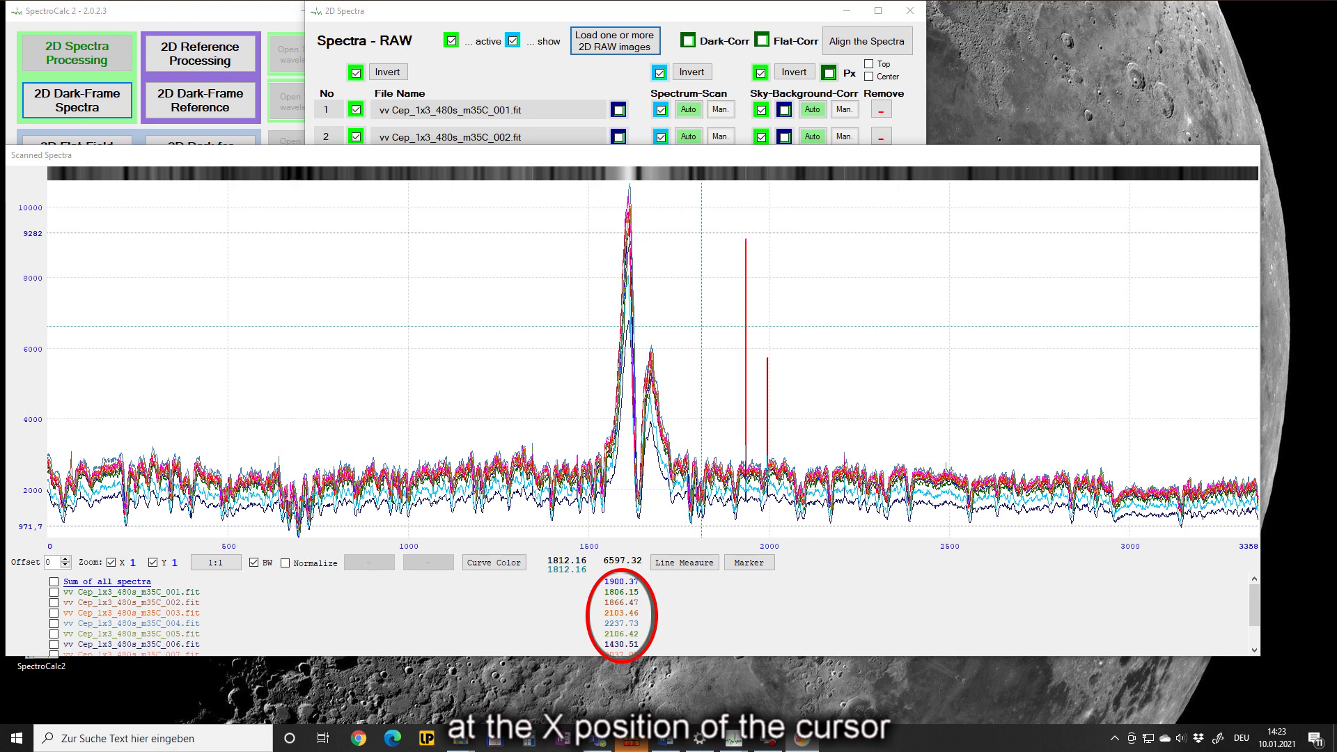
mouse_move(380, 427)
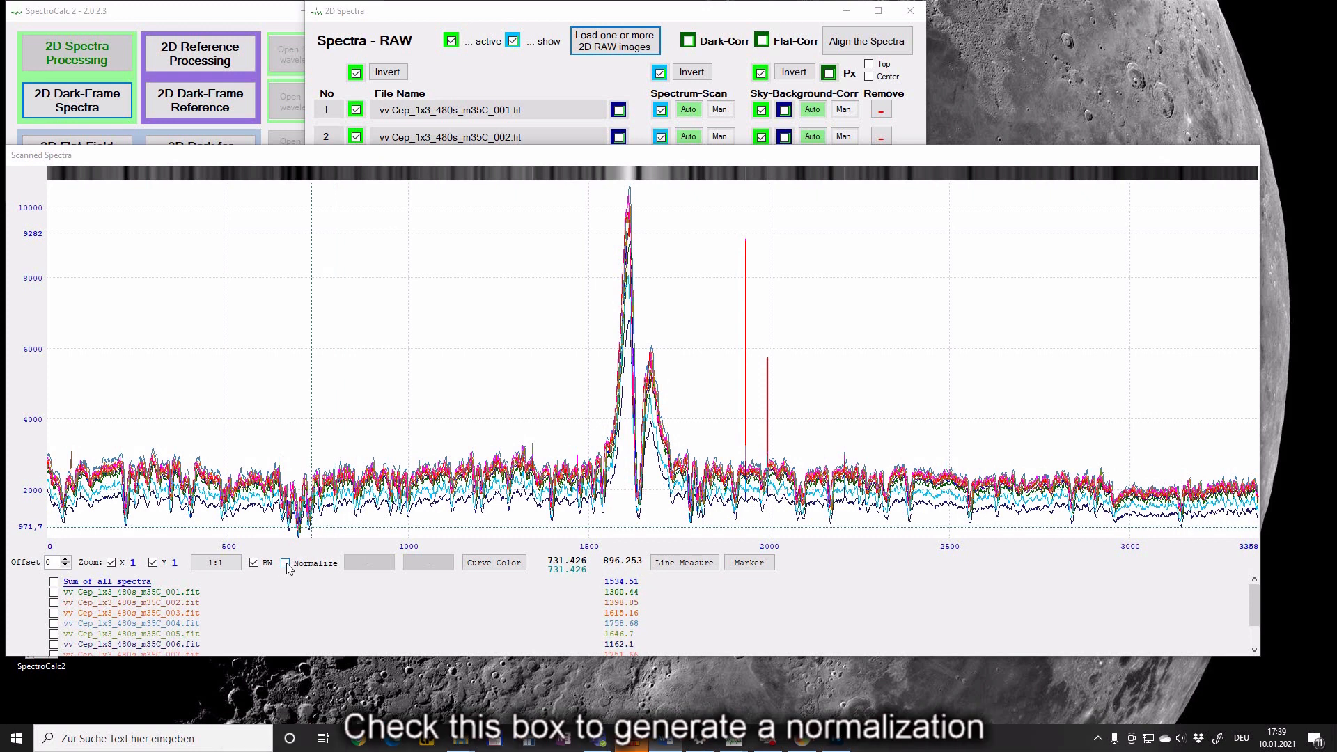
Step: Enable Normalize and mark the normalization range from 787 to 1098 on the graph
left_click(285, 564)
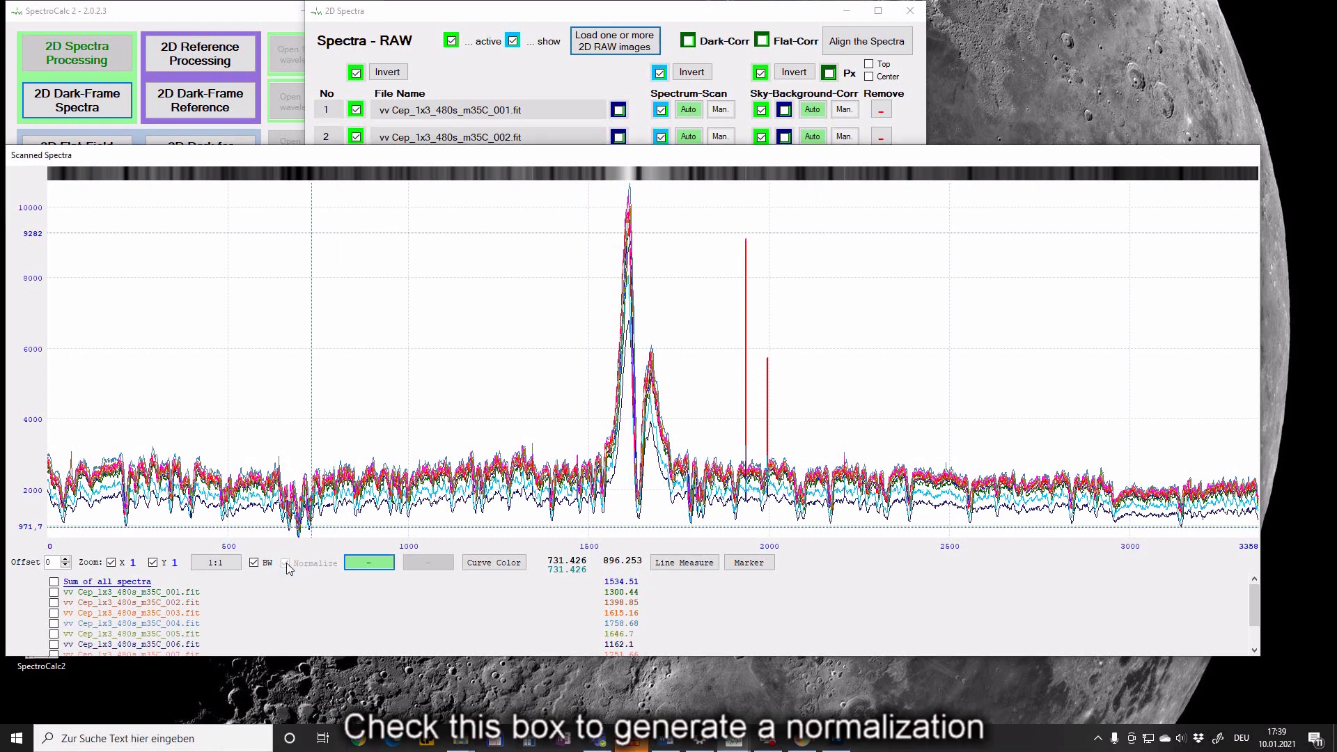
left_click(286, 563)
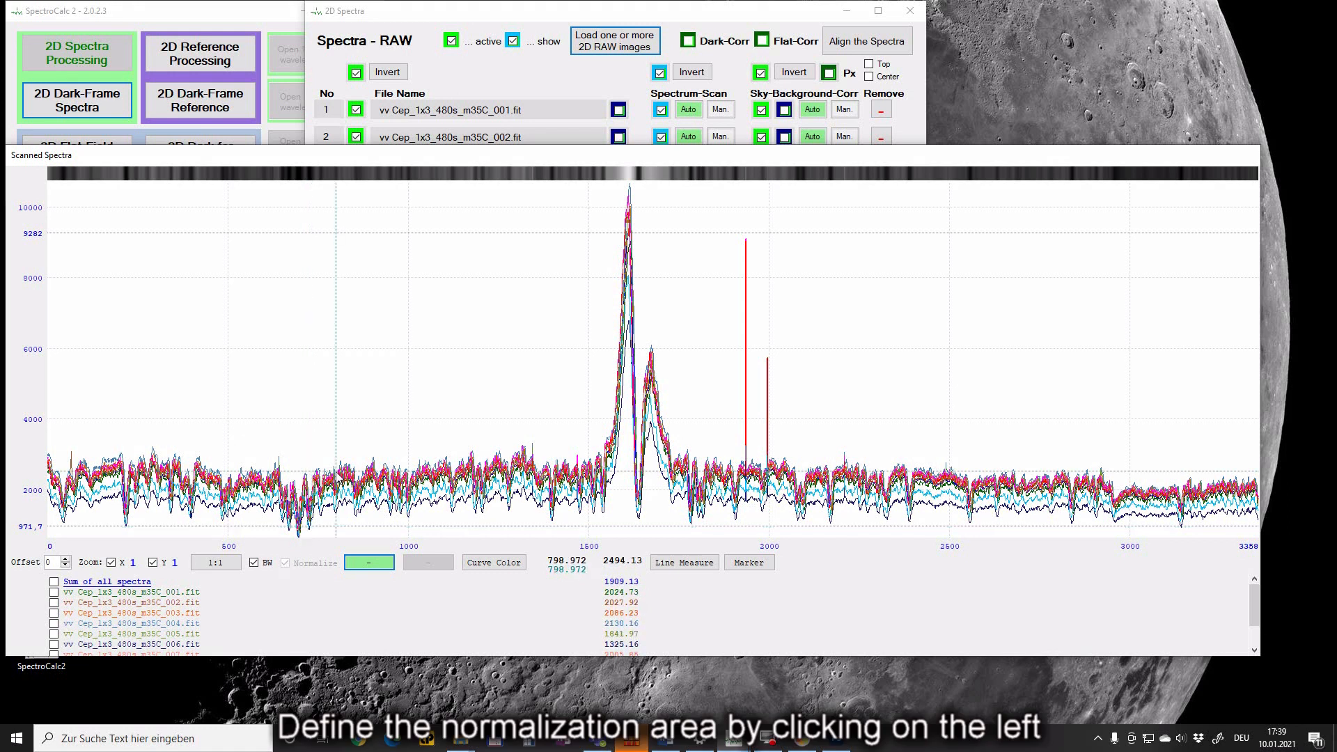
left_click(331, 460)
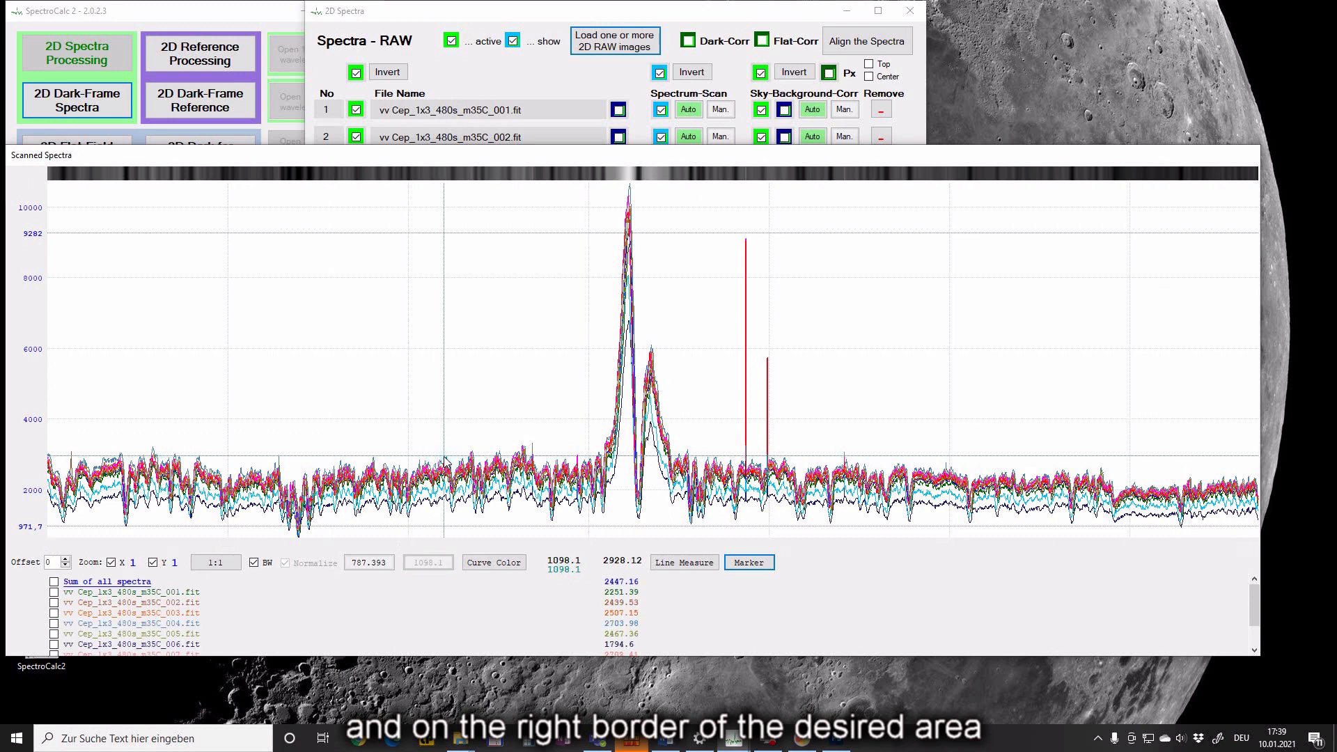
left_click(285, 562)
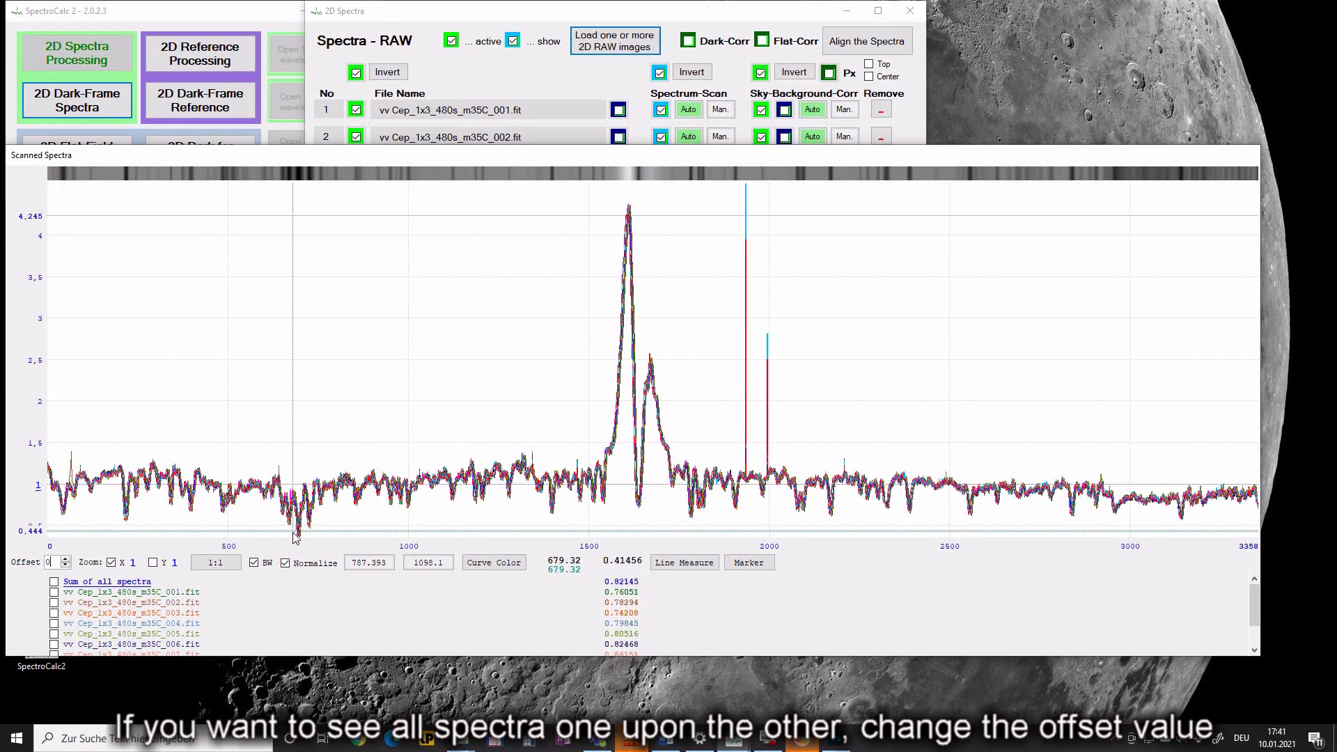
Step: Set the spectra Offset to 30 so the curves are drawn vertically separated
left_click(49, 562)
type("30")
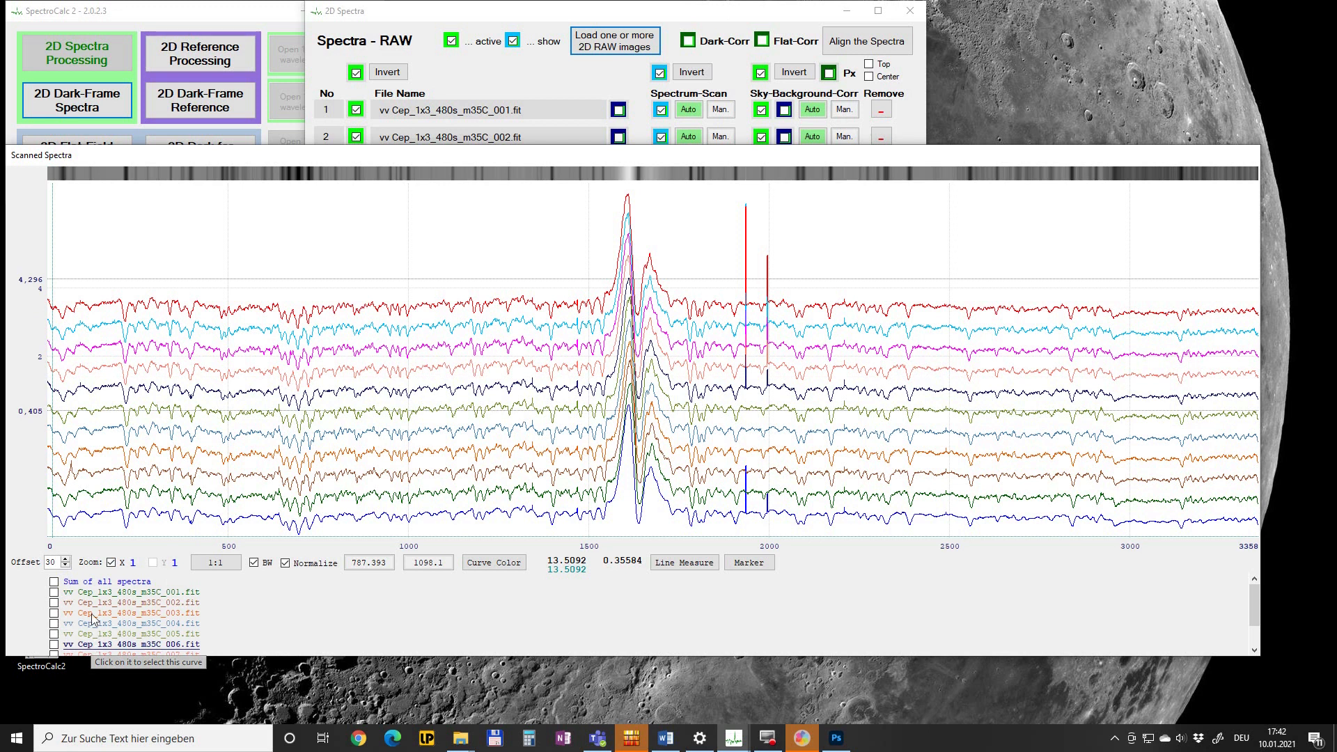
mouse_move(53, 562)
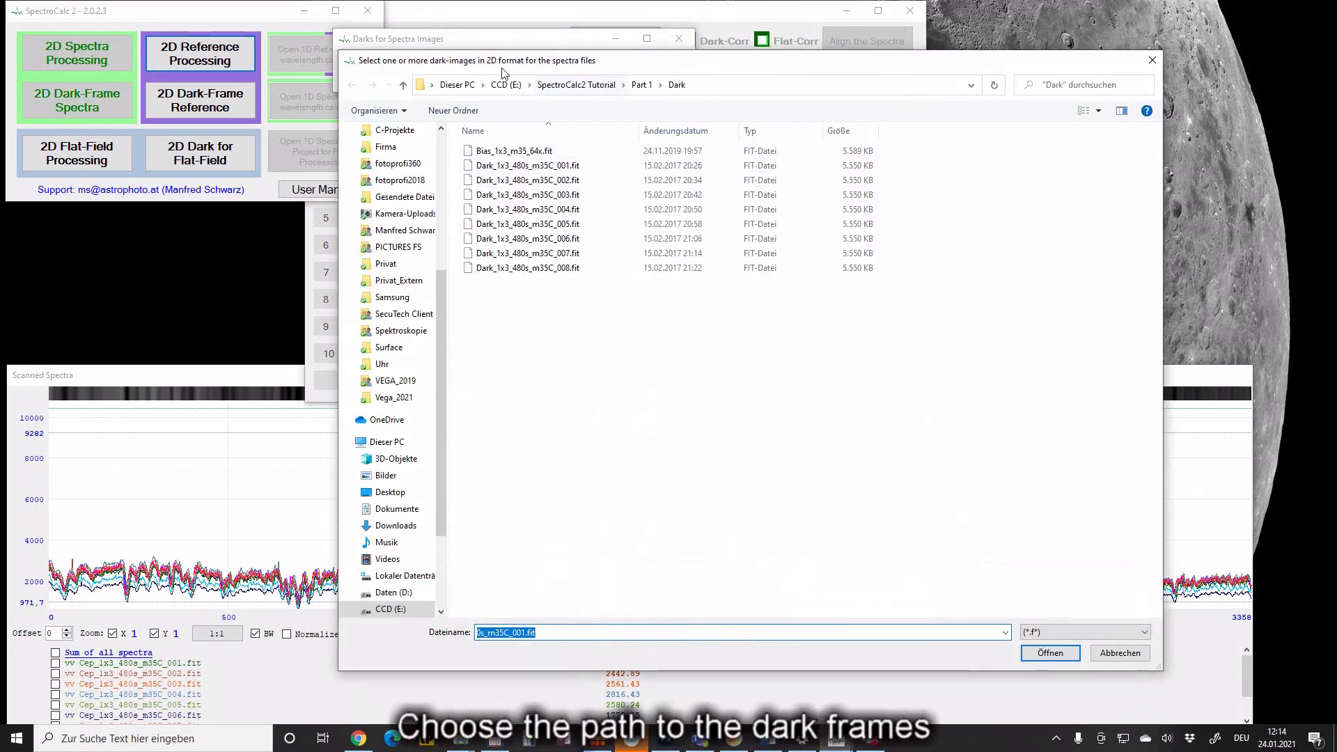
Step: Load Dark_1x3_480s frames 001–008 from the Dark folder, creating MasterSpecDark
left_click(521, 165)
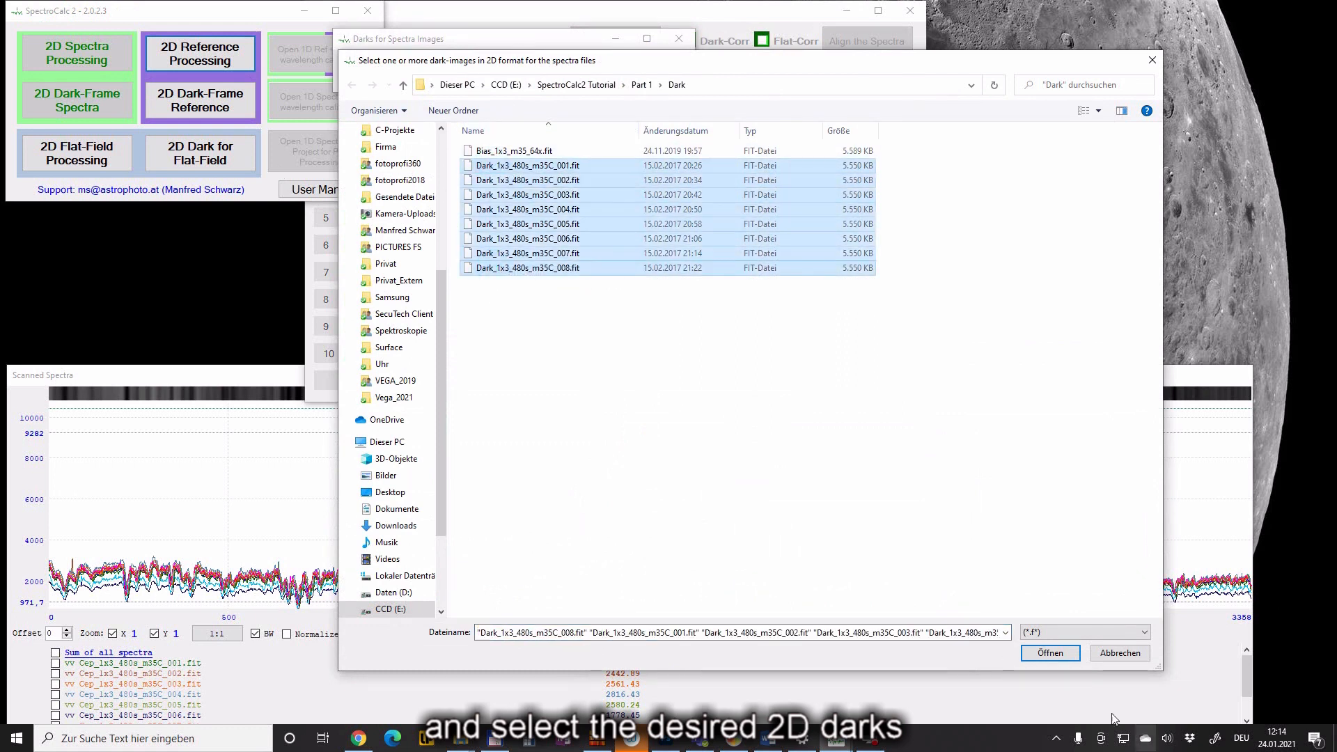
left_click(1051, 652)
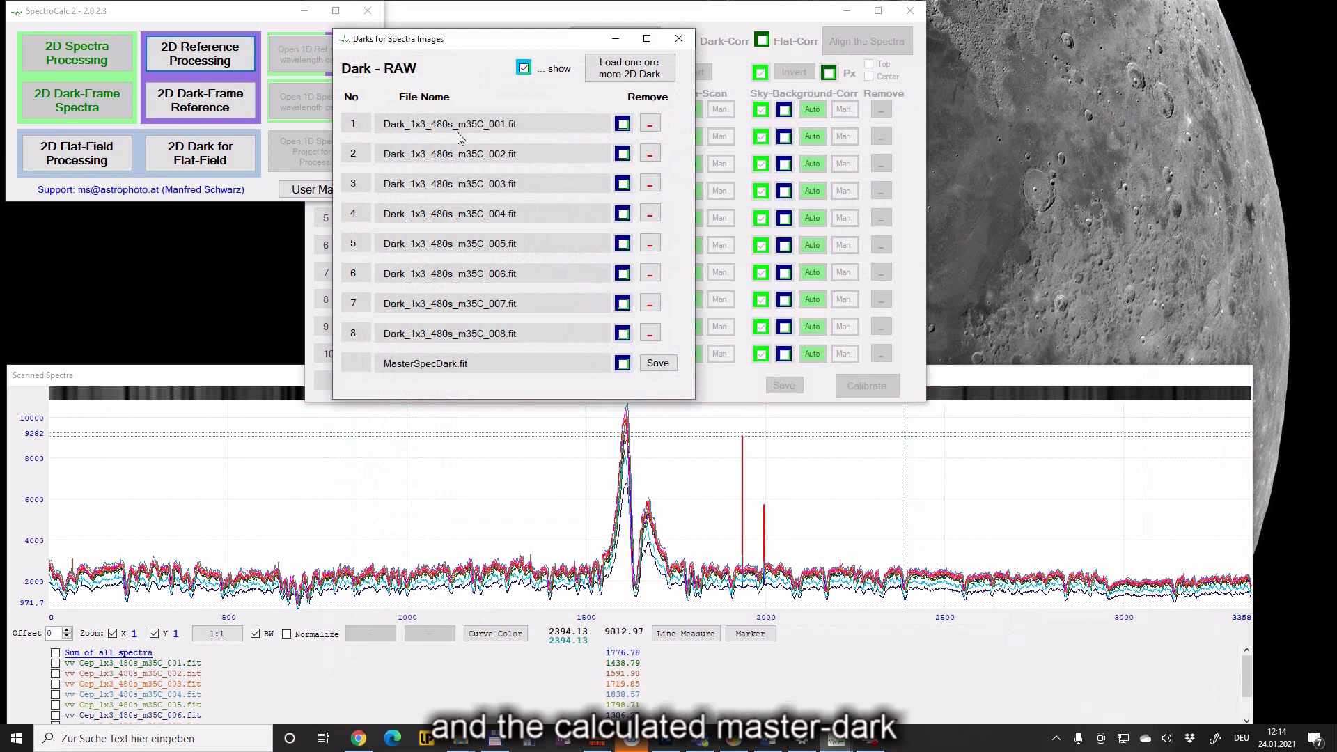
mouse_move(476, 367)
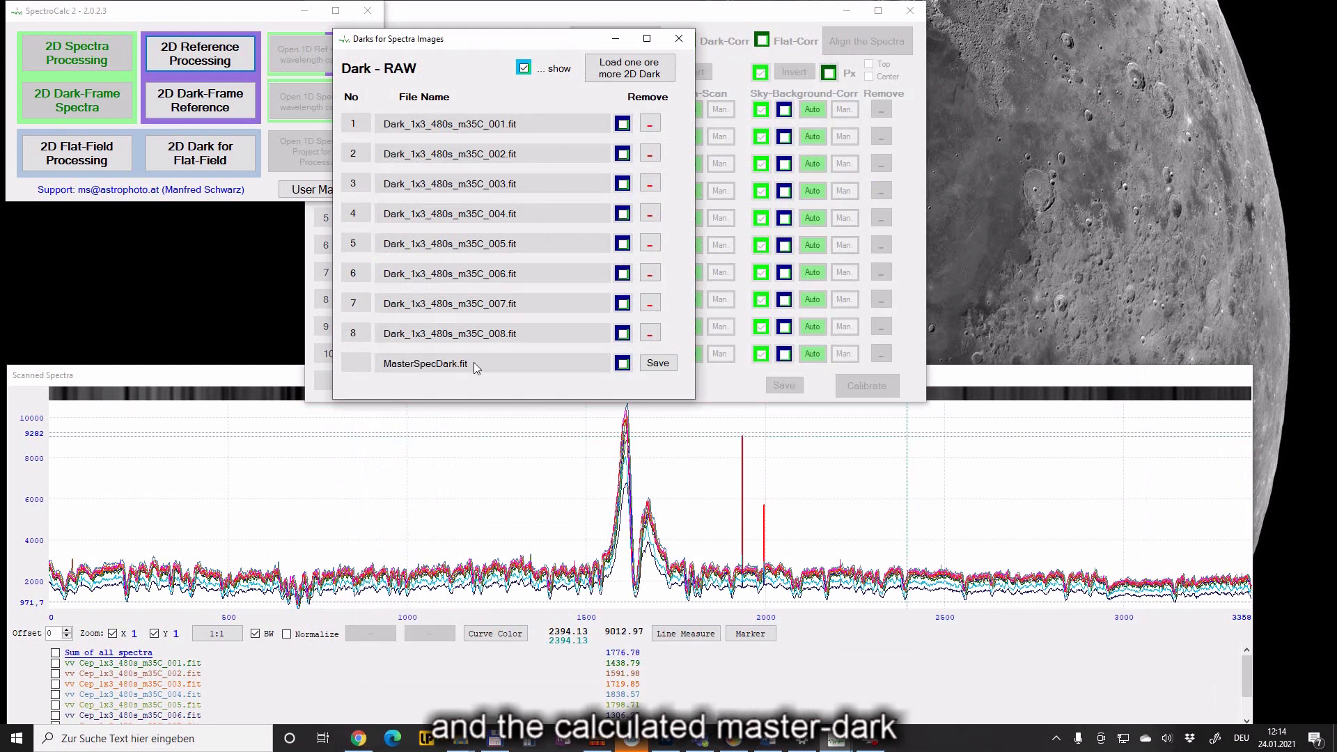
mouse_move(536, 245)
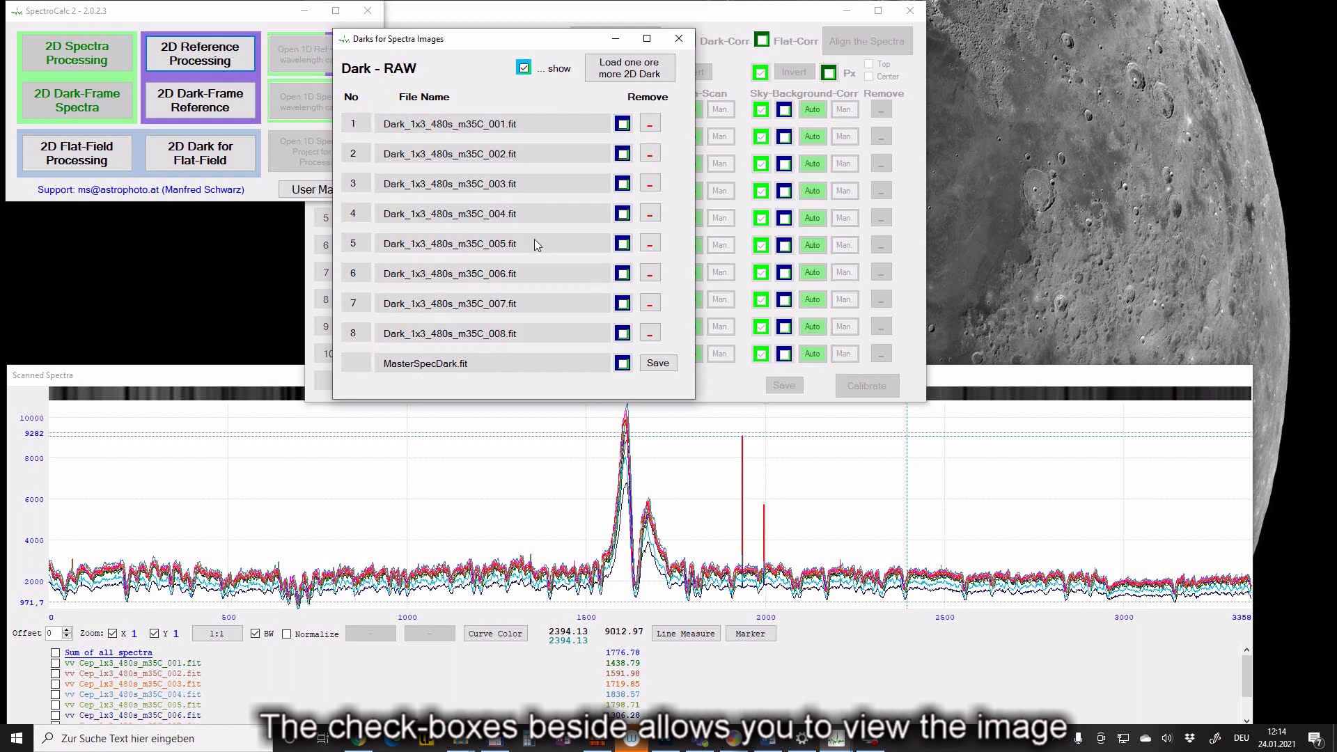
Step: Show dark frame 001 in the viewer and brighten its preview with the slider
left_click(623, 124)
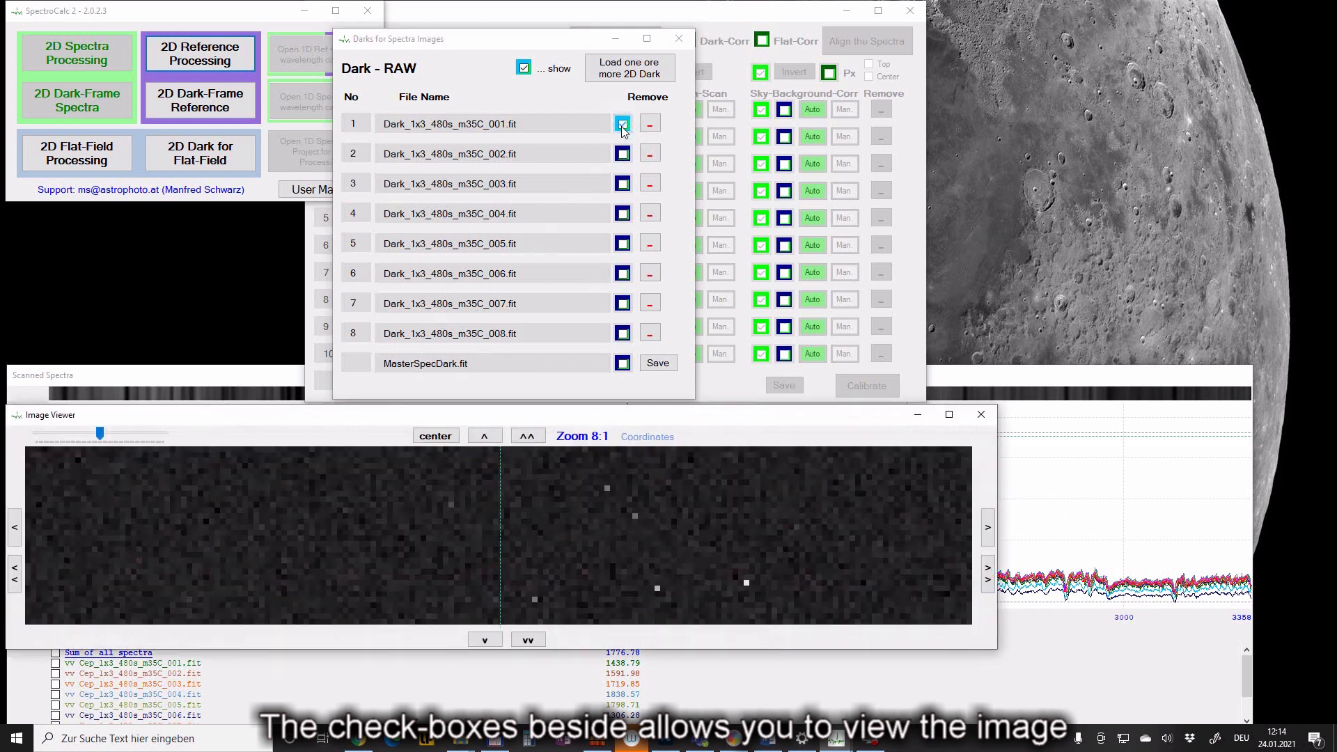
left_click(623, 123)
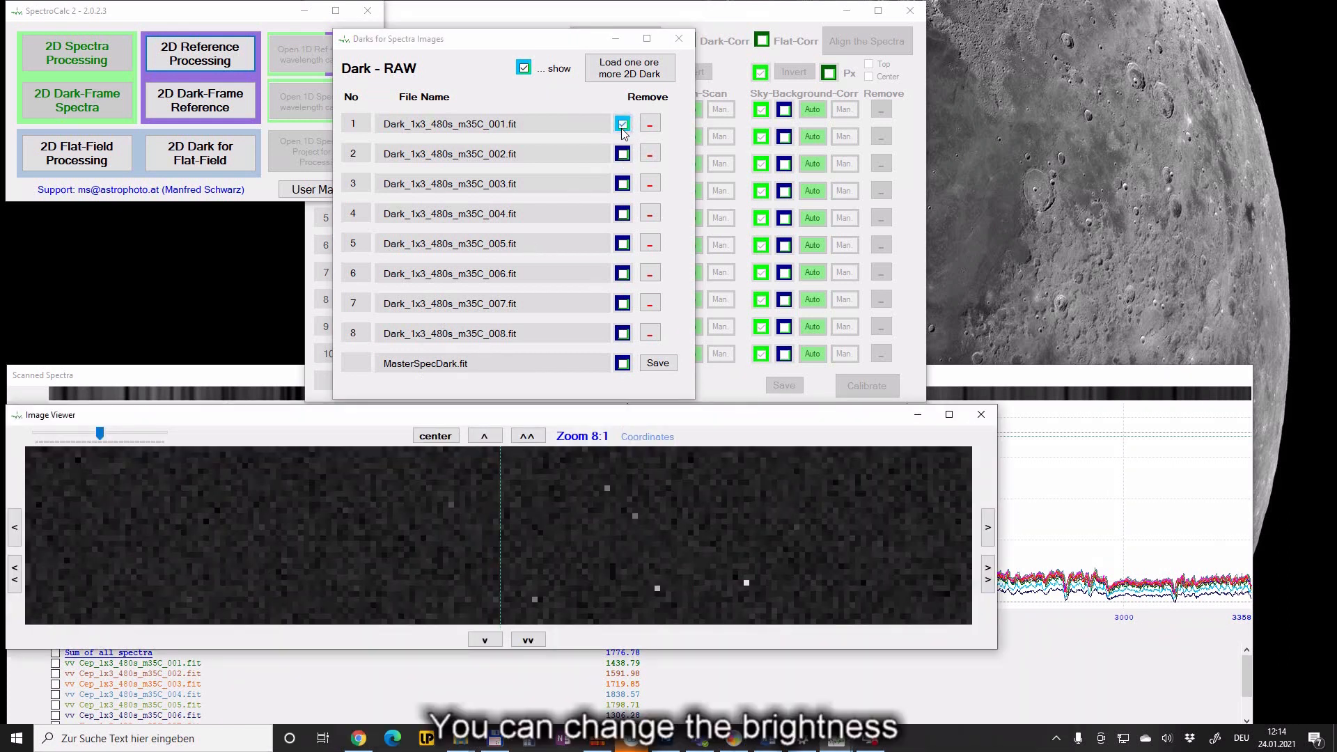
left_click_drag(99, 434, 118, 433)
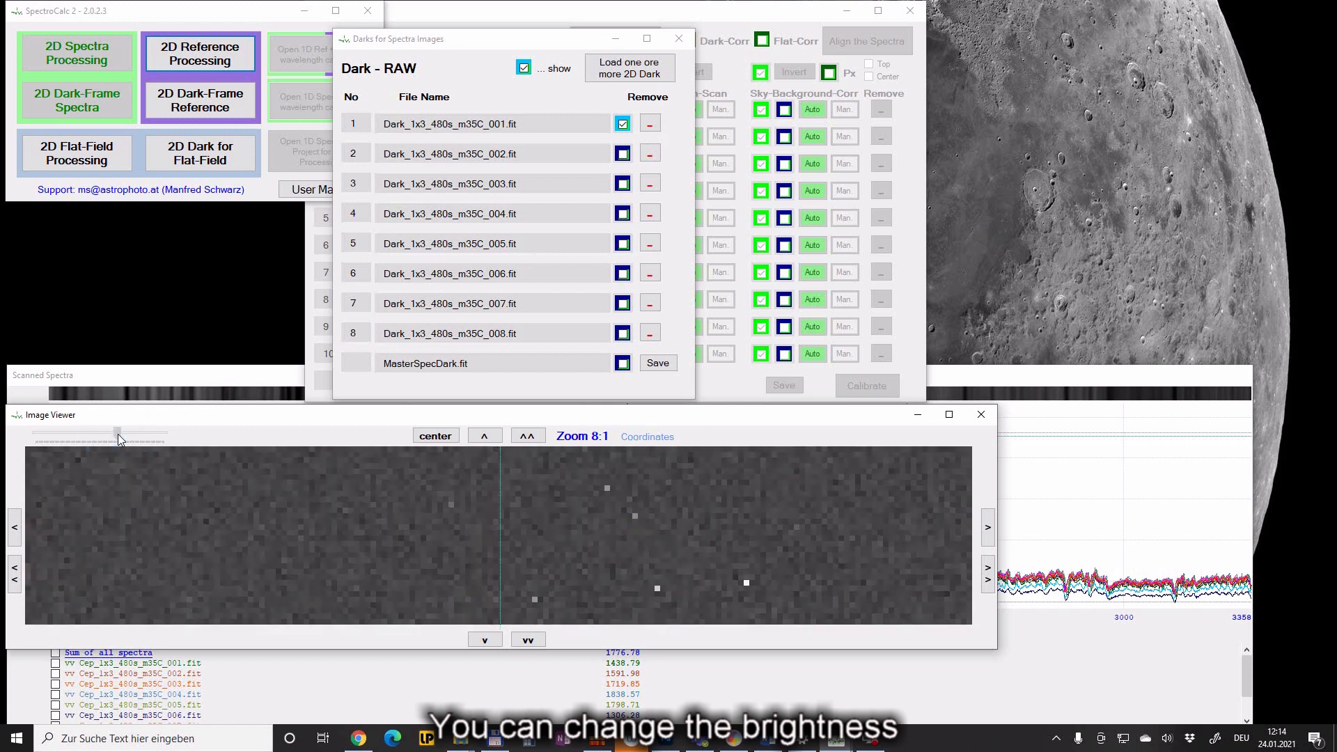
left_click_drag(117, 433, 120, 433)
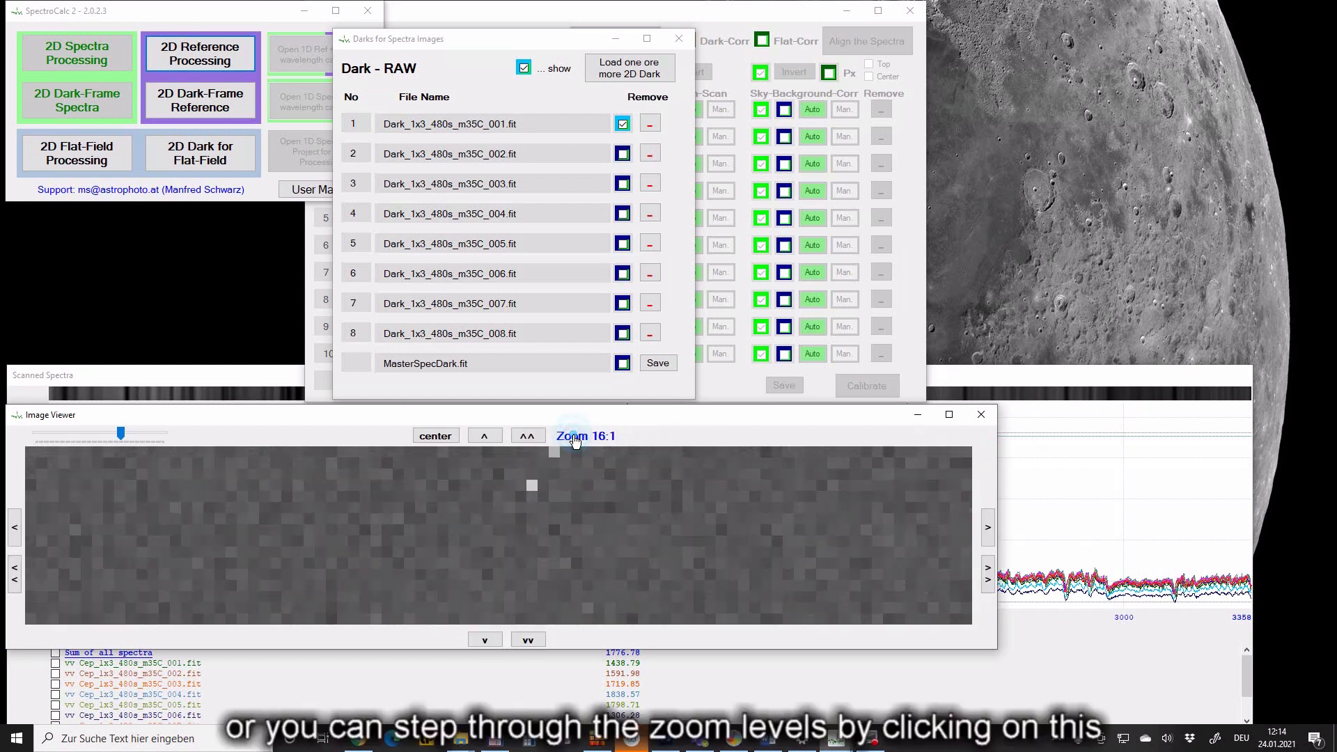
Step: Cycle through zoom levels and pan the dark frame view to its left edge
left_click(574, 436)
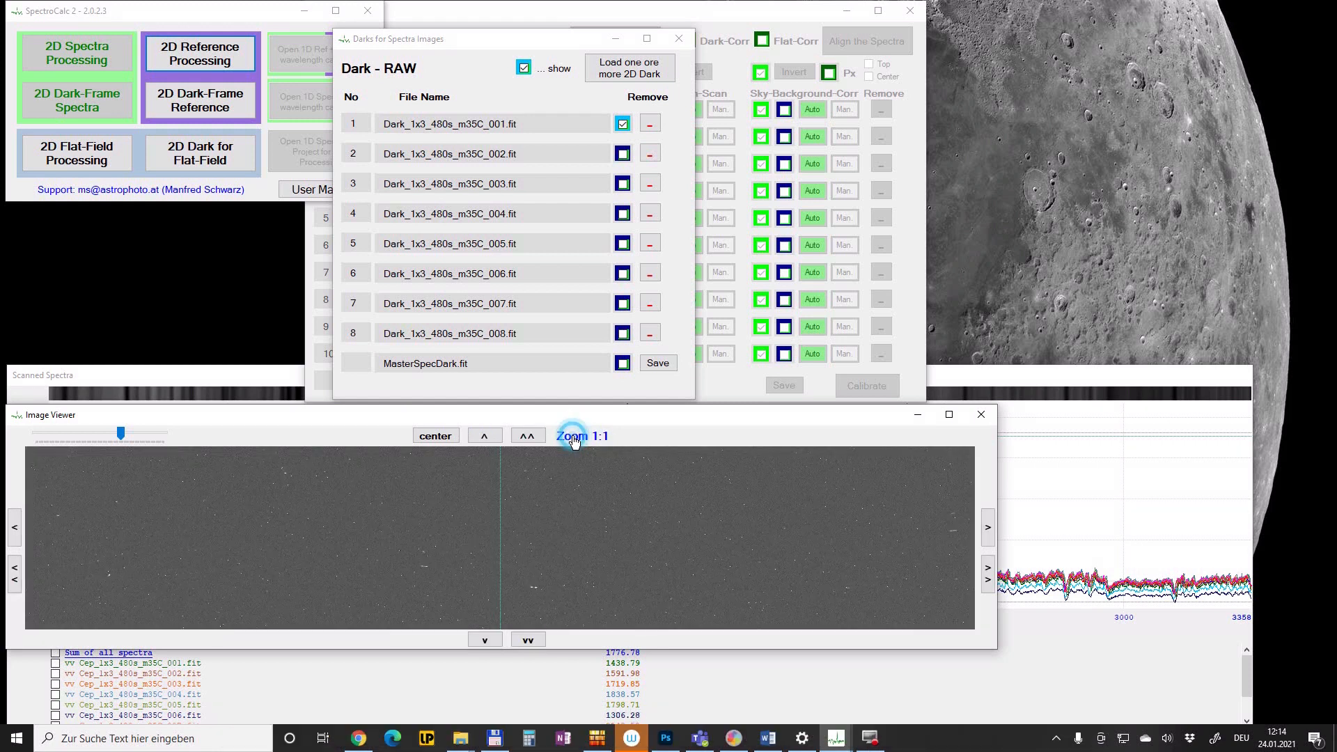
left_click(580, 436)
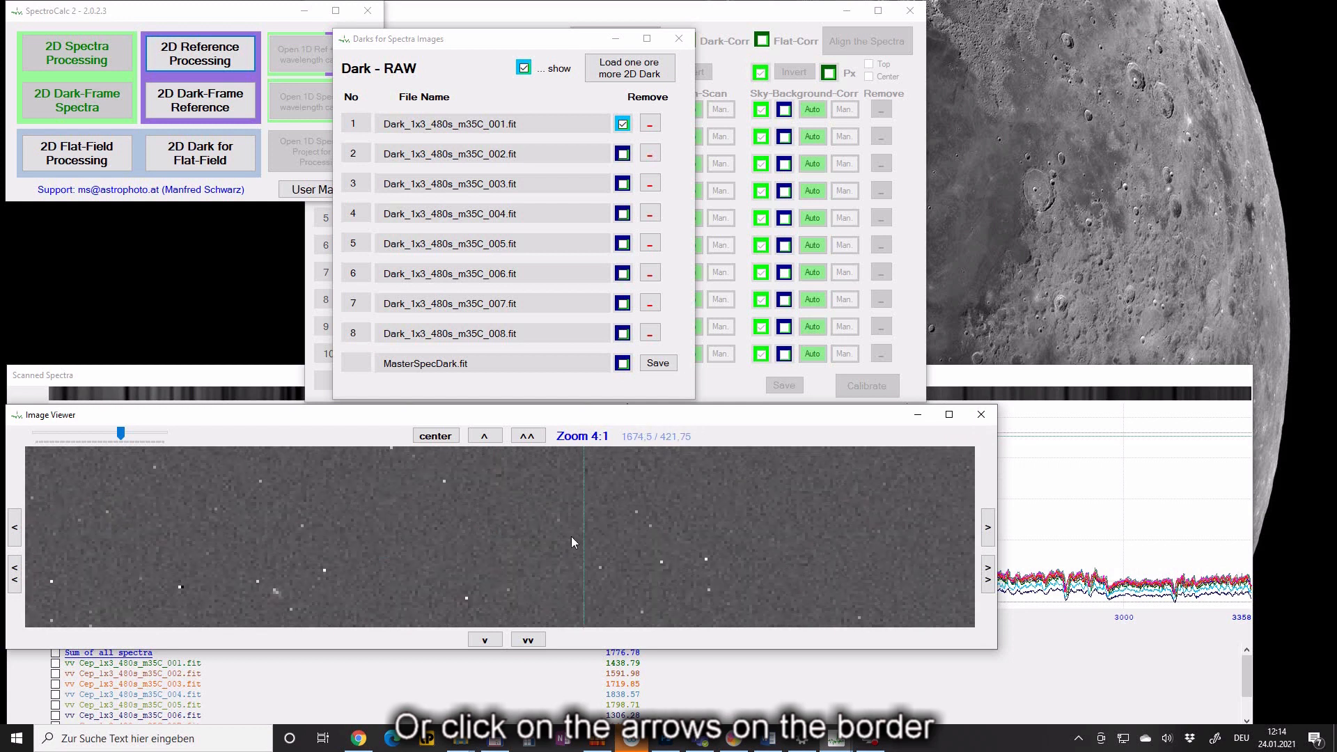
left_click(484, 436)
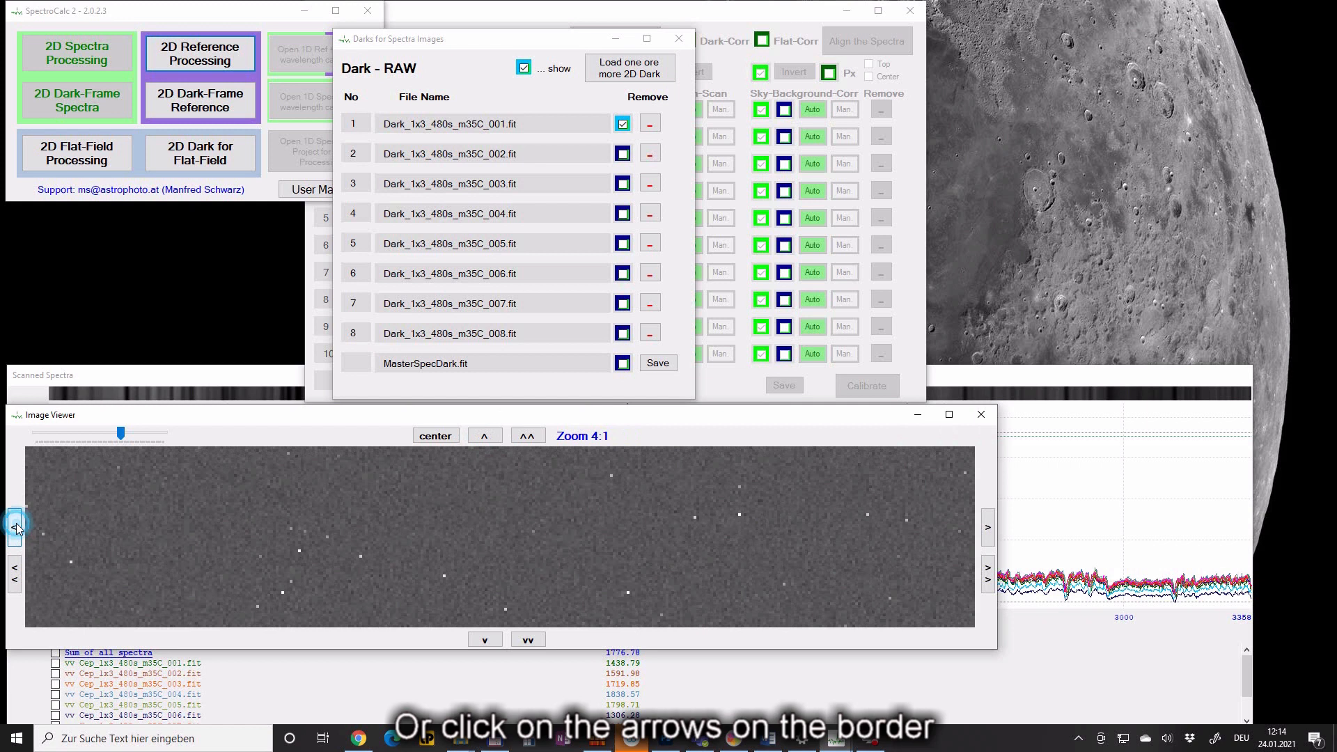
mouse_move(14, 576)
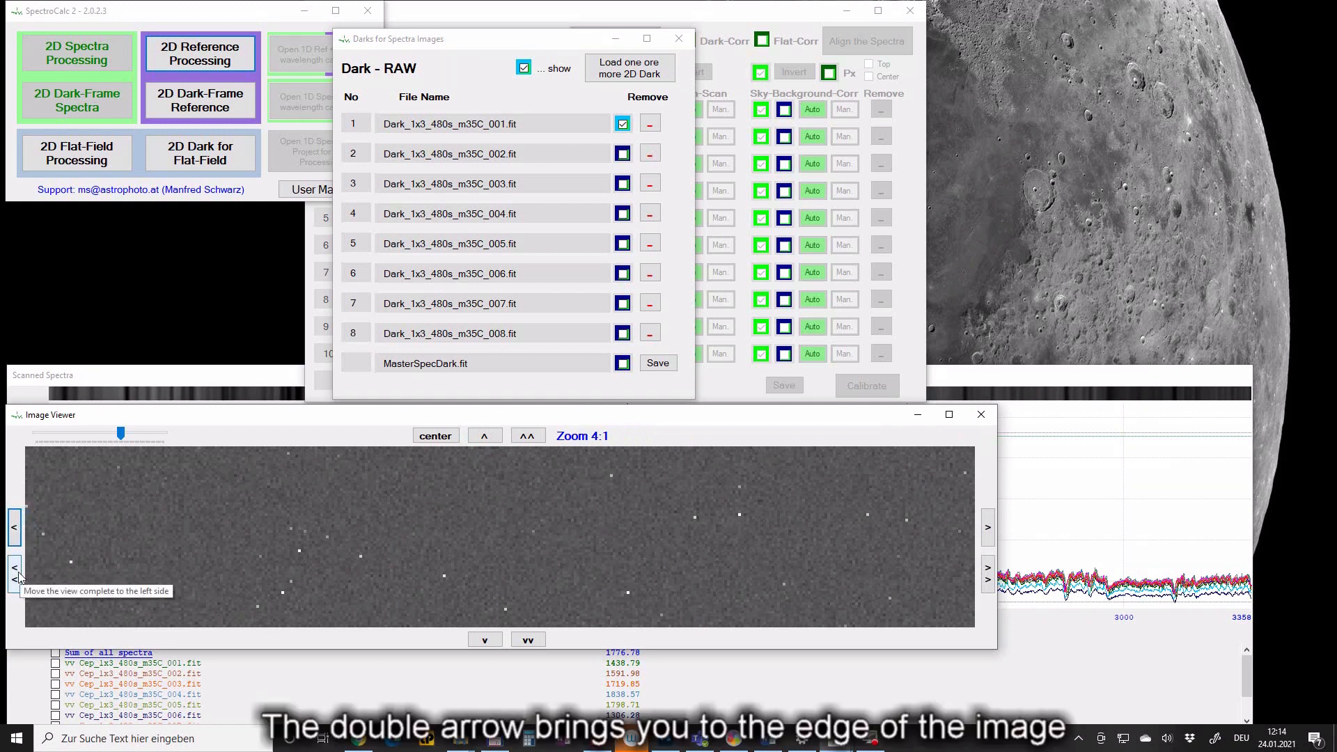
left_click(13, 570)
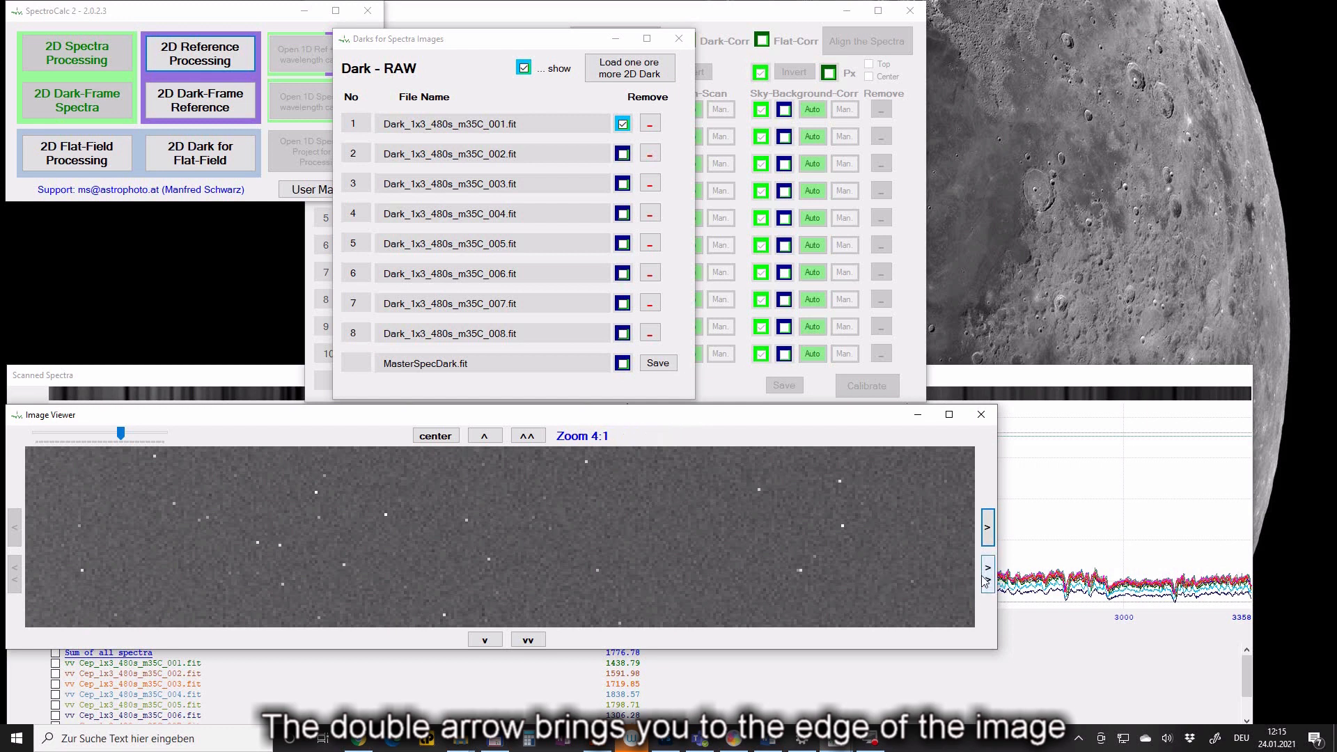
Step: Pan the dark frame view to its right and bottom edges, then recentre it
left_click(528, 640)
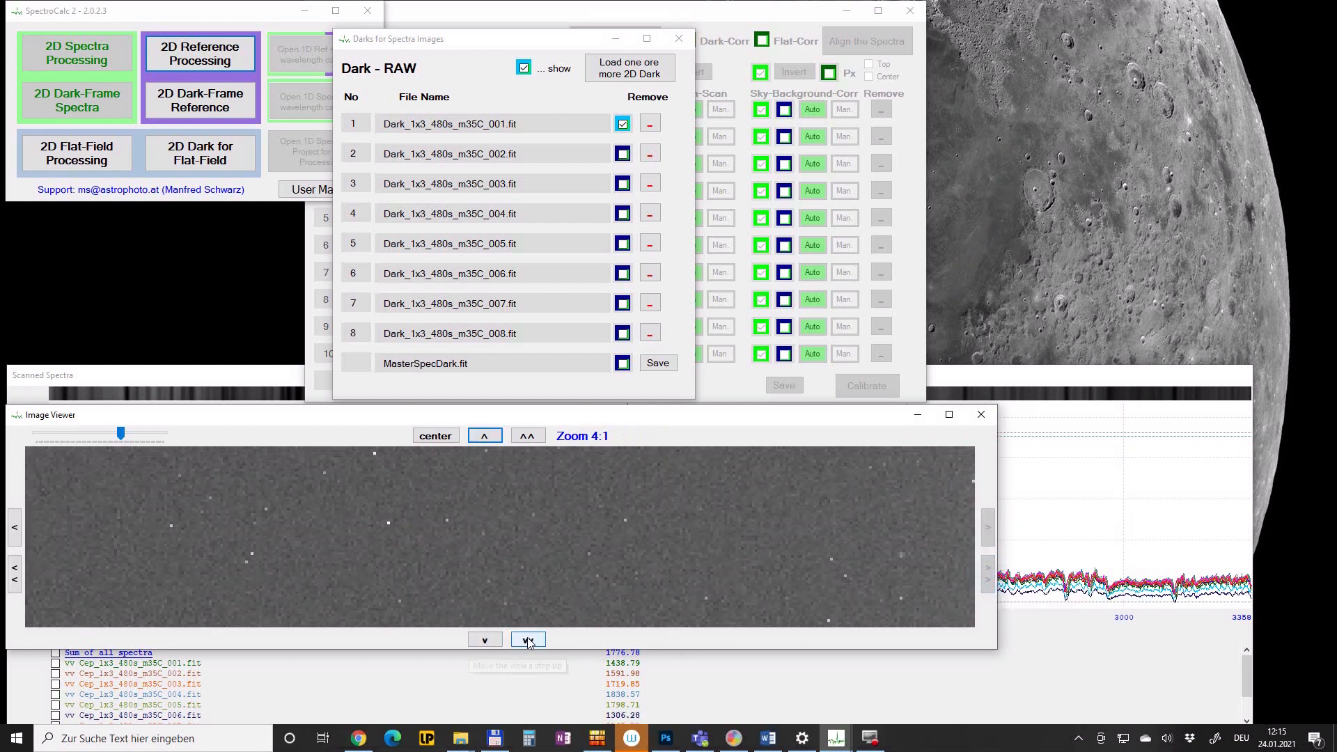
left_click(435, 436)
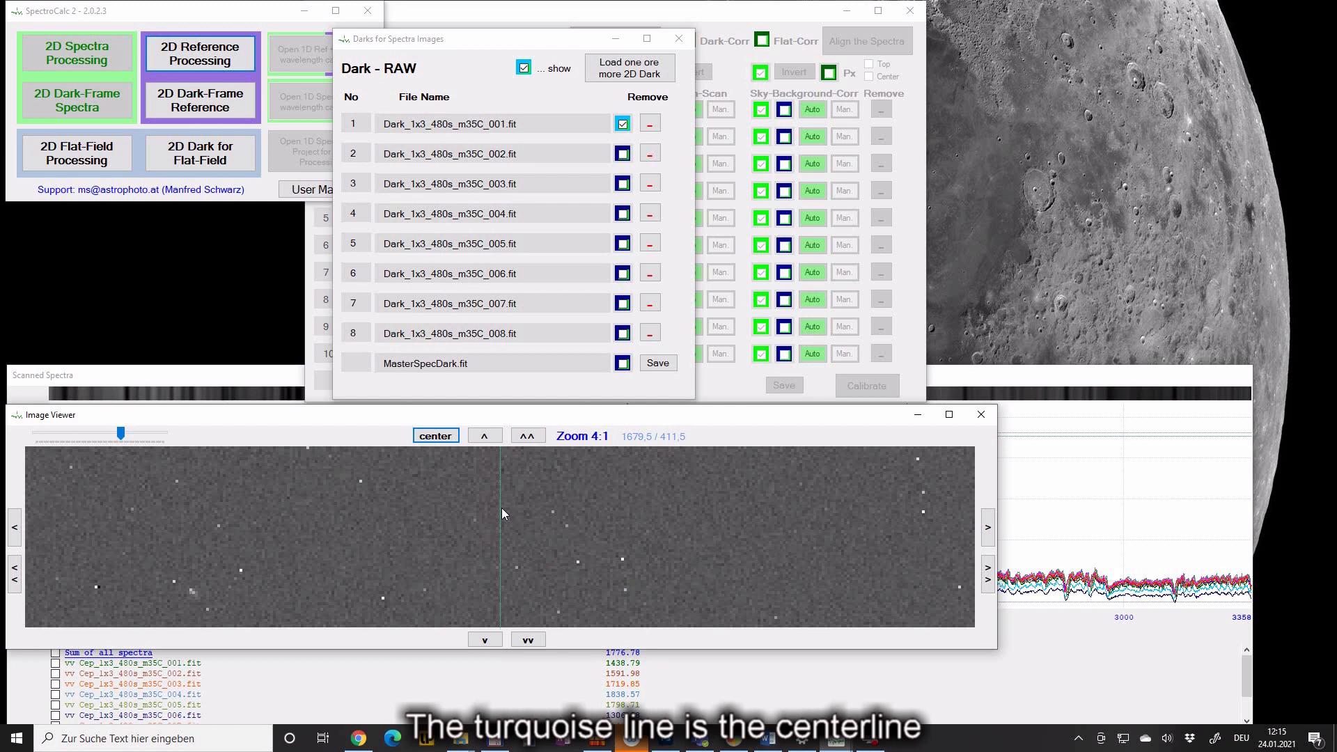
left_click(623, 153)
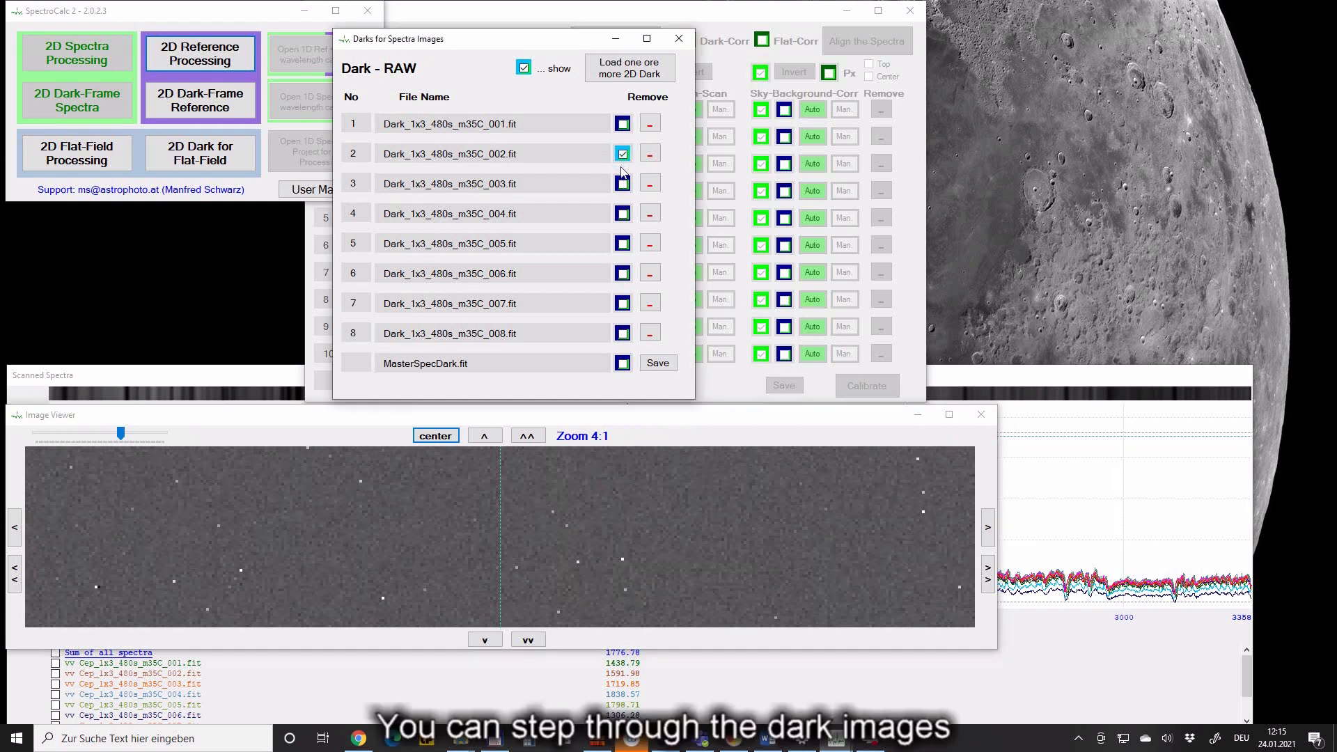
Step: Preview the individual dark frames and MasterSpecDark in turn, ending on frame 006
left_click(623, 183)
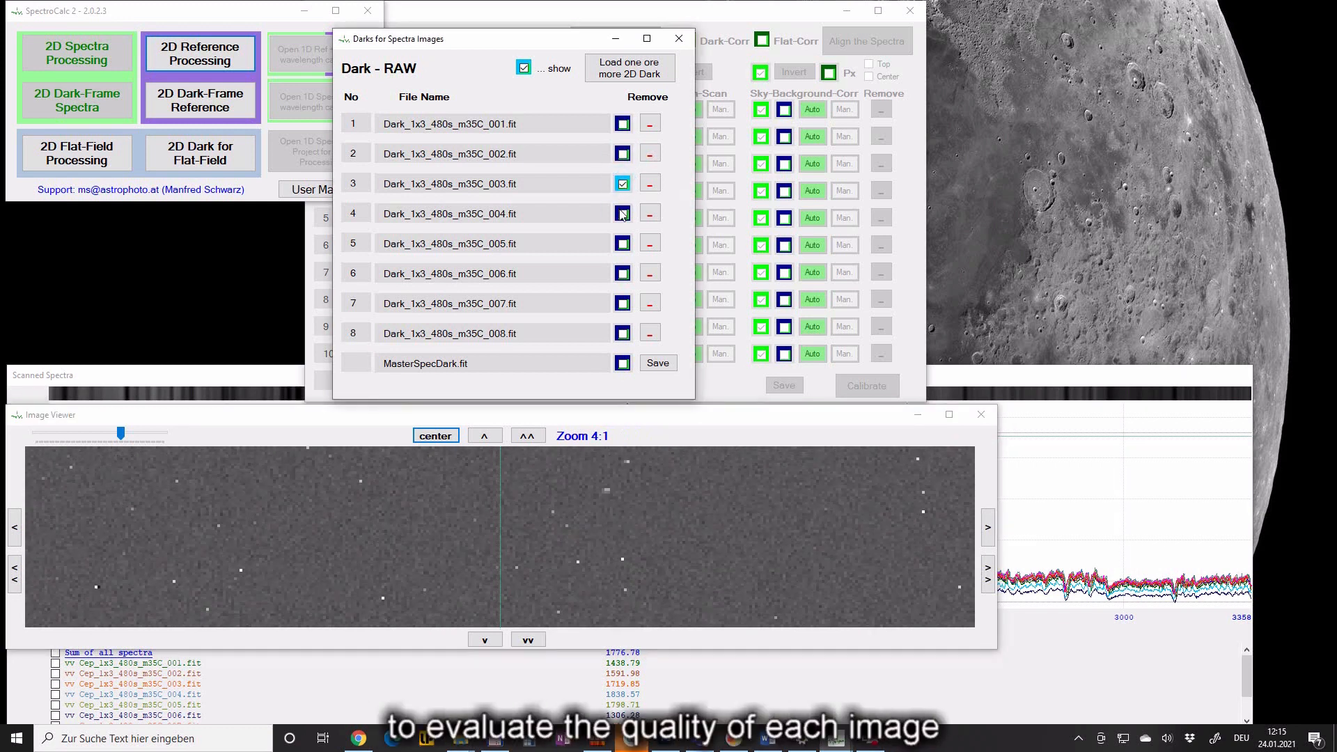
left_click(622, 213)
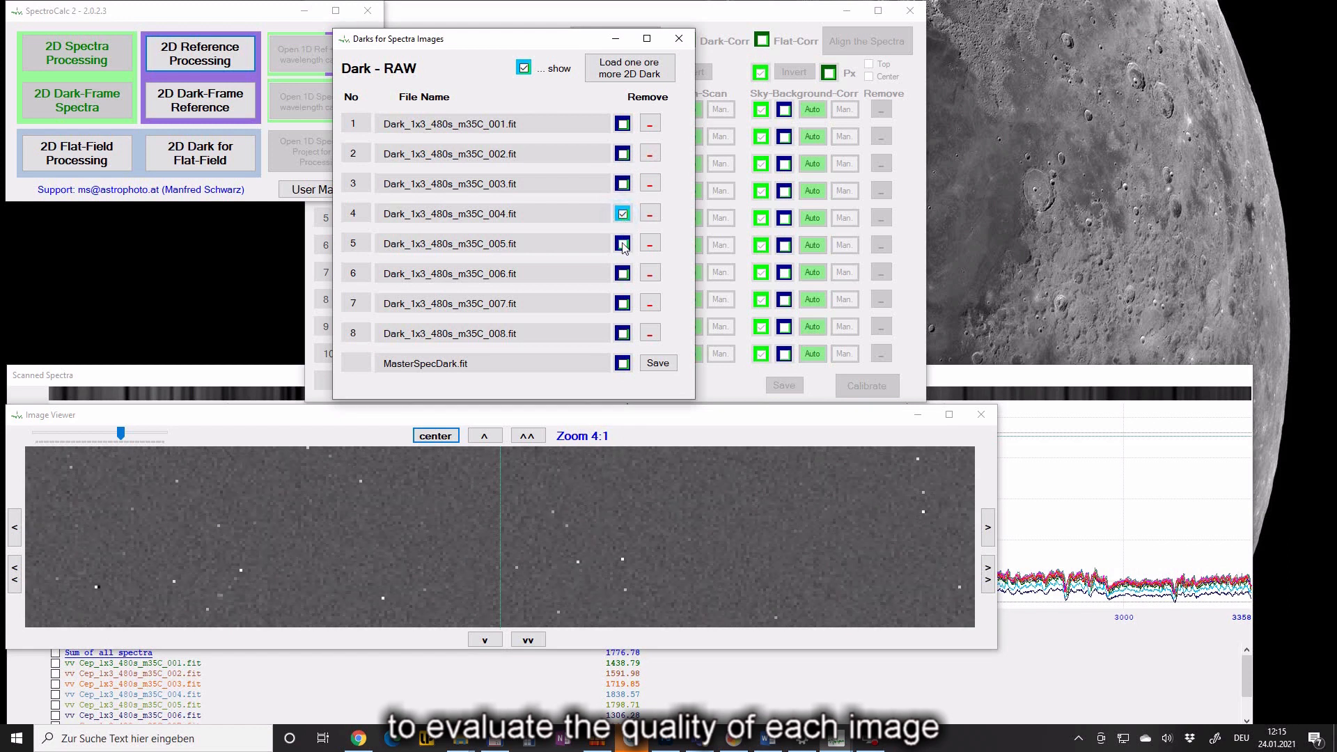
left_click(622, 303)
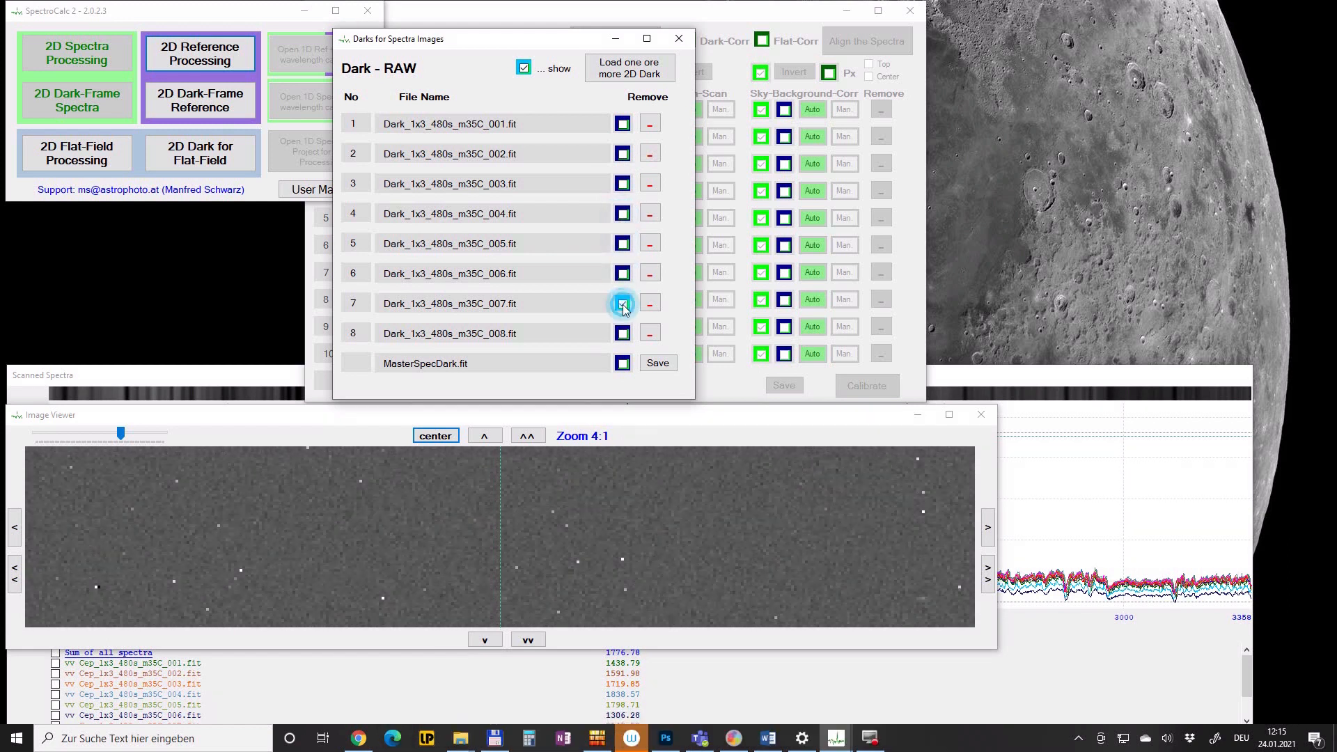
left_click(622, 363)
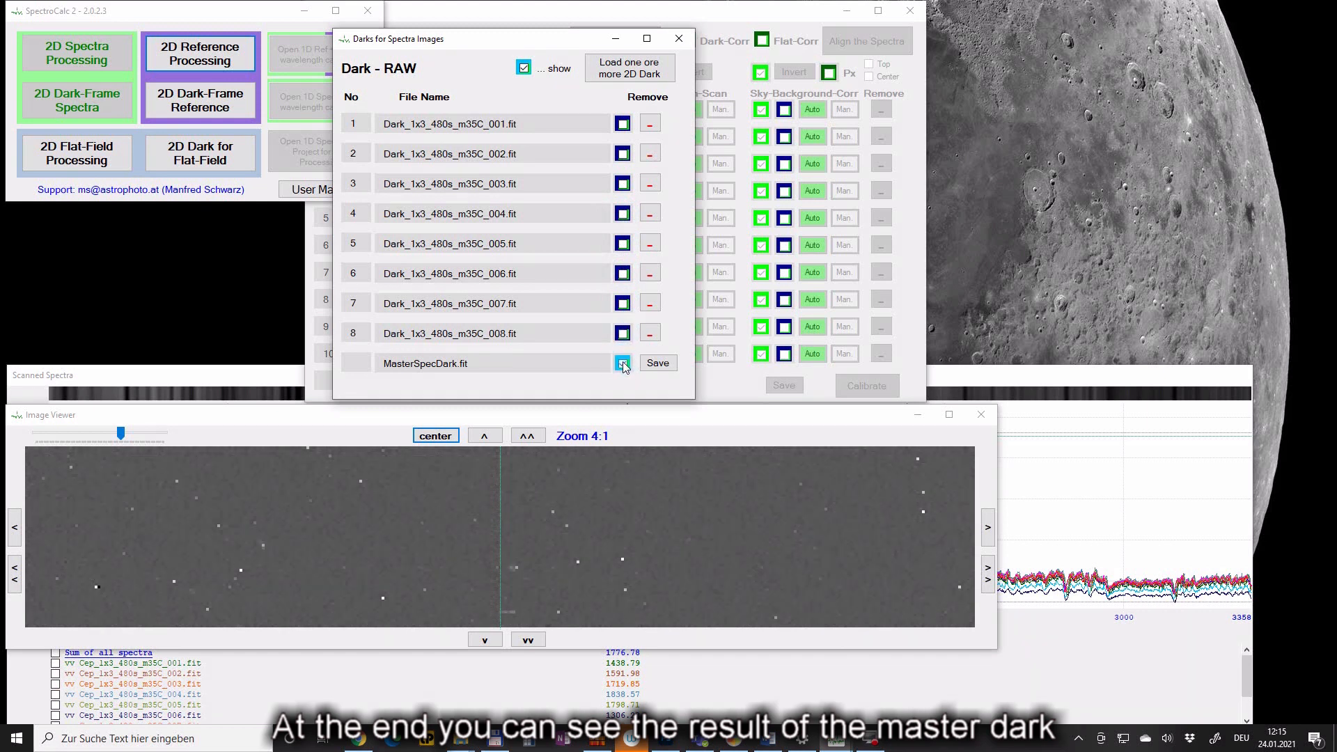
left_click(623, 363)
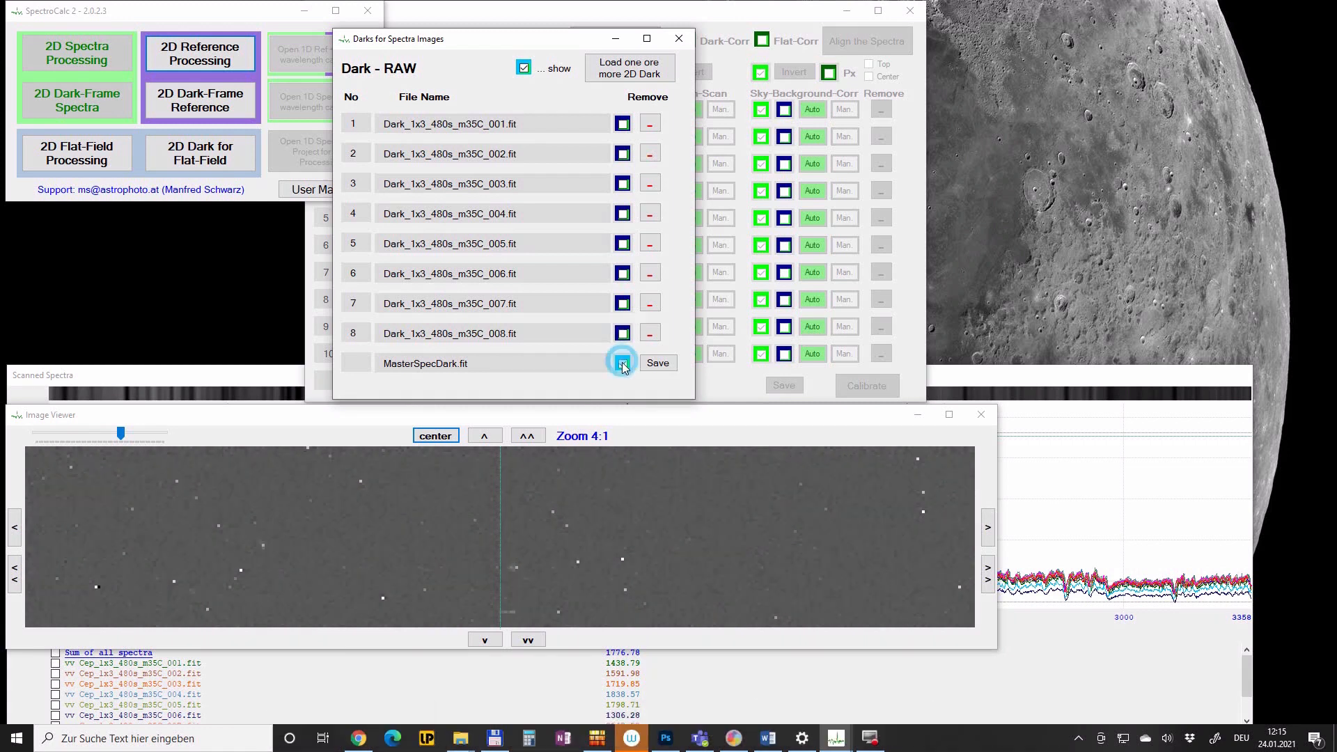
left_click(623, 334)
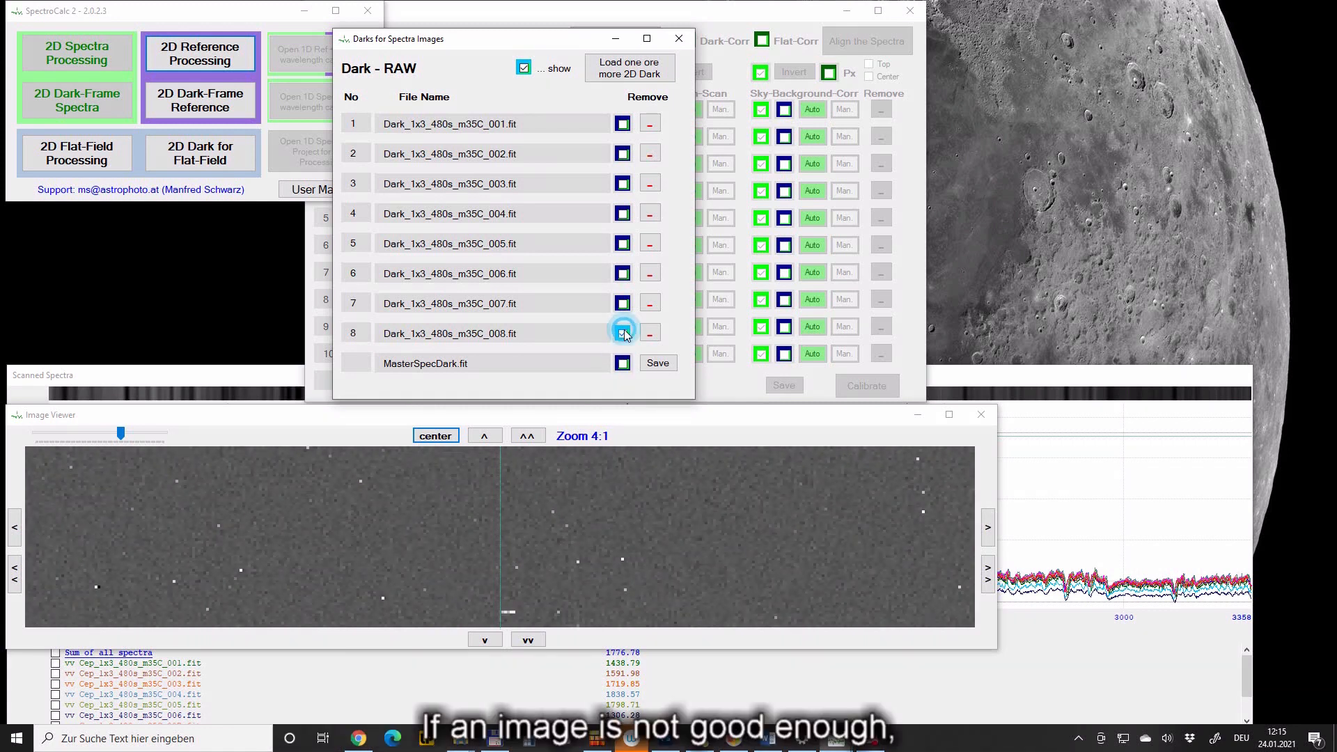
left_click(623, 303)
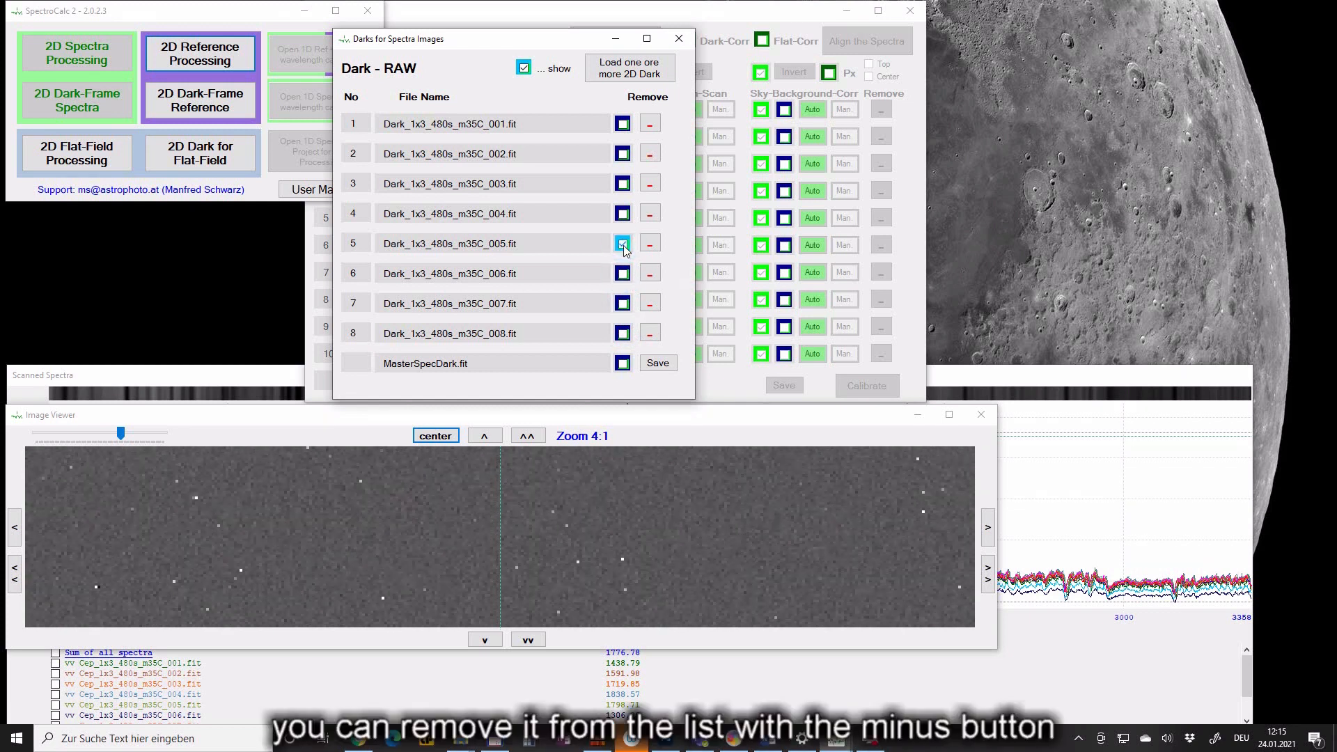
left_click(622, 273)
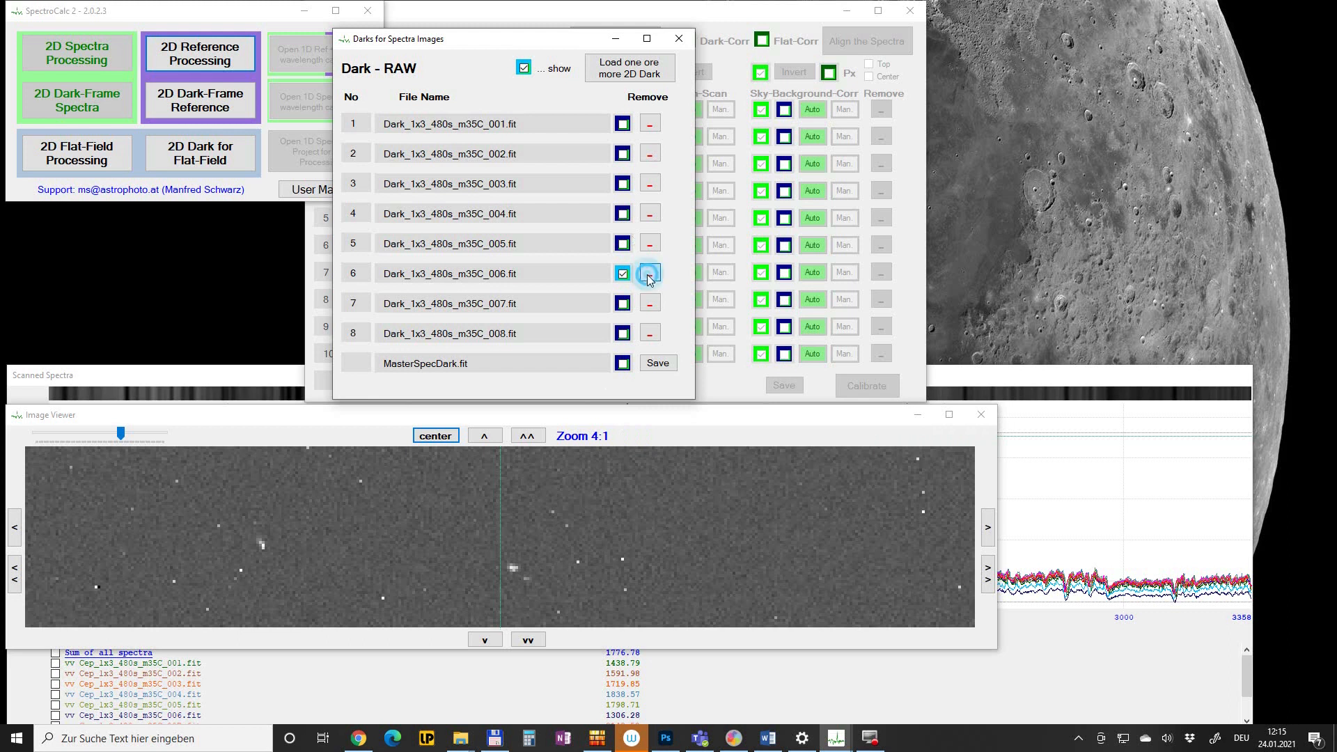
Step: Delete Dark_1x3_480s_m35C_006.fit from the dark list and confirm the removal
left_click(649, 273)
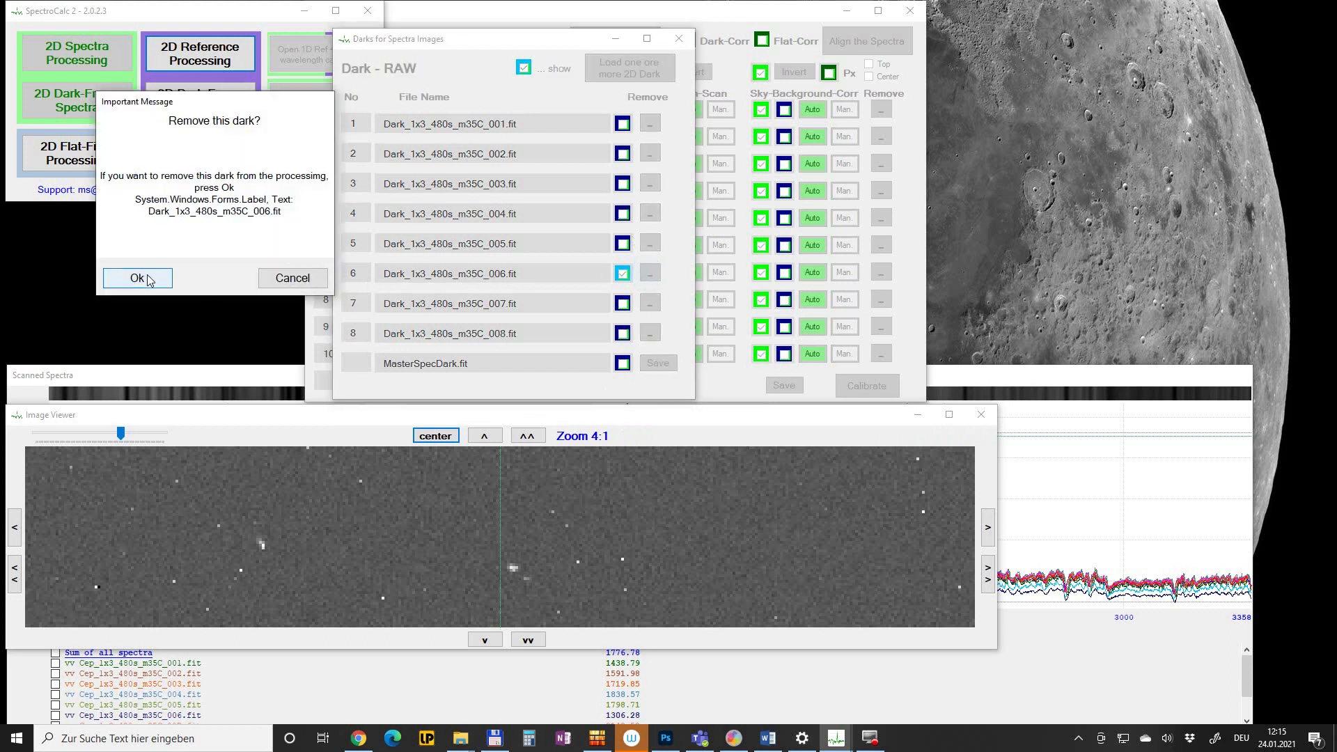
left_click(136, 278)
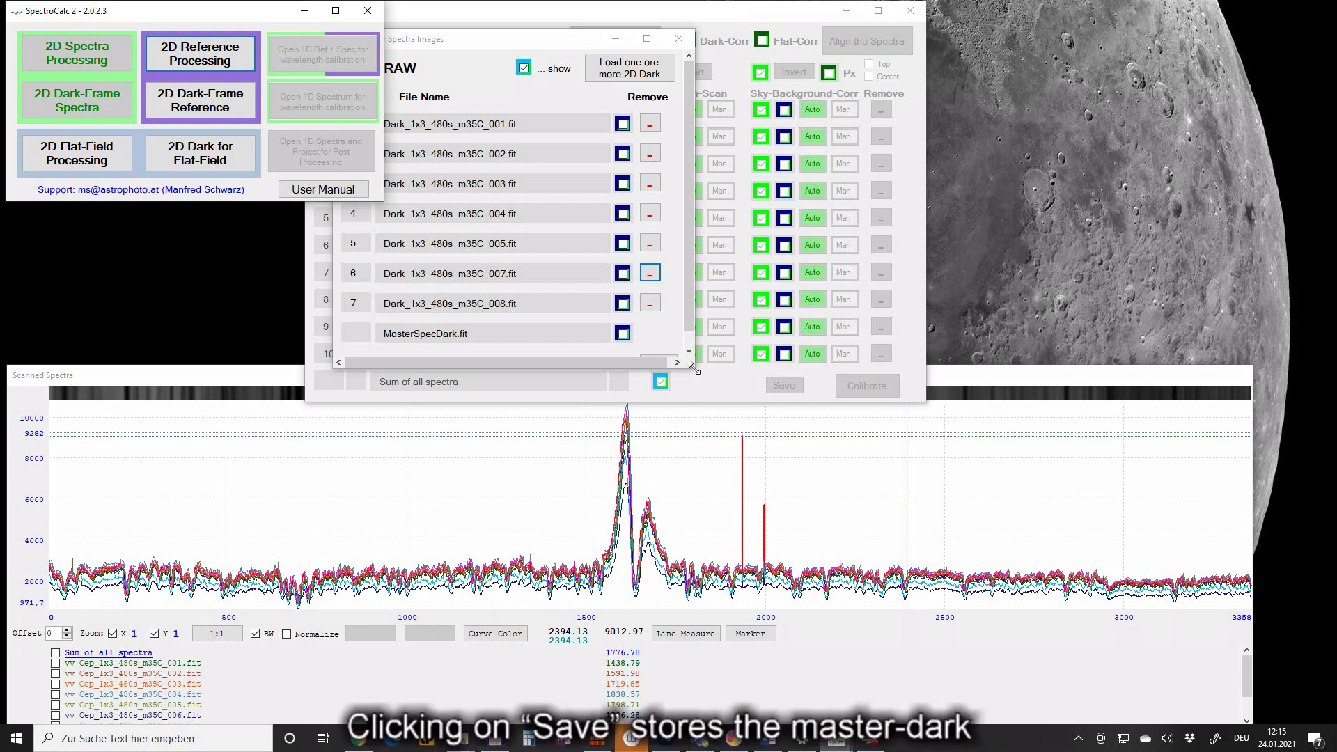
mouse_move(663, 365)
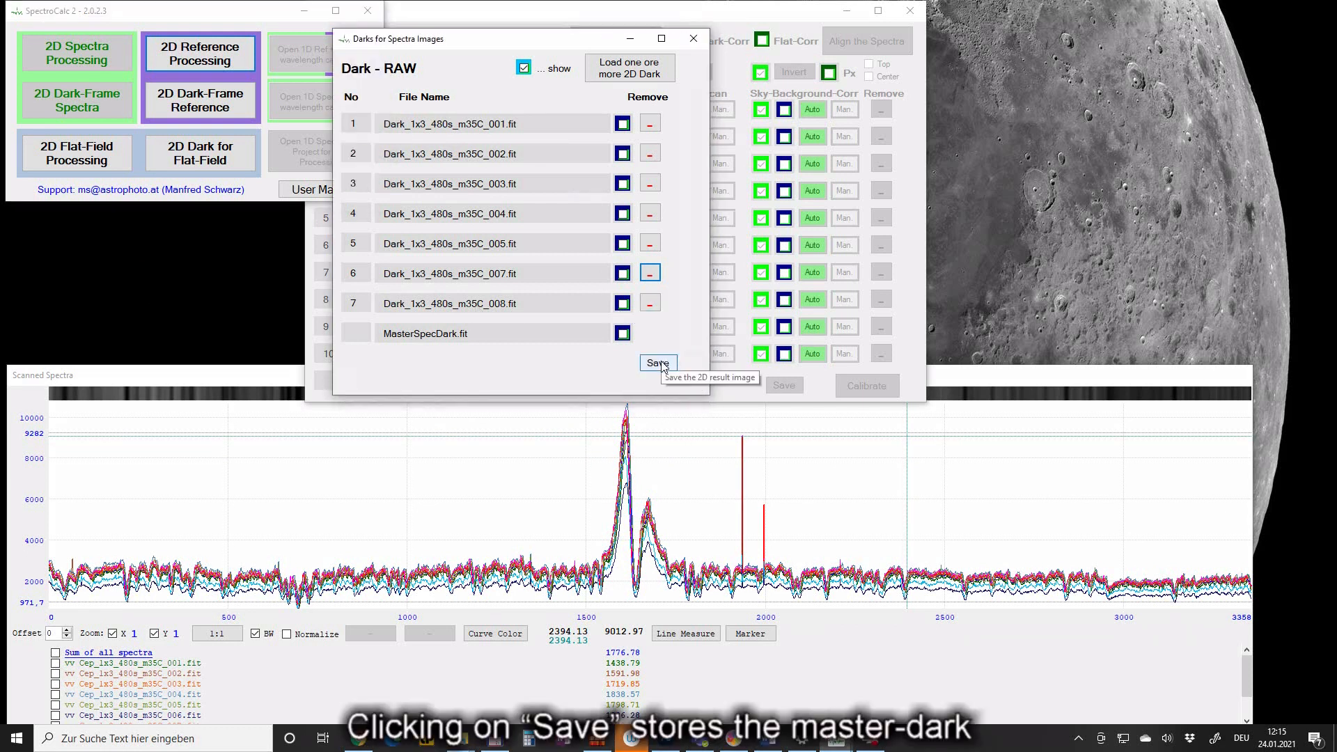
Step: Save the master dark and check the Dark\SpectroCalc folder for MasterSpecDark.fit
left_click(657, 362)
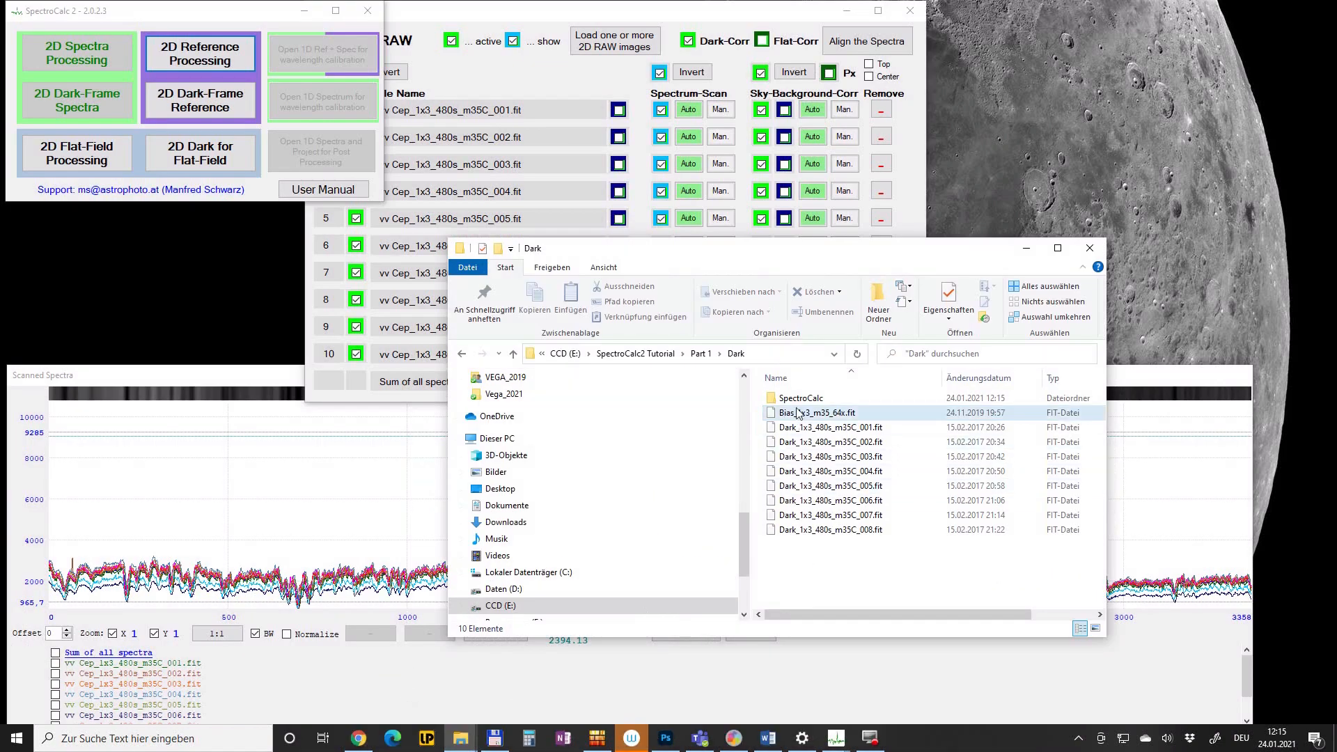
left_click(801, 398)
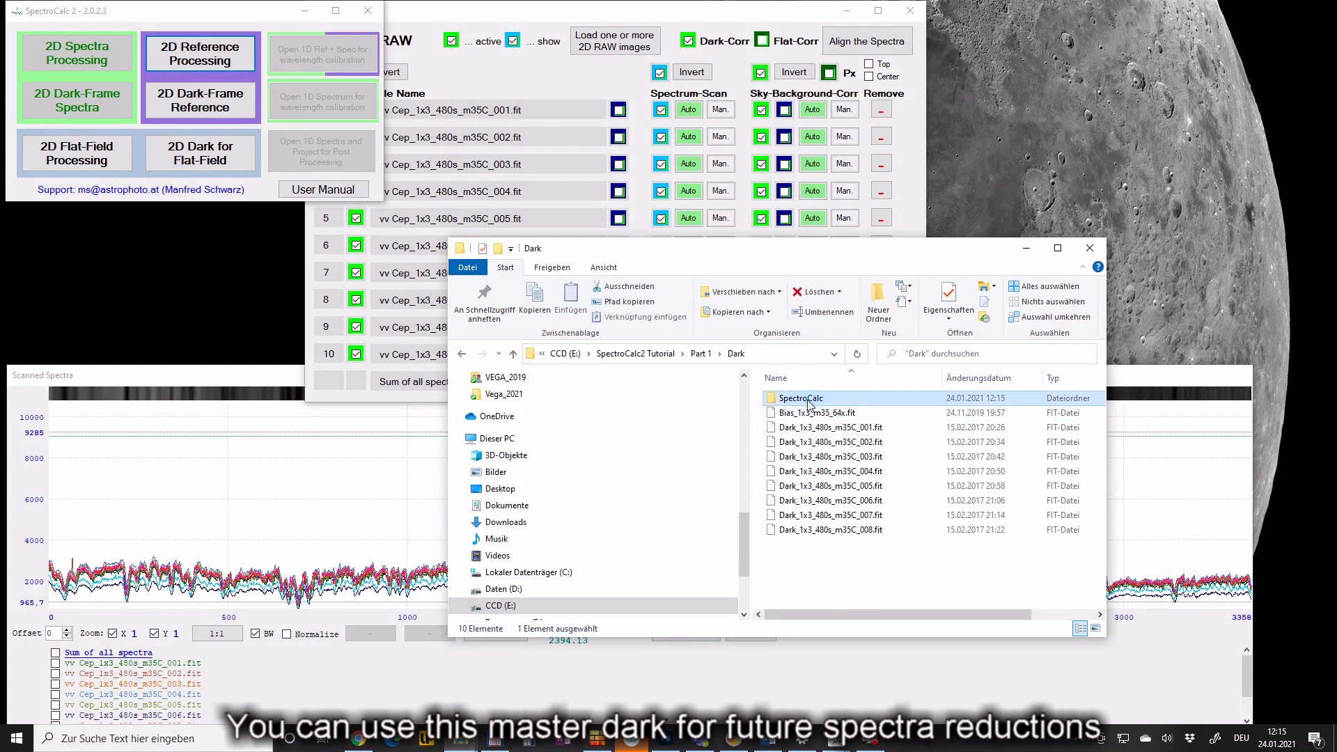
double_click(802, 398)
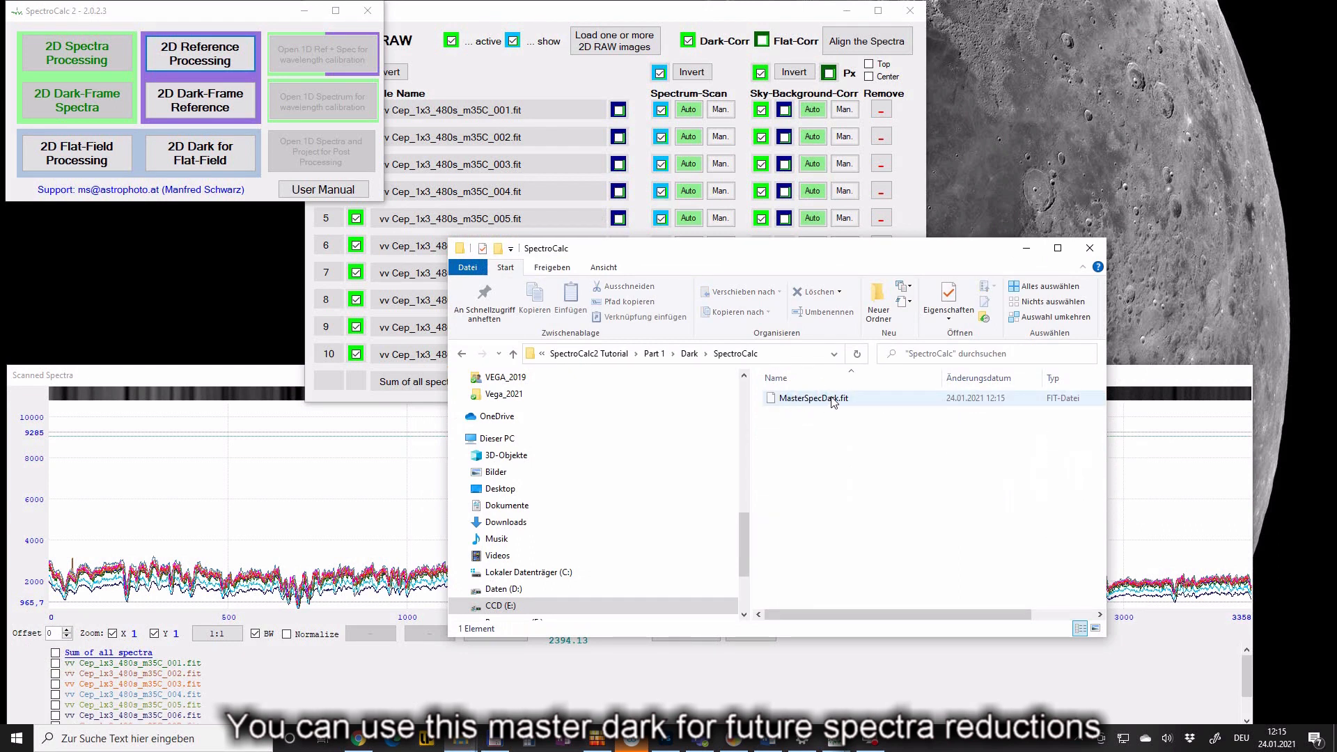
mouse_move(833, 402)
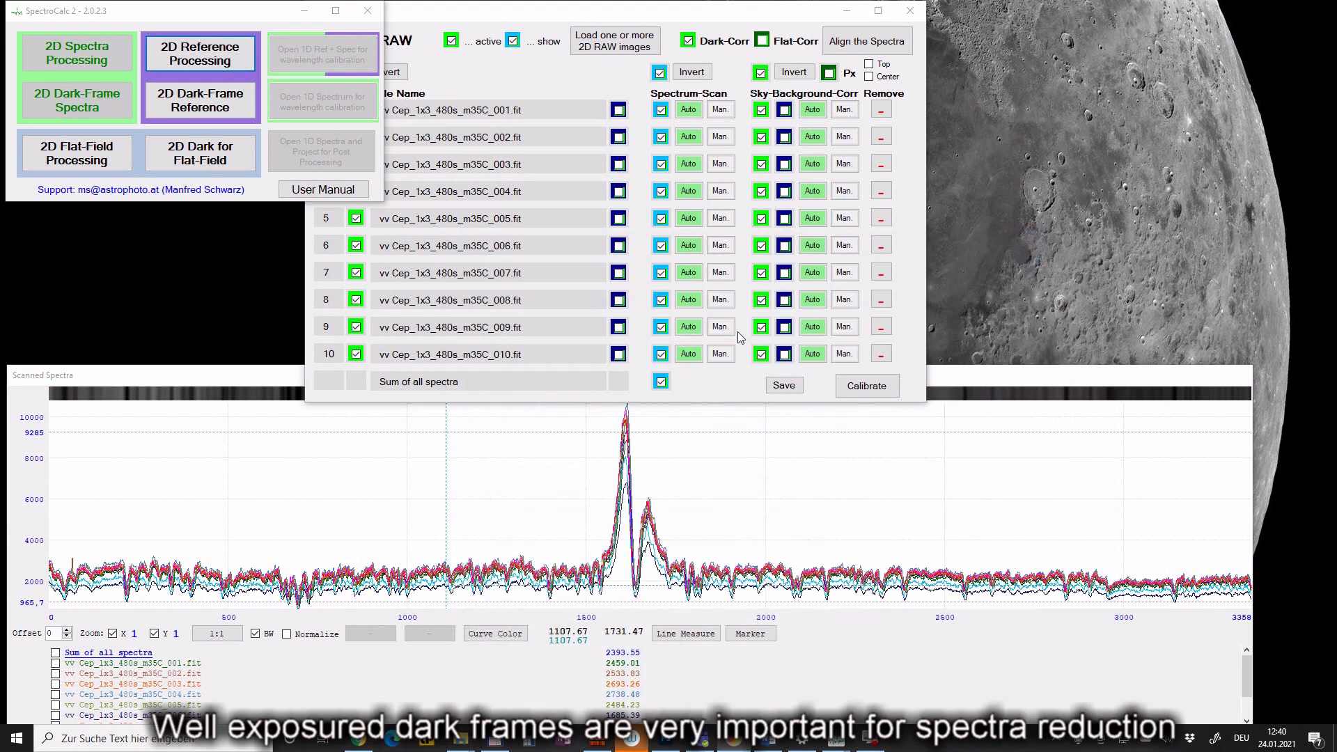
Step: Toggle Dark-Corr off and on to compare, leaving dark correction enabled for the ten spectra
left_click(217, 634)
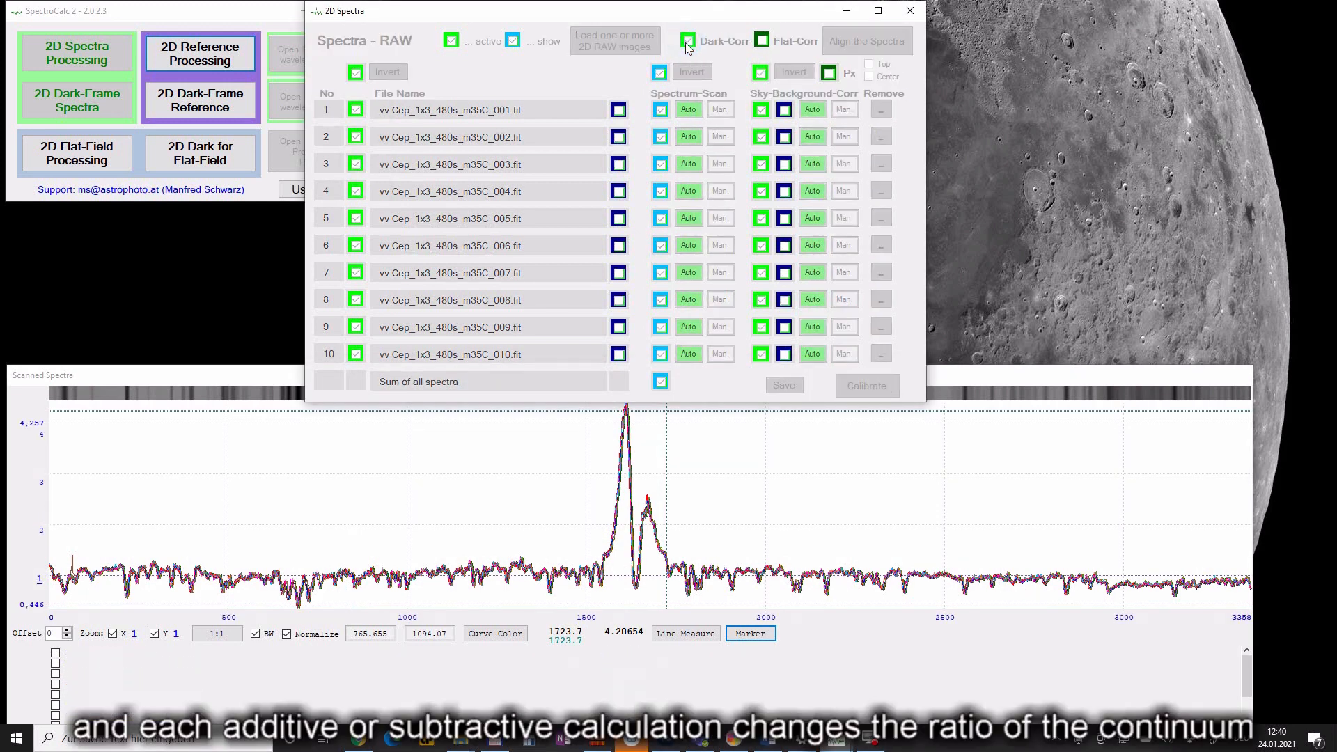
left_click(690, 40)
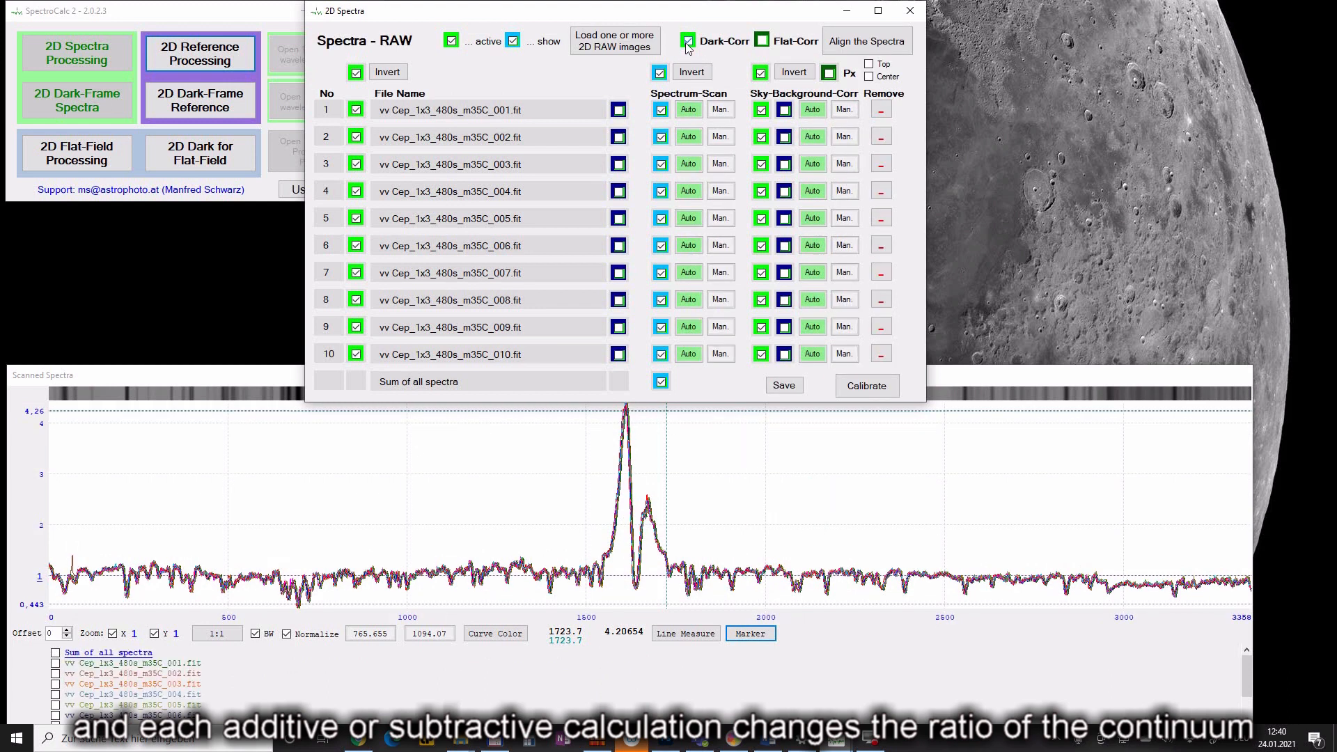
left_click(686, 40)
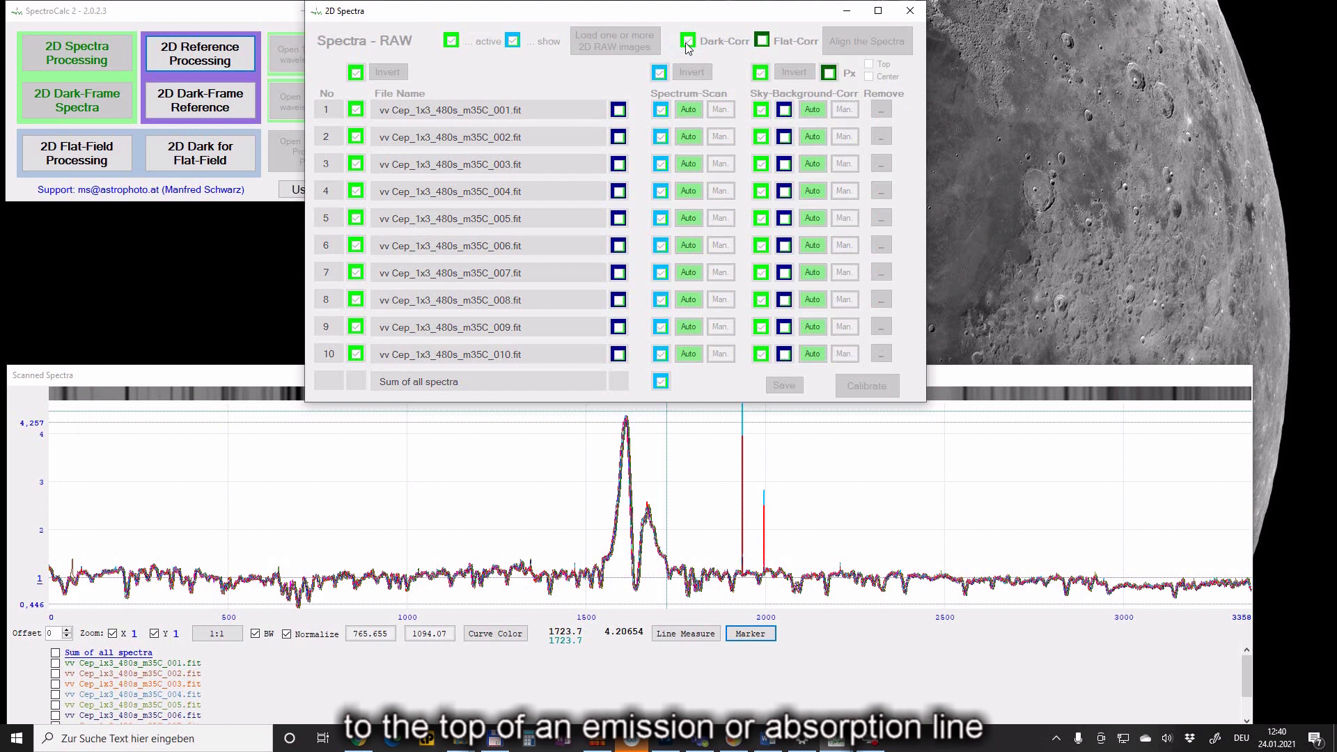
left_click(691, 40)
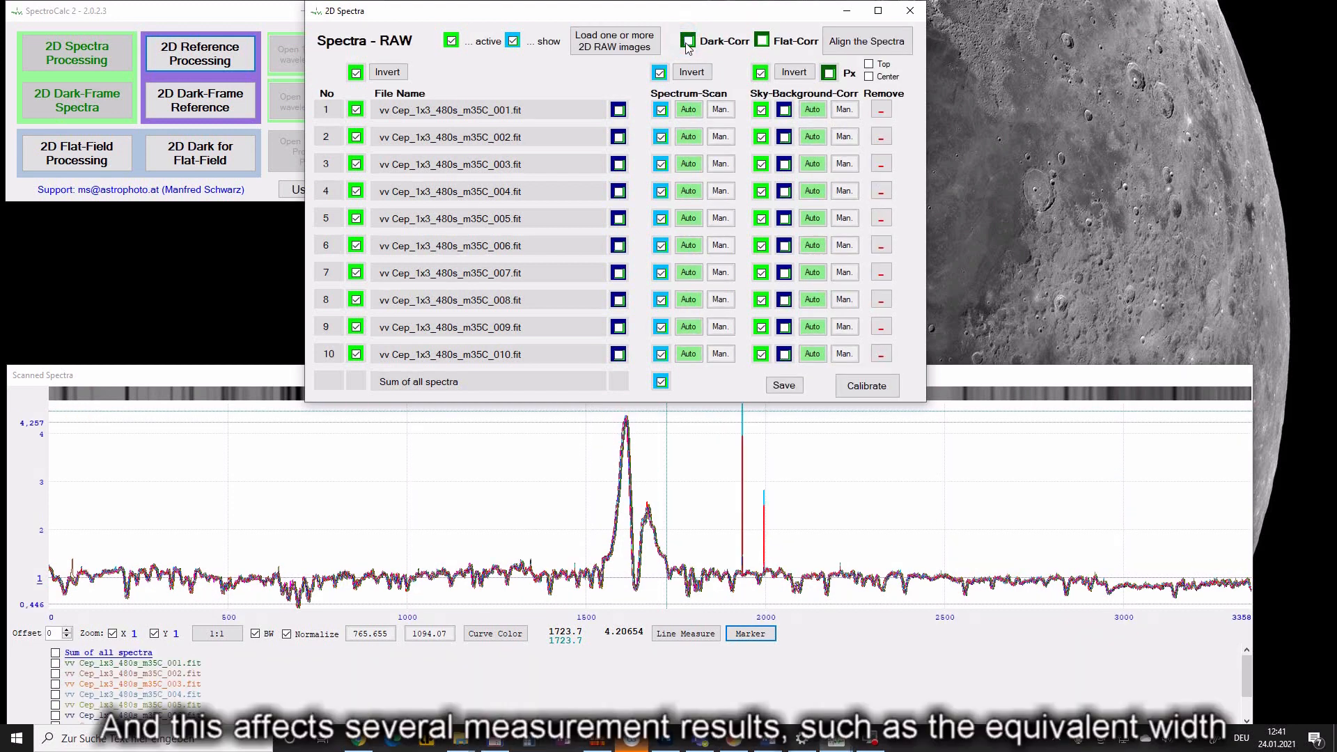
left_click(688, 41)
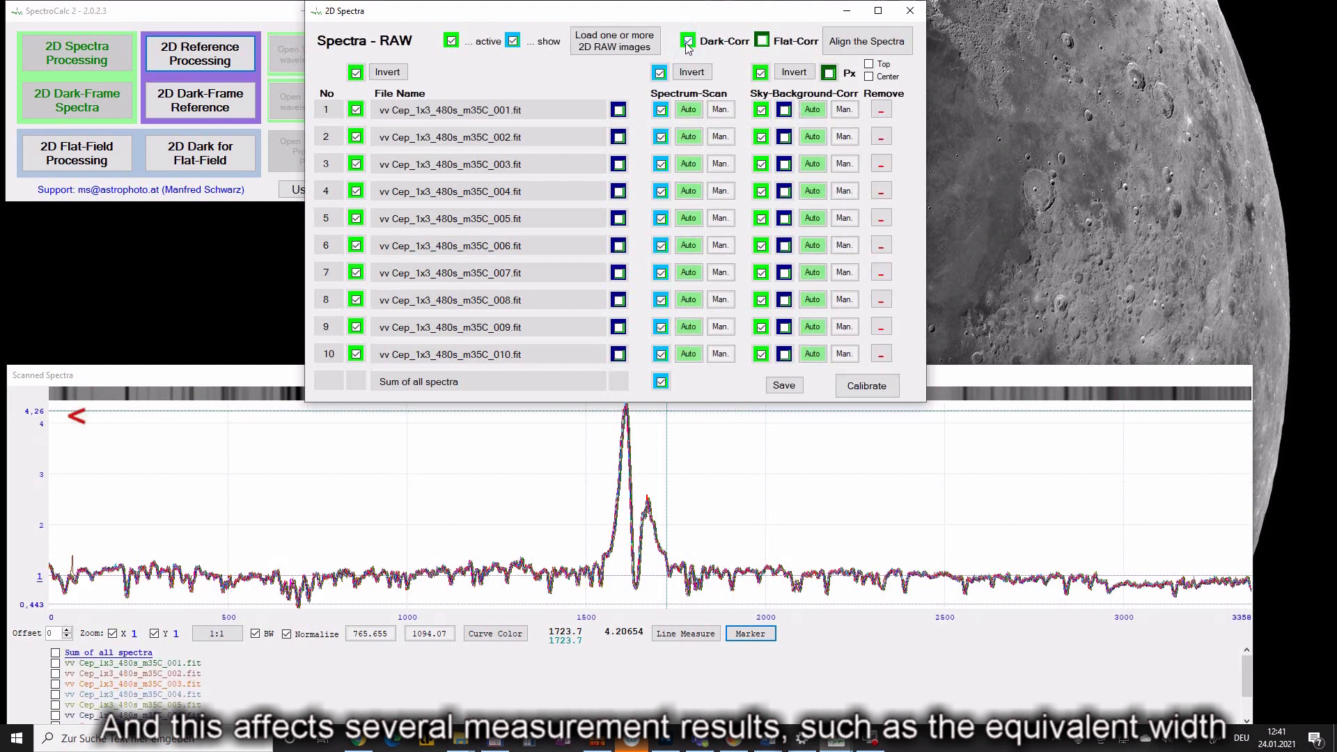
left_click(687, 41)
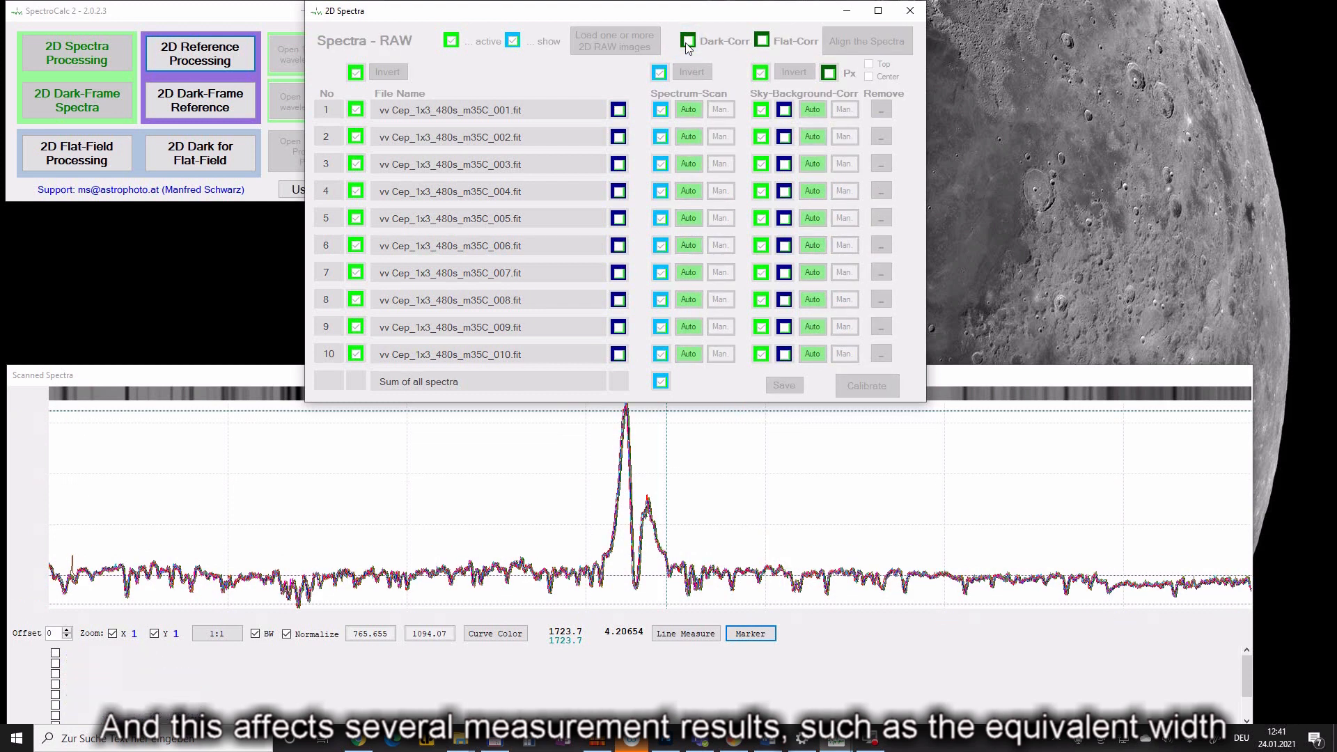
left_click(690, 39)
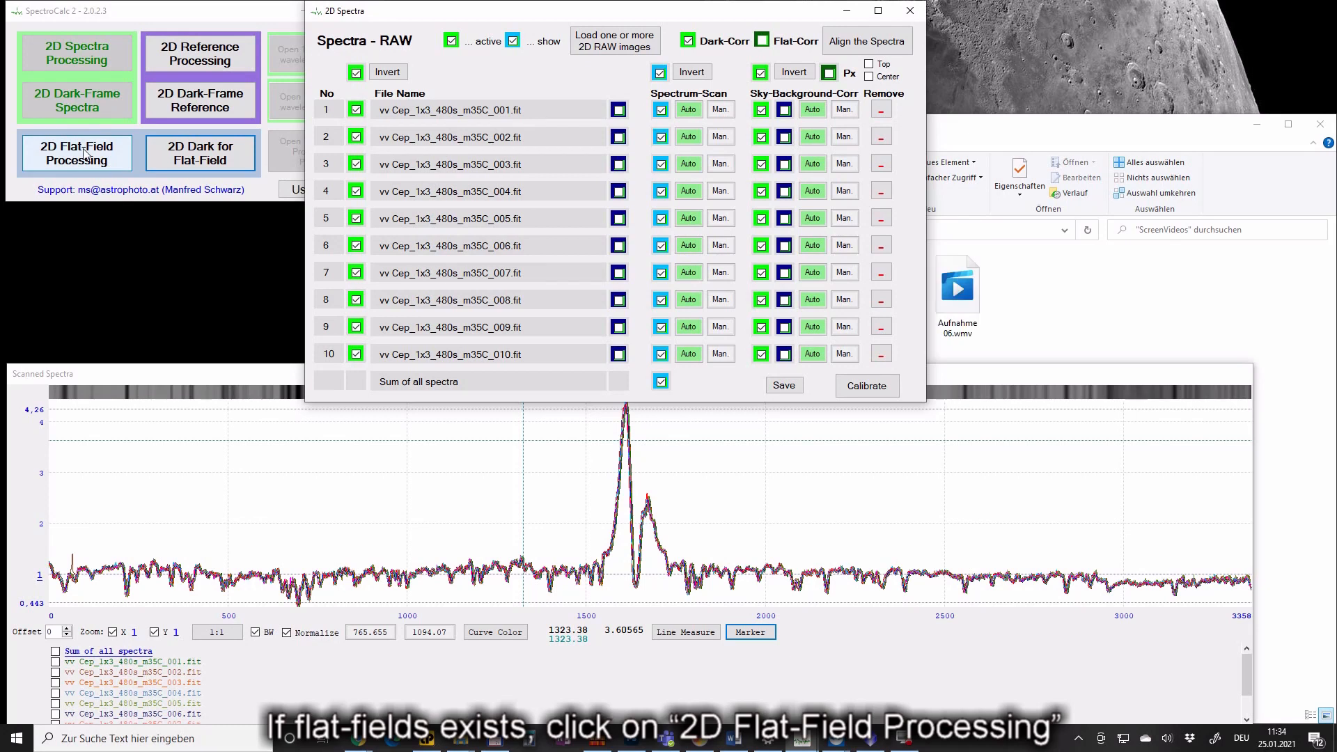
Step: Open 2D Flat-Field Processing and load all sixteen Flat_1x3_21s08 flat images
left_click(77, 152)
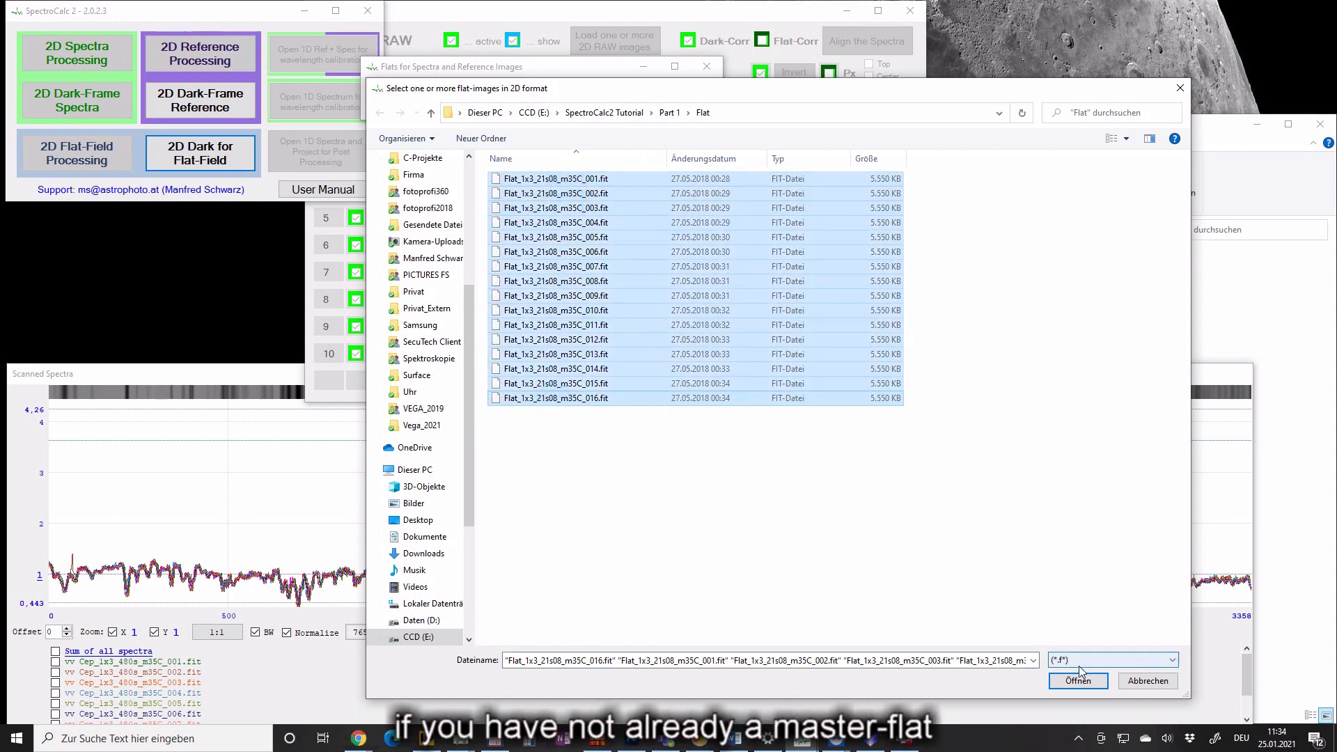
left_click(1079, 681)
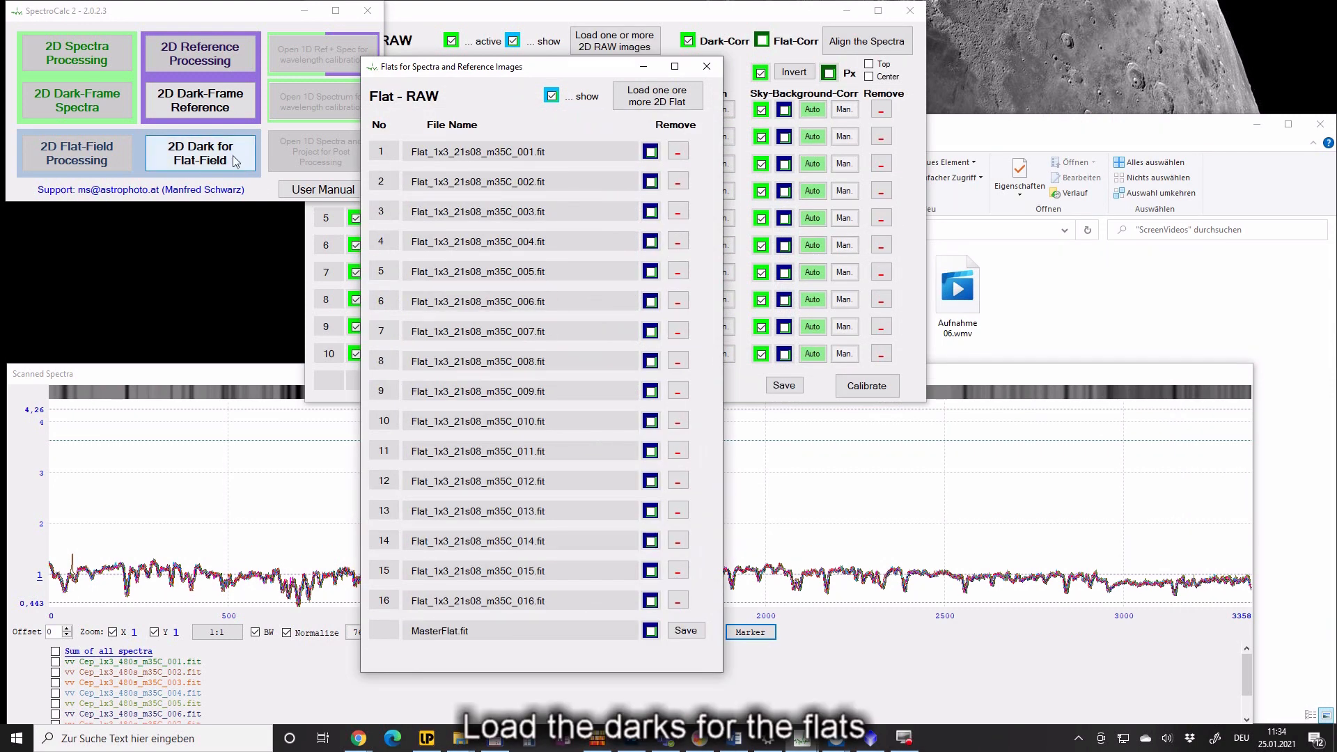
Step: Load Bias_1x3_m35_64x.fit as the flats' dark frame, then close that window
left_click(200, 151)
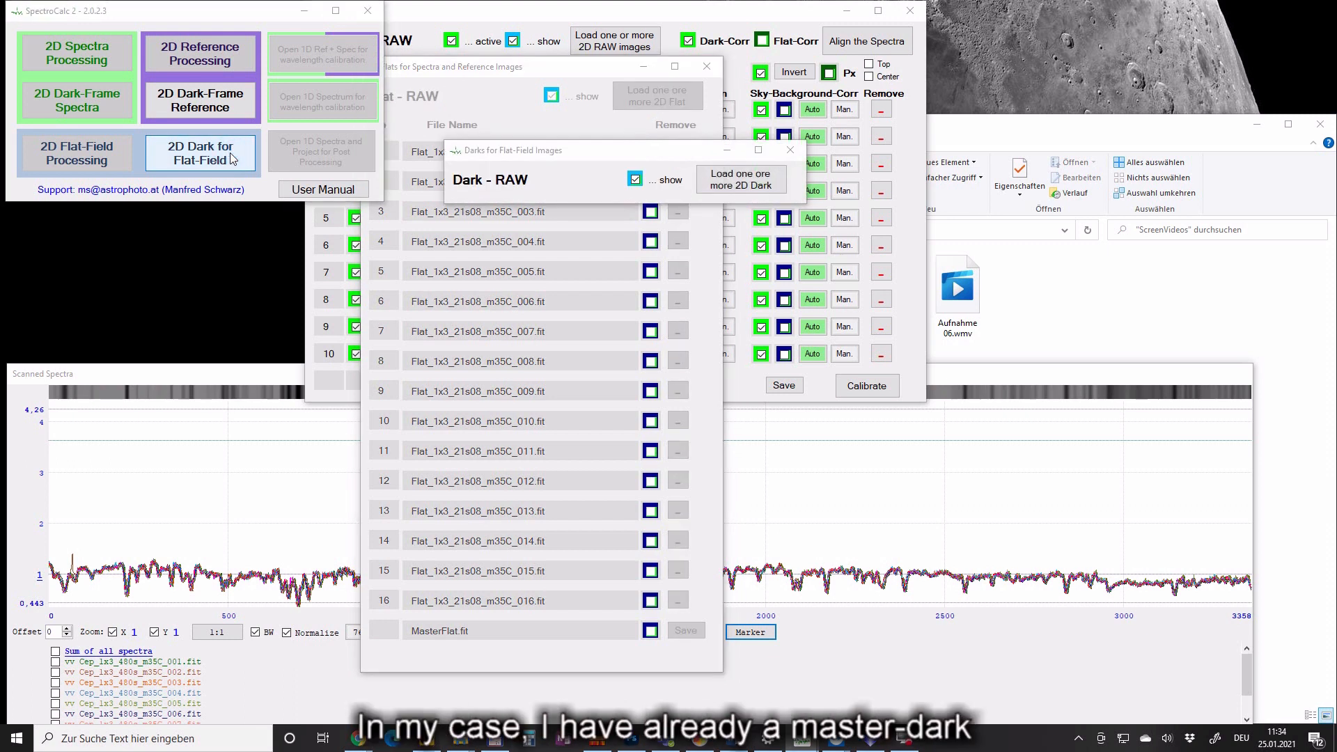
left_click(741, 178)
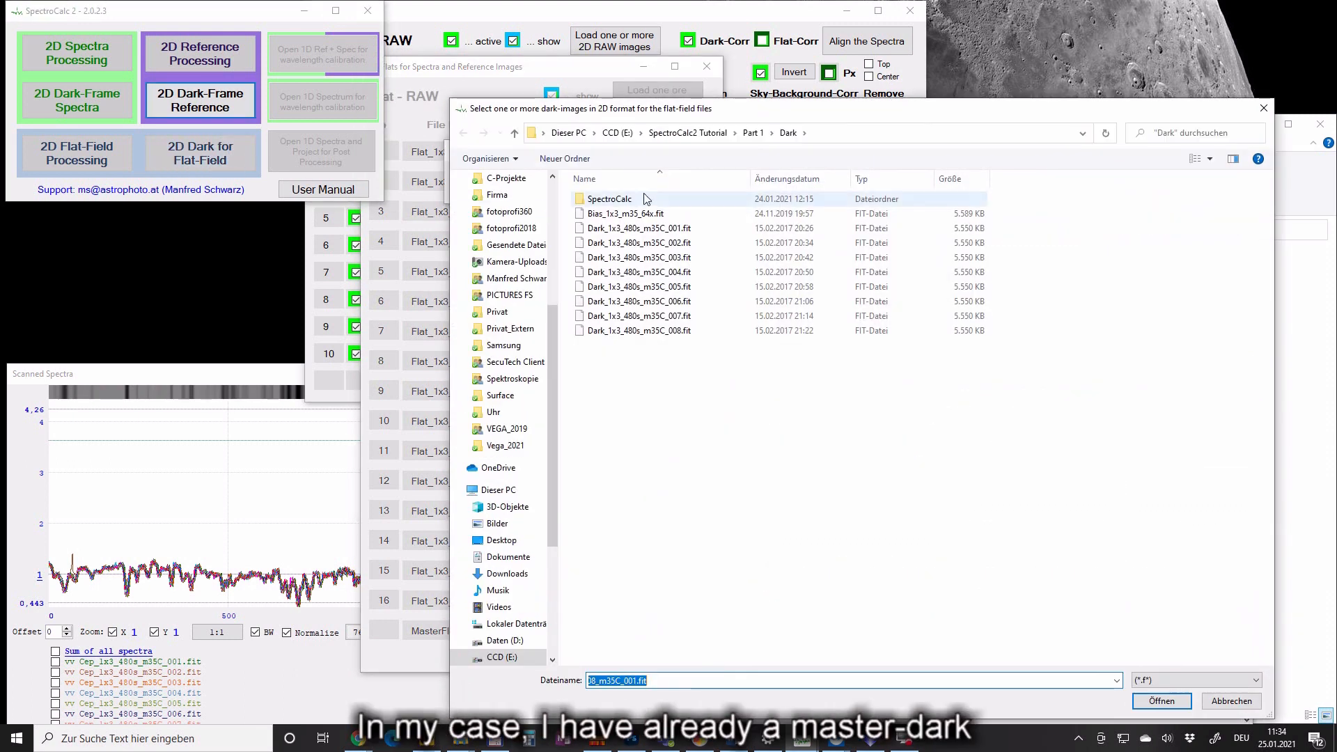
left_click(625, 214)
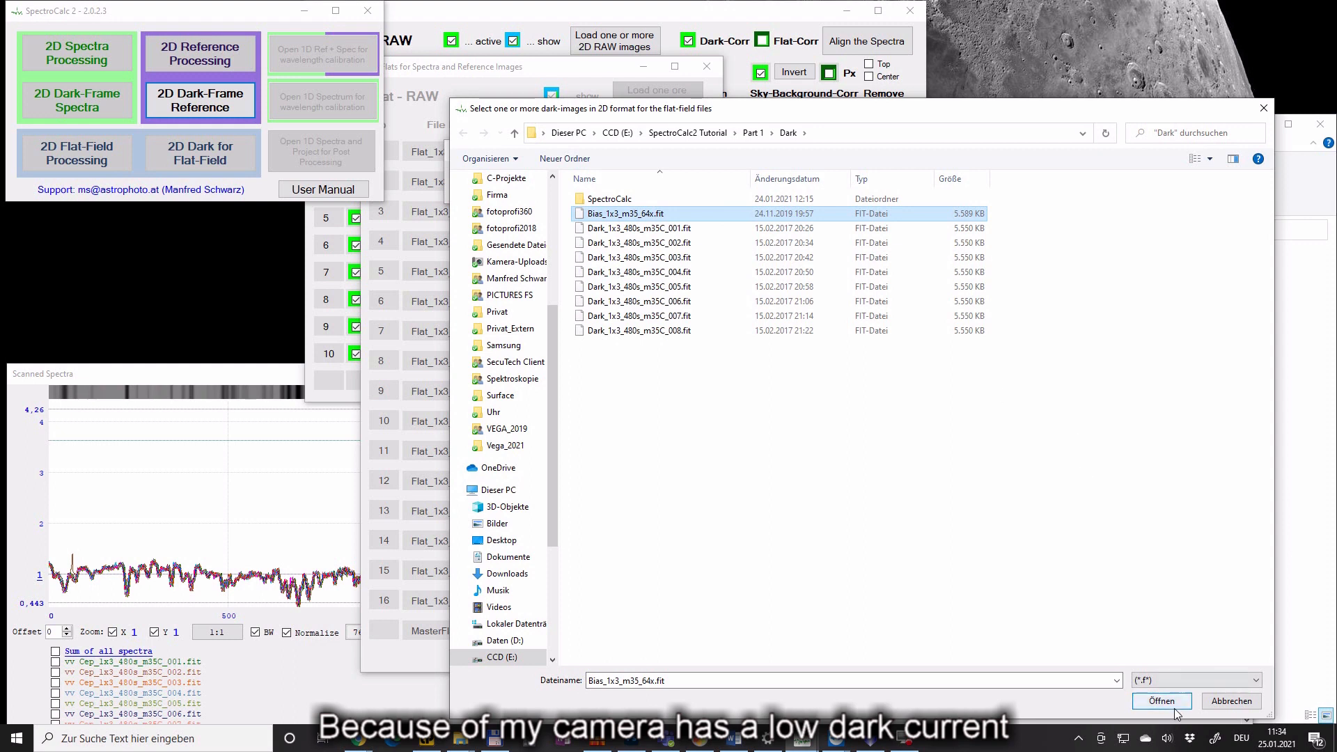
left_click(1162, 701)
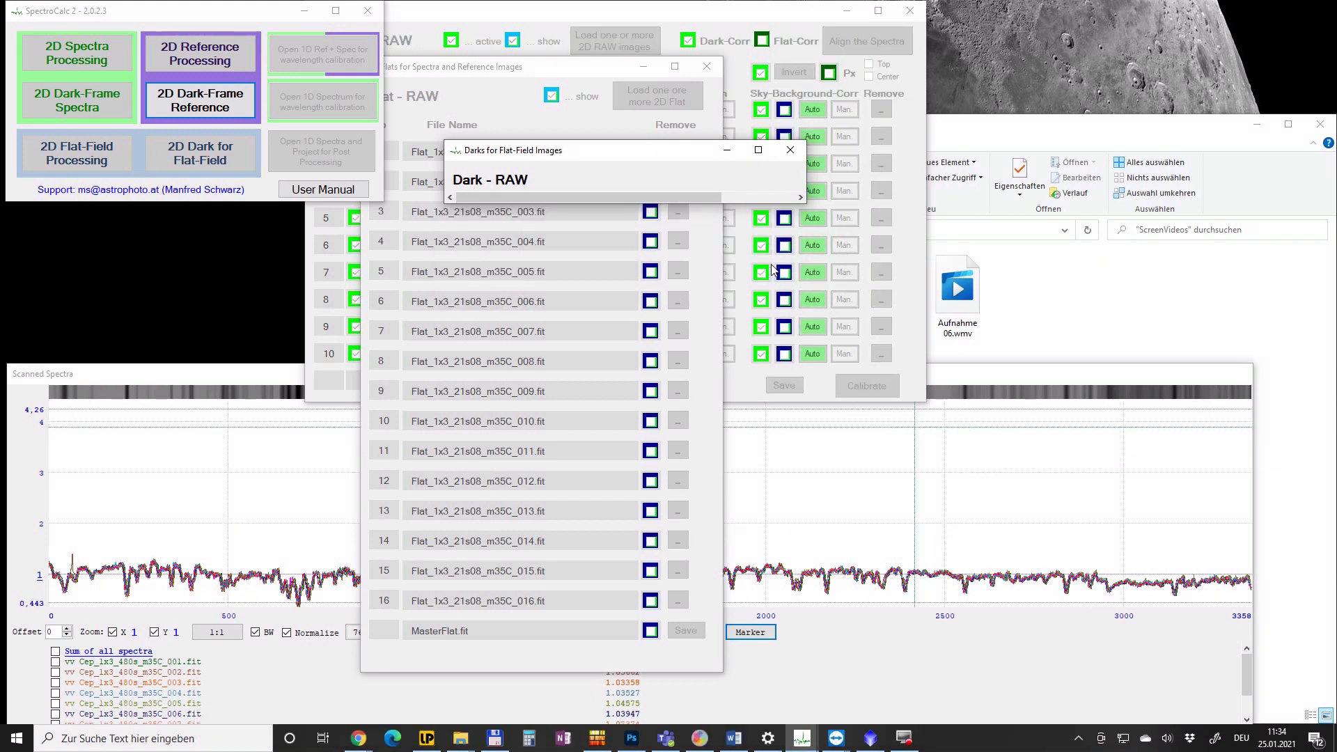
left_click(789, 149)
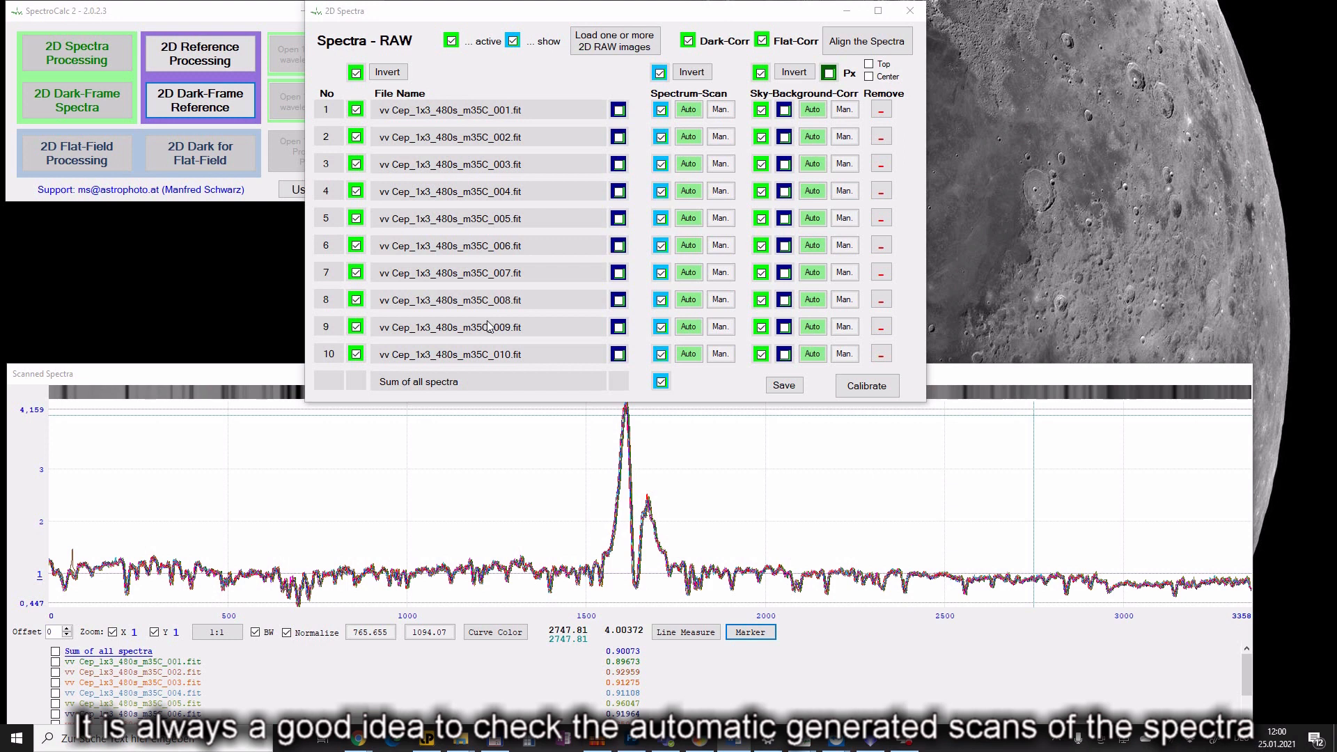
mouse_move(503, 304)
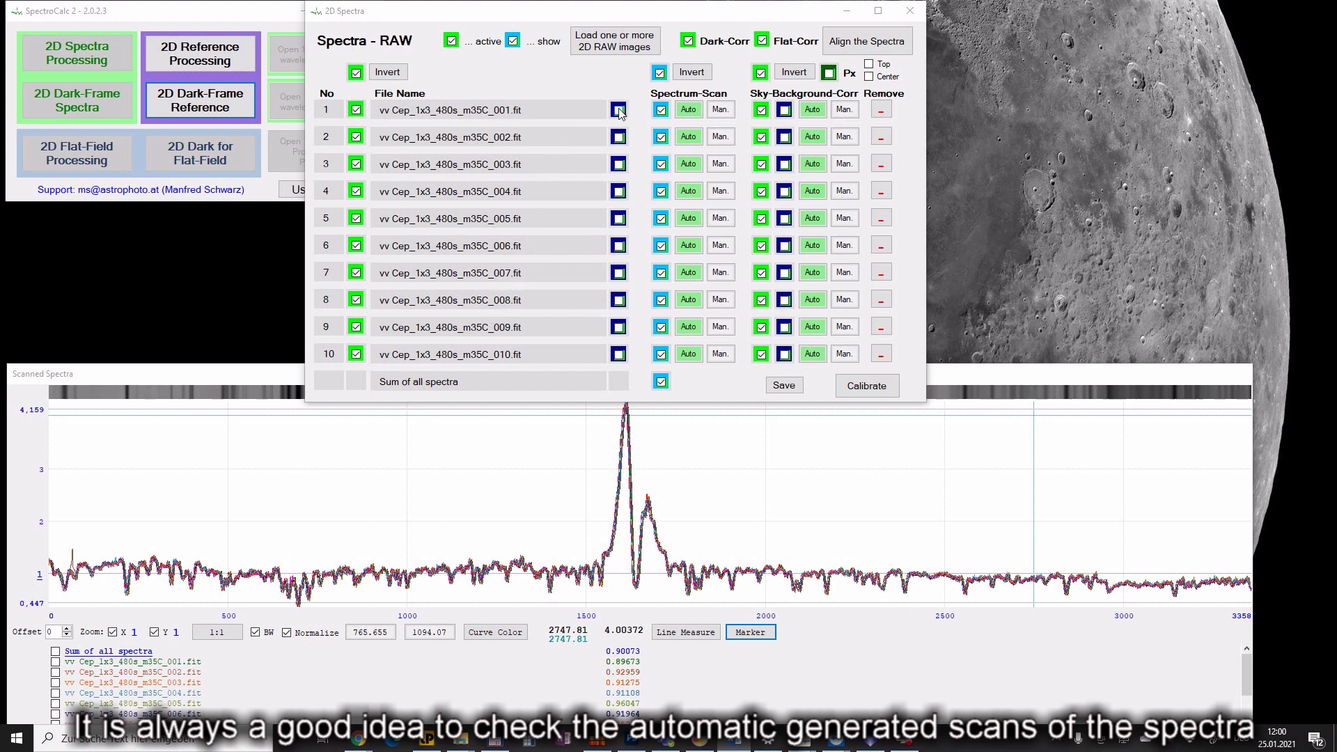
Step: Show spectrum 1's 2D image and adjust its brightness, zoom and view position
left_click(618, 110)
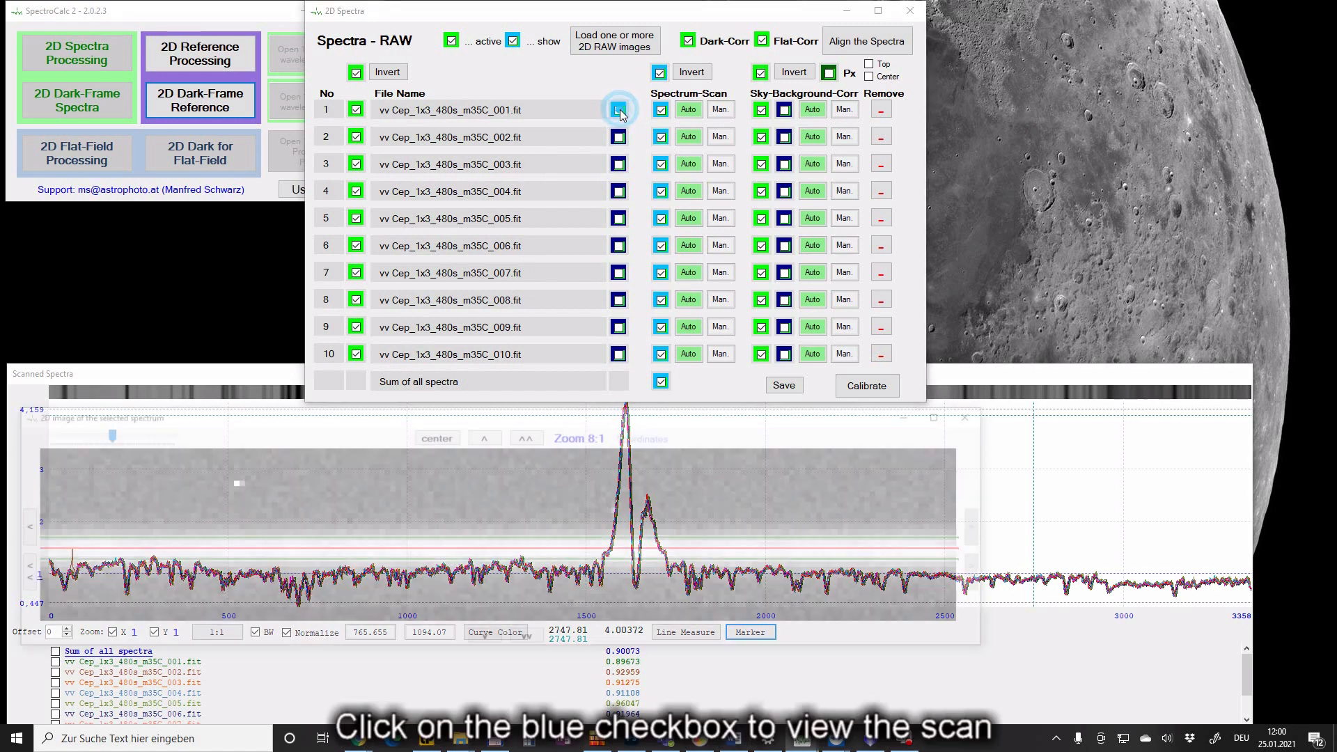
left_click(619, 110)
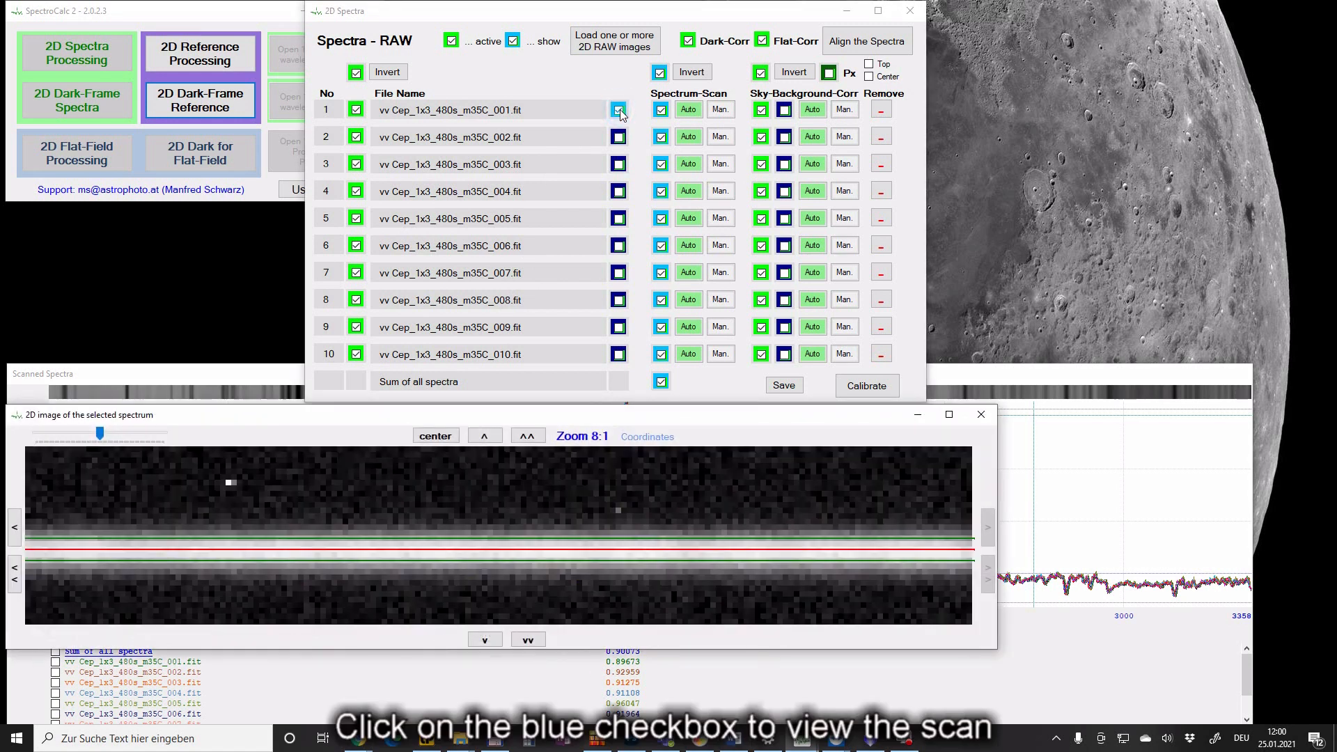
left_click(618, 110)
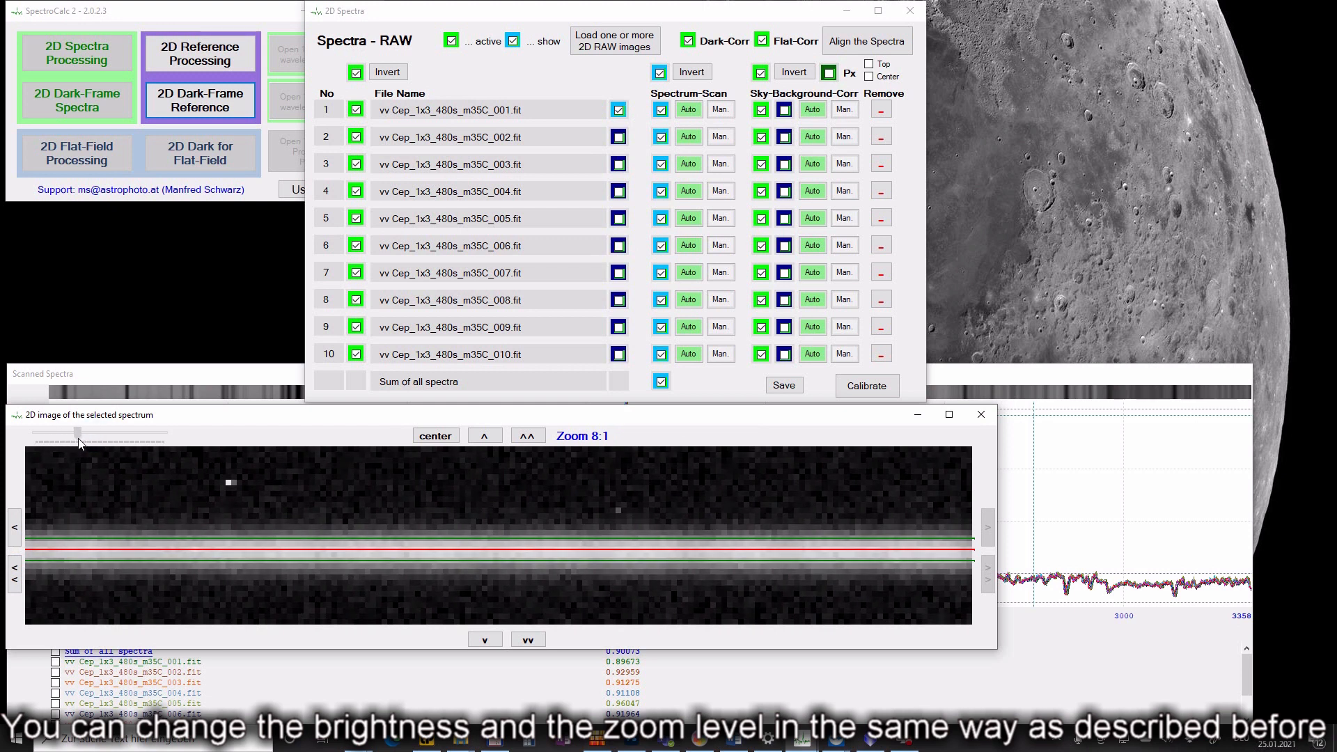
left_click_drag(107, 433, 92, 433)
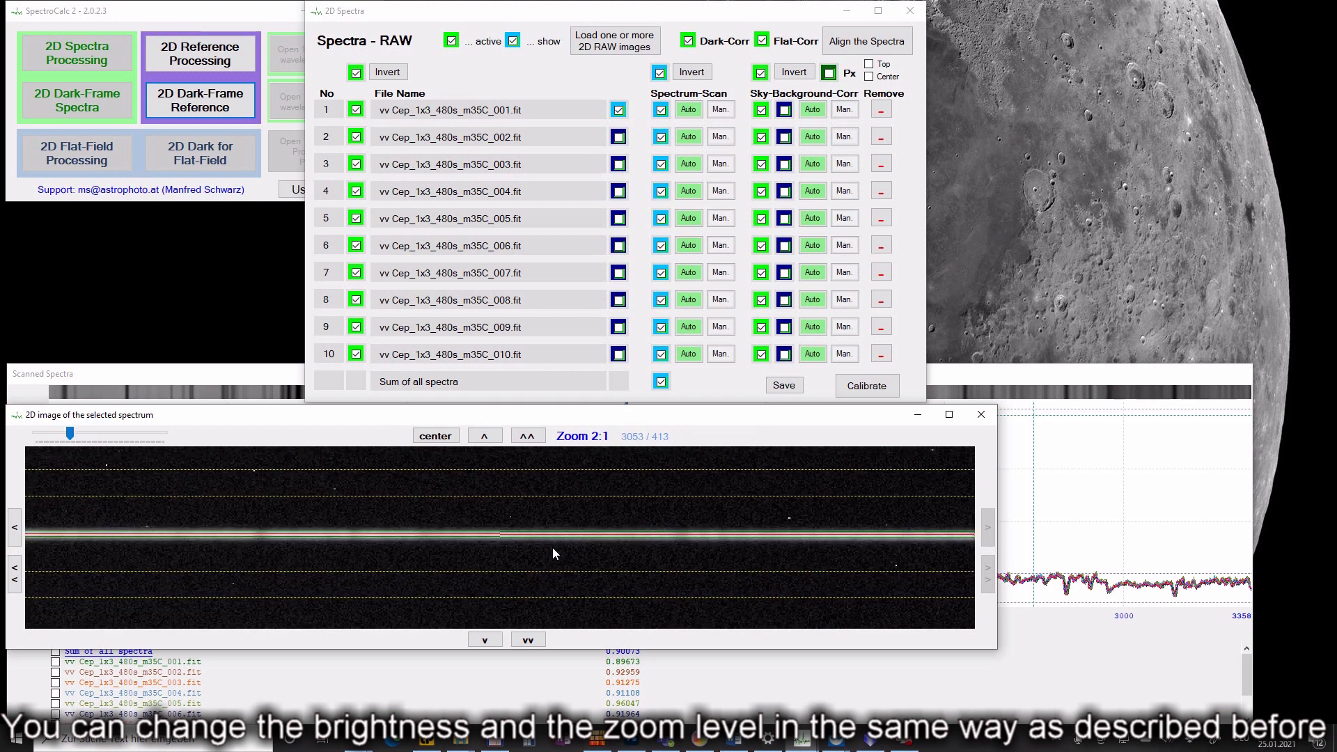
left_click(436, 436)
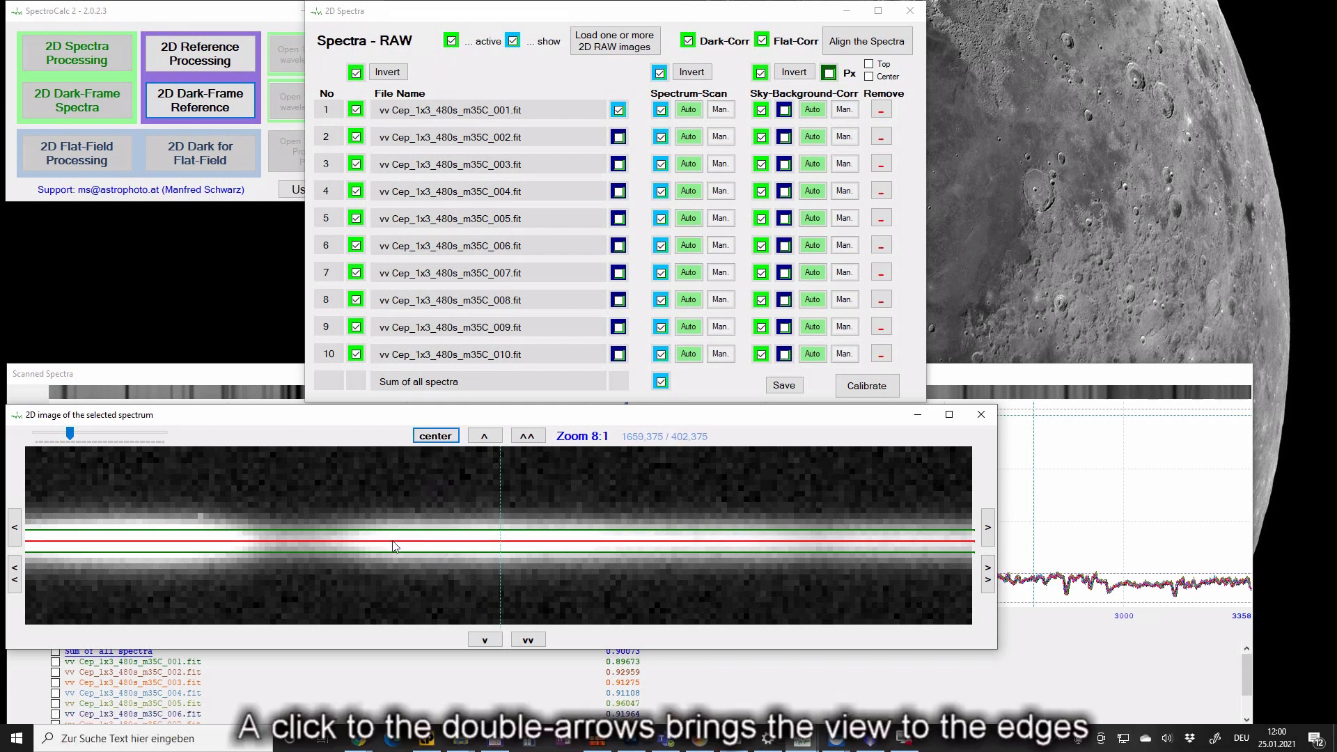
left_click(12, 568)
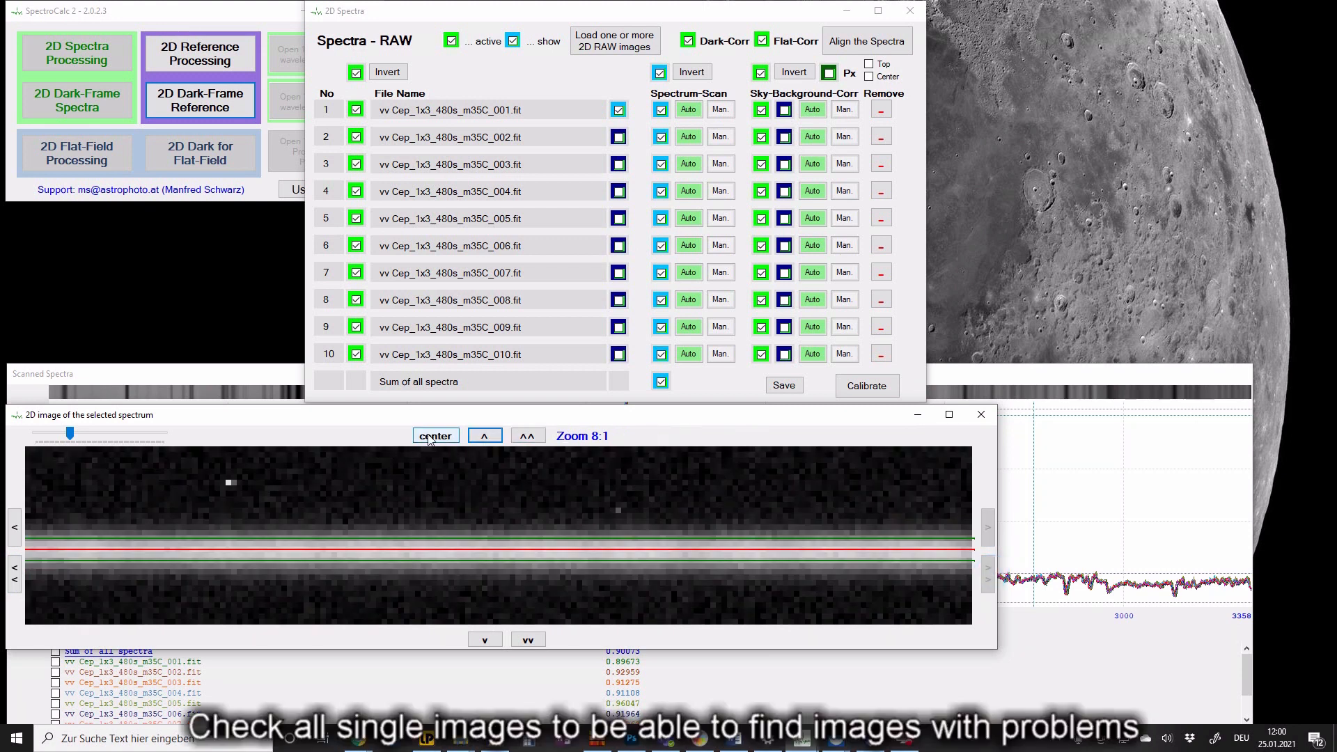
left_click(435, 436)
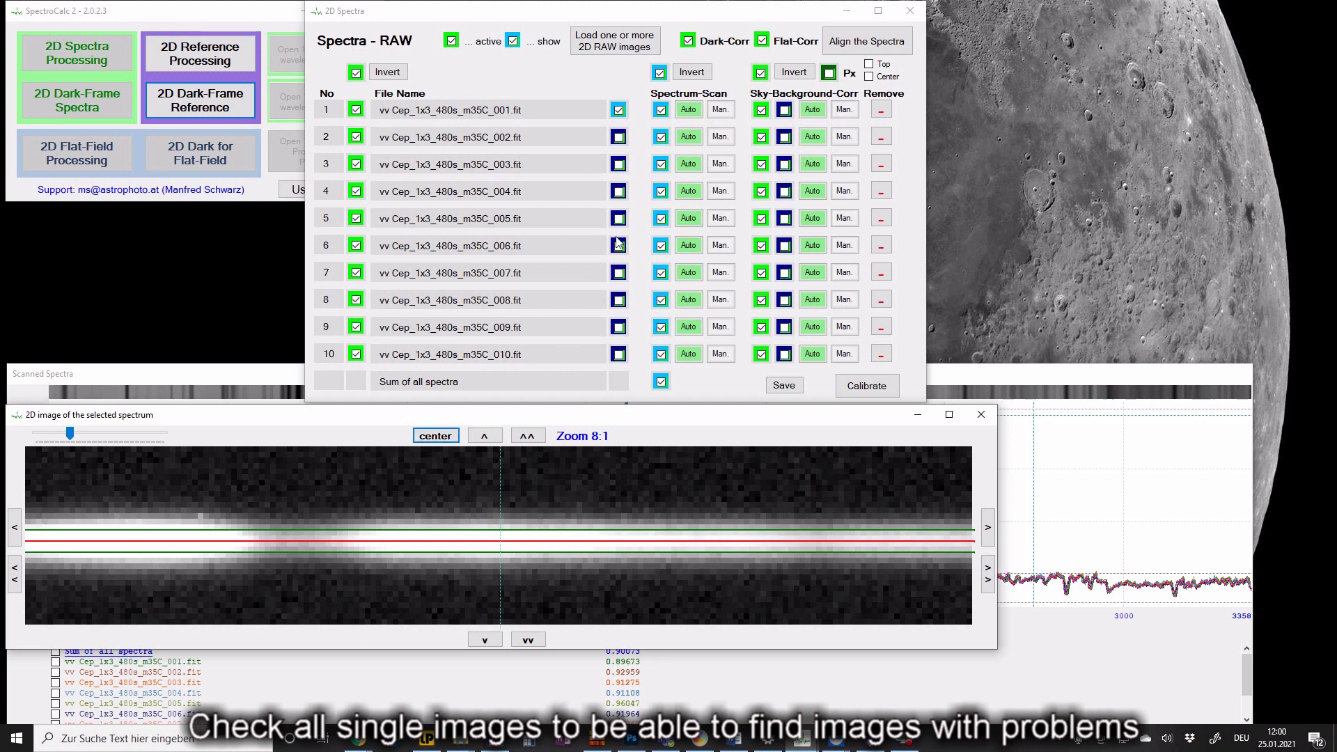
Step: Step through the 2D images of the remaining spectra, up to spectrum 10
left_click(619, 137)
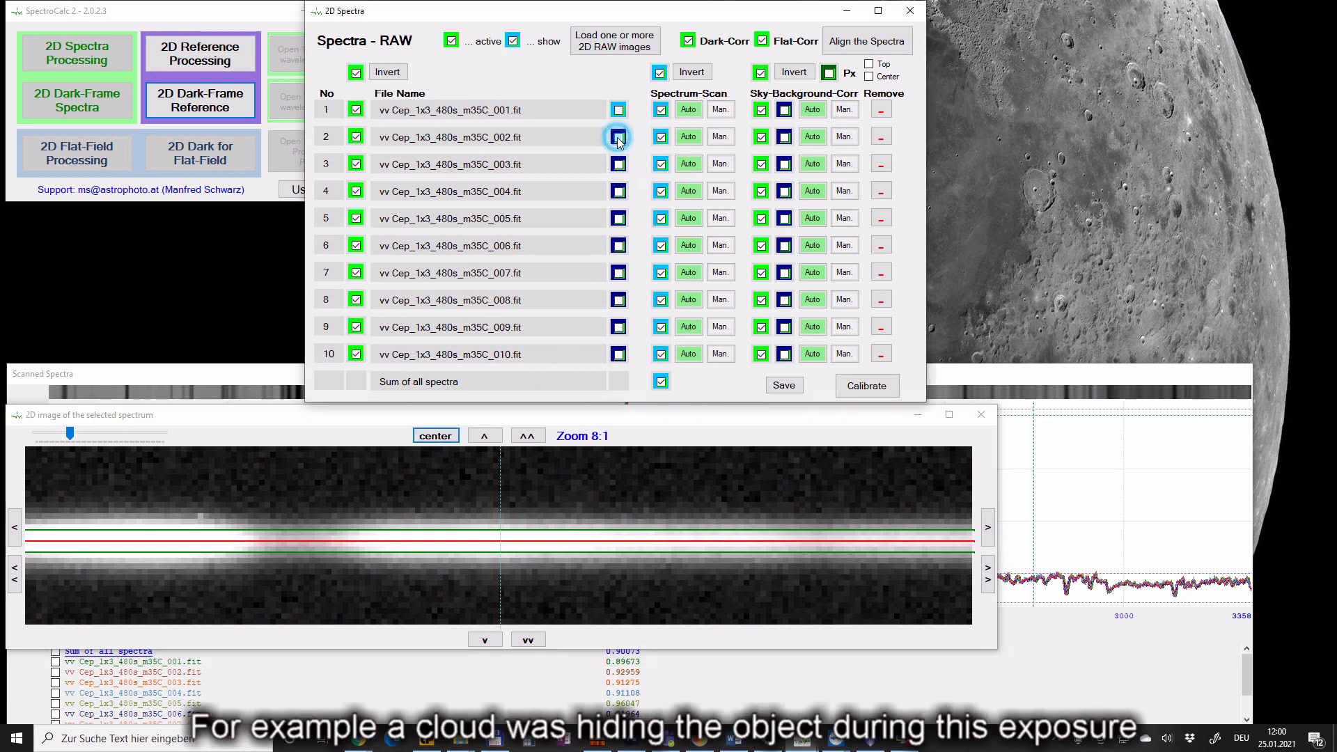
left_click(618, 165)
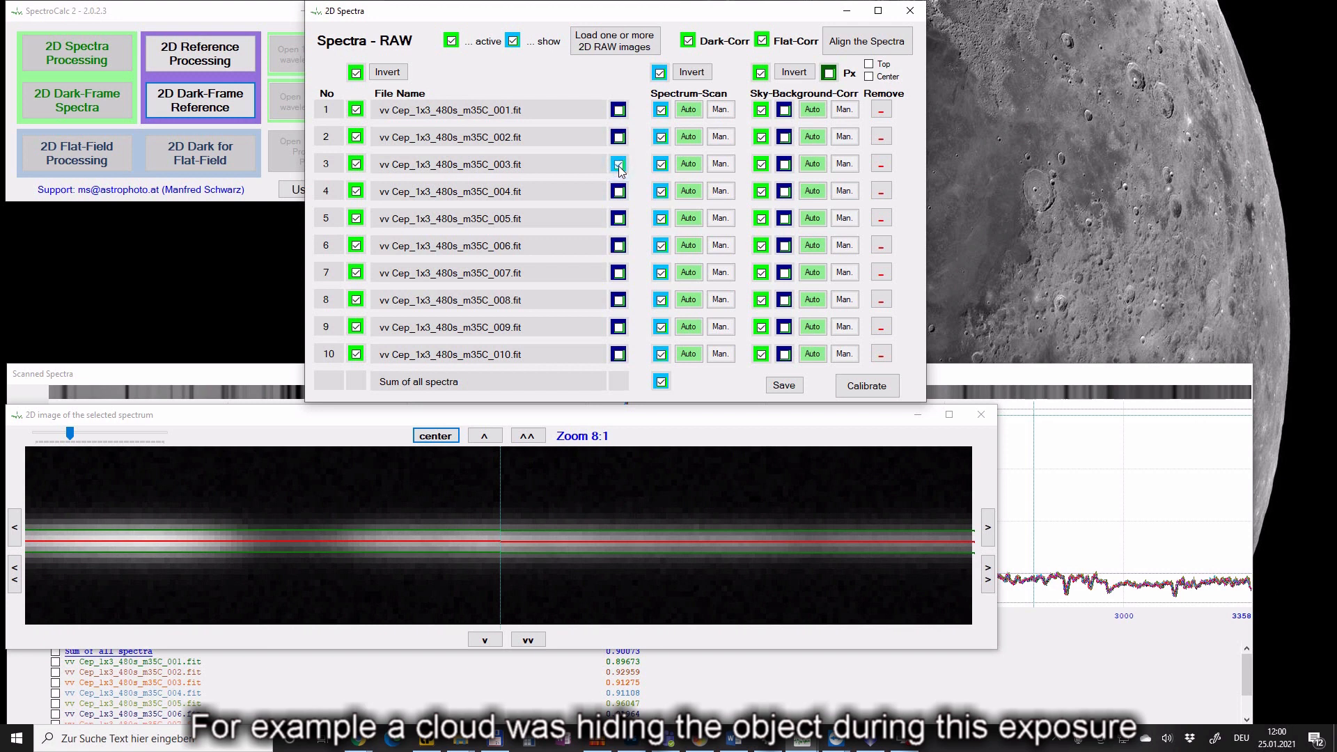
left_click(618, 191)
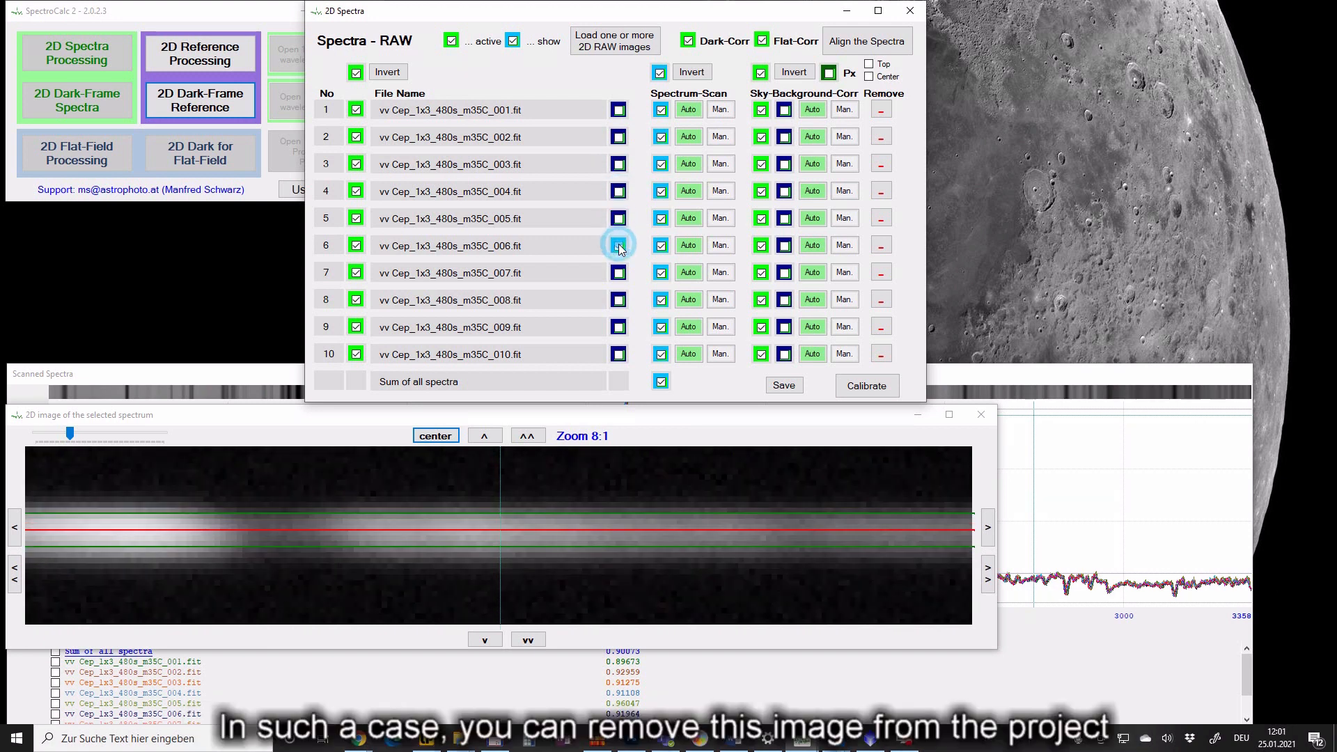
left_click(619, 273)
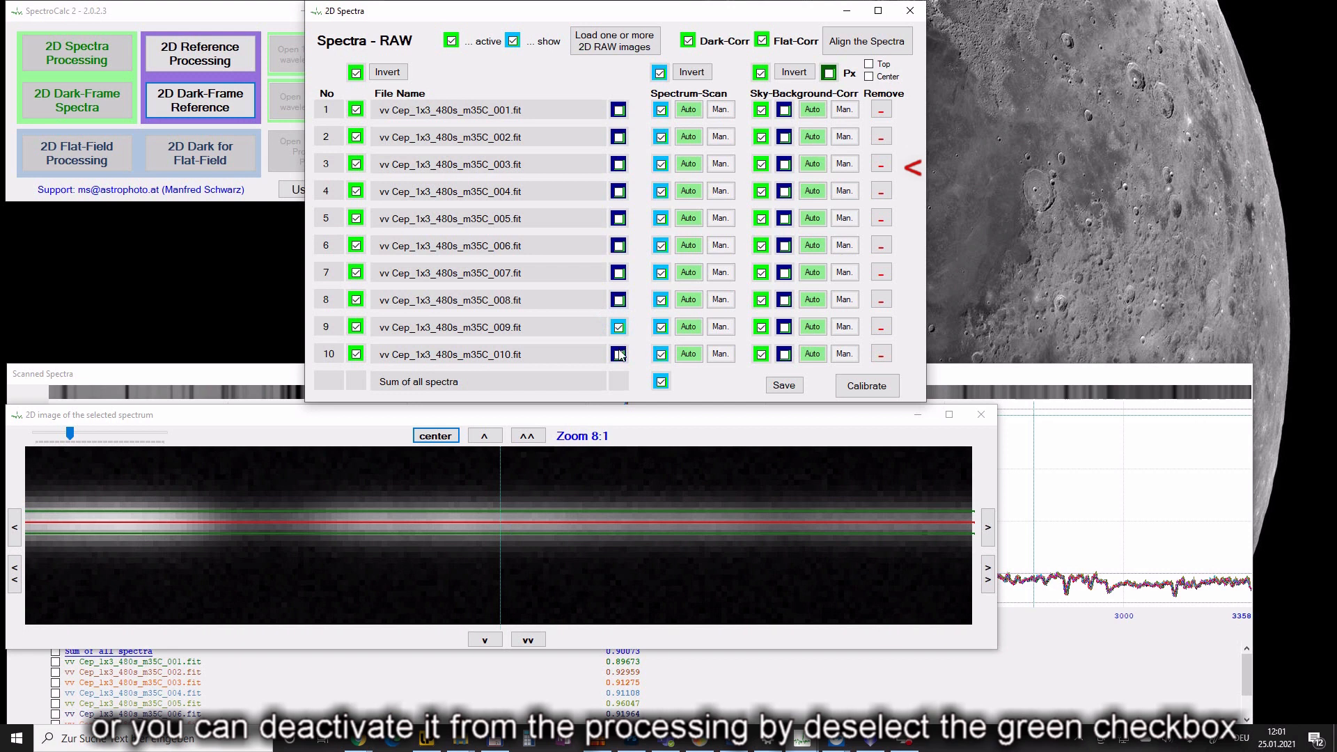
left_click(619, 355)
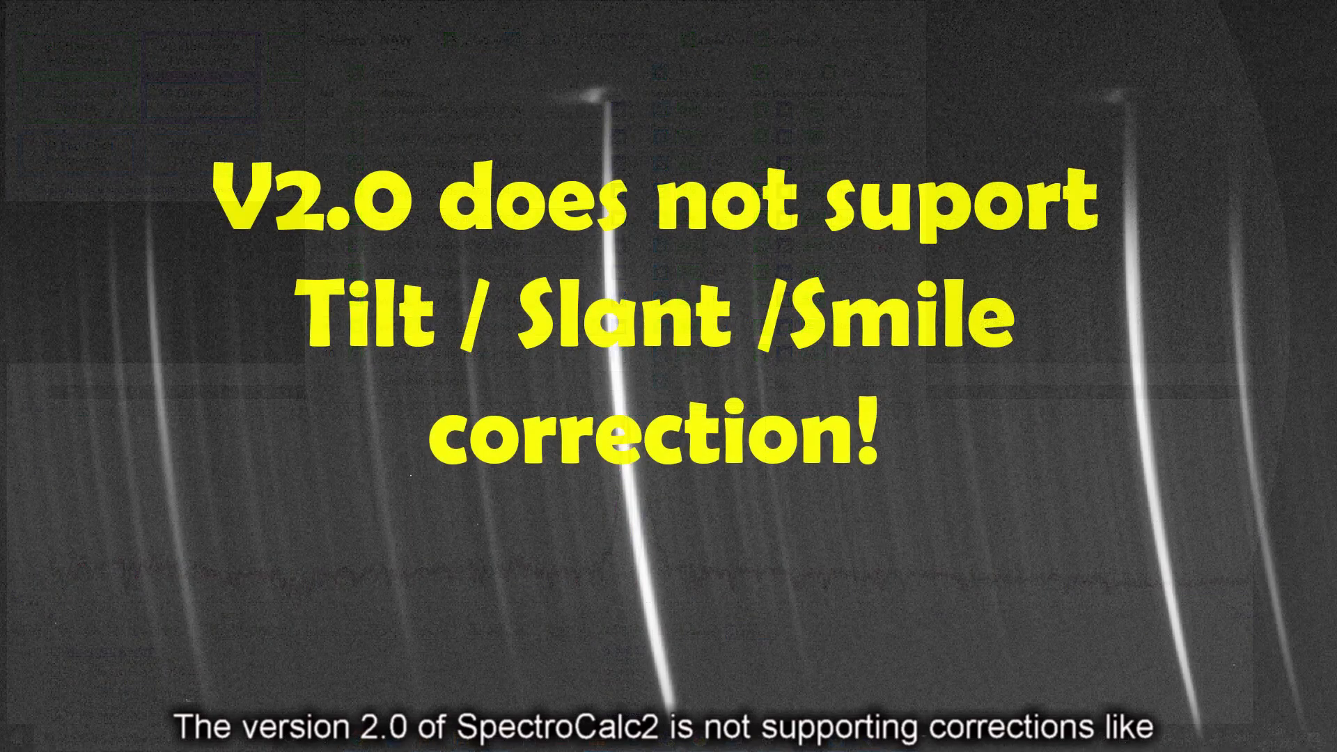
left_click(721, 110)
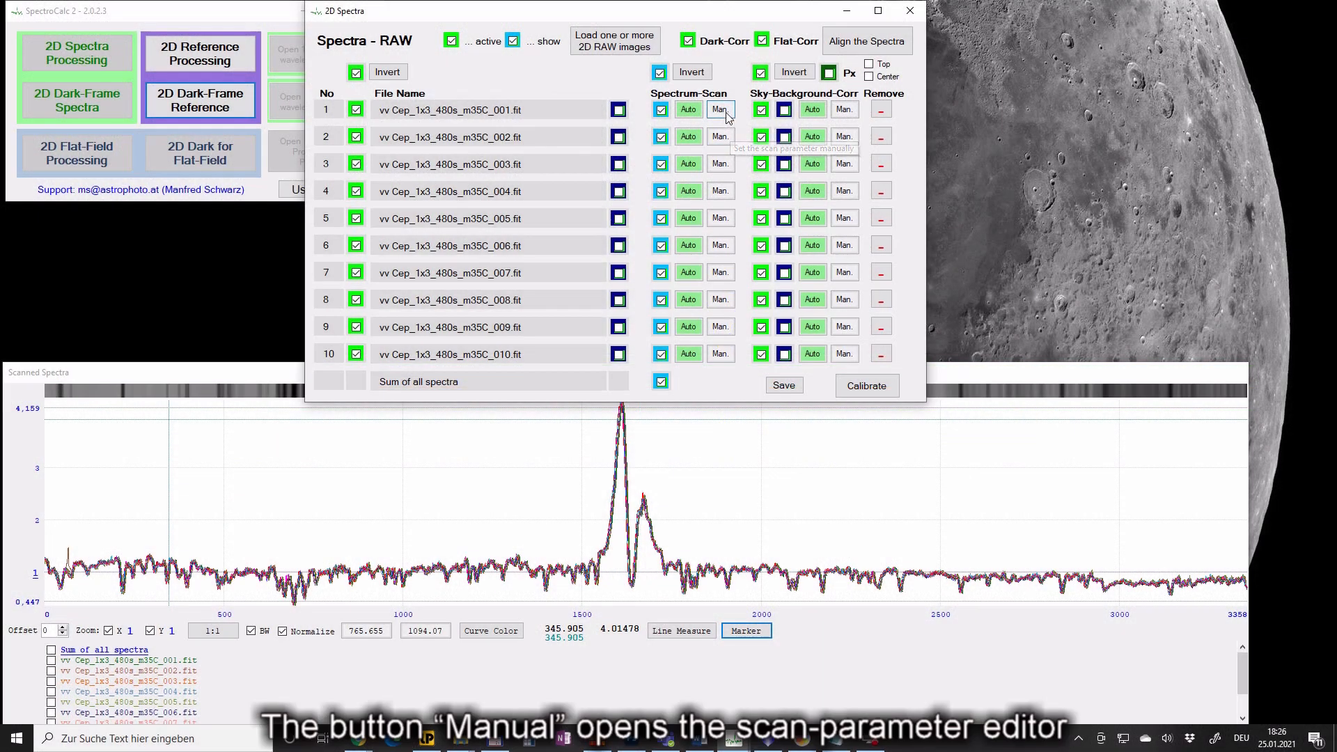
Step: Open spectrum 1's manual scan settings, set Y-center to 402,71 and keep angle 0,055
left_click(720, 109)
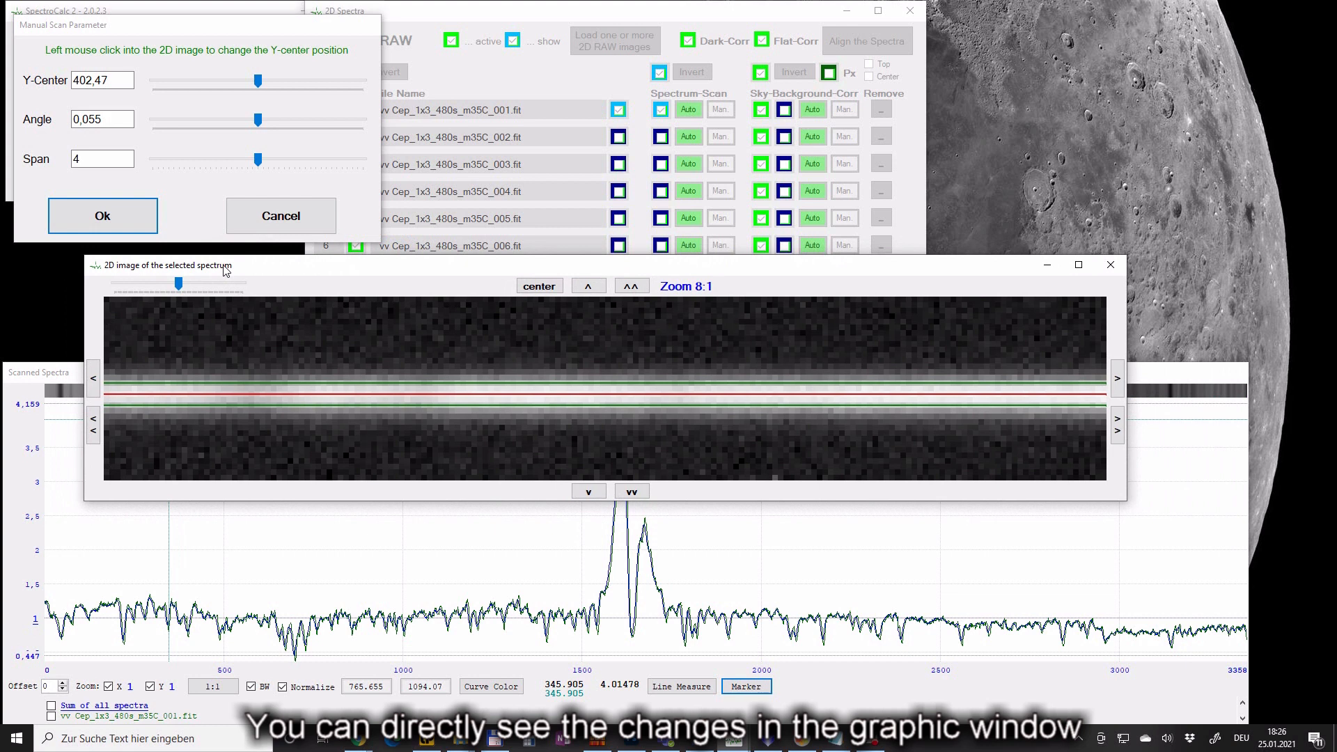
left_click(262, 81)
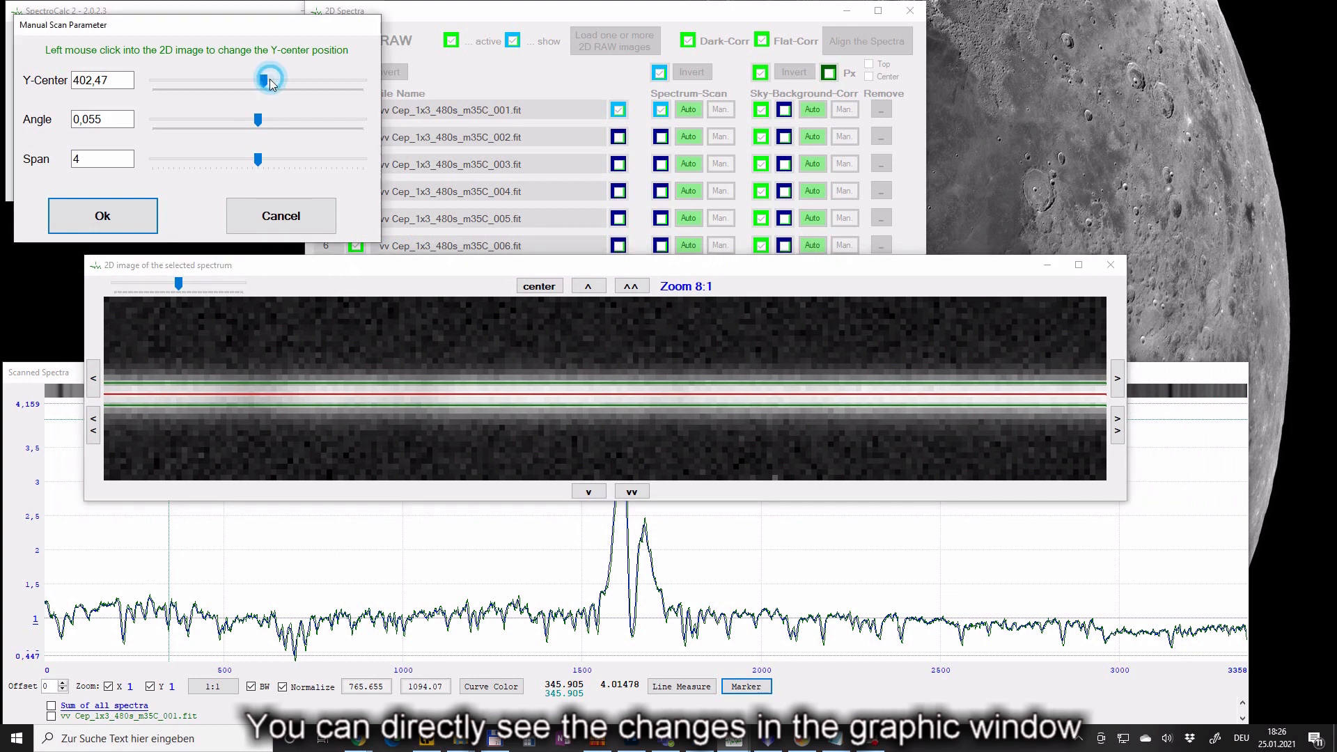
left_click_drag(271, 79, 269, 80)
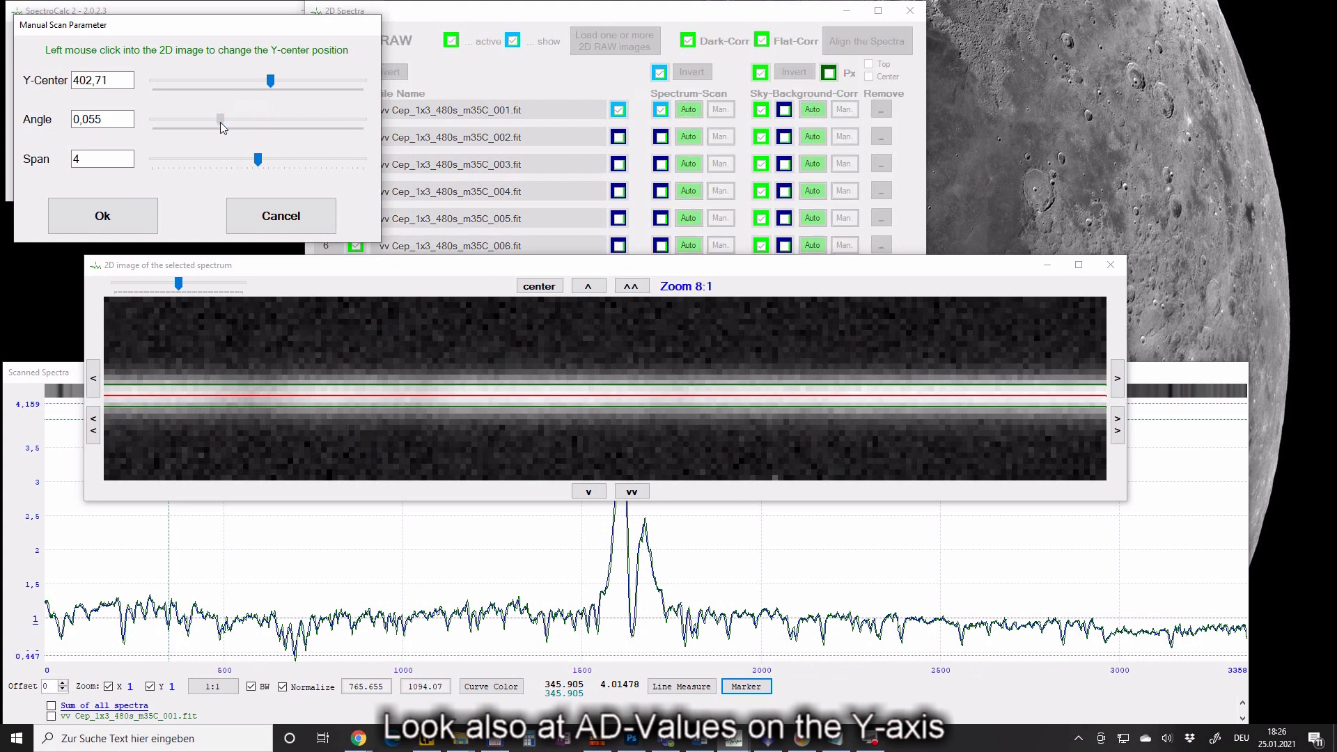
left_click_drag(220, 118, 219, 118)
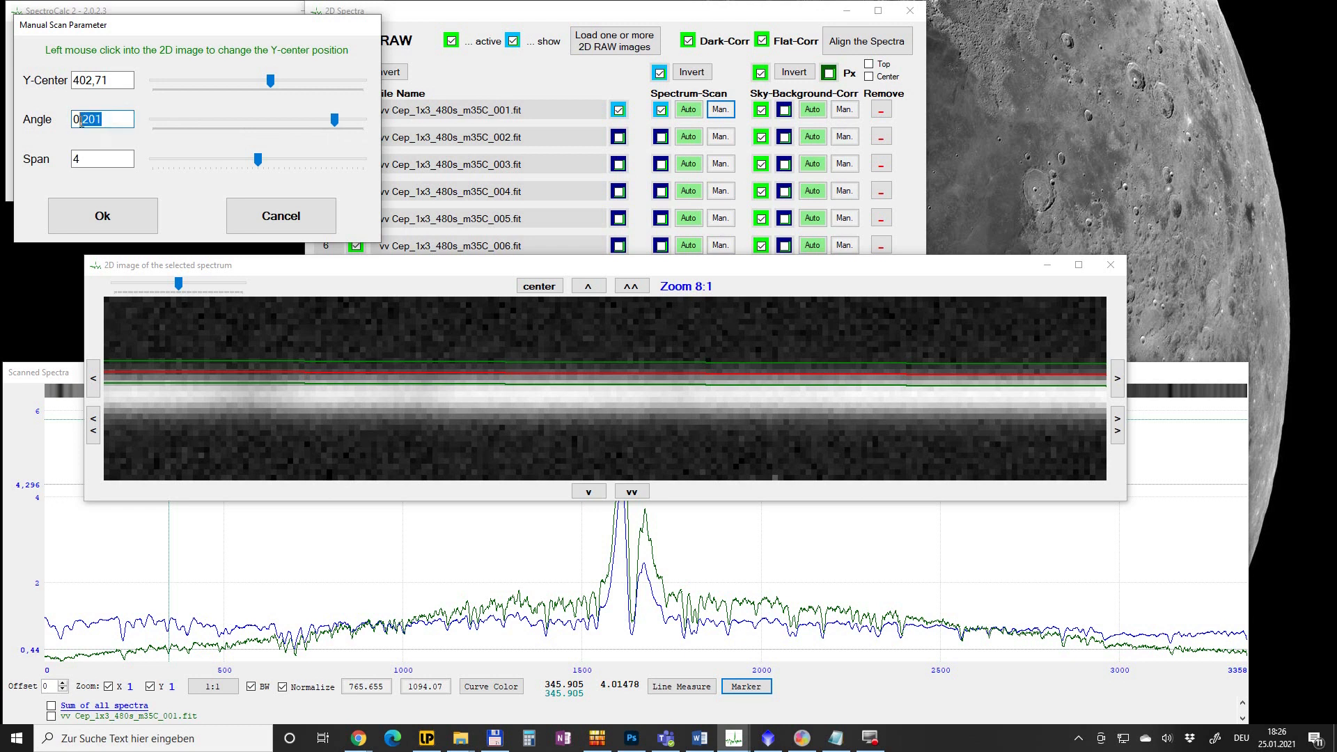
type("0,055")
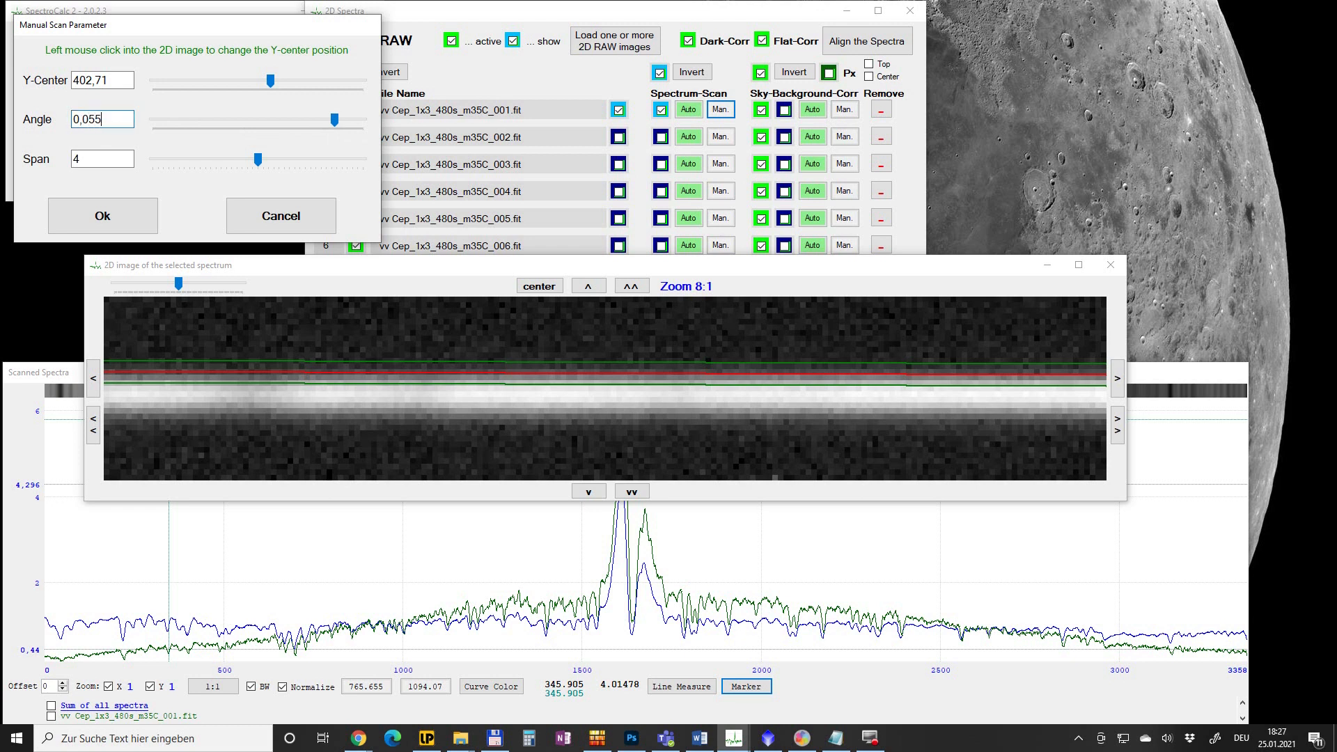
left_click_drag(326, 119, 256, 119)
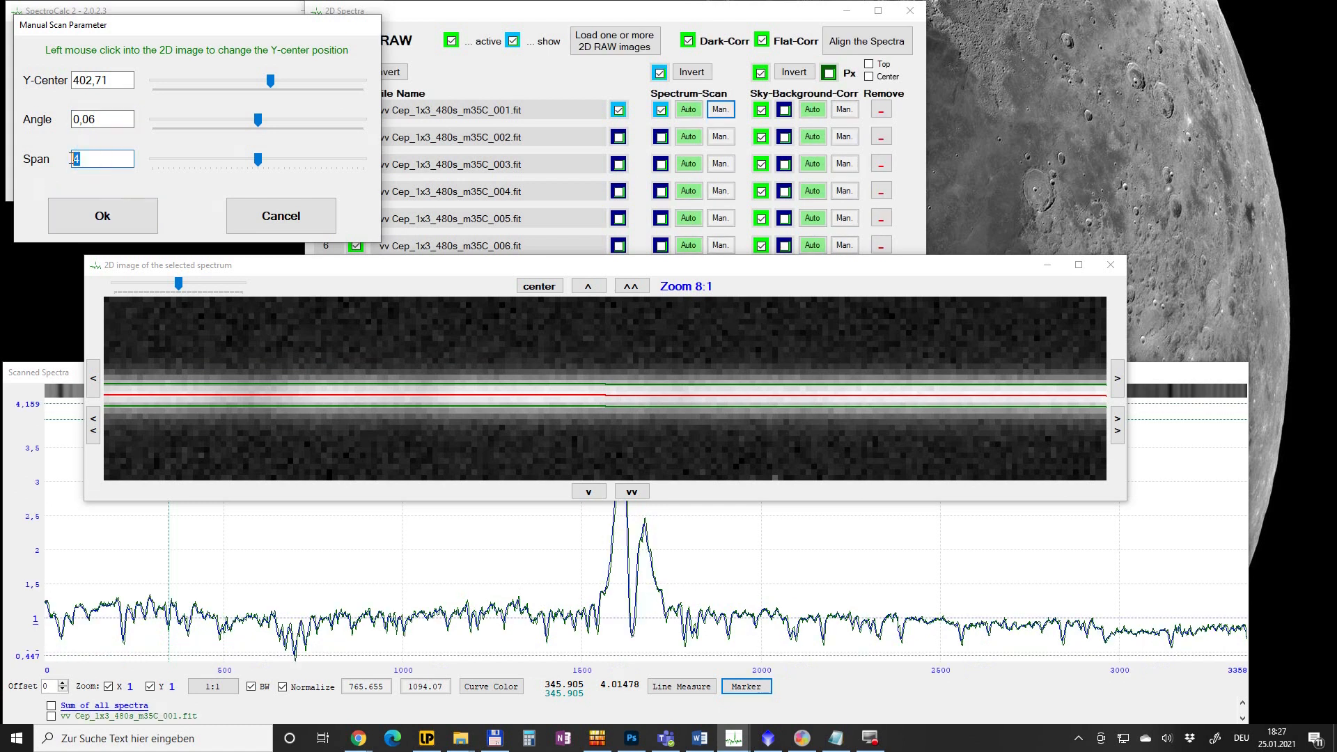
Step: Try other span values and centerline positions, then return the Y-center to 401.38
type("1")
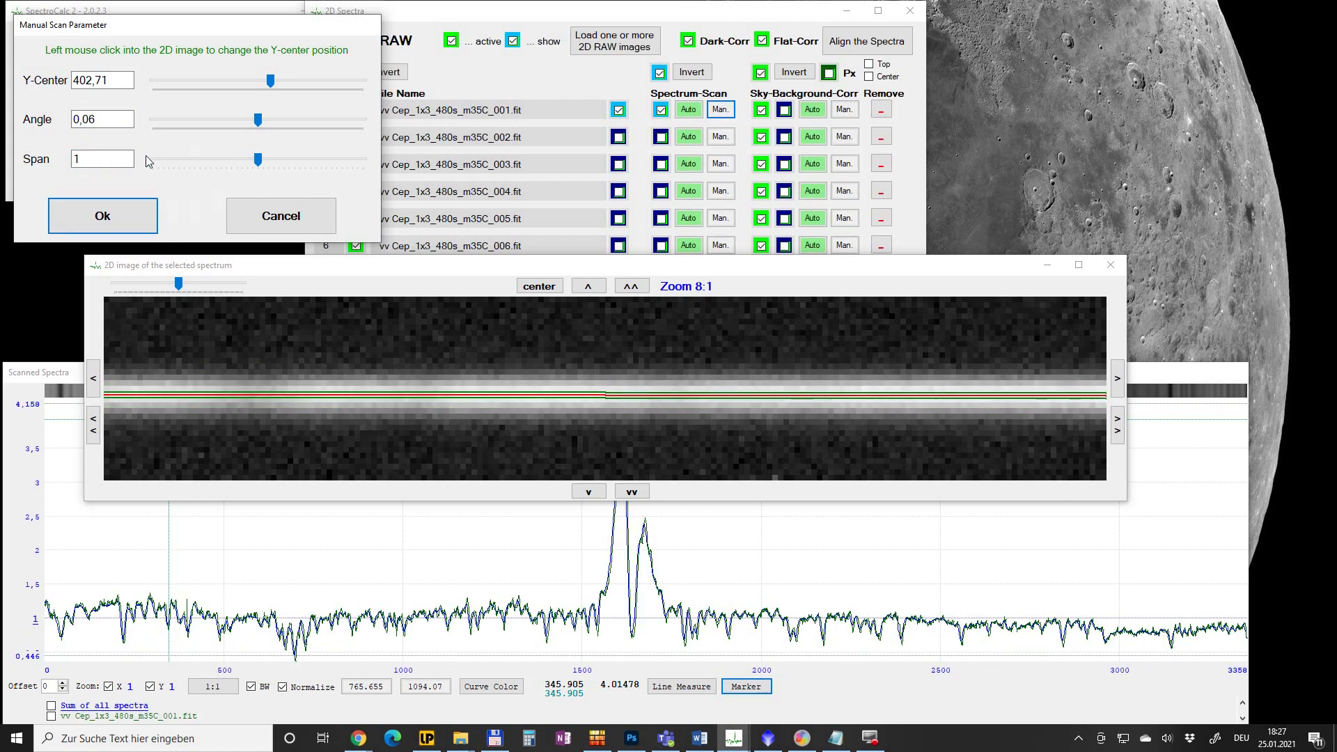
type("0")
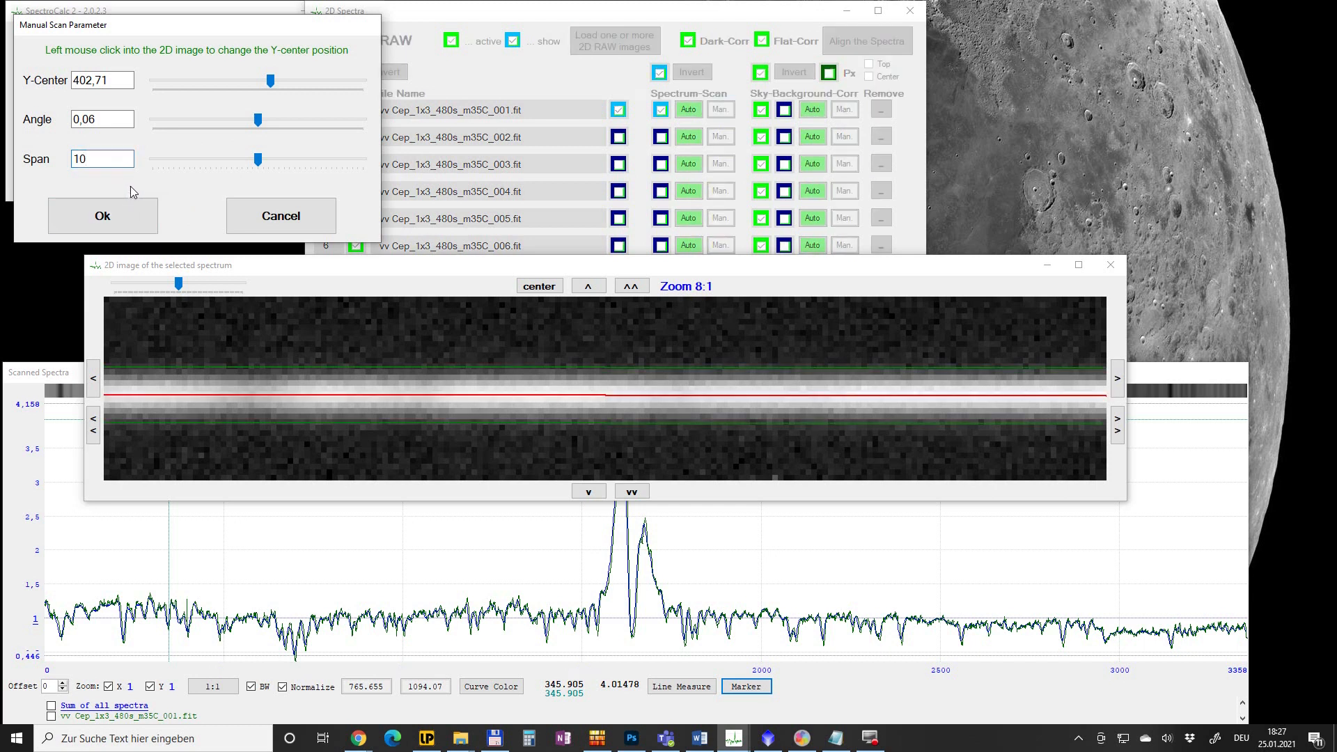
type("4")
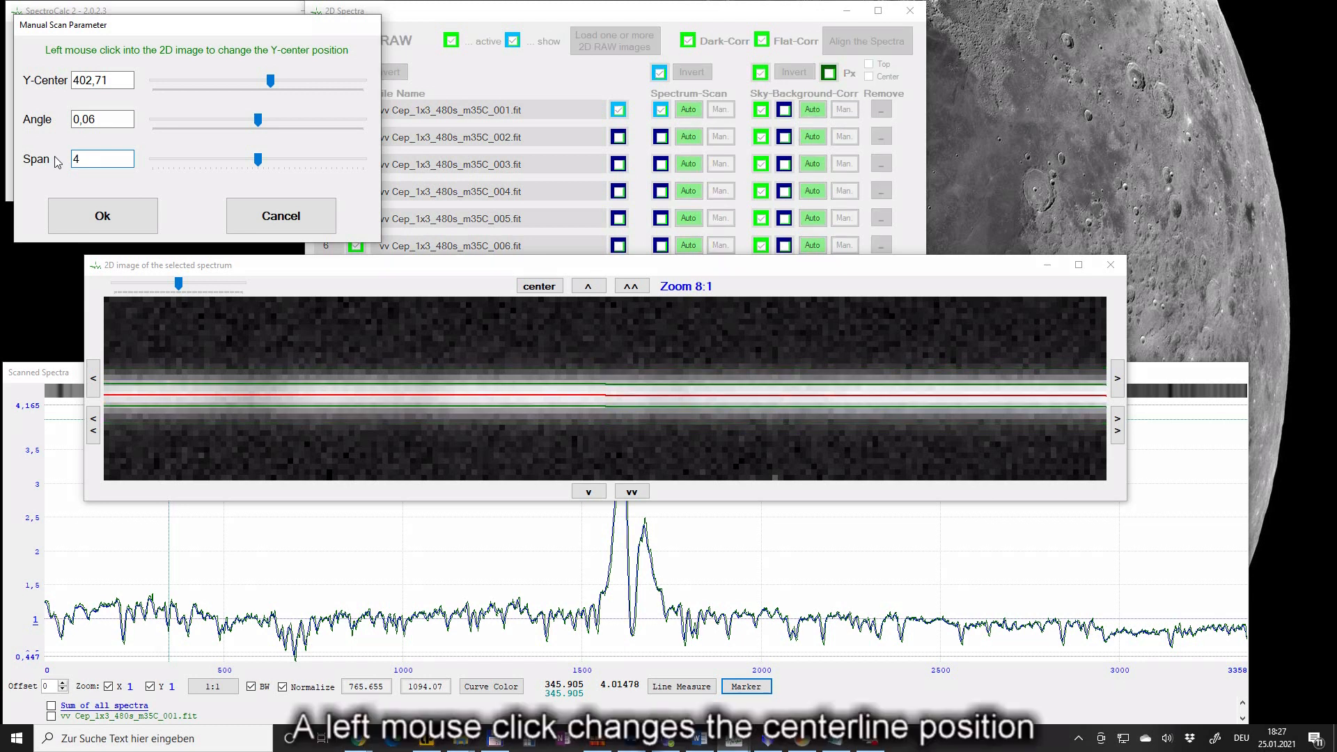
left_click(428, 332)
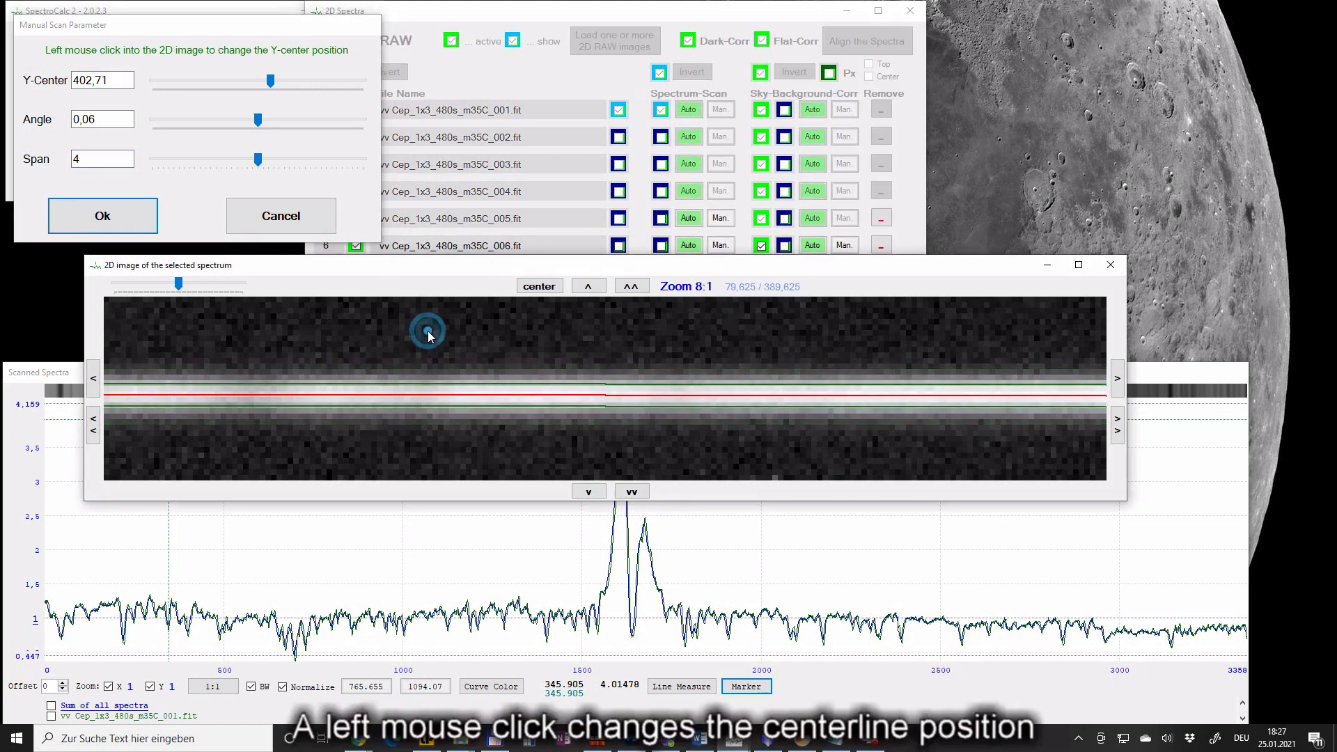
left_click(428, 333)
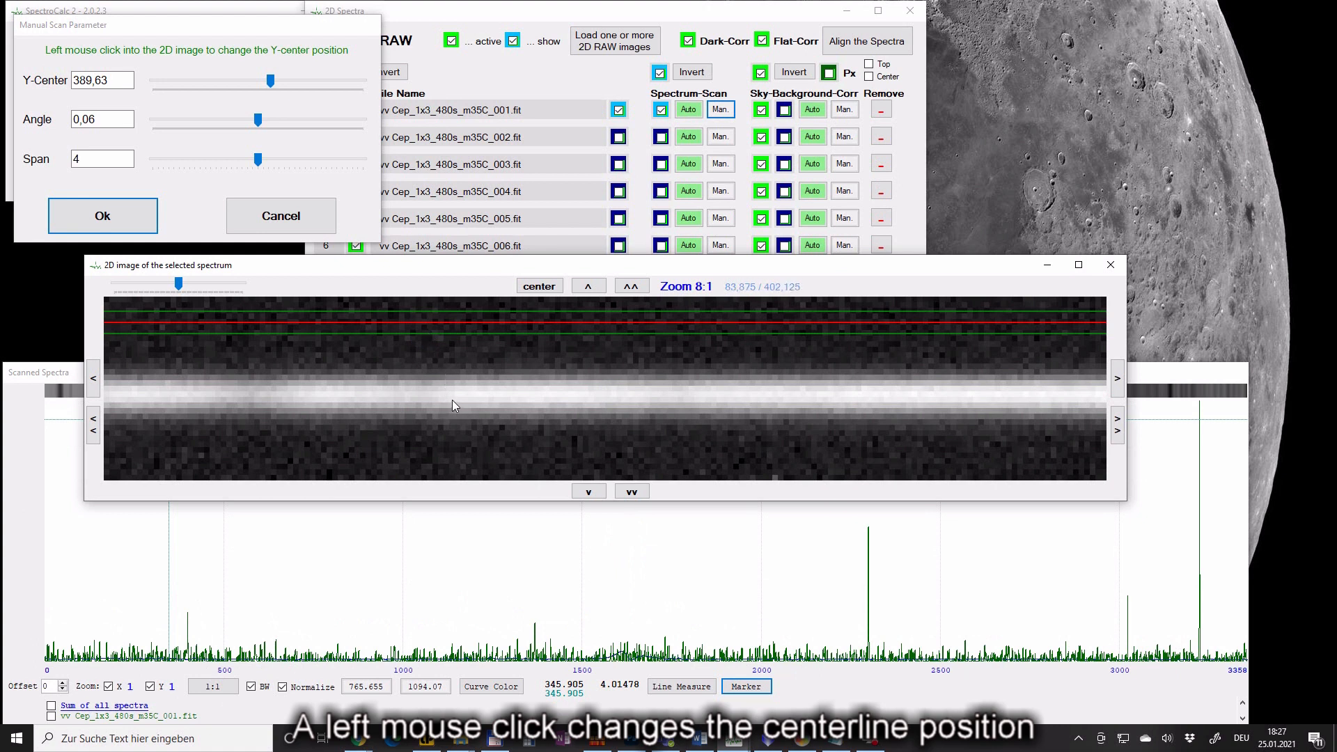
left_click(455, 403)
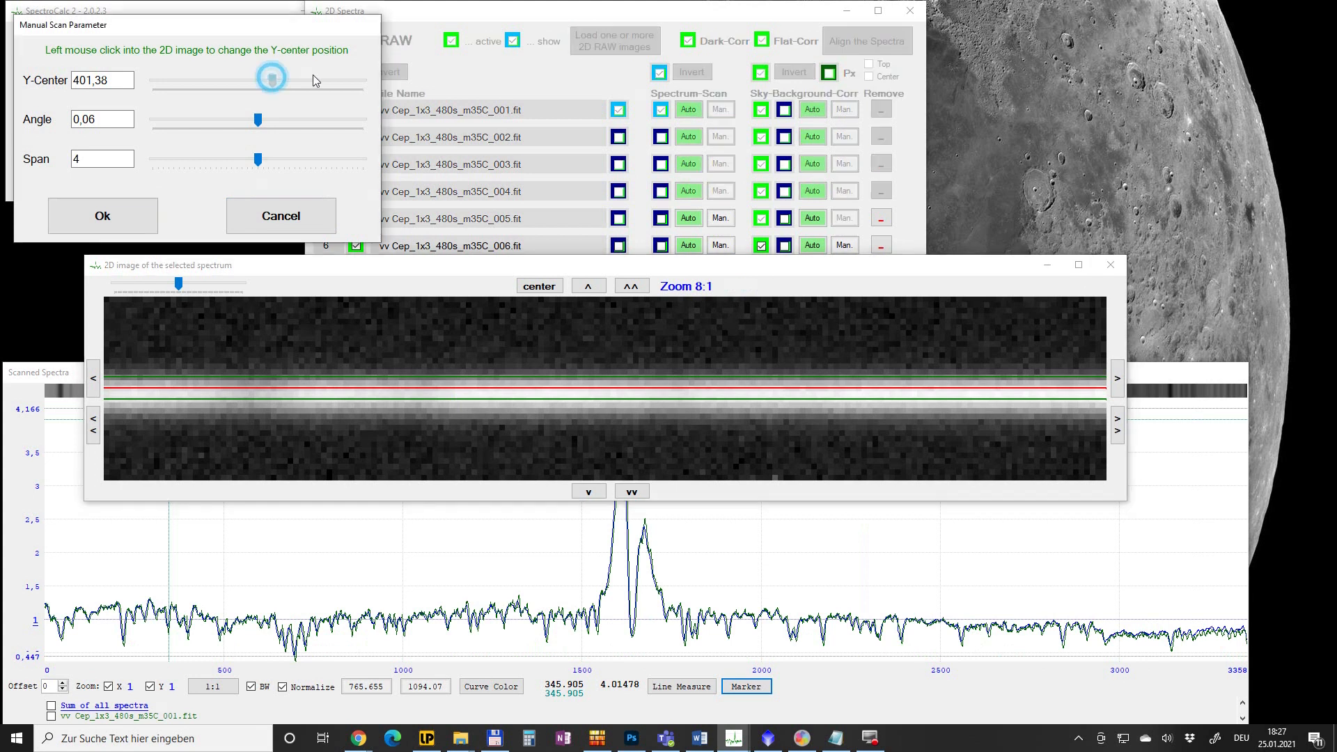
left_click_drag(271, 76, 346, 79)
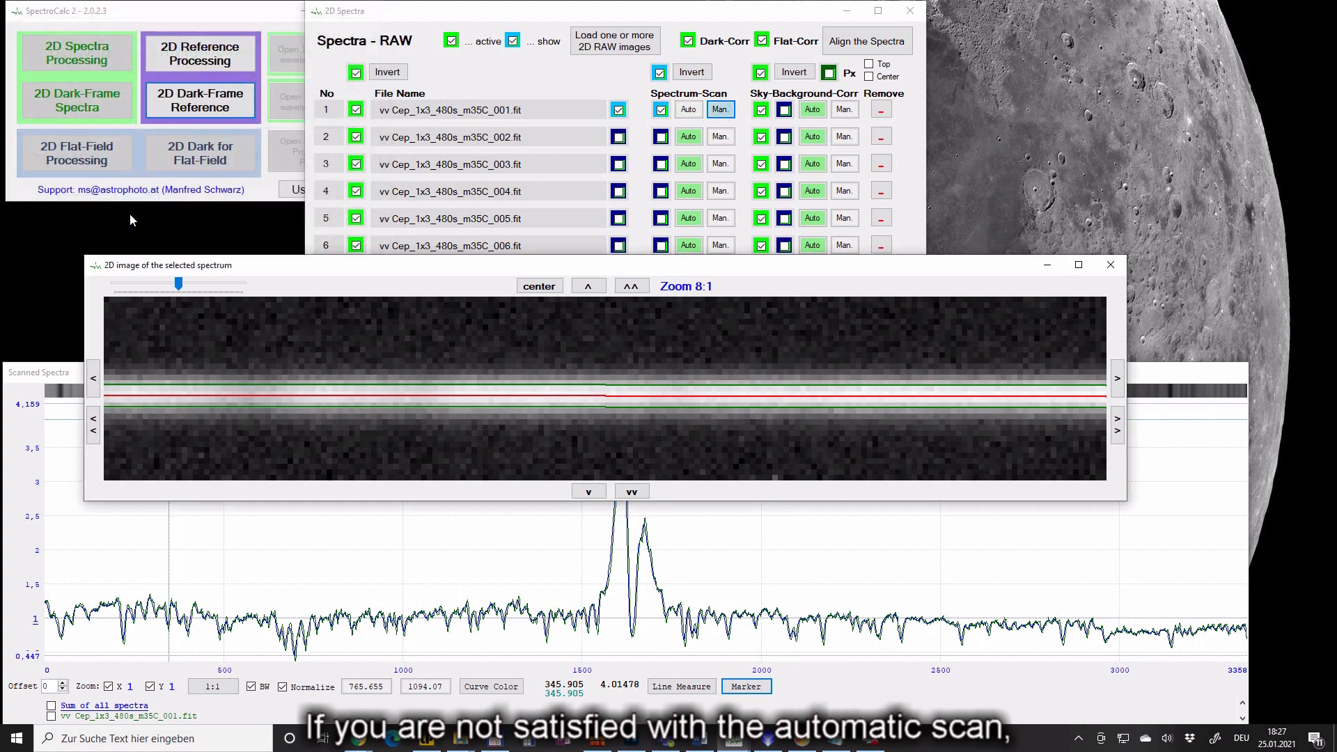
mouse_move(1111, 264)
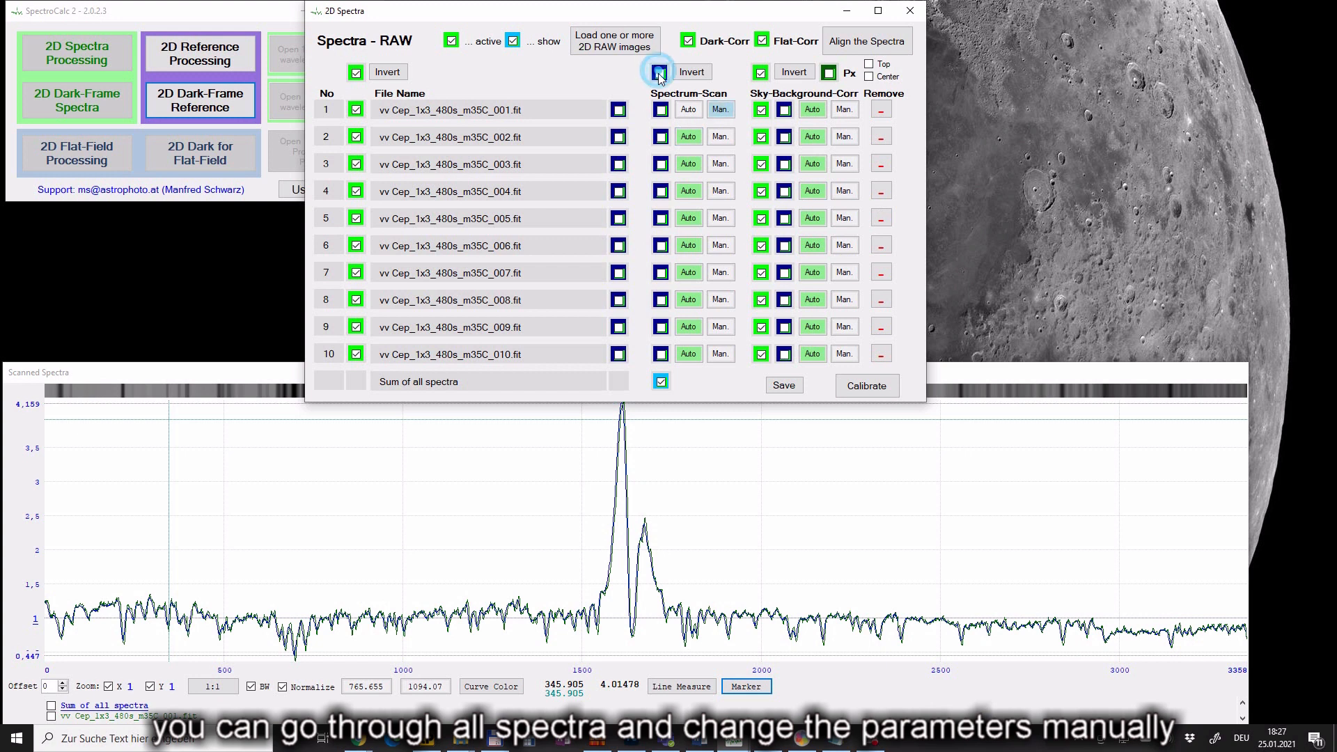
Step: Tick the Spectrum-Scan header show box to overlay all ten scanned spectra
left_click(659, 72)
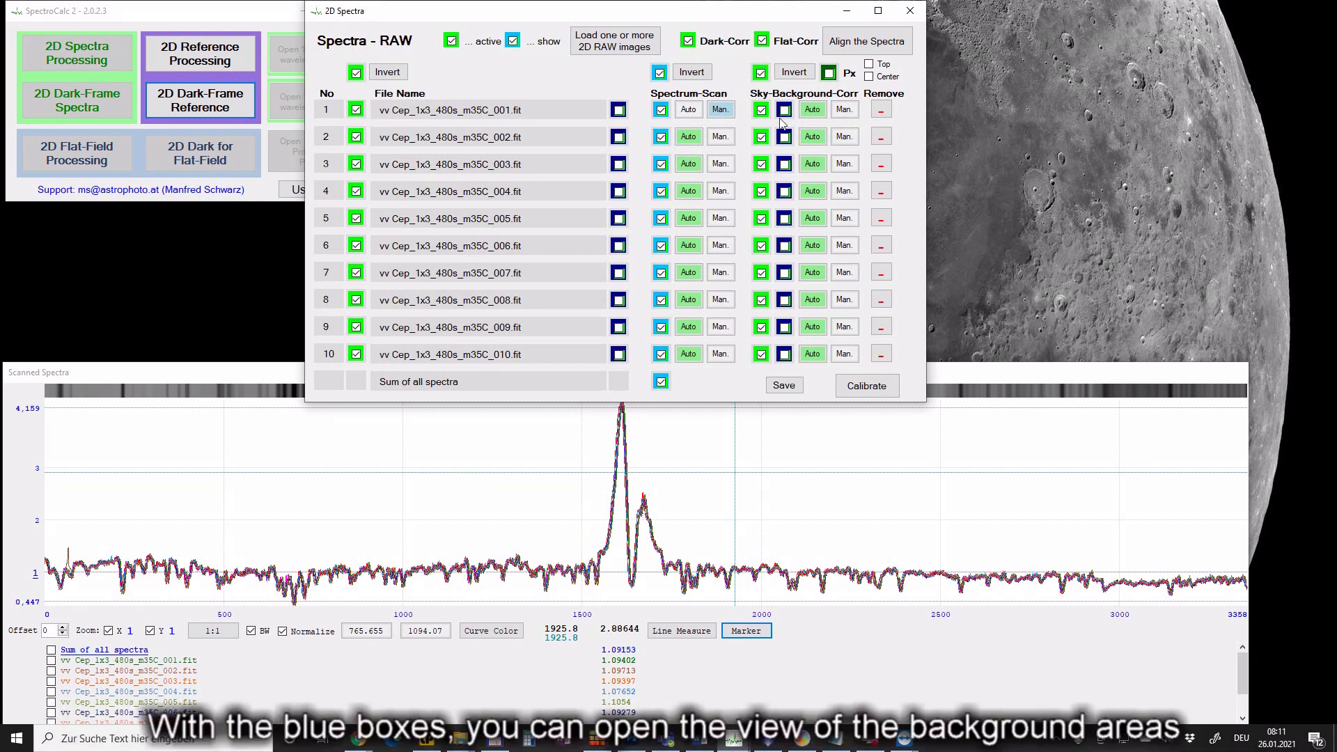
Step: Show spectrum 1's sky background and open its Manual Sky-Background Parameter editor
left_click(784, 109)
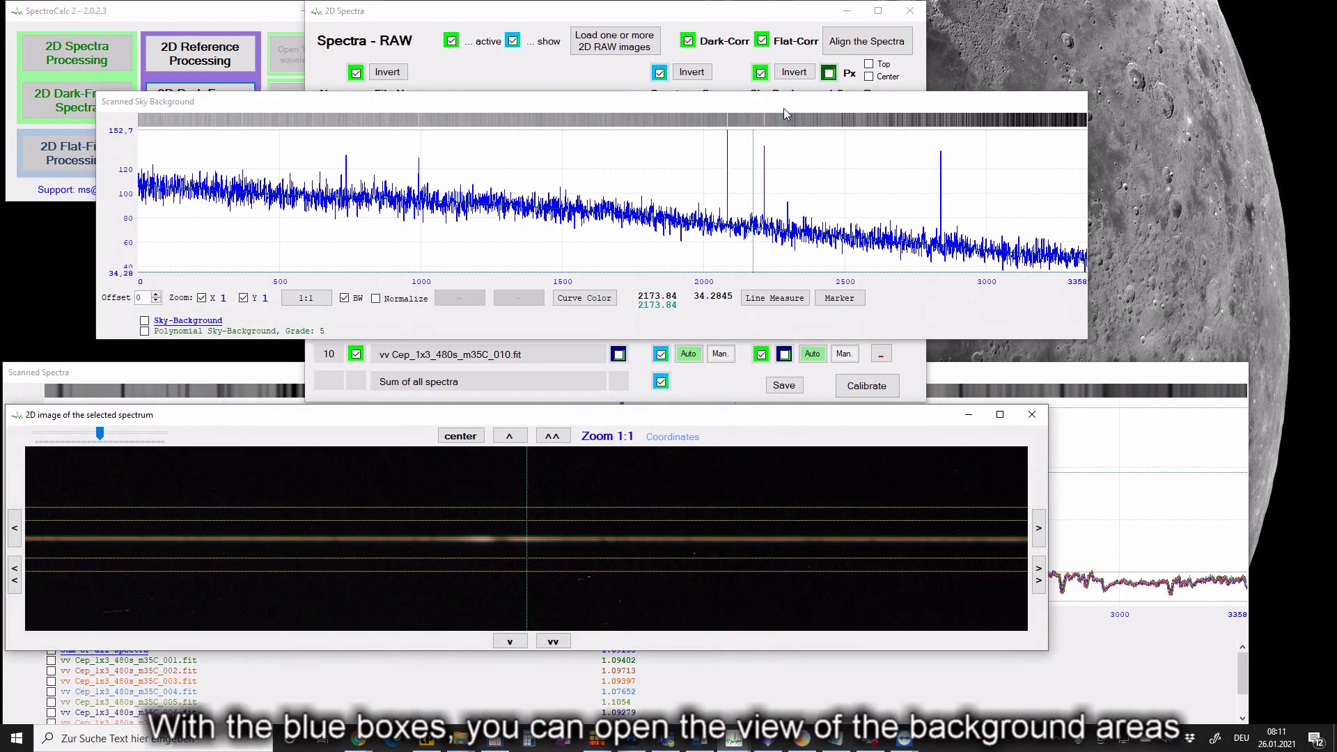
mouse_move(767, 121)
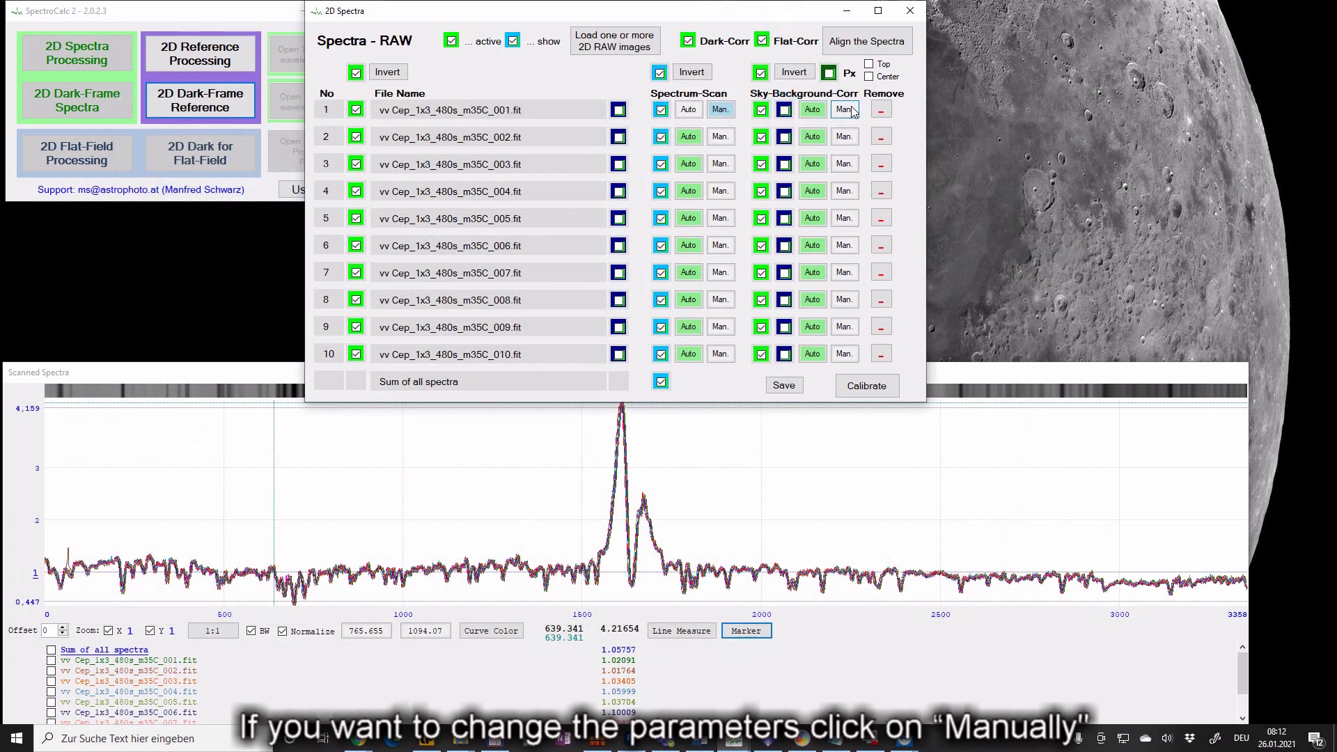
left_click(845, 110)
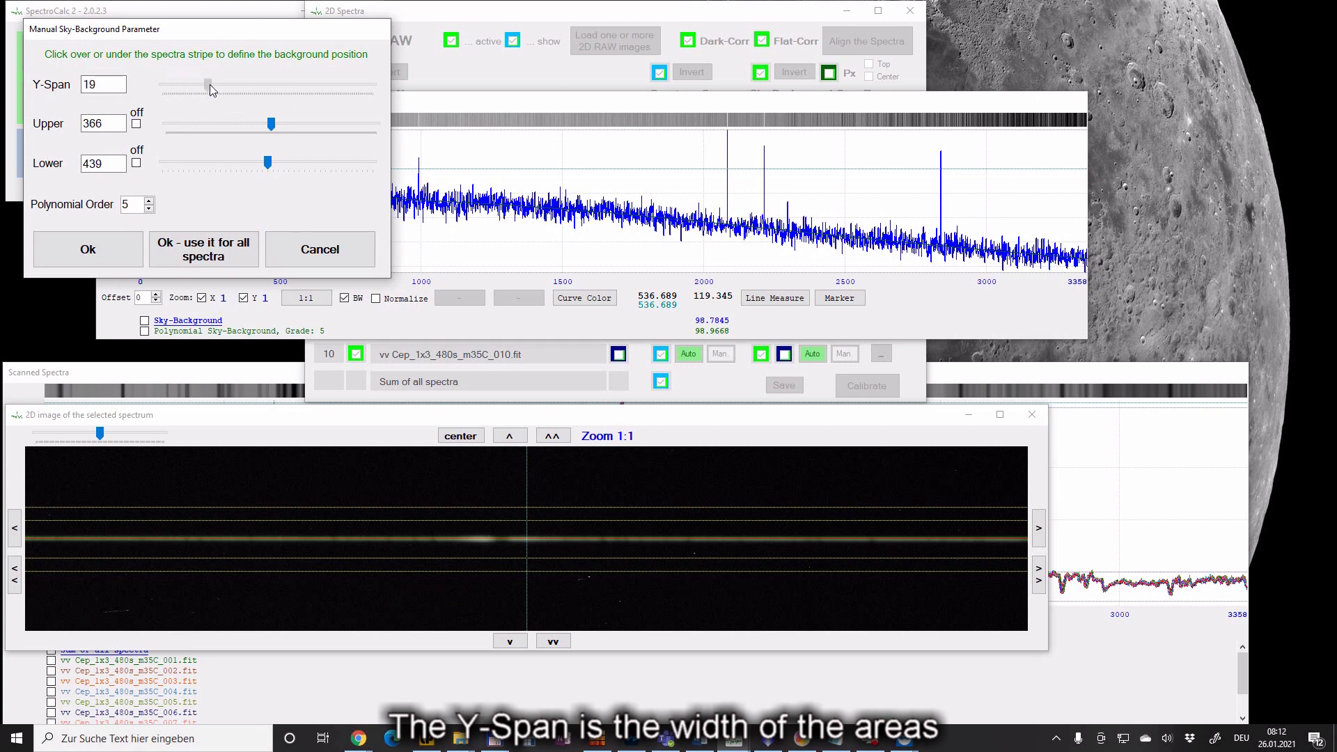
Step: Widen the sky-background Y-span to 43 and select the Upper area value for entering 350
left_click_drag(211, 85, 205, 85)
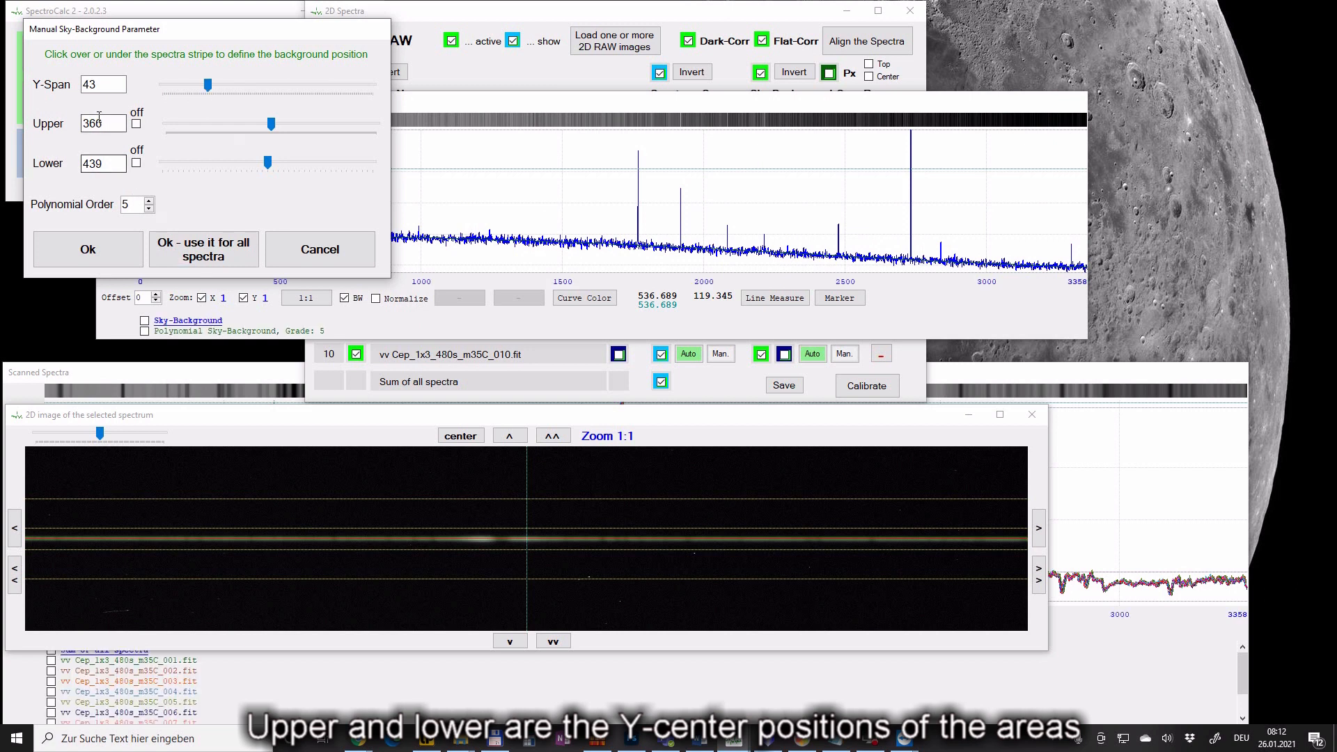
triple_click(103, 124)
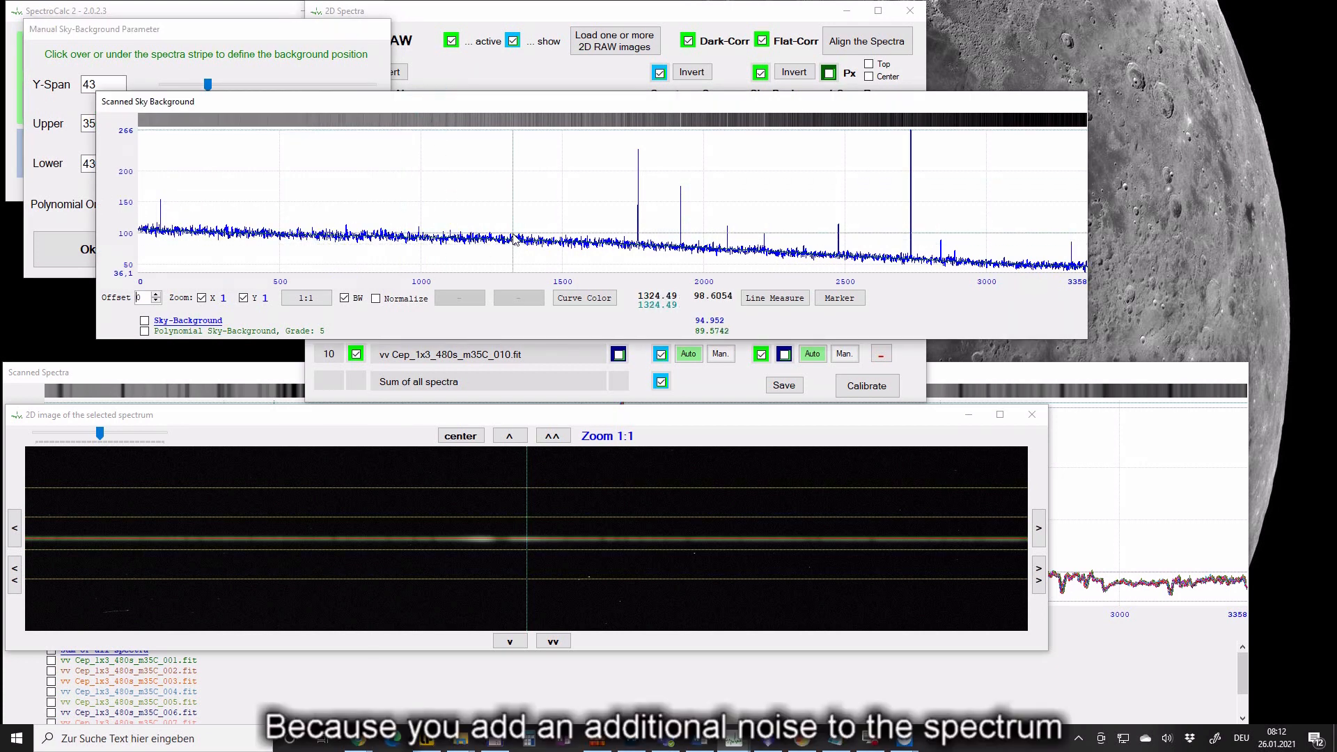
mouse_move(592, 252)
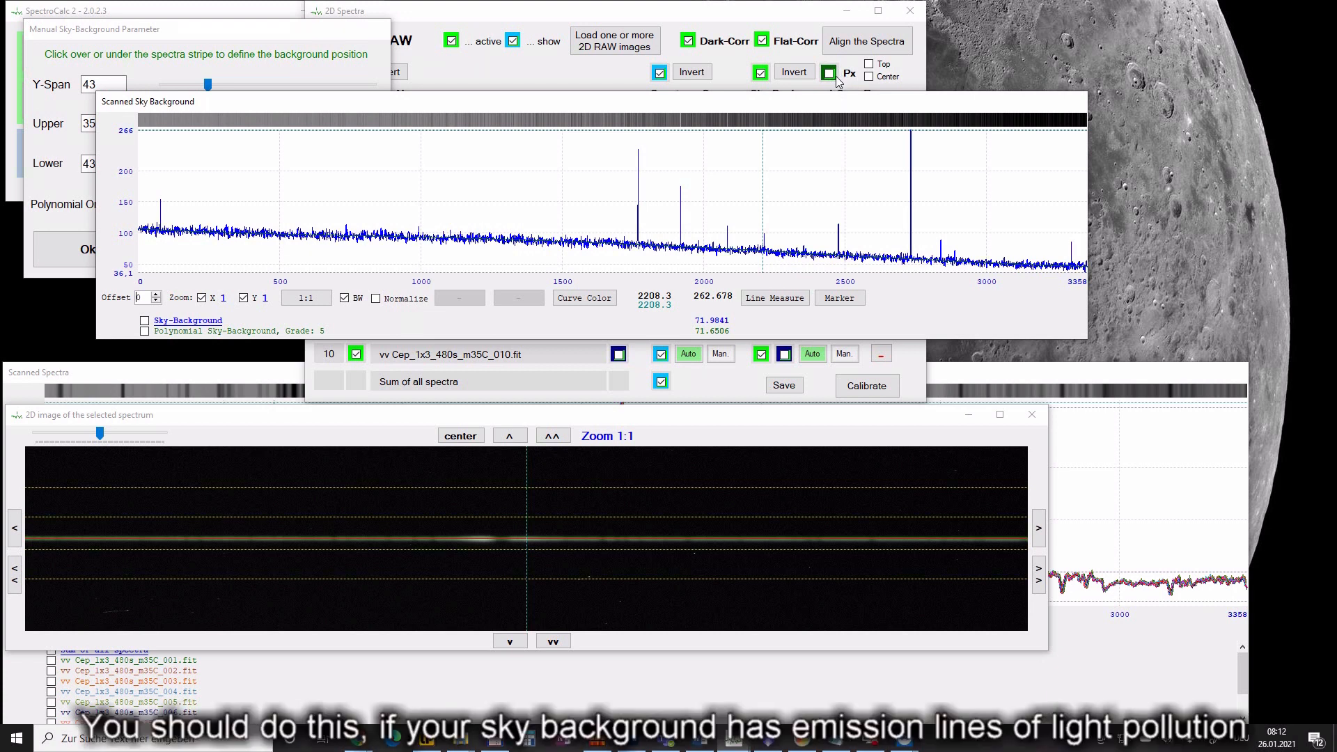
mouse_move(298, 63)
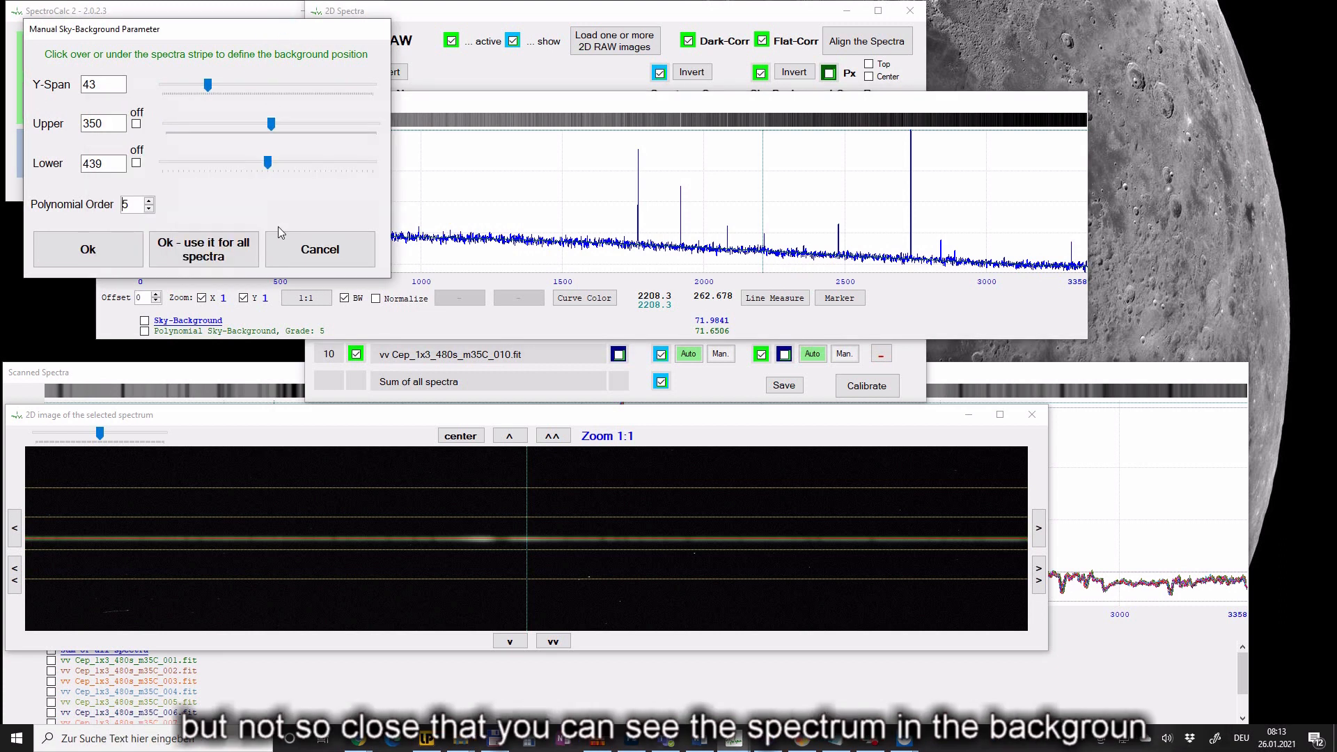
mouse_move(271, 468)
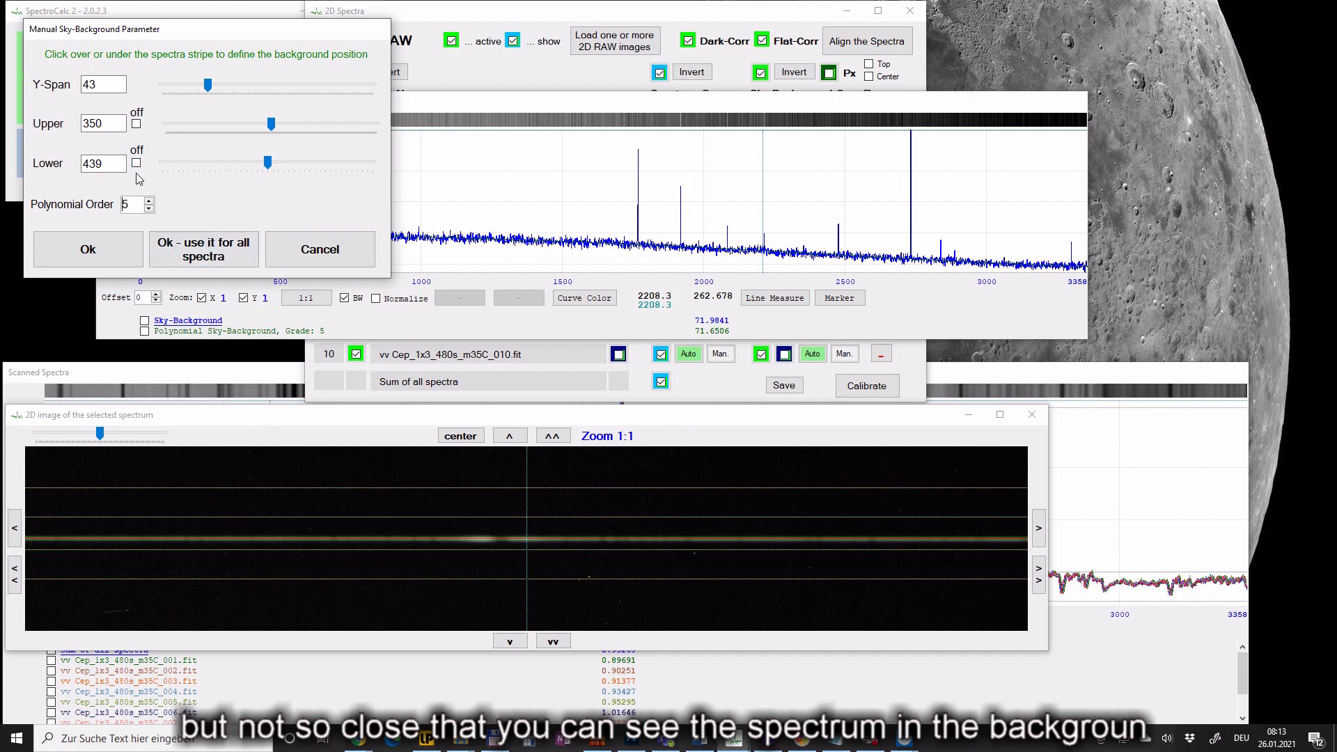
Step: Turn off the lower area, set a Y-span of 1, and place the upper area on the stripe
left_click(136, 163)
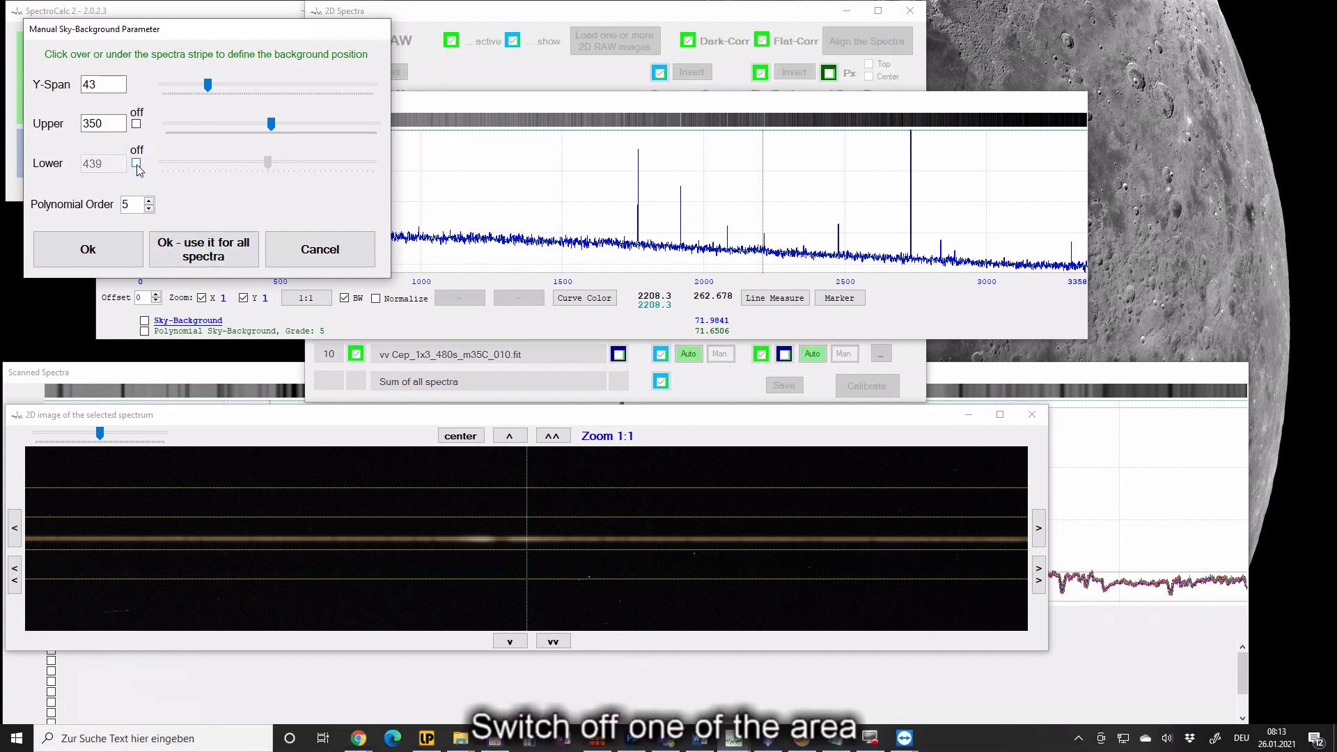
left_click(137, 162)
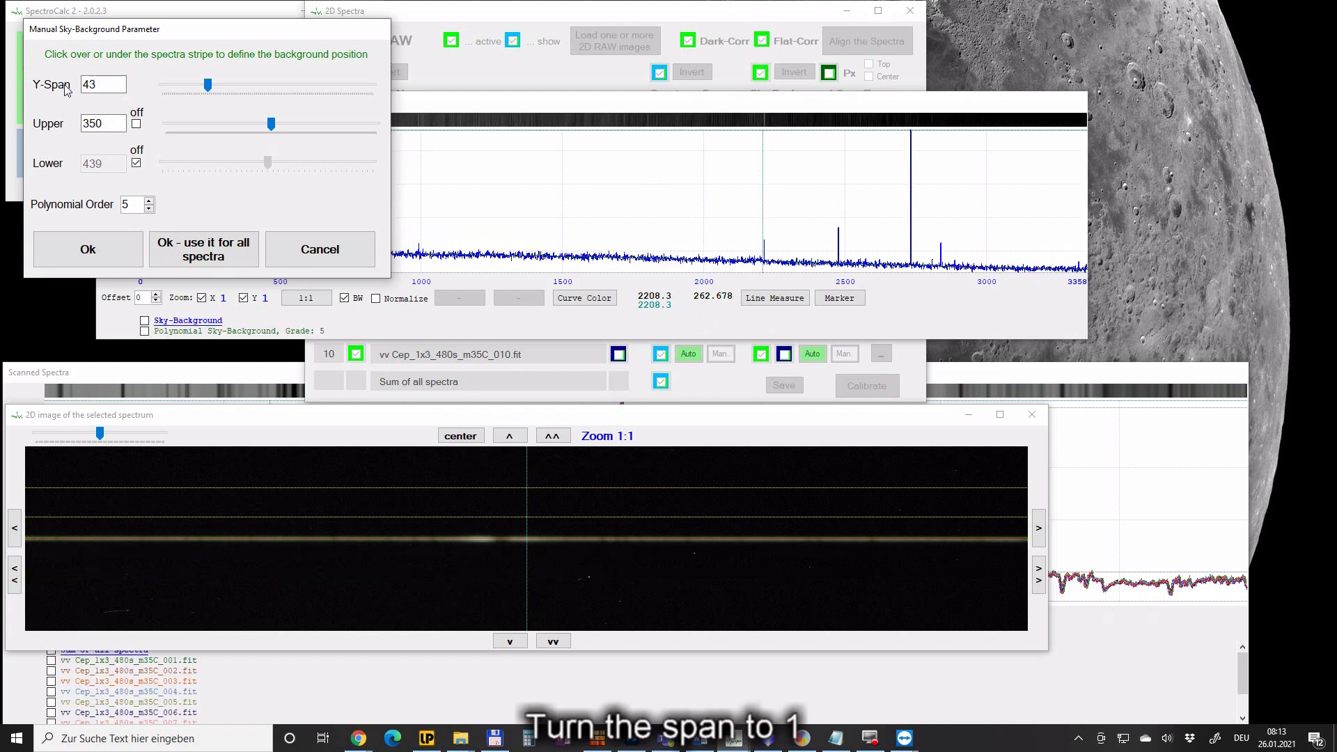
type("1")
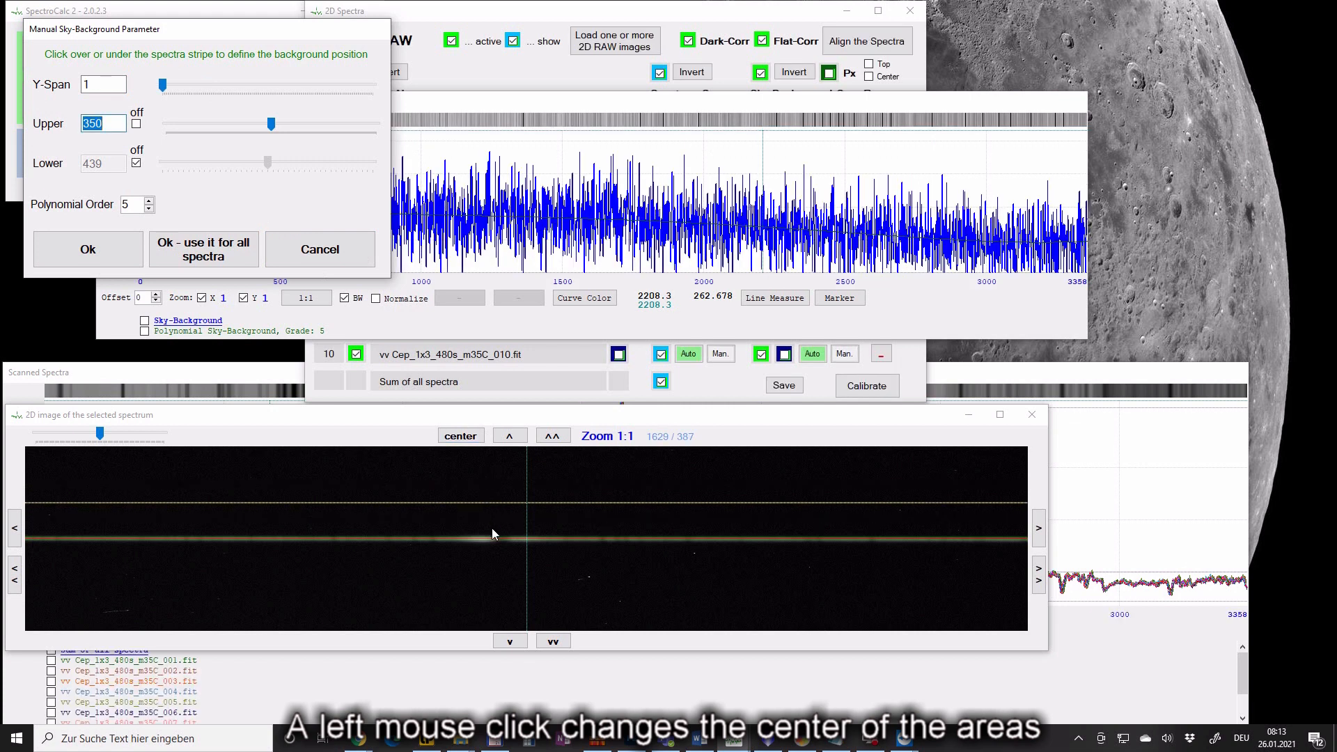
left_click(497, 536)
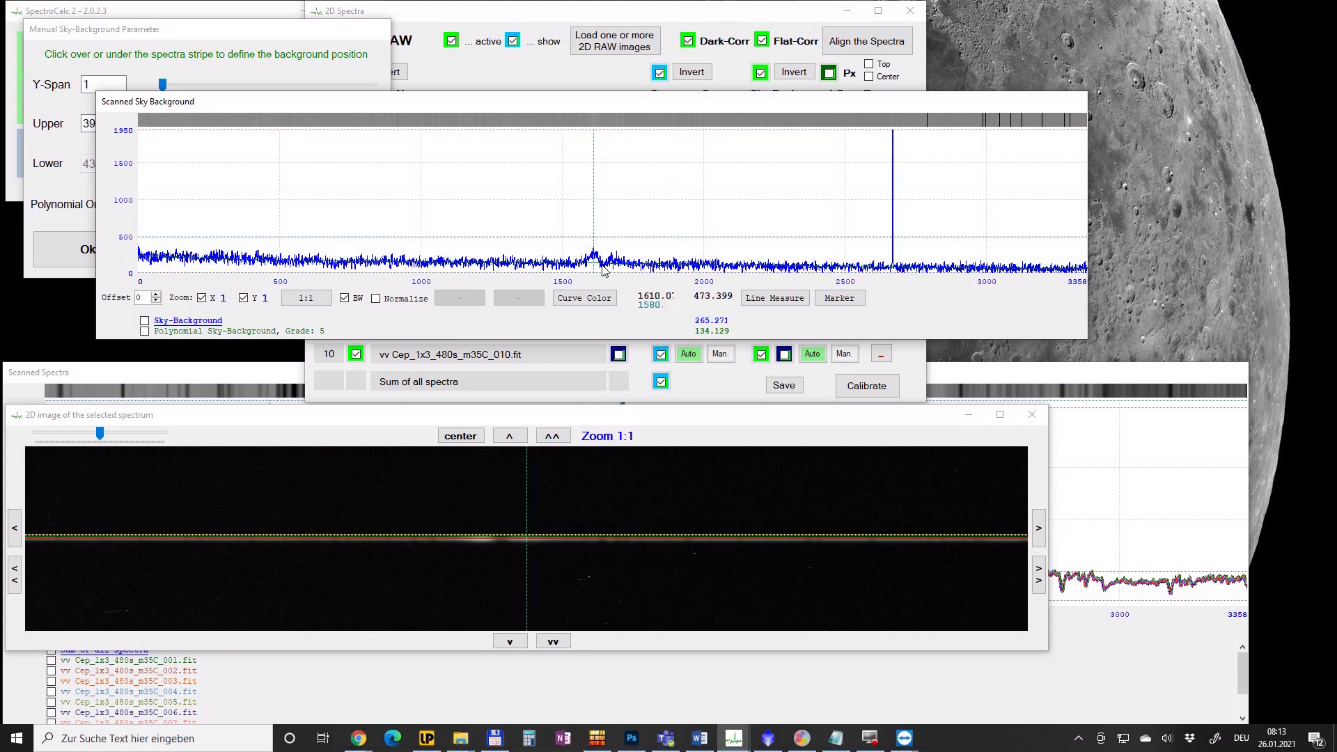
left_click(527, 527)
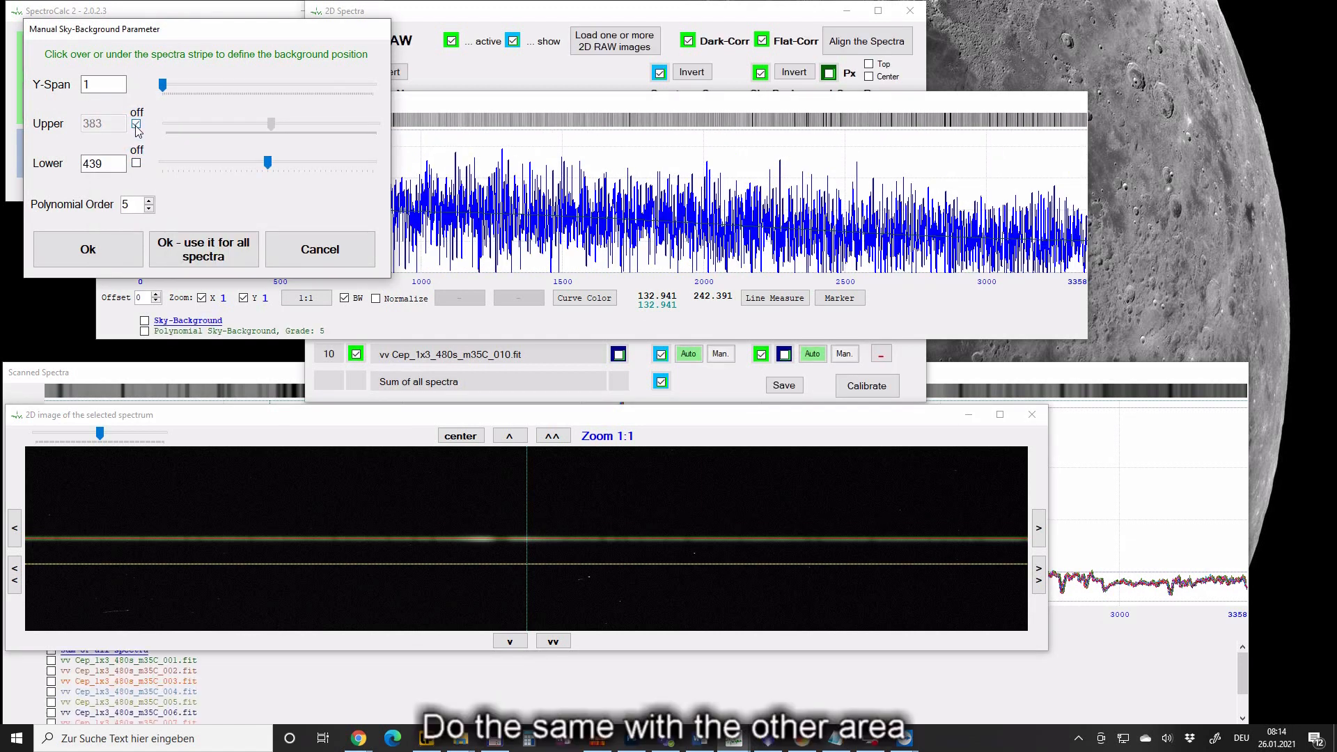
Step: Toggle the upper area and move the lower area just below the spectrum stripe
left_click(468, 557)
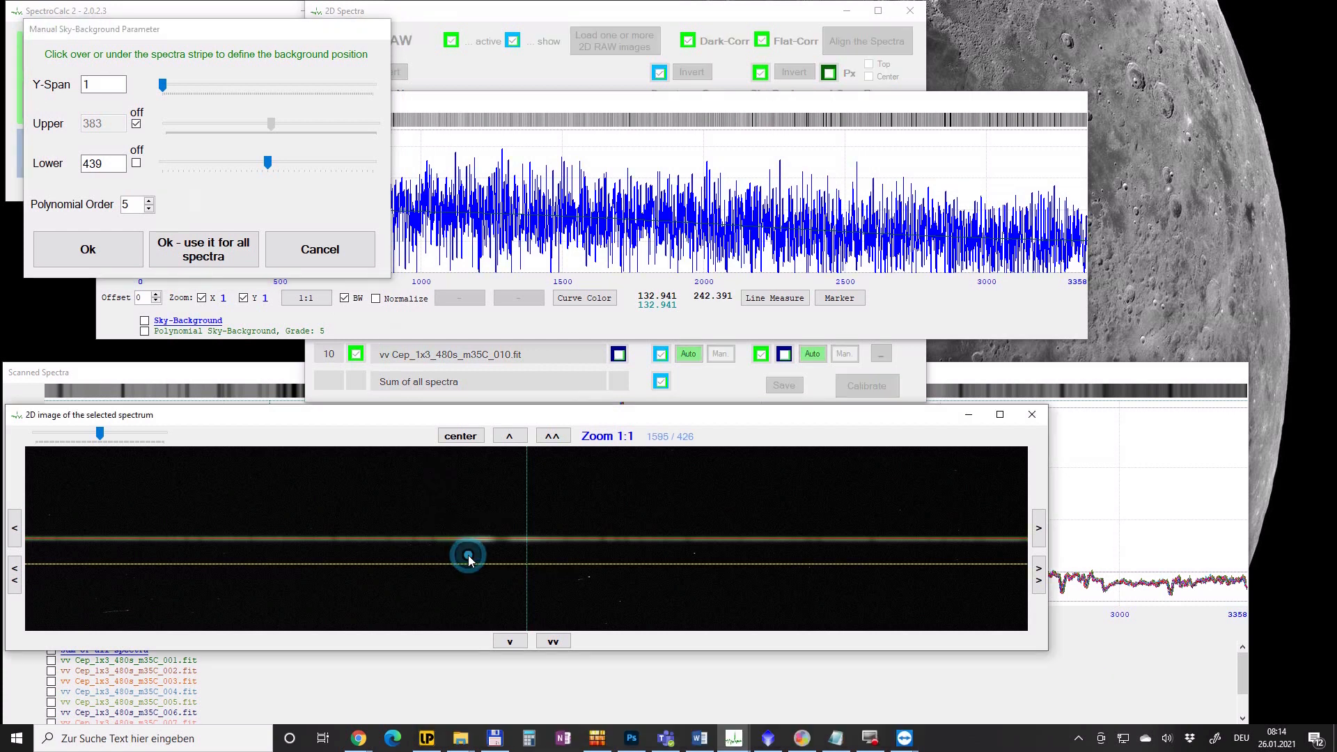
left_click(468, 557)
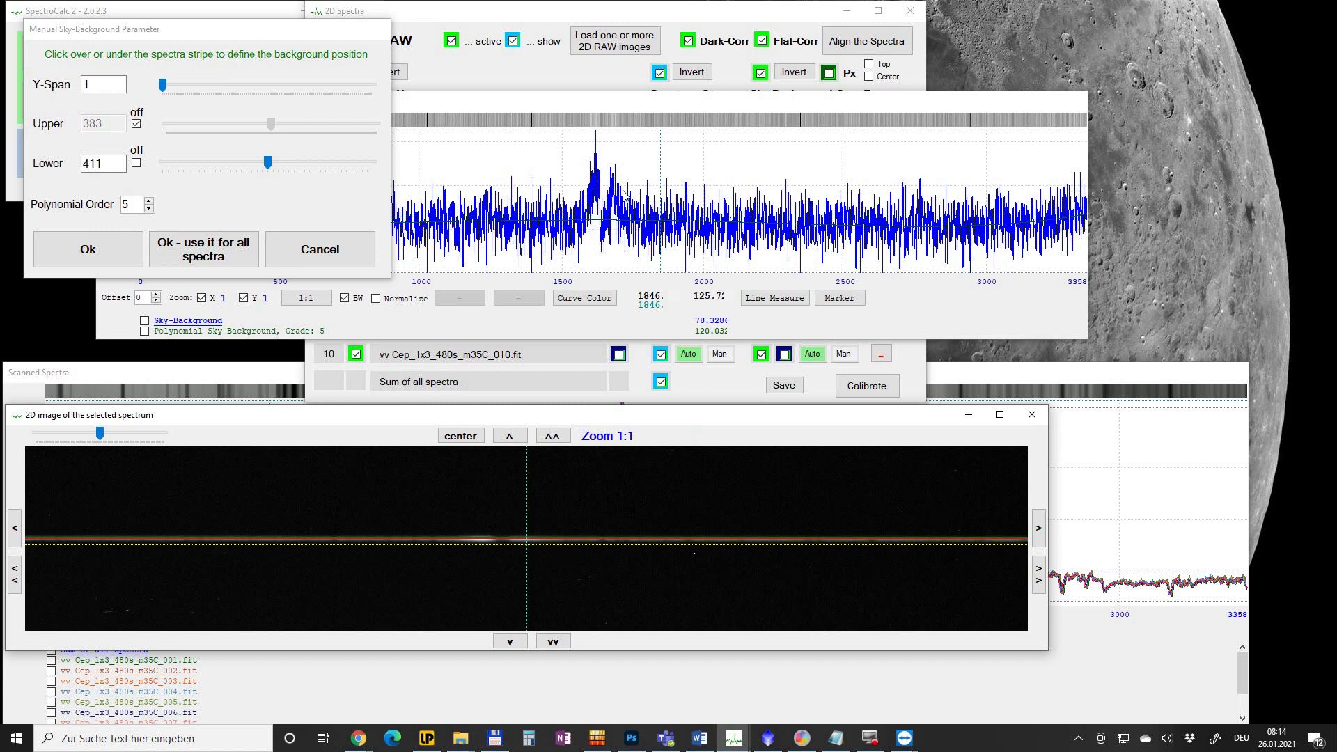
left_click(526, 549)
type("5")
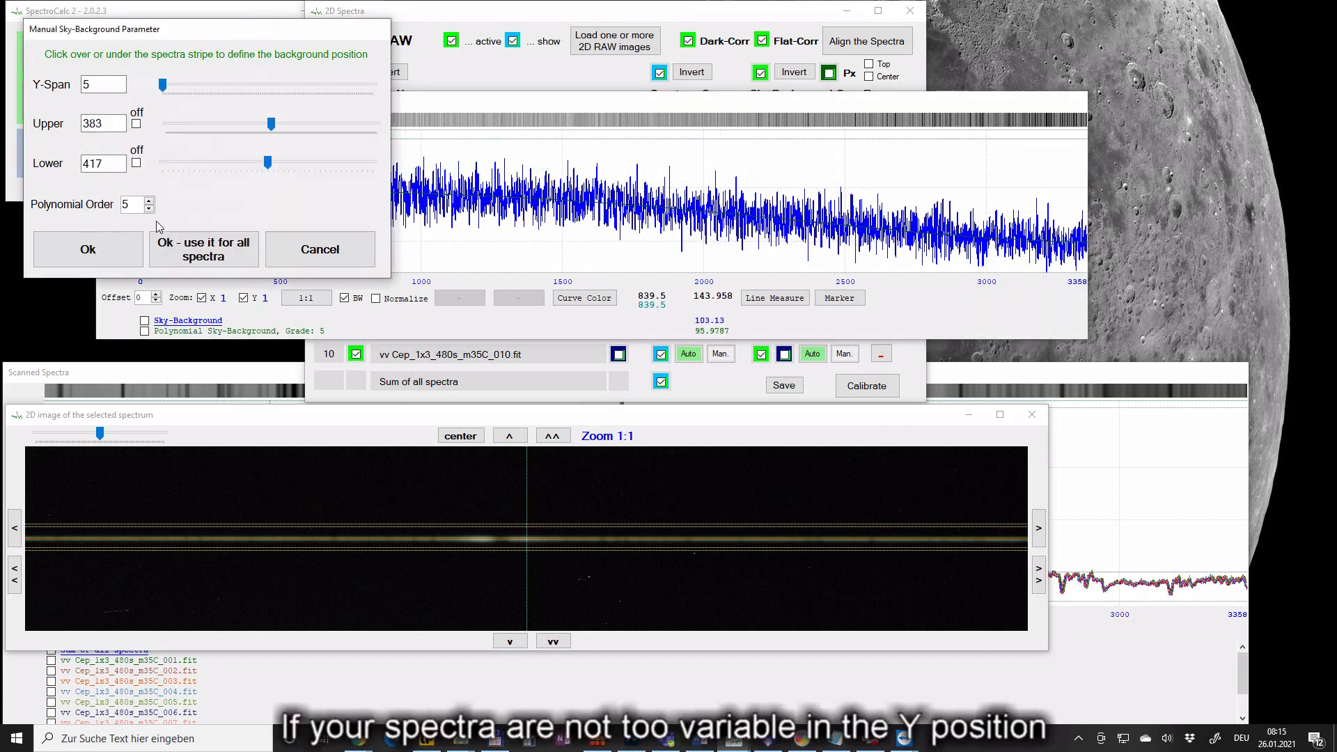
Step: Apply the span 5 background settings (areas 383 and 417) to all ten spectra
left_click(190, 250)
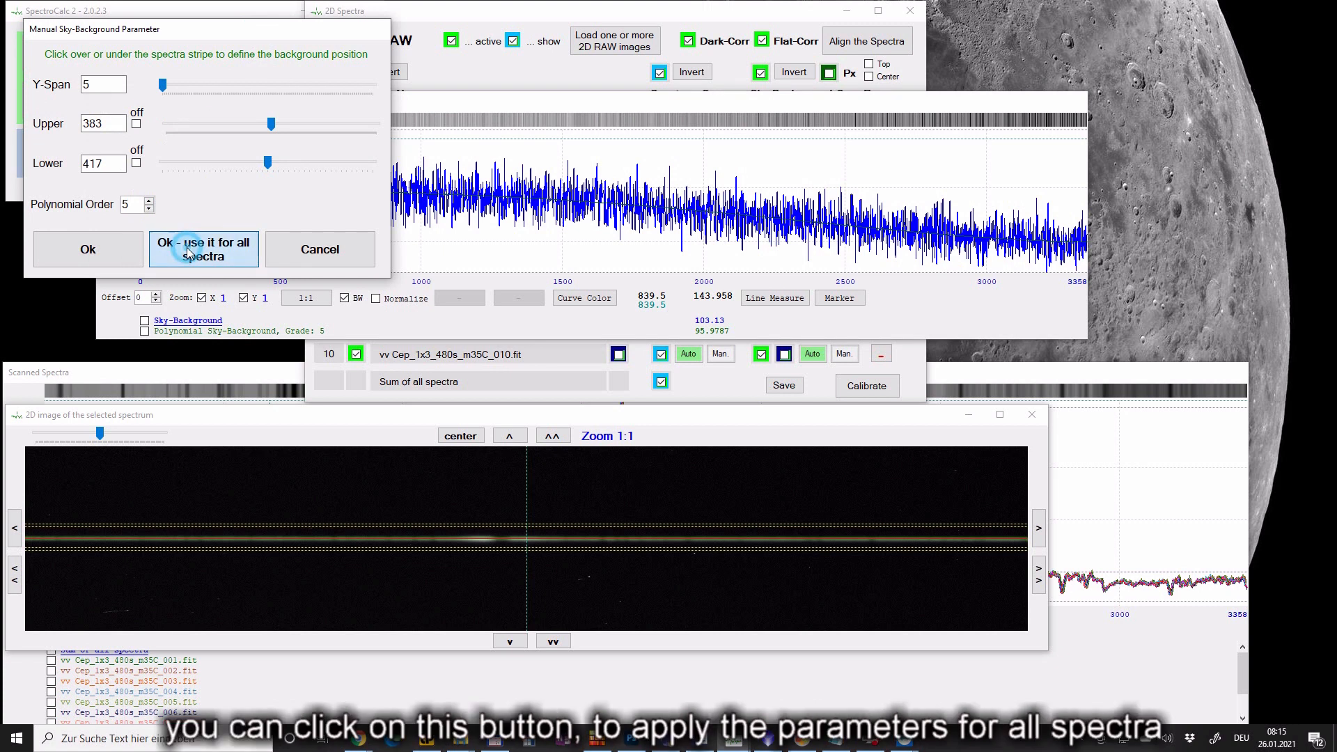
left_click(190, 249)
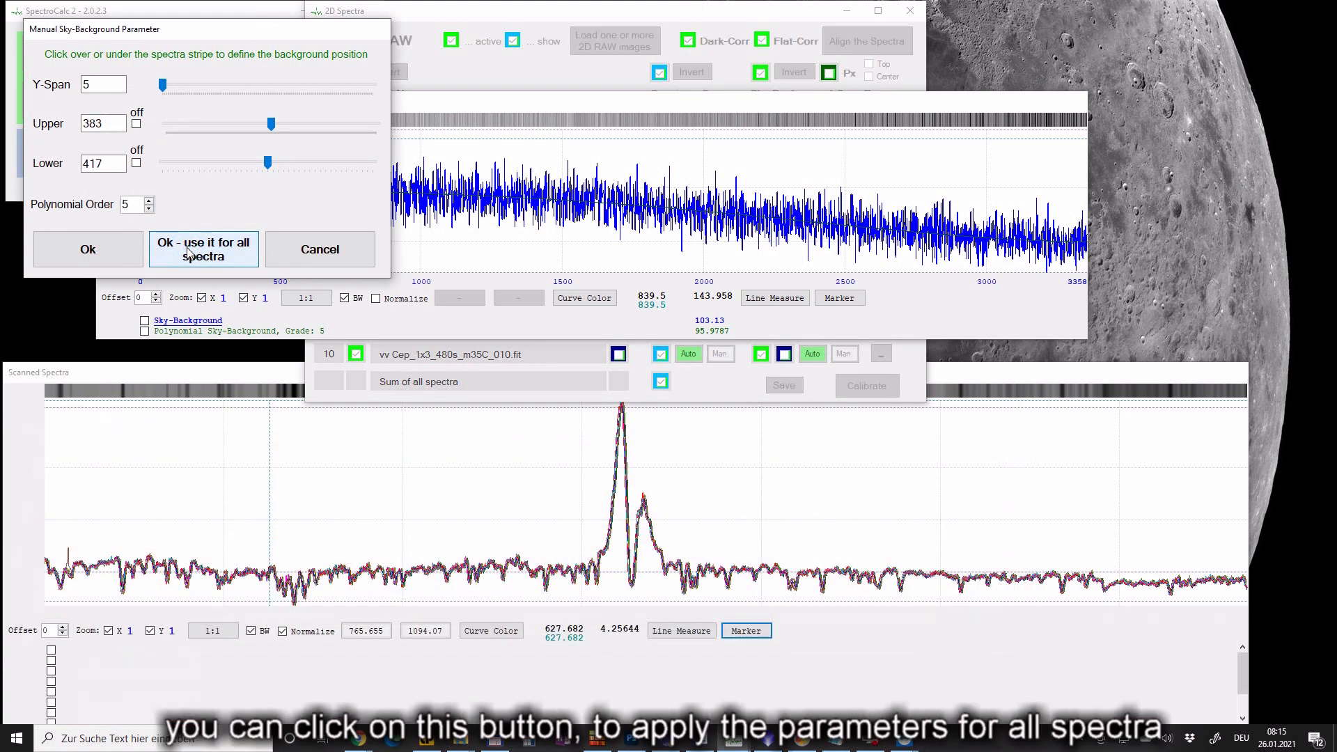
left_click(204, 249)
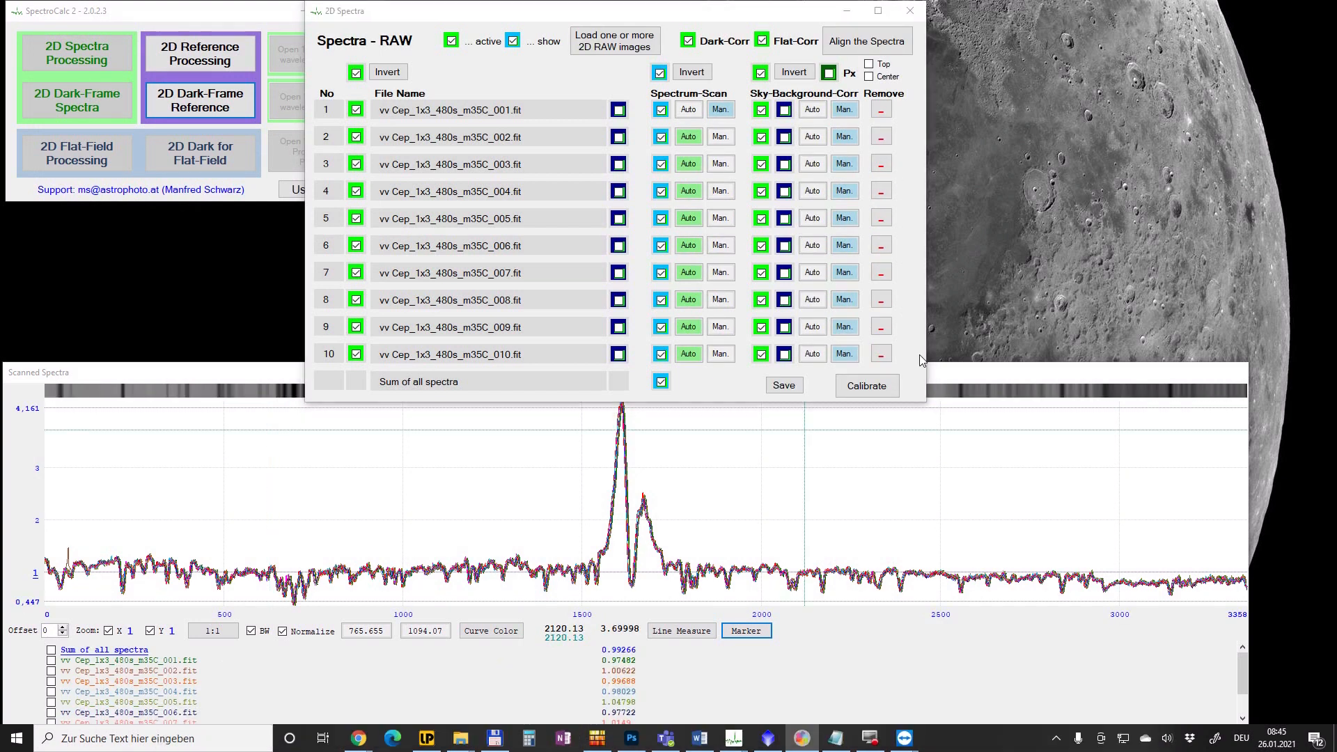
Step: Check the last spectrum's background areas, compare sky correction off, then enable it for all spectra
left_click(783, 354)
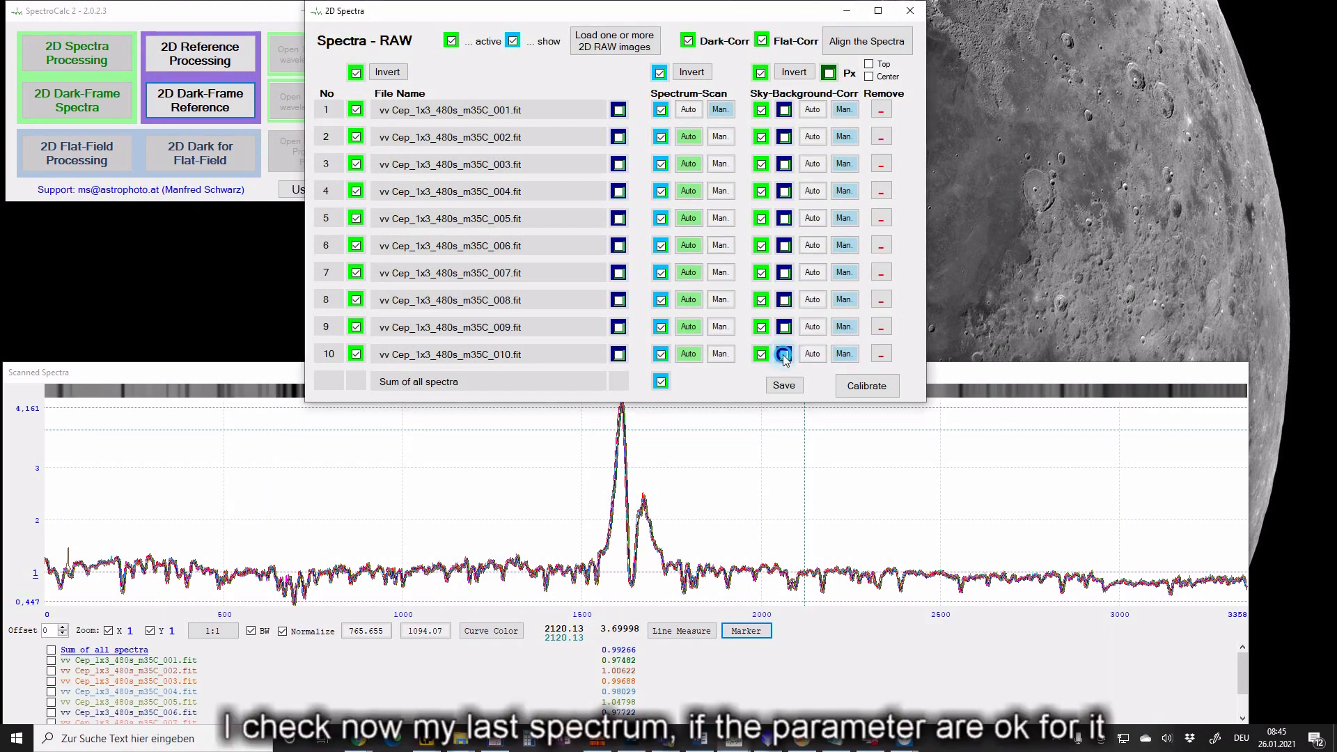
left_click(783, 354)
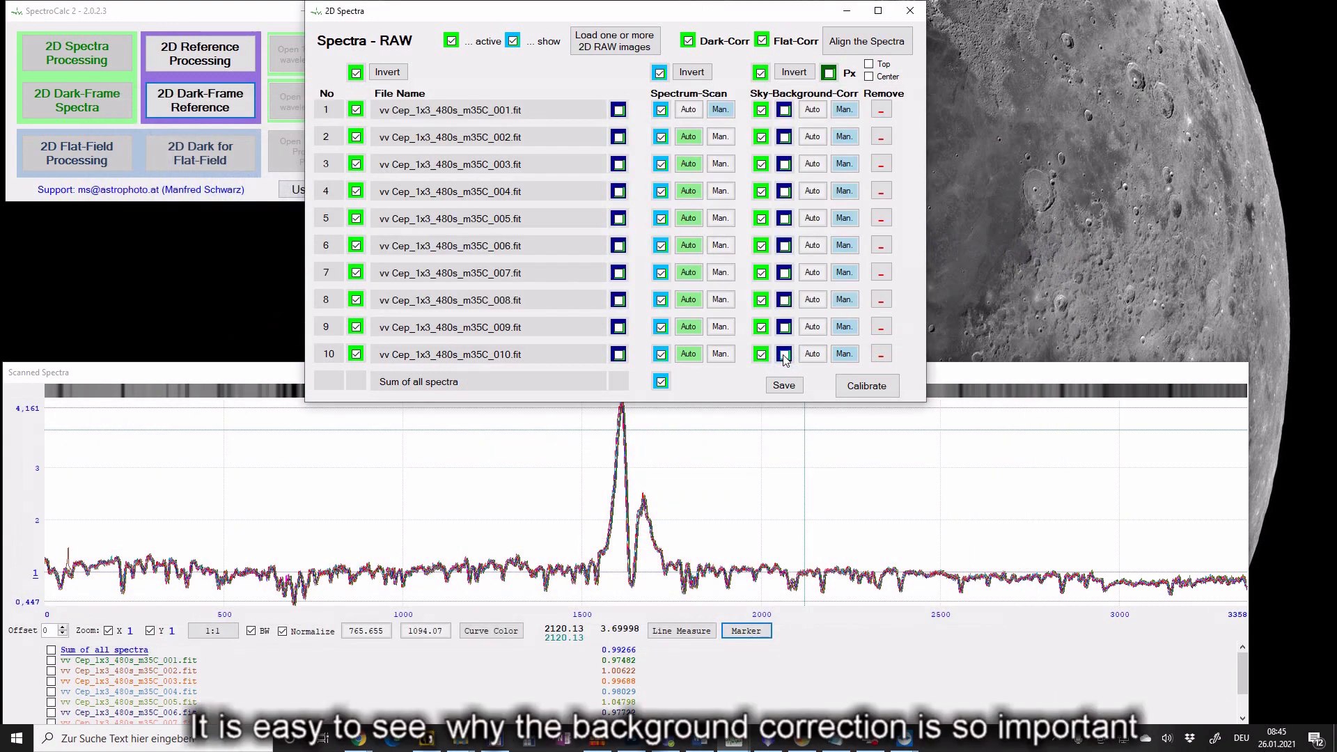
left_click(783, 354)
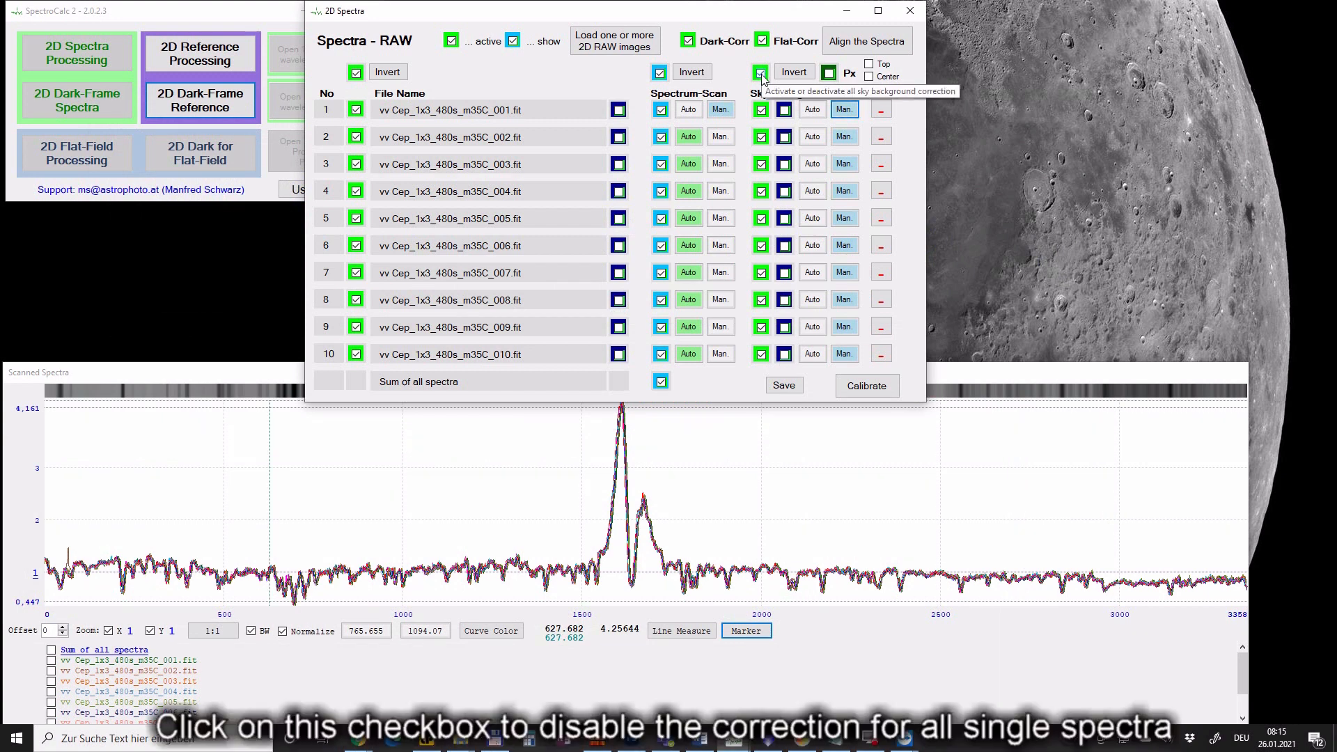
left_click(758, 72)
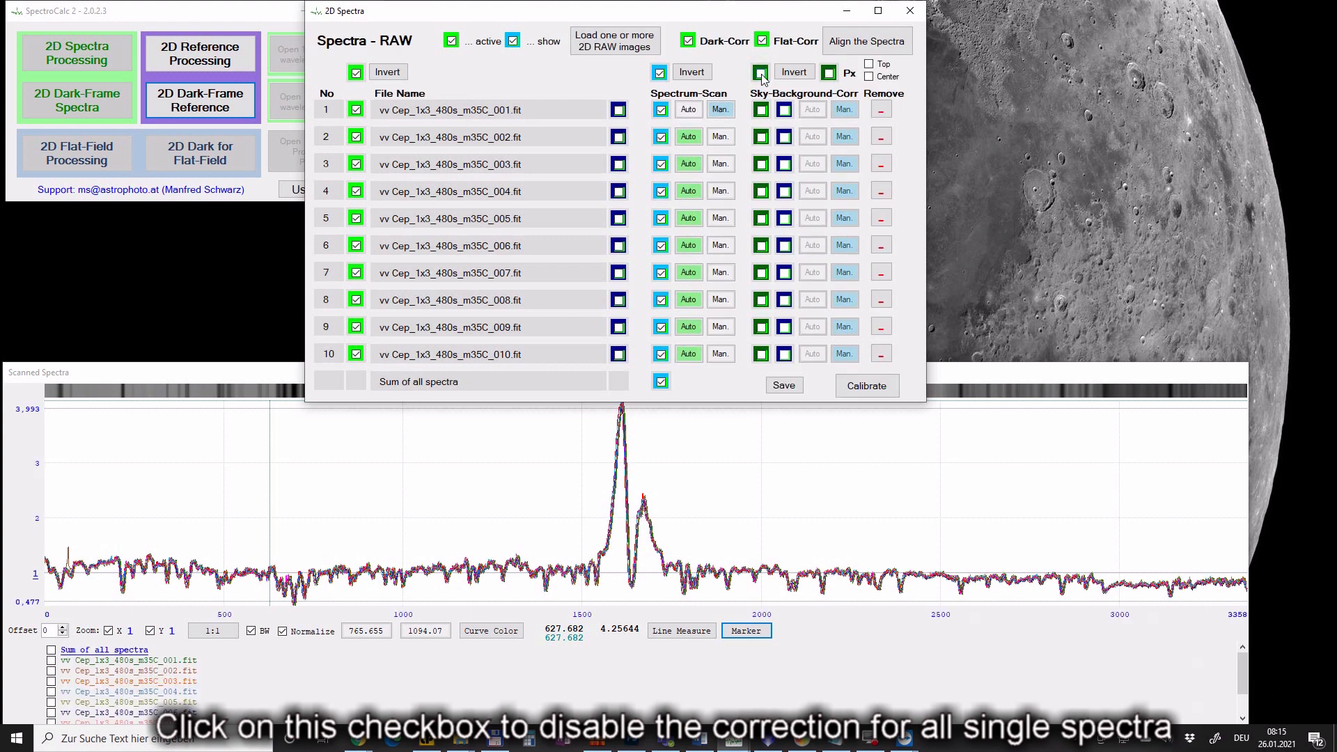
left_click(760, 72)
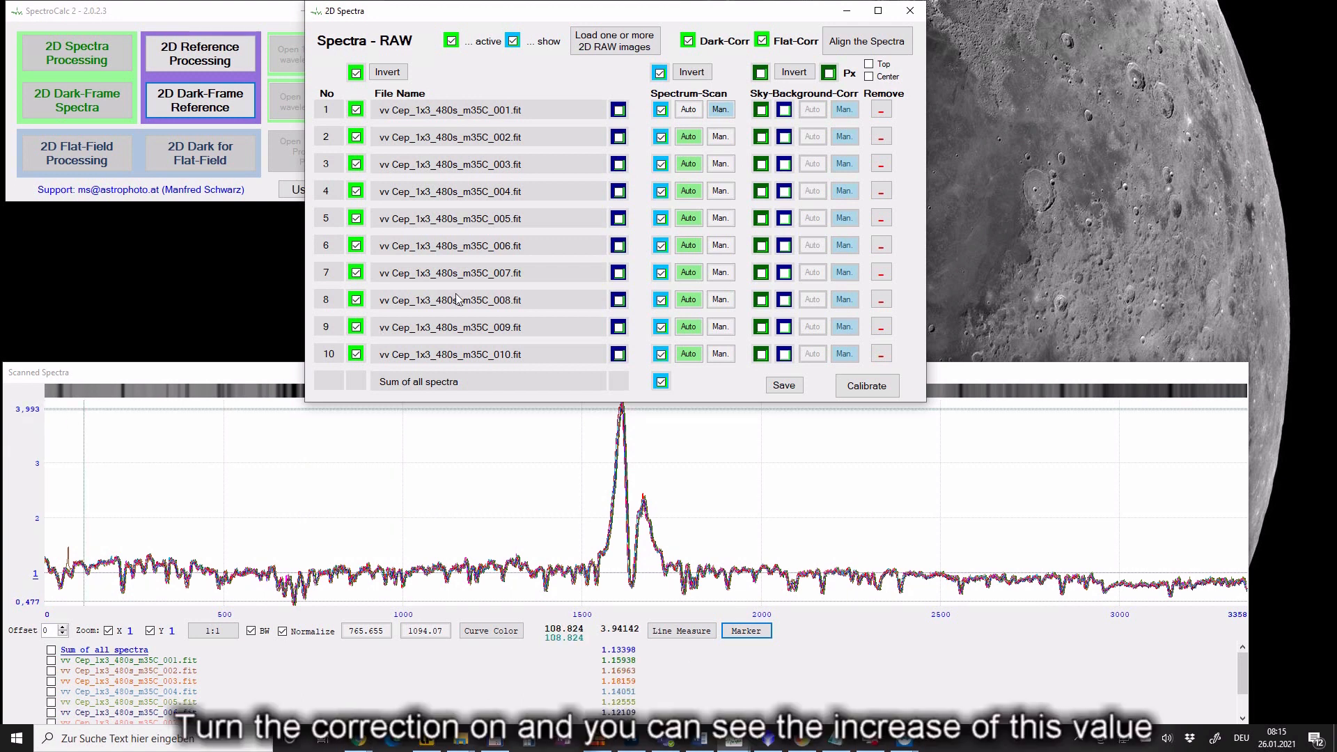
left_click(760, 72)
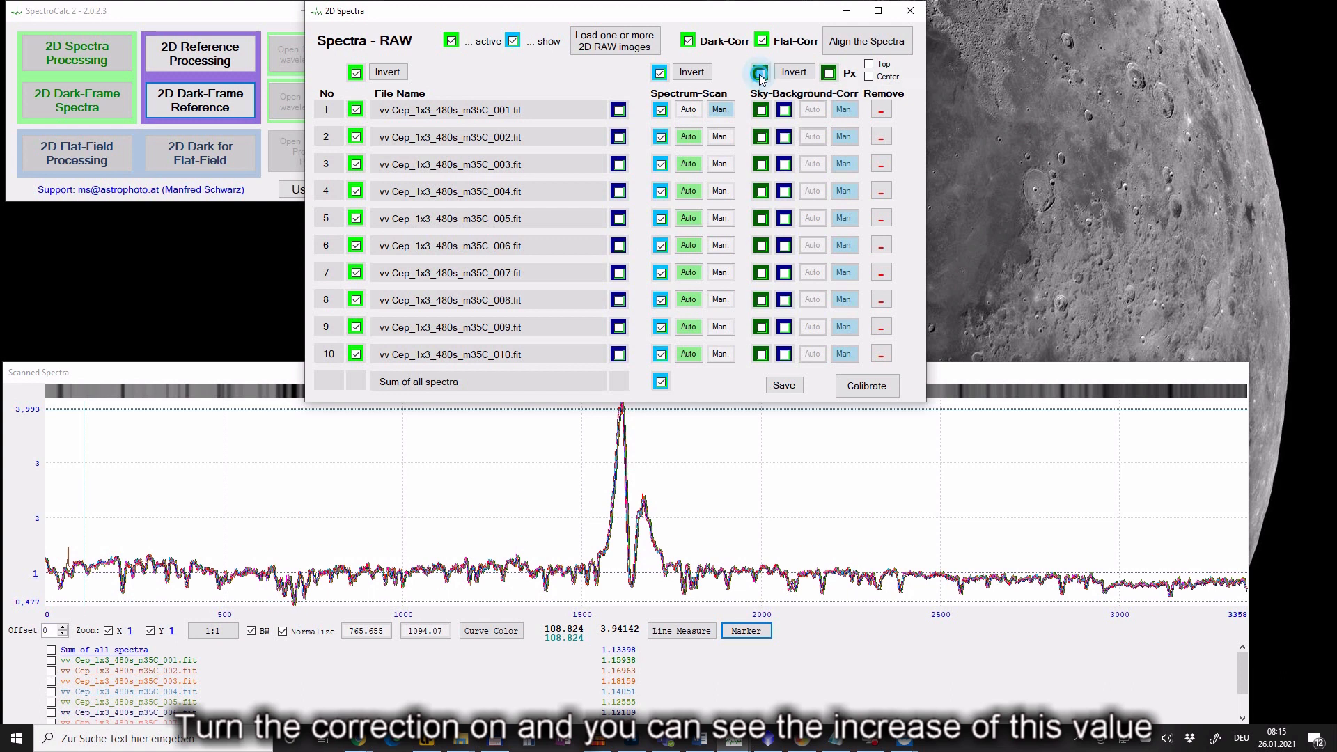
left_click(759, 71)
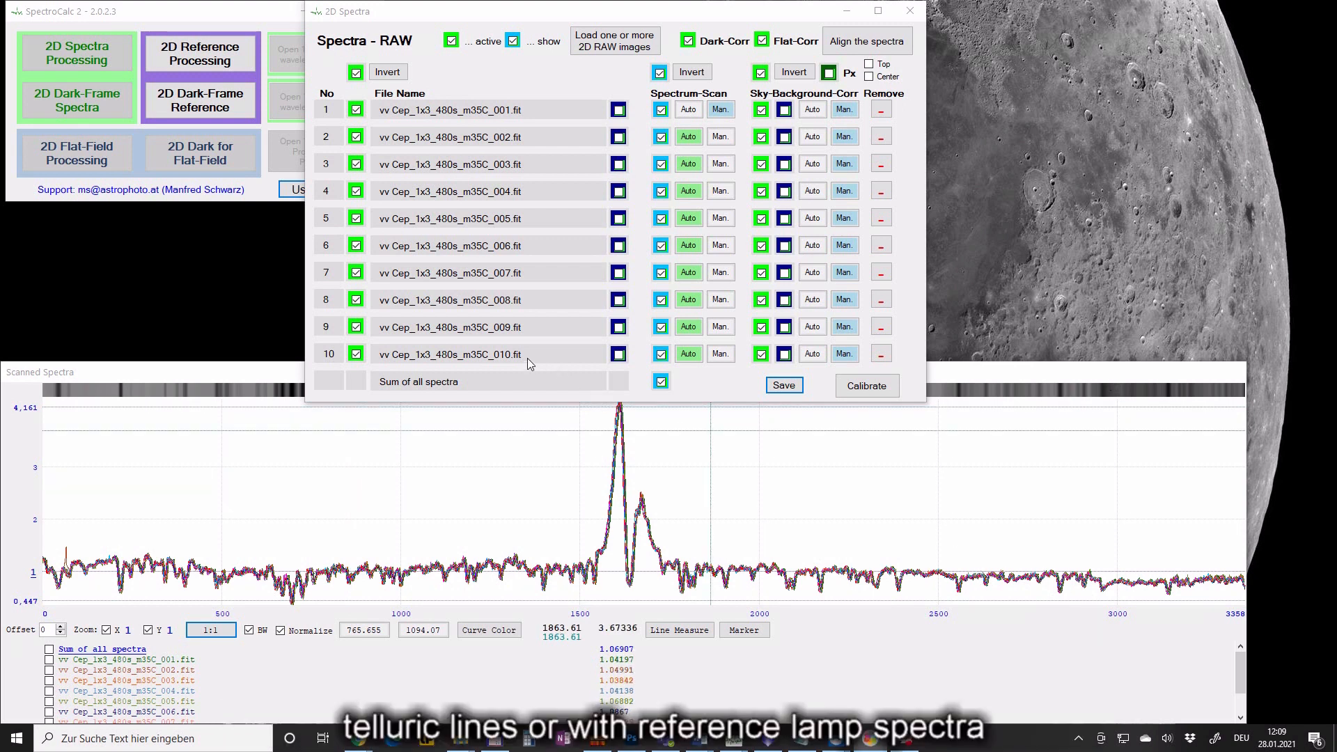
mouse_move(334, 213)
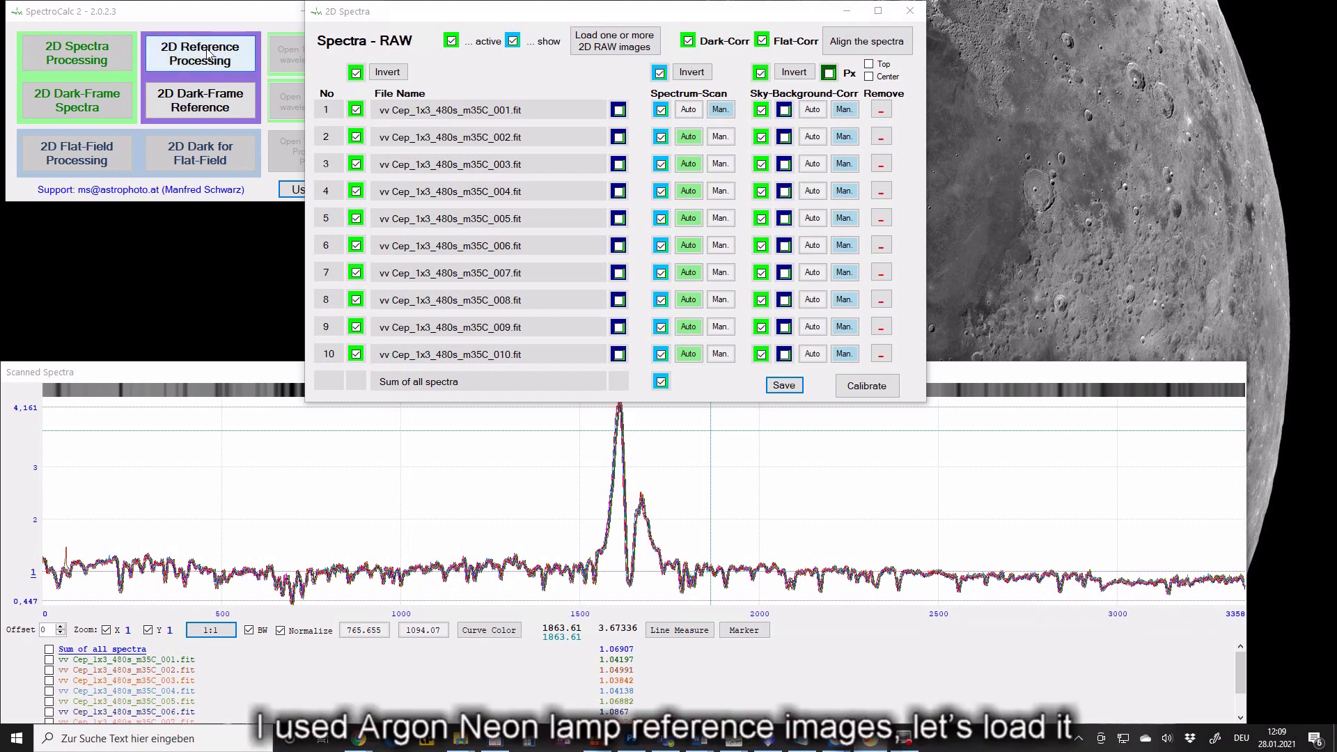
Step: Load ArNe reference images _001 through _011 for 2D reference processing
left_click(206, 54)
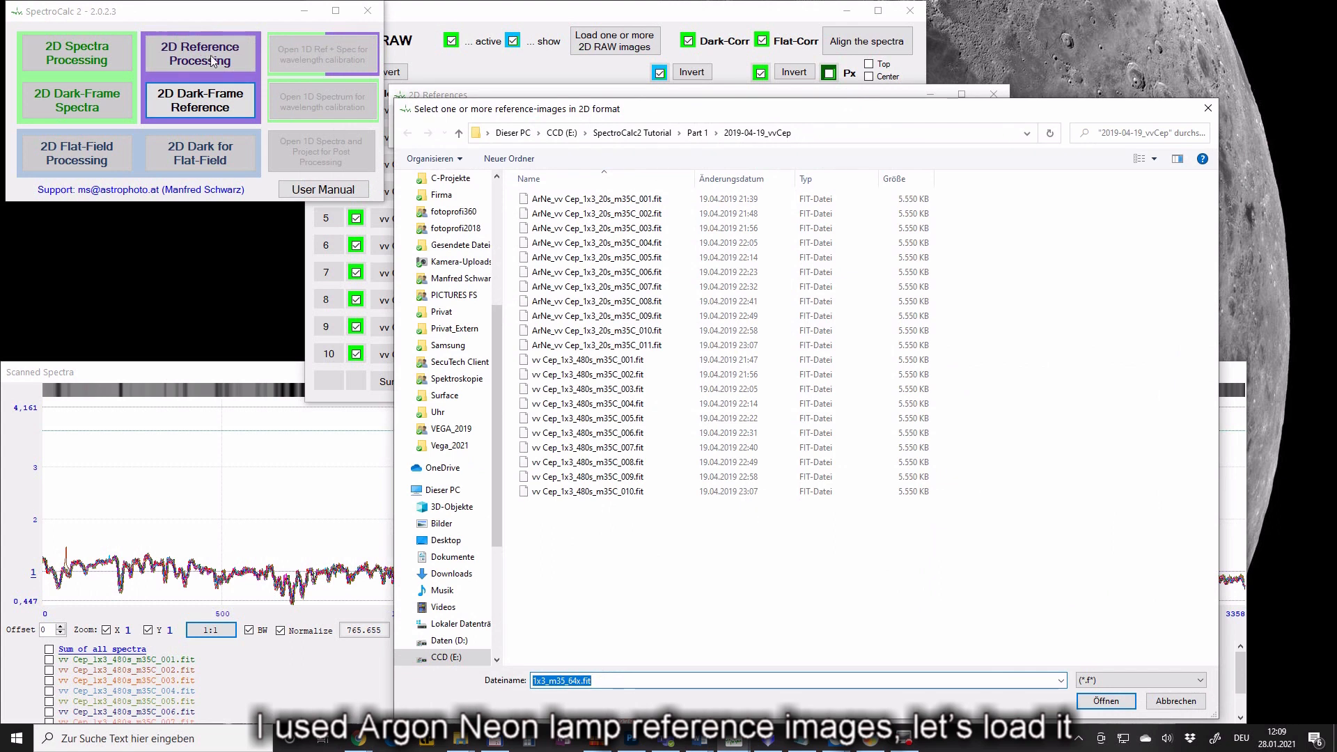
left_click(590, 198)
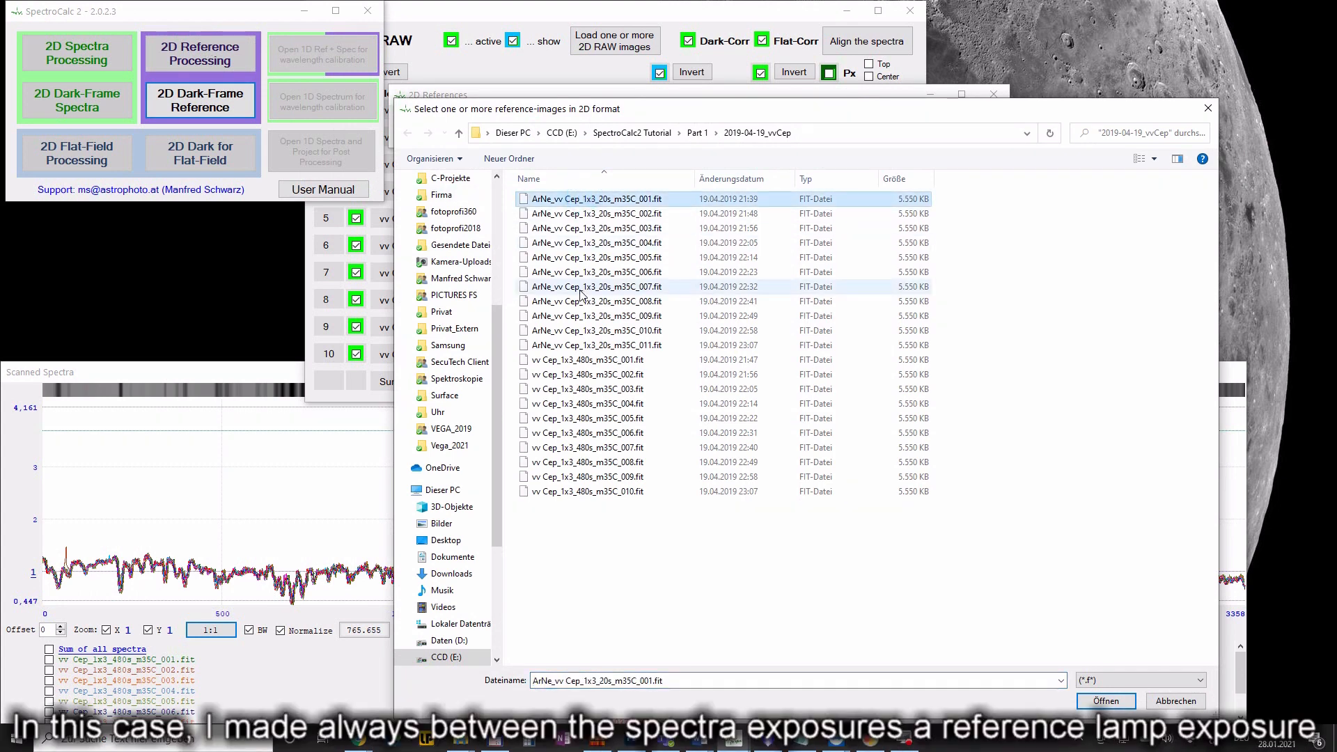
left_click(578, 345)
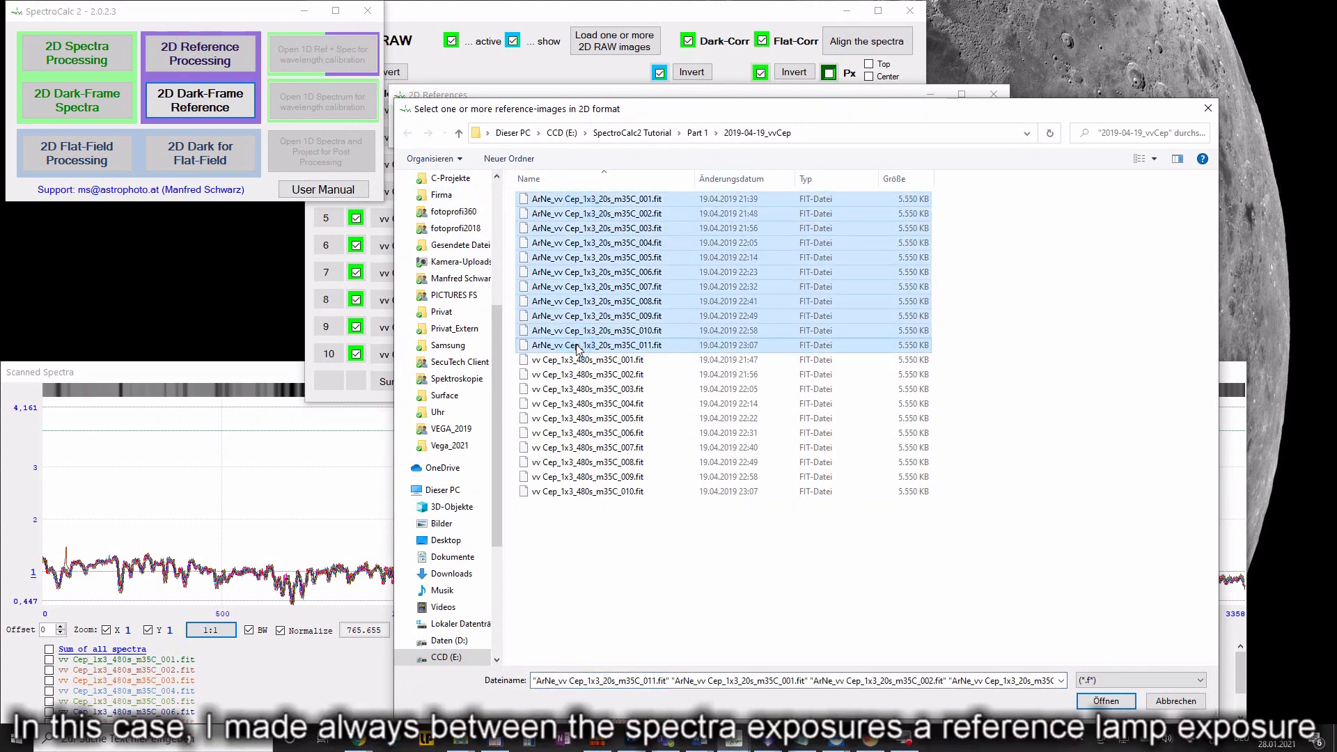
left_click(1106, 701)
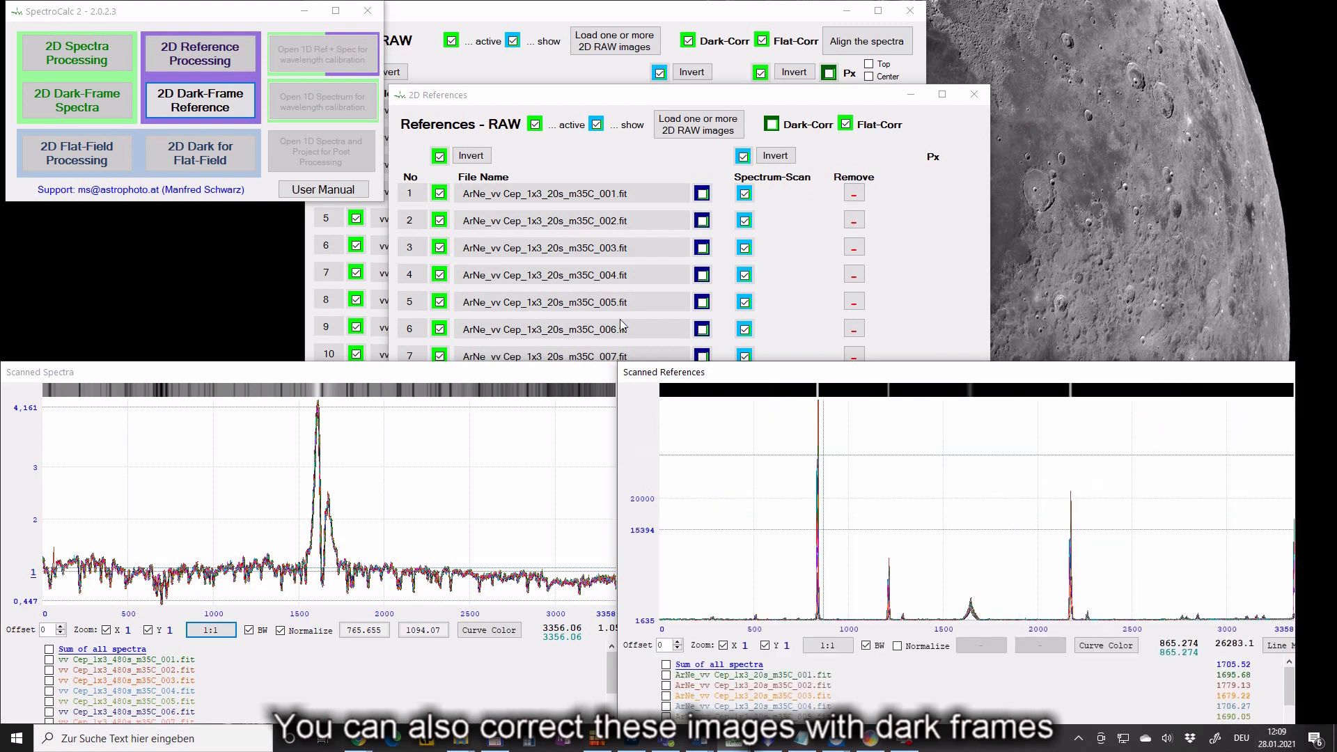
Step: Set Bias_1x3_m35_64x.fit as the dark frame for the ArNe reference images
left_click(200, 99)
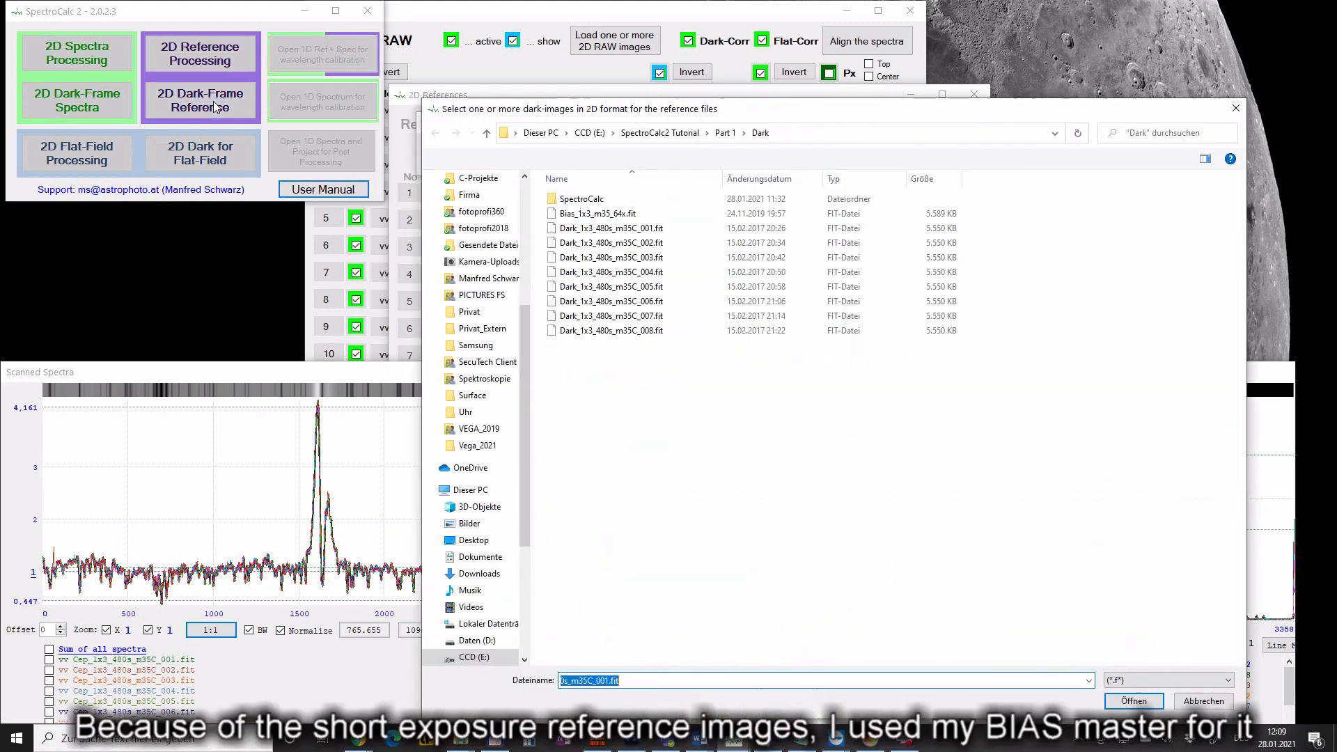
left_click(593, 211)
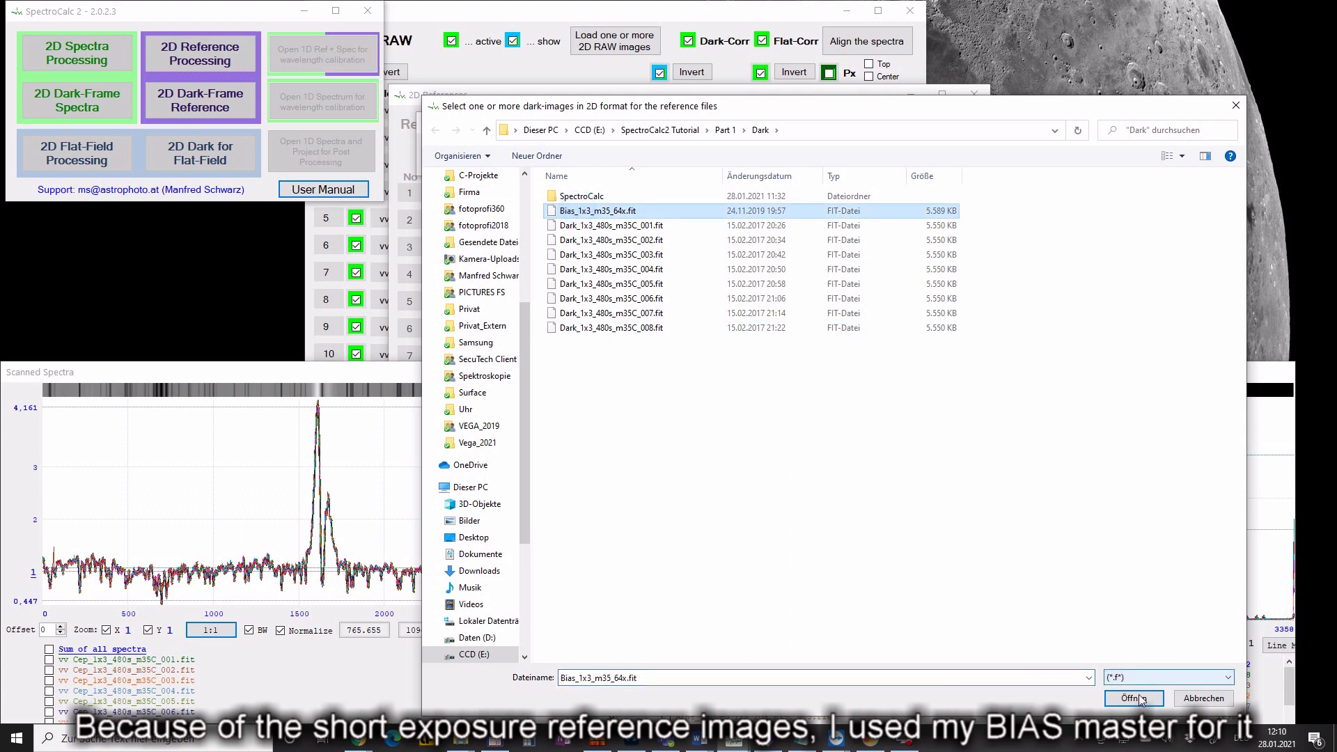
left_click(1134, 699)
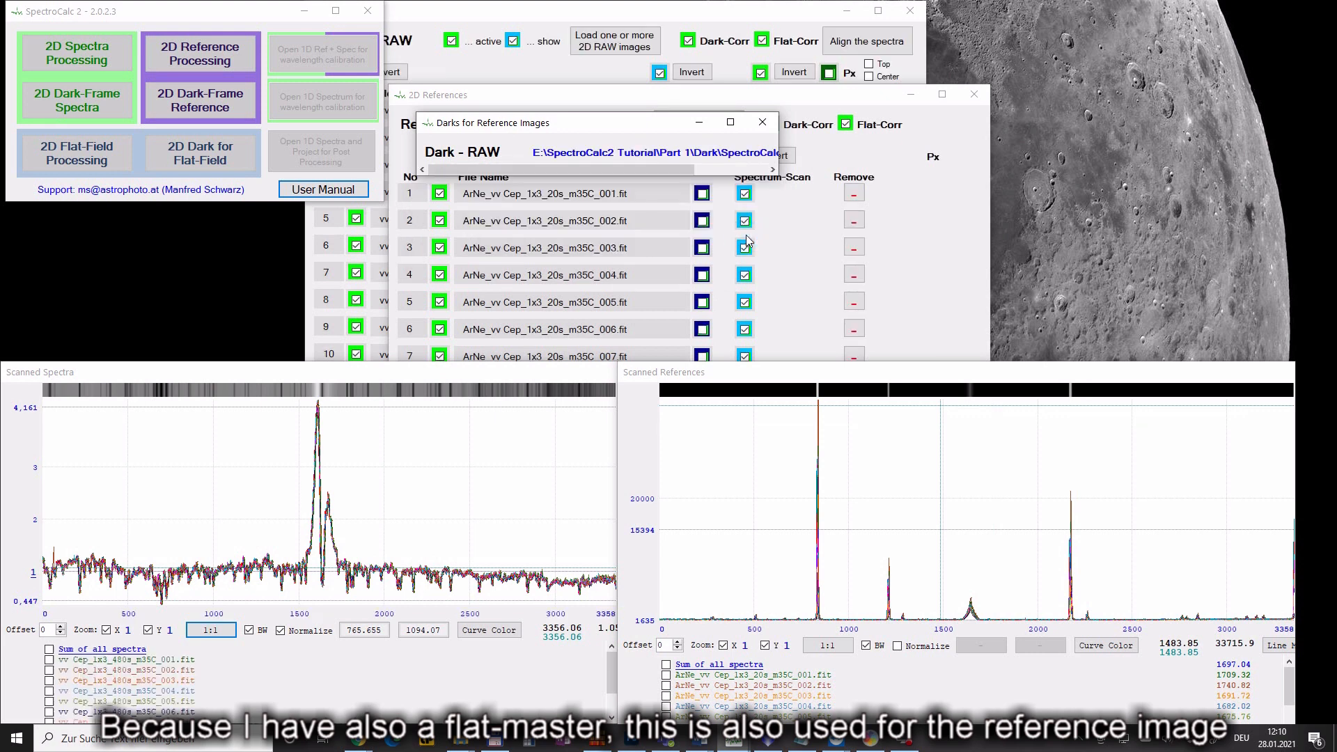
left_click(763, 122)
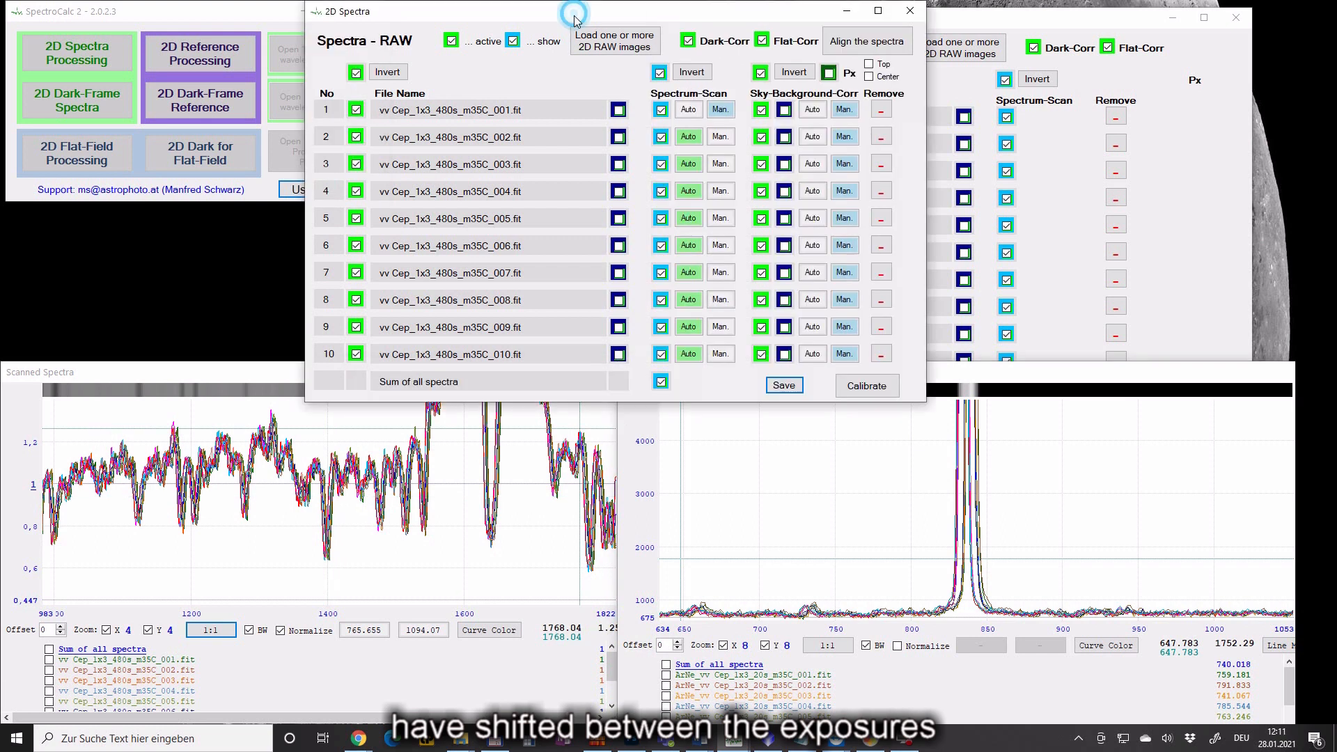
Step: Align the ten vv Cep spectra using the References option
left_click(867, 40)
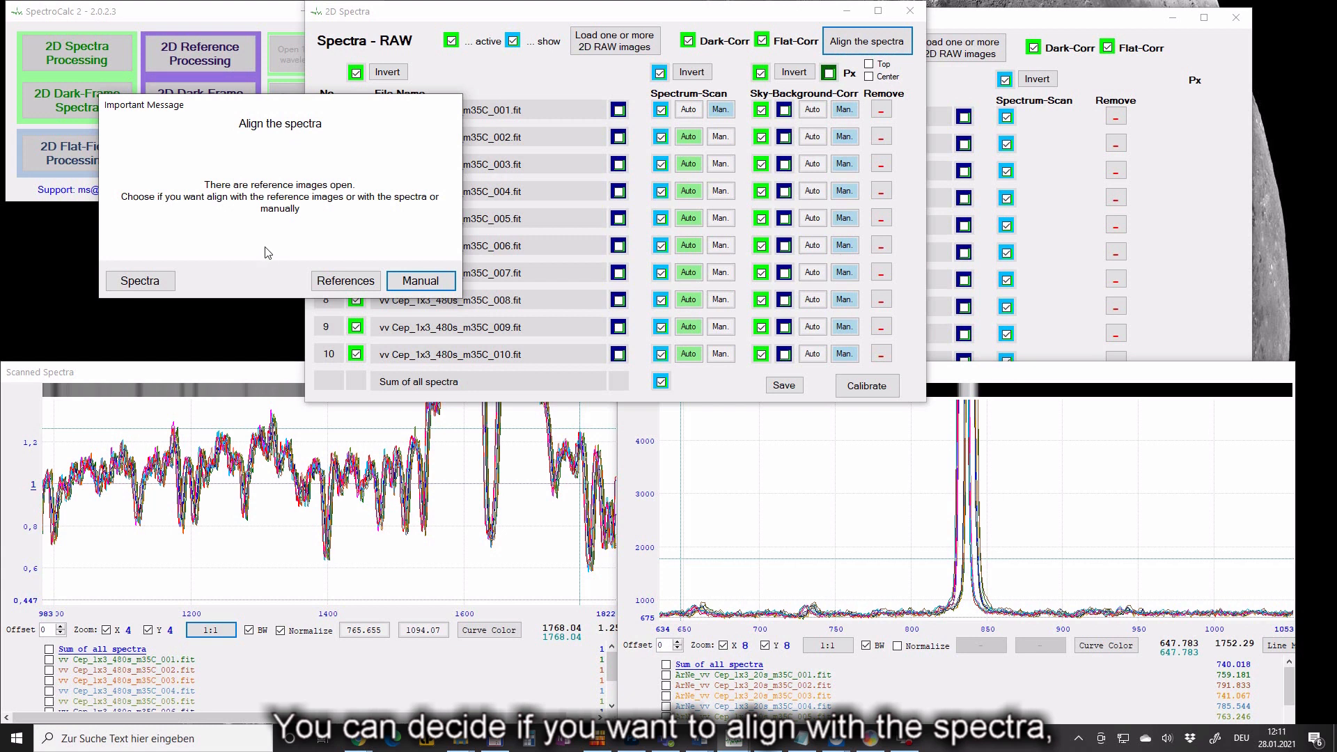
mouse_move(307, 275)
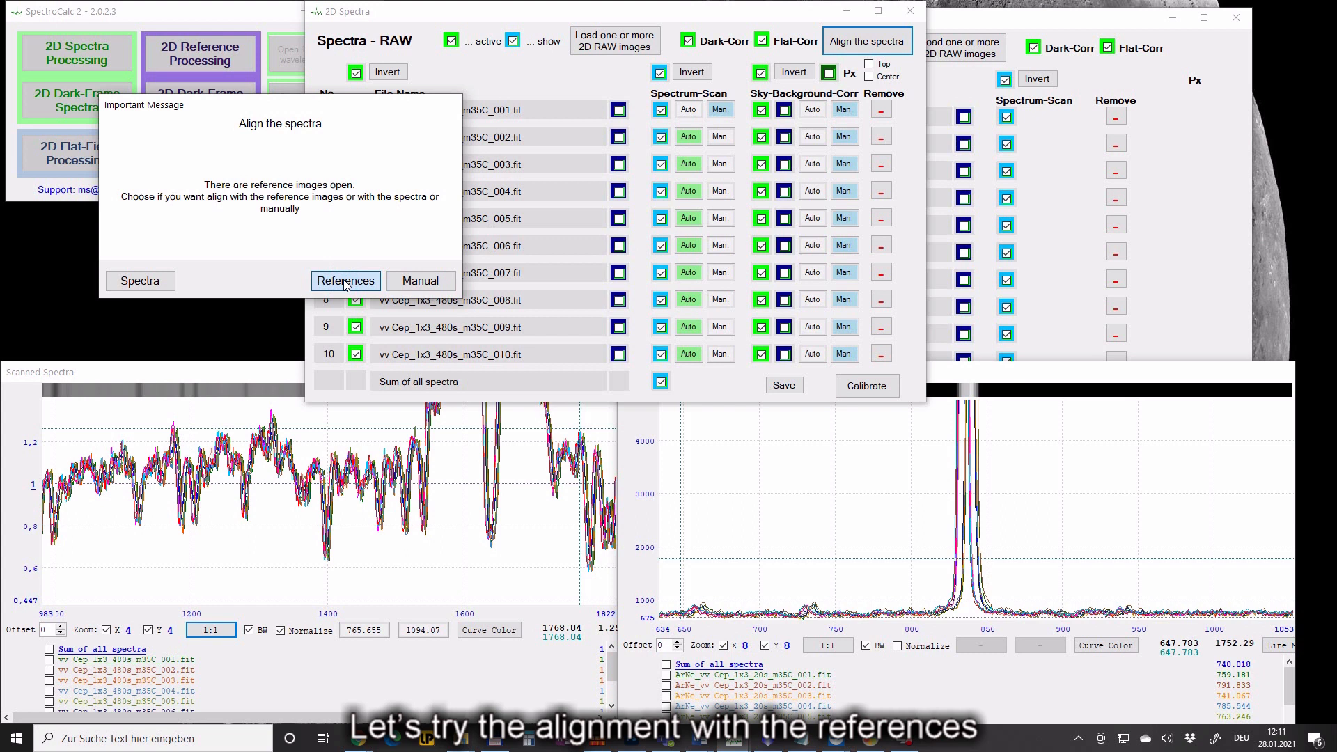
left_click(346, 281)
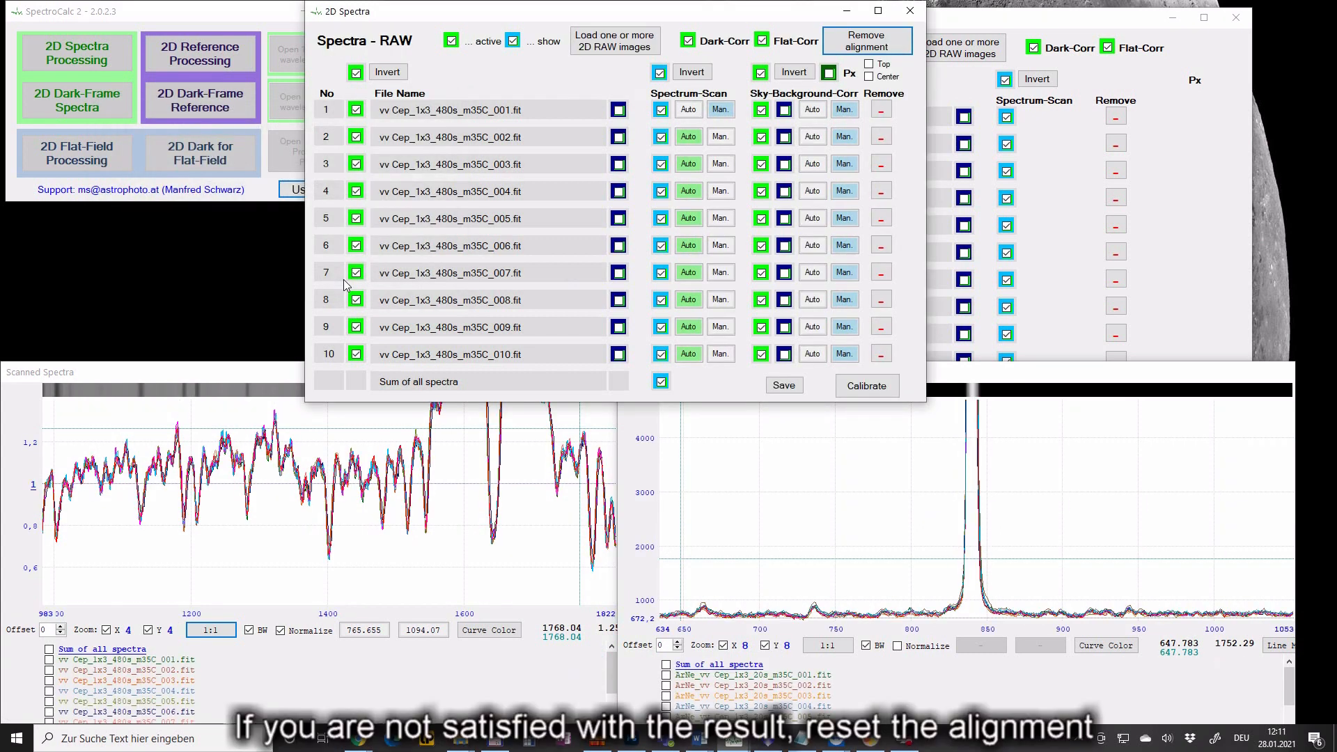
mouse_move(609, 218)
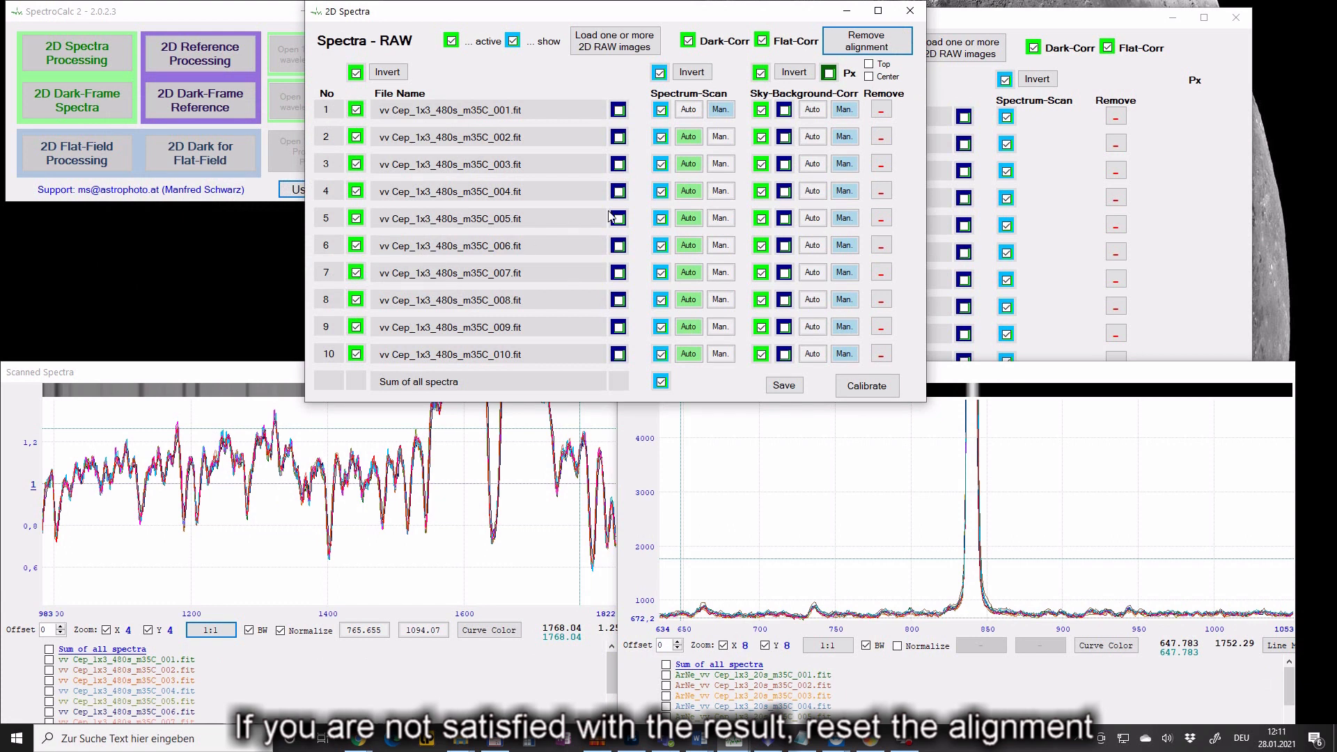
mouse_move(867, 40)
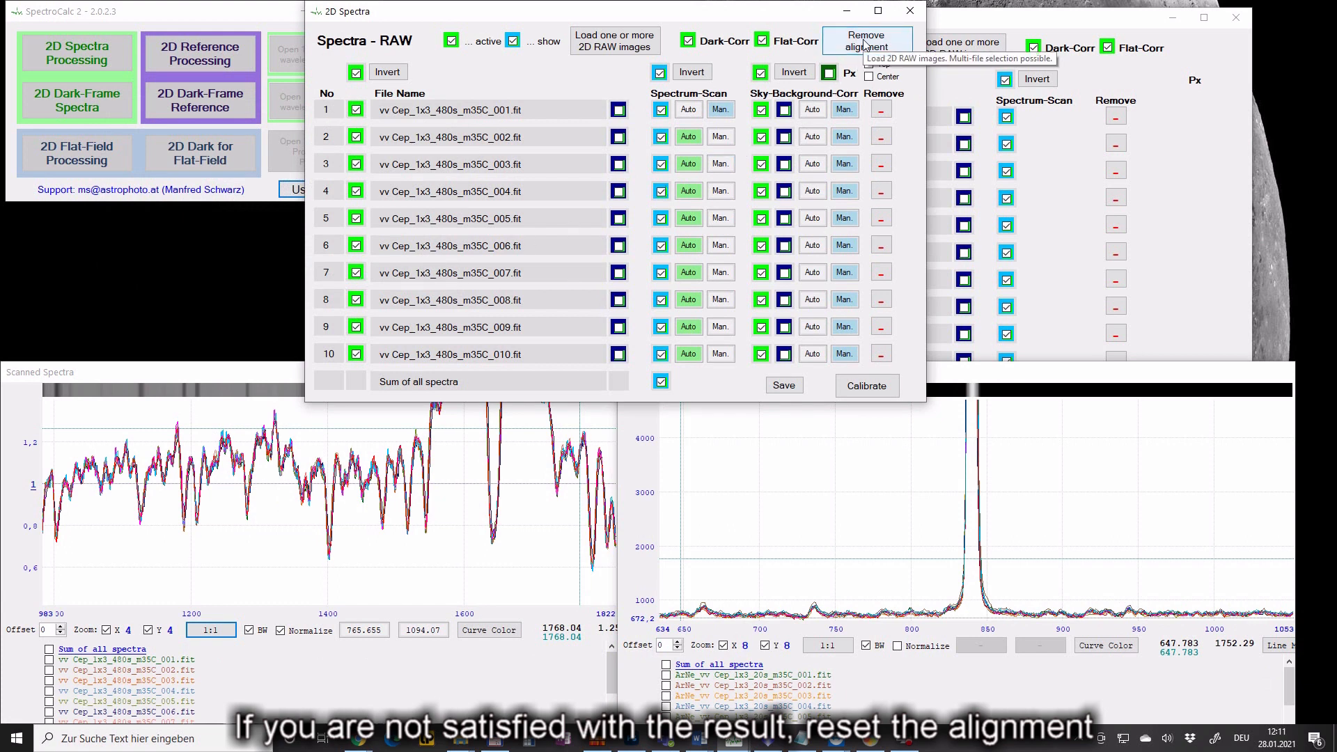
Step: Remove the reference-based alignment and start a new Manual alignment
left_click(868, 39)
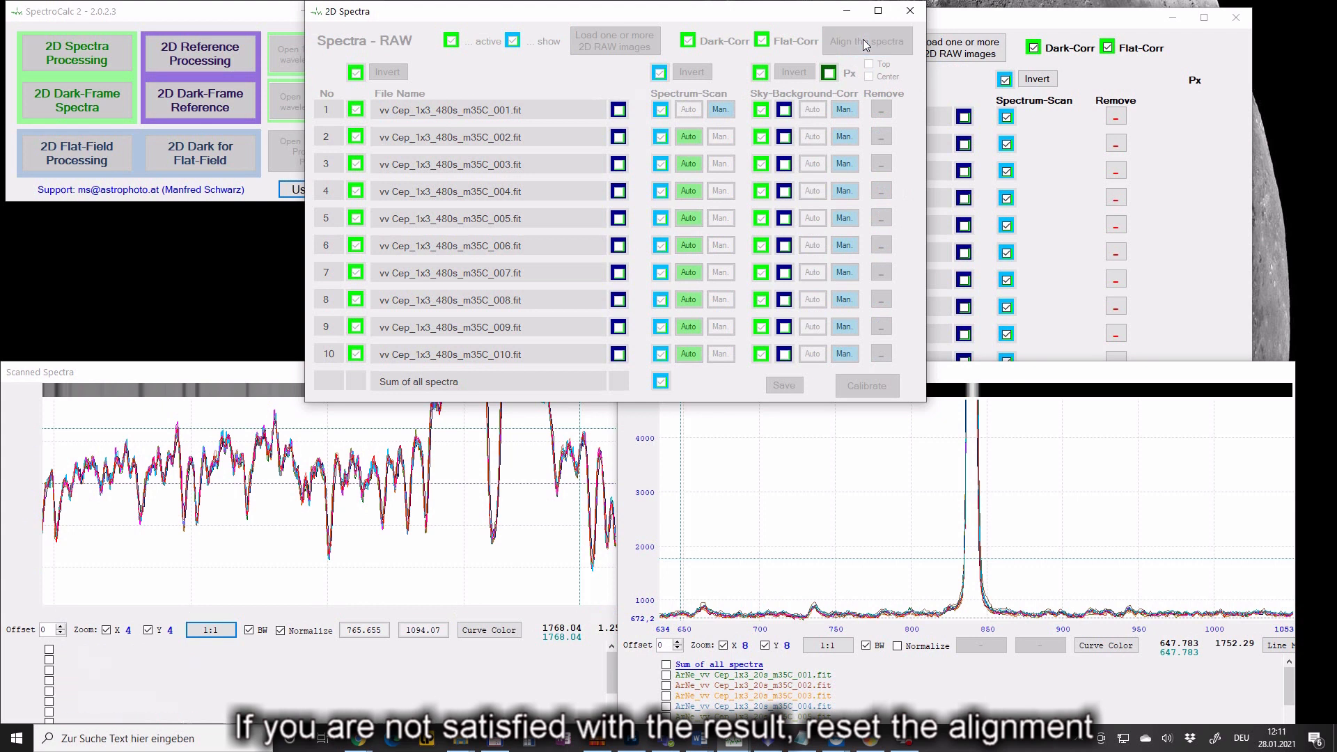
left_click(866, 40)
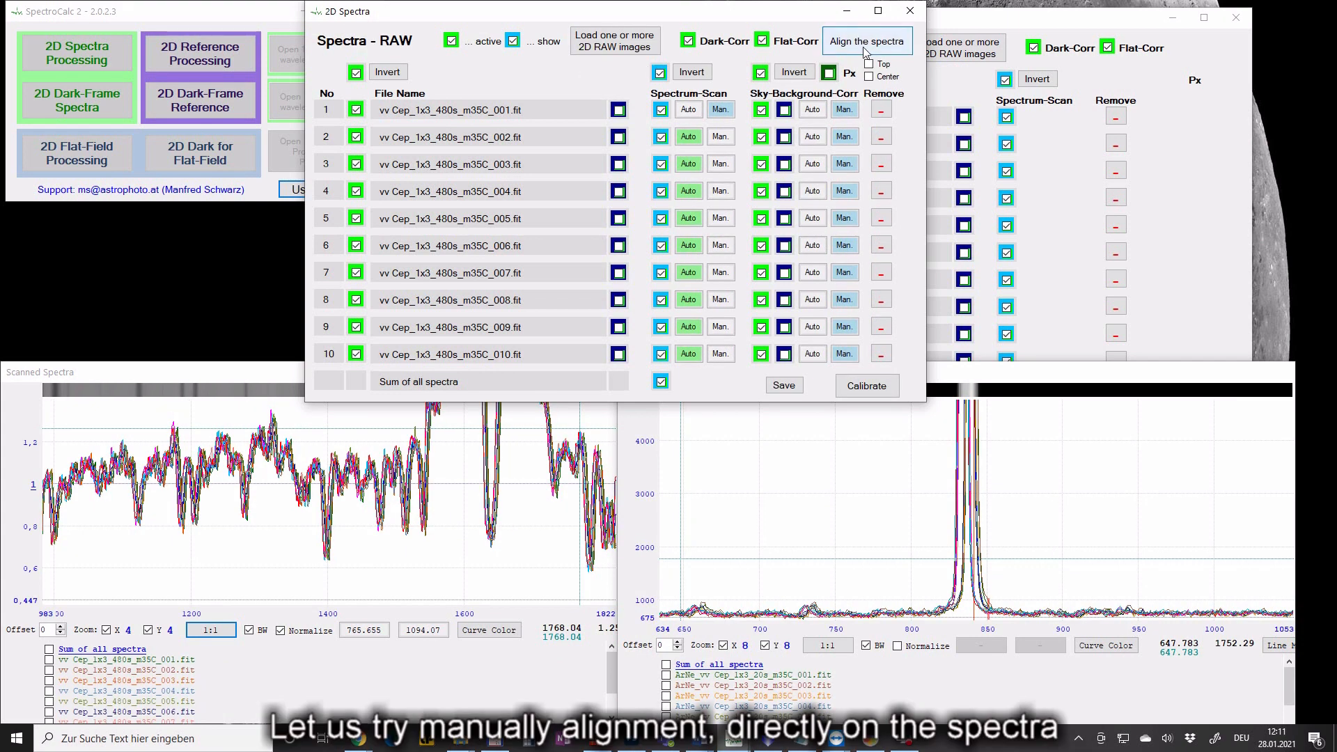
left_click(866, 40)
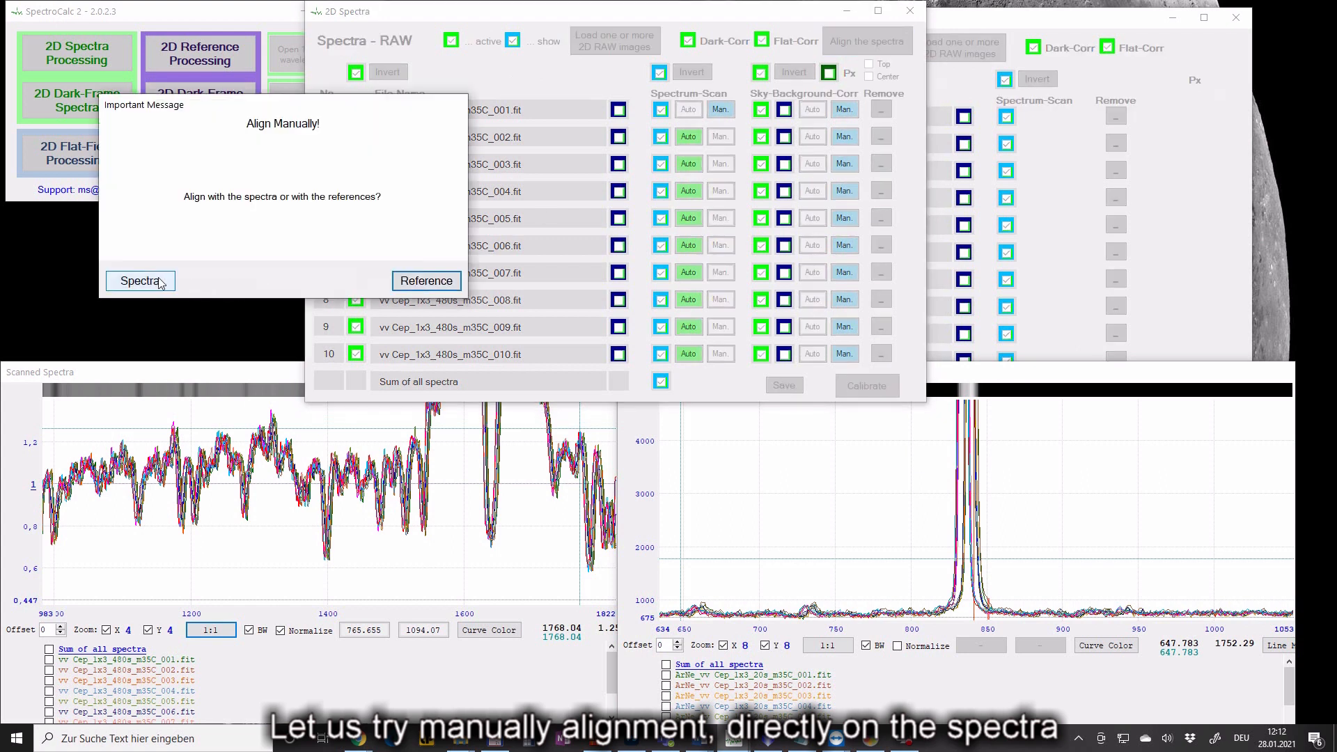
Step: Choose Spectra and mark the absorption line near pixel 1400 in every exposure
left_click(139, 281)
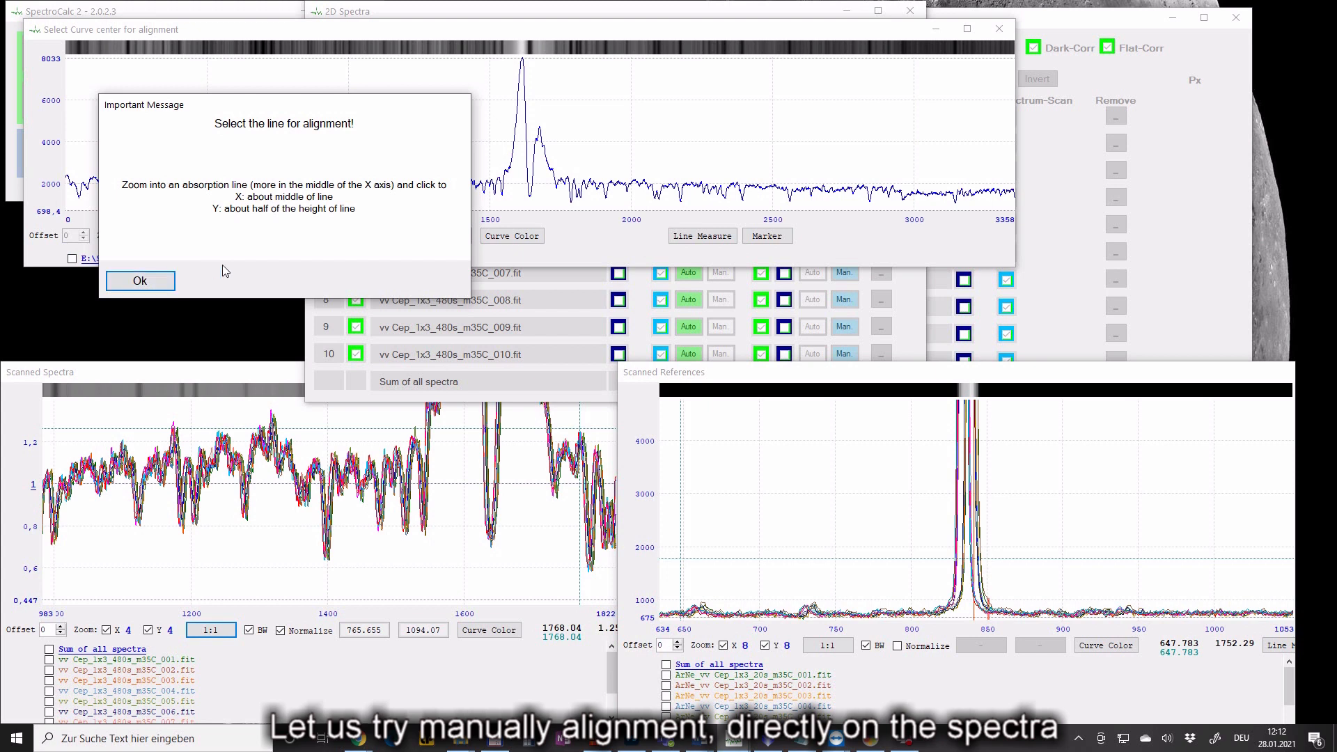
left_click(139, 281)
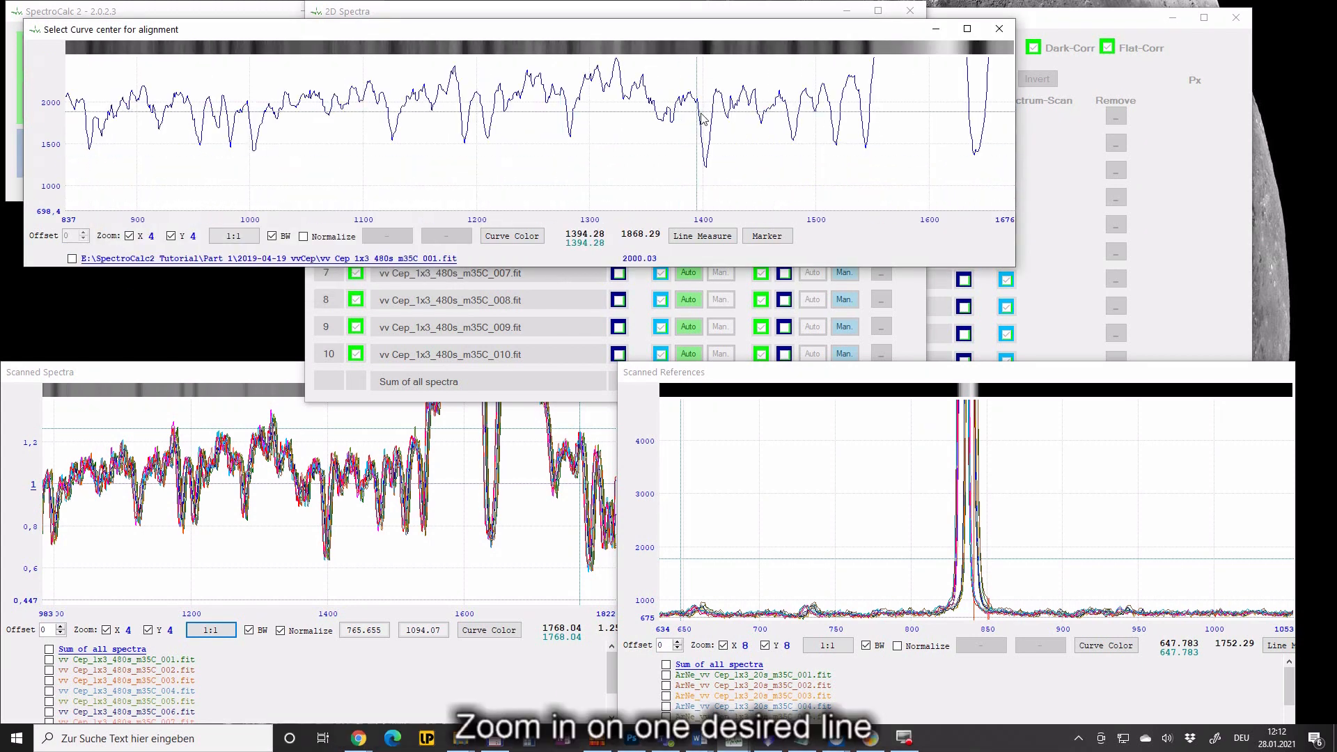
left_click(703, 119)
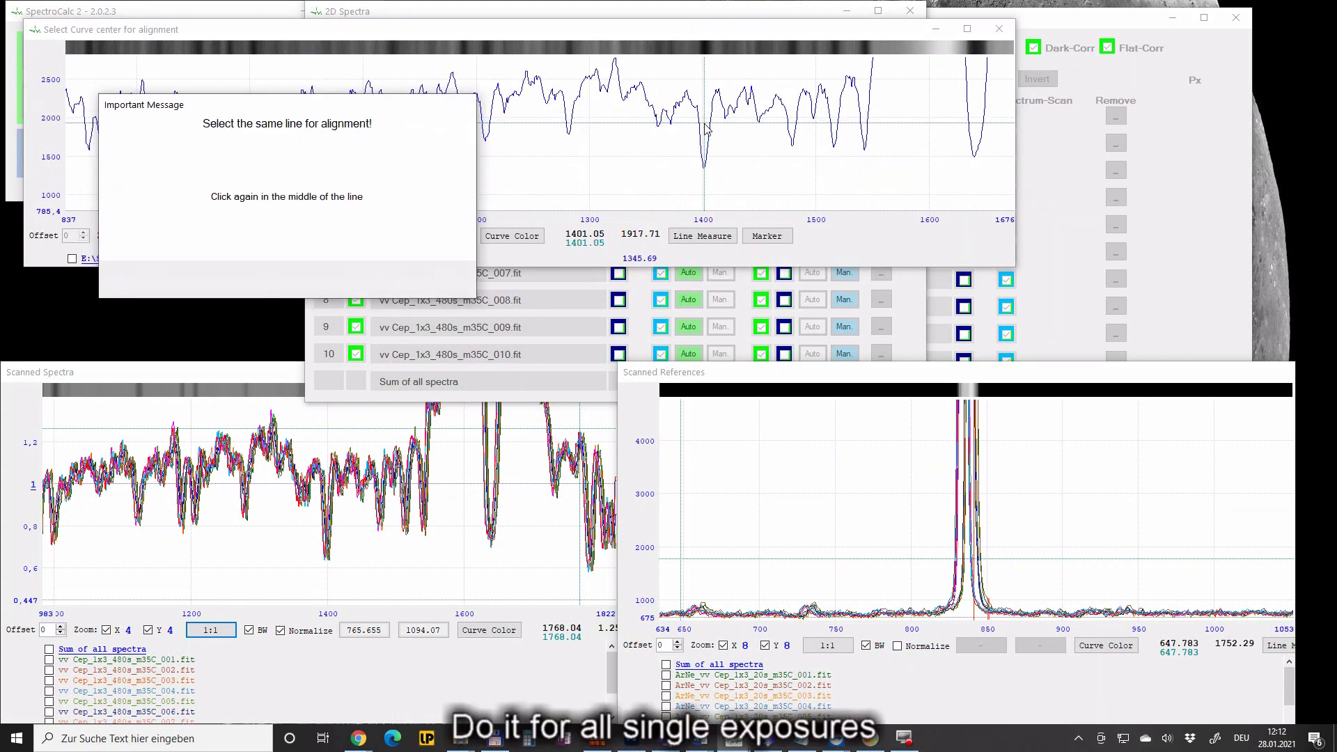
left_click(702, 134)
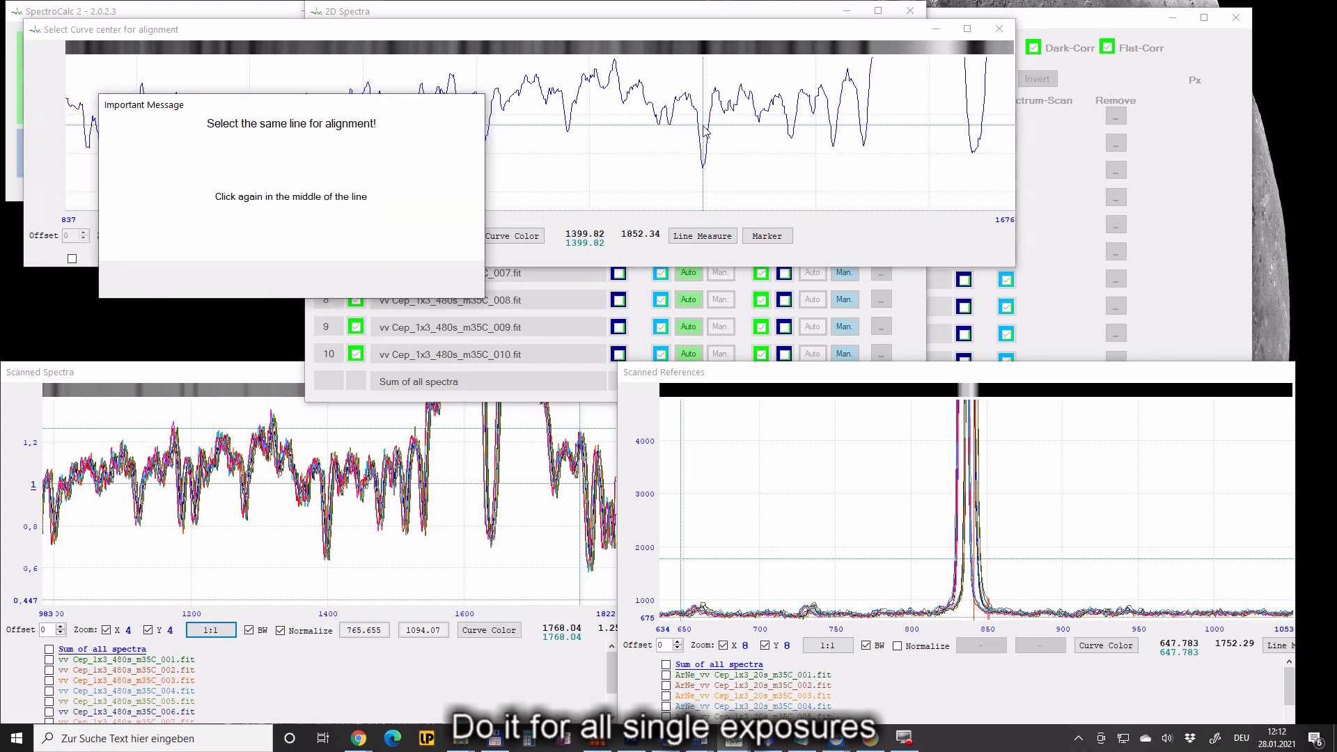
left_click(704, 133)
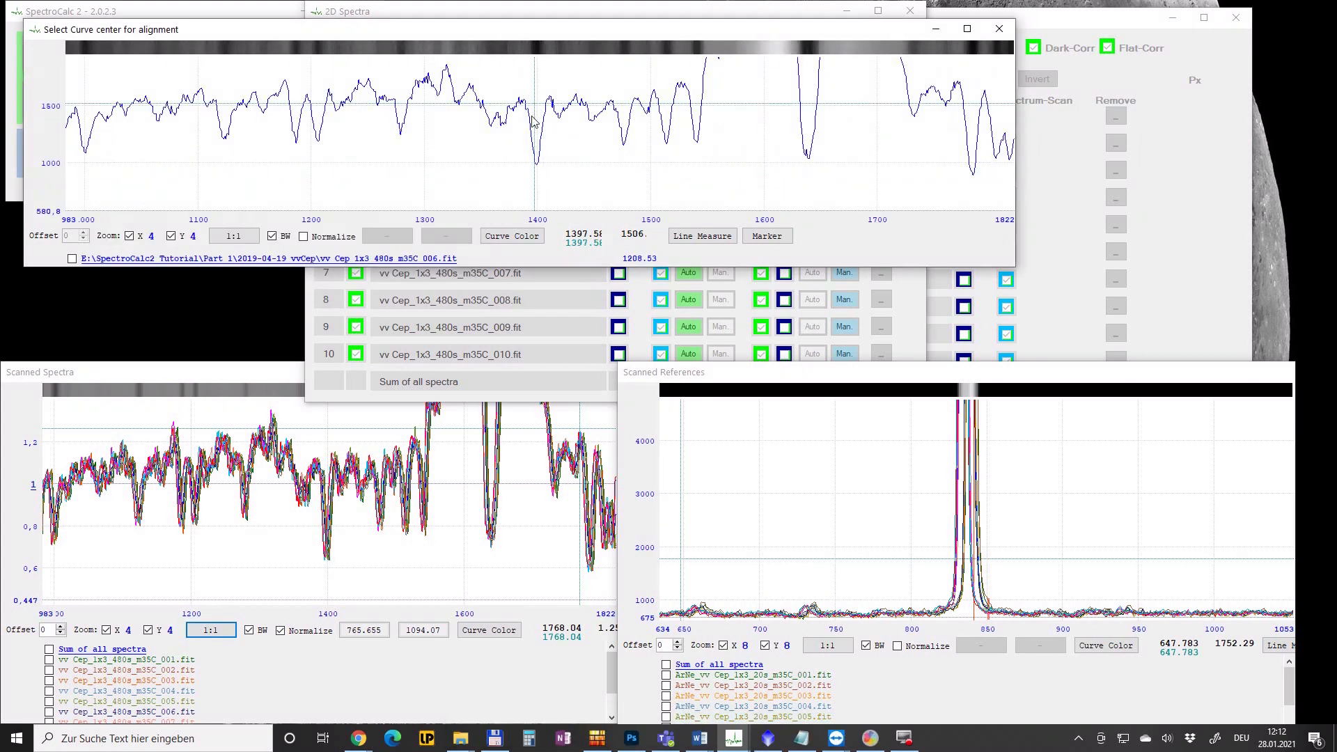
left_click(533, 122)
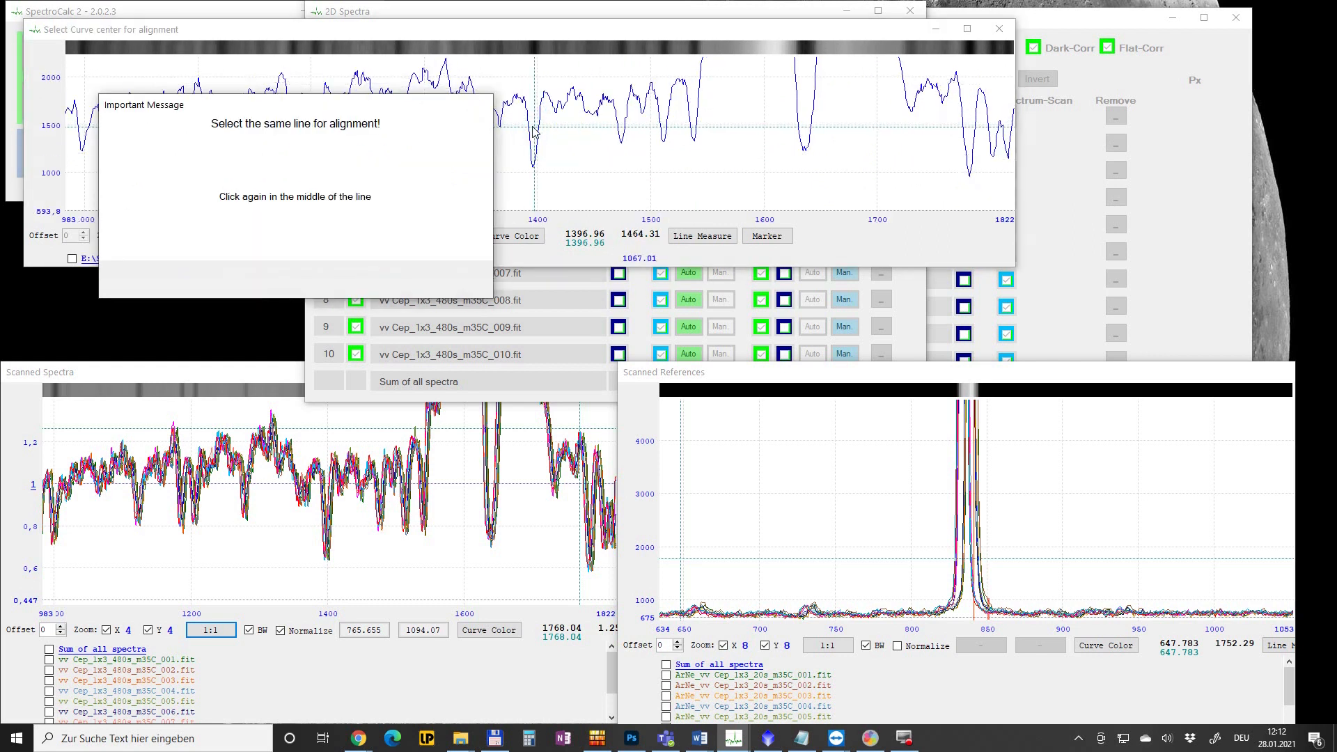
left_click(532, 129)
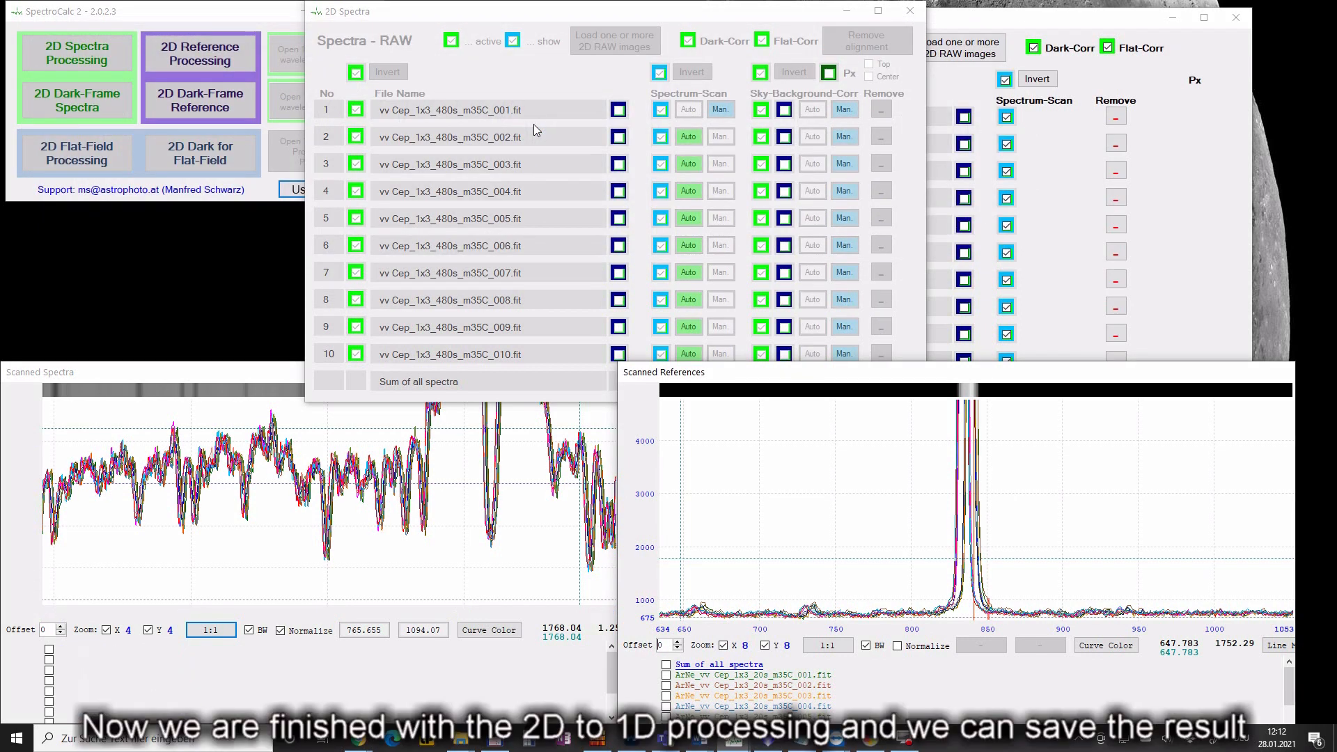
Step: Save the uncalibrated 1D sum and single spectra to SpecUncal and acknowledge the confirmation
left_click(867, 40)
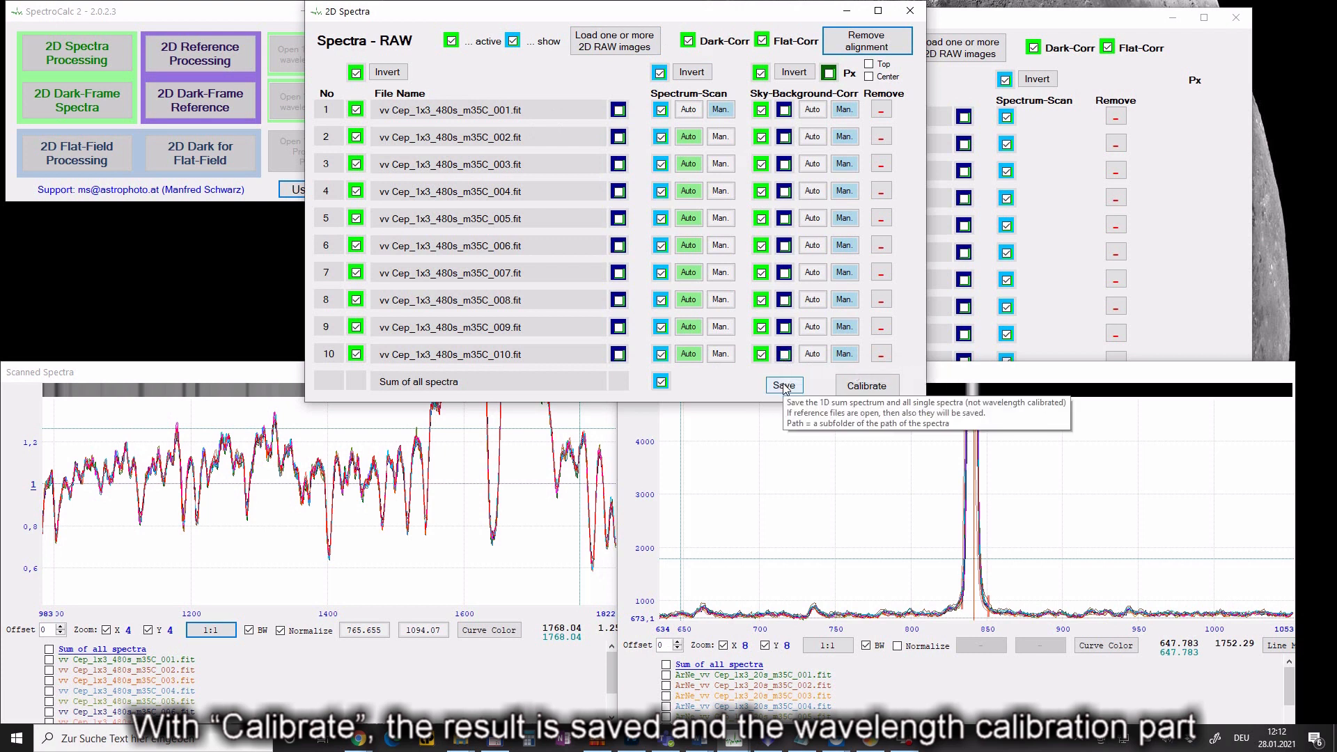
left_click(784, 385)
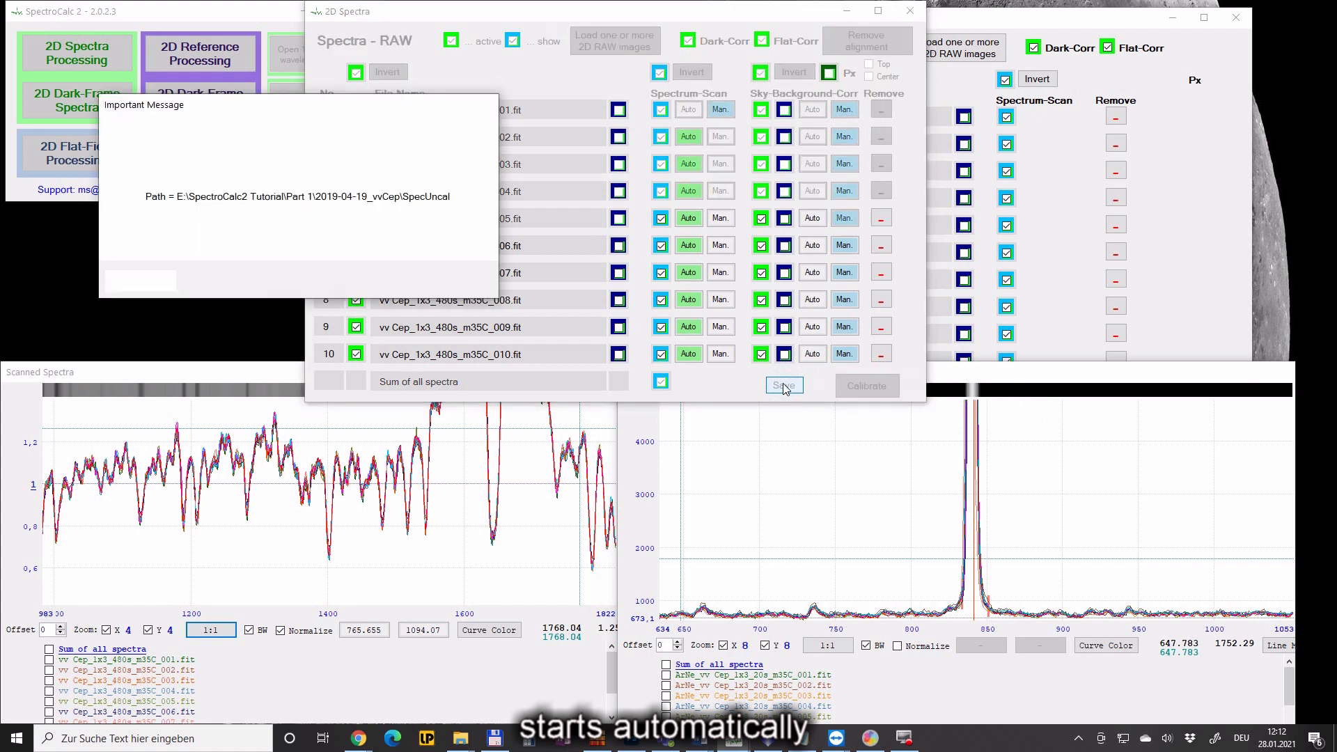
left_click(785, 386)
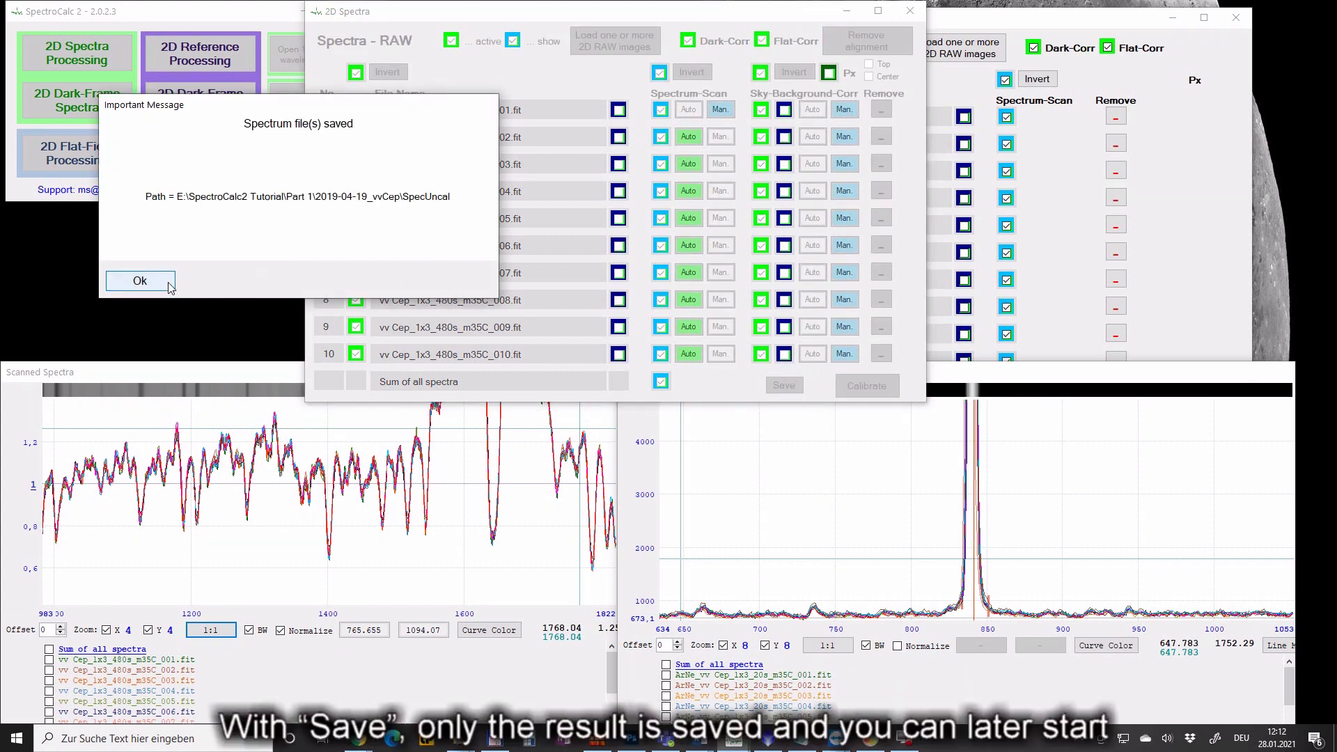
left_click(140, 281)
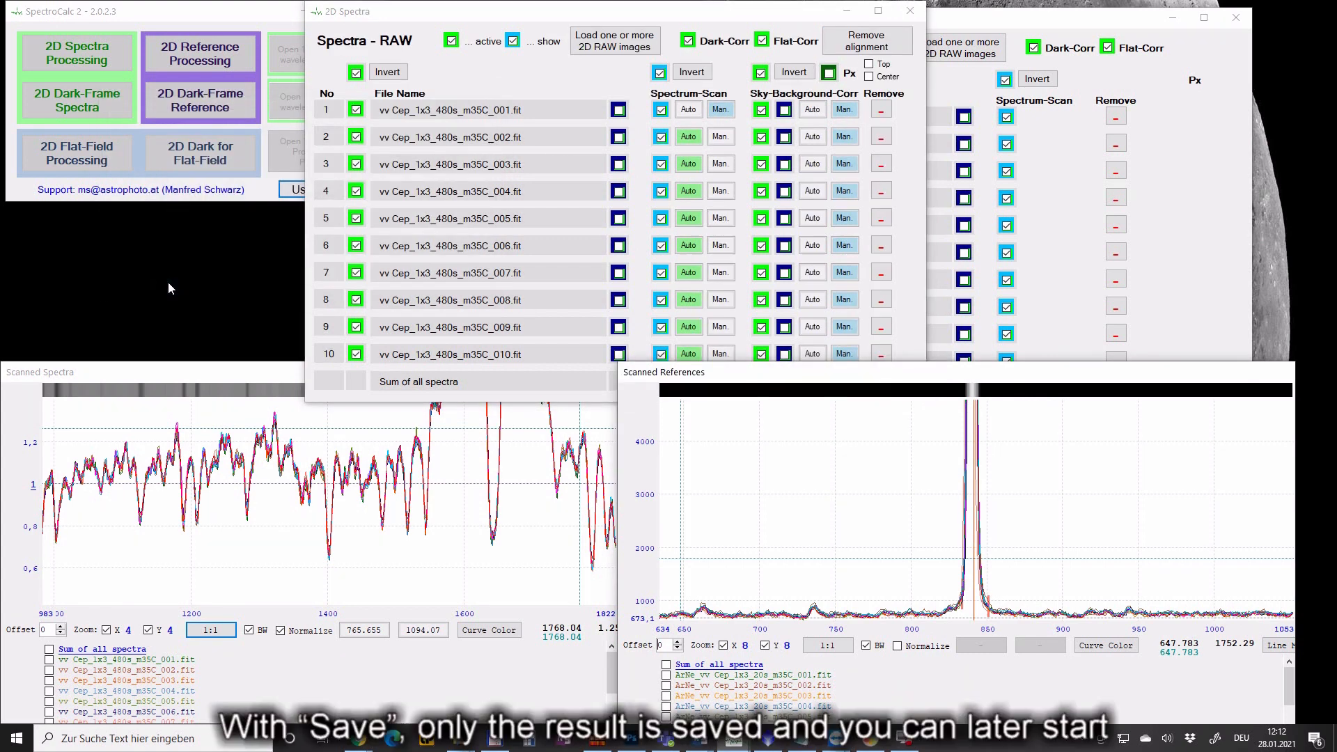